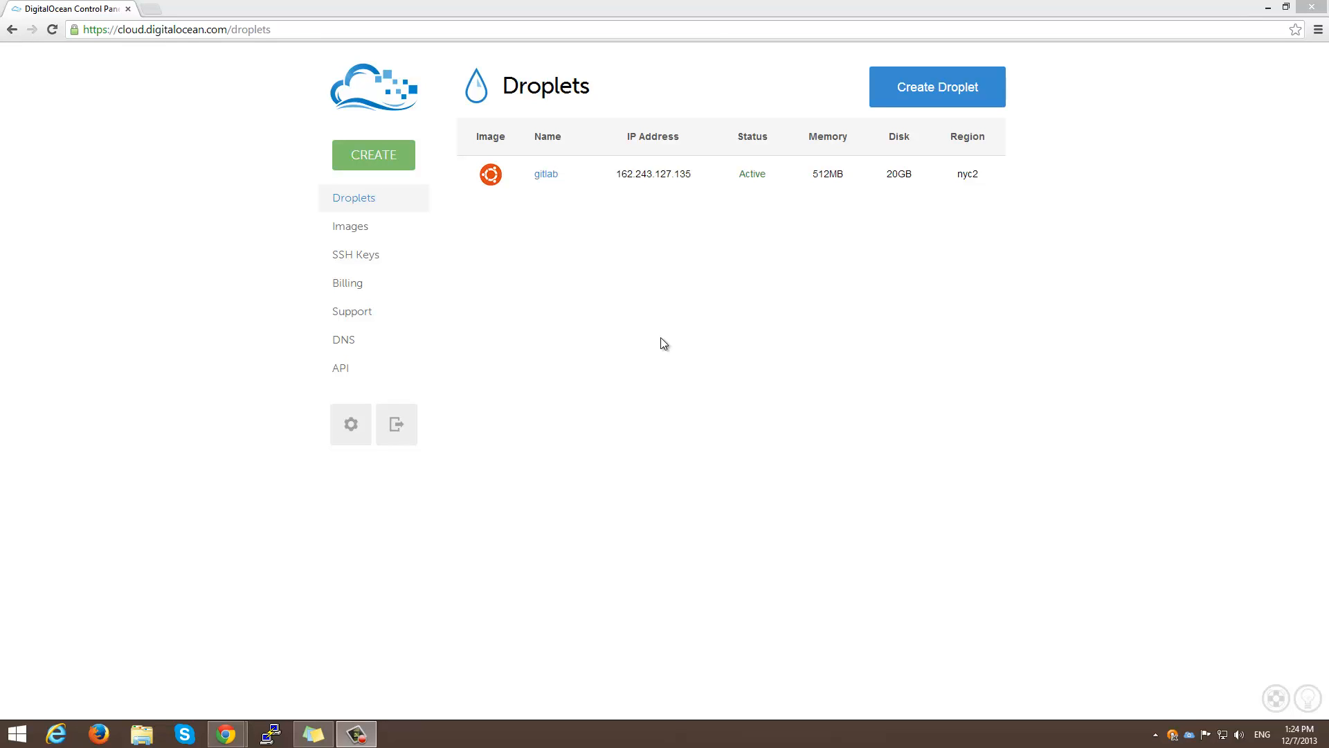
{"action": "mouse_move", "coordinate": [660, 326]}
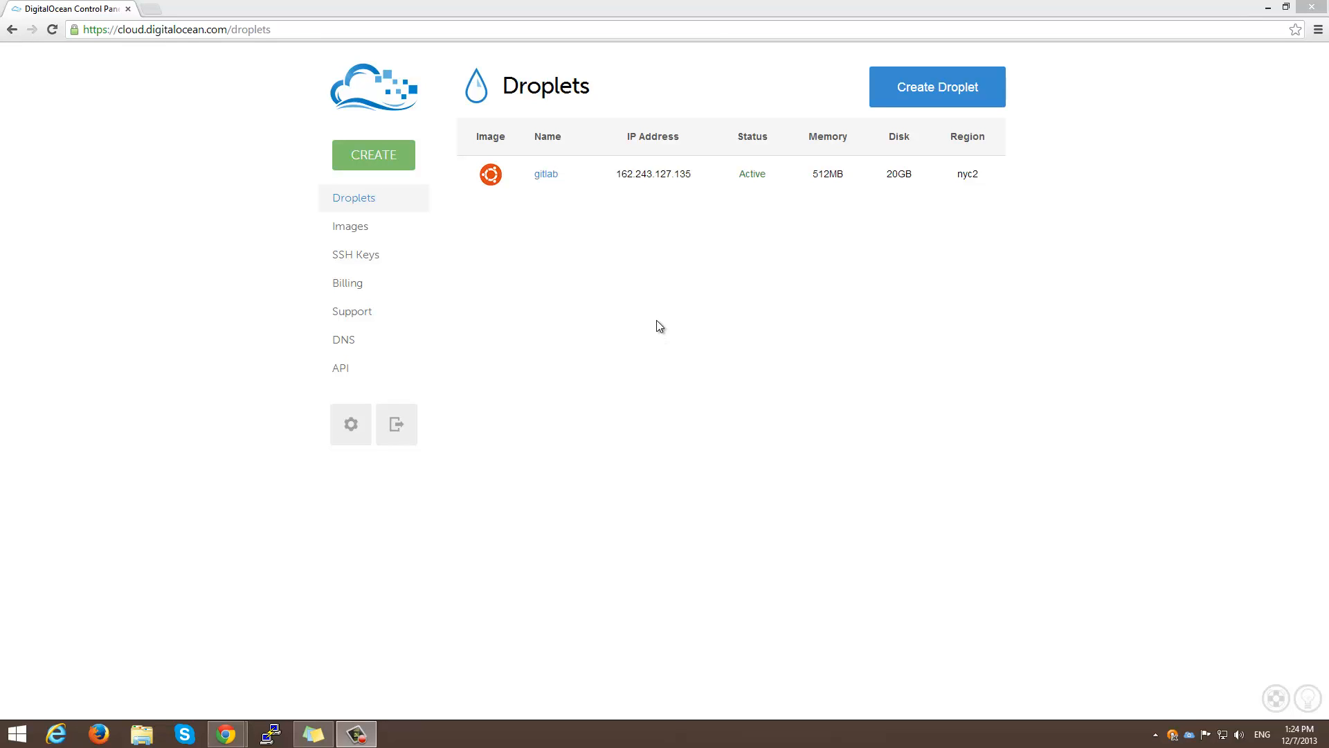
{"action": "mouse_move", "coordinate": [657, 311]}
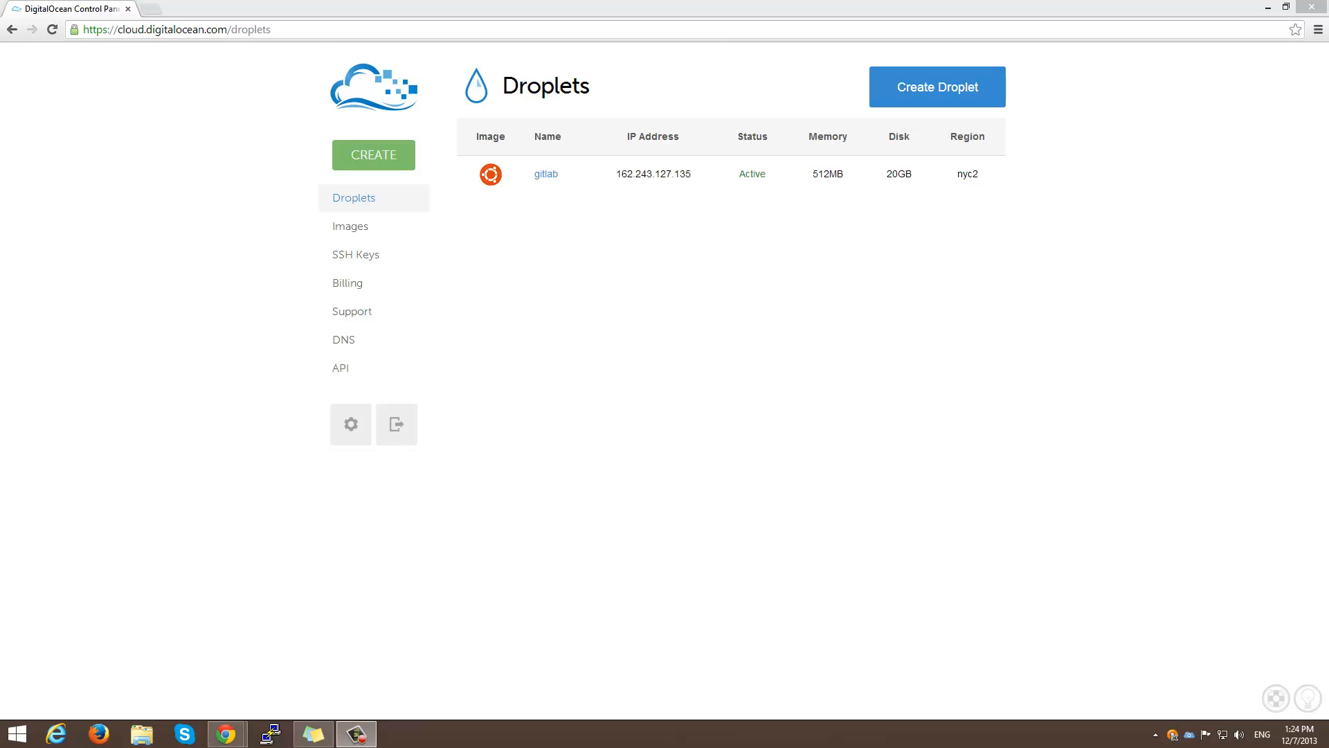
{"action": "mouse_move", "coordinate": [778, 237]}
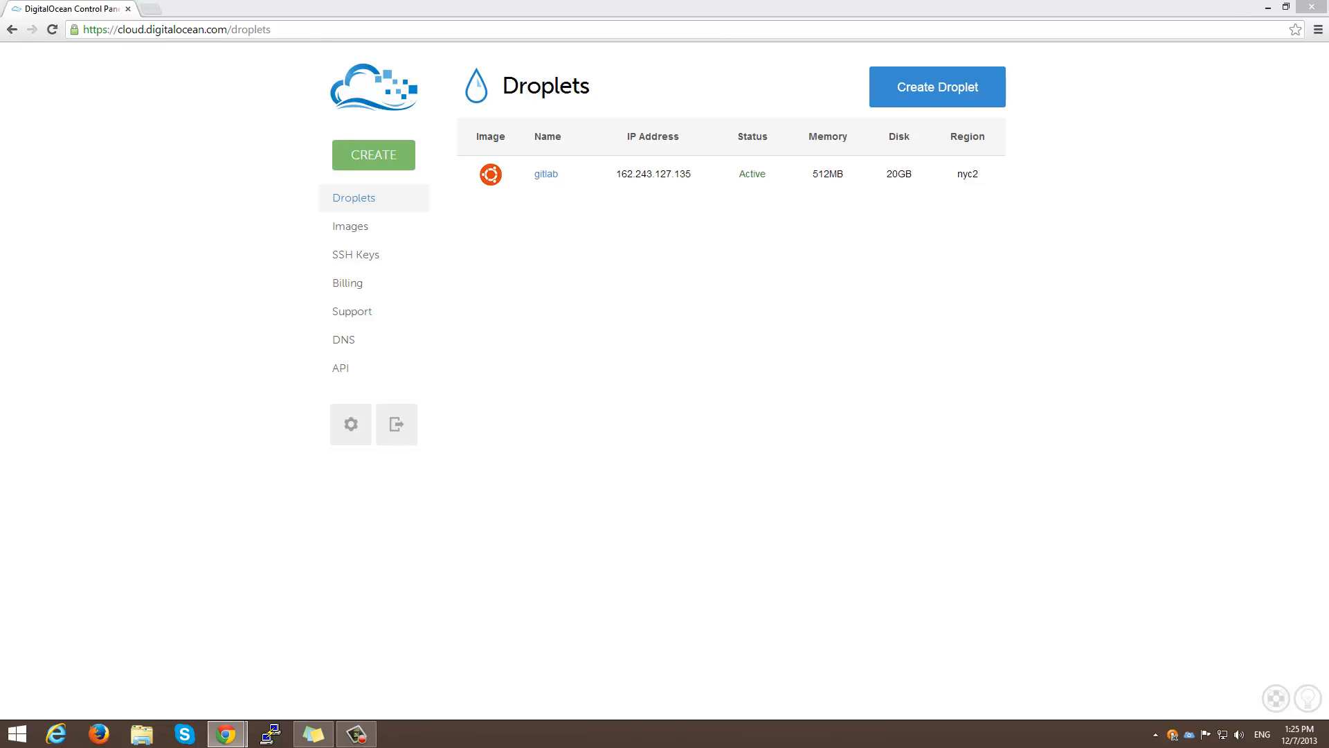
{"action": "mouse_move", "coordinate": [936, 87]}
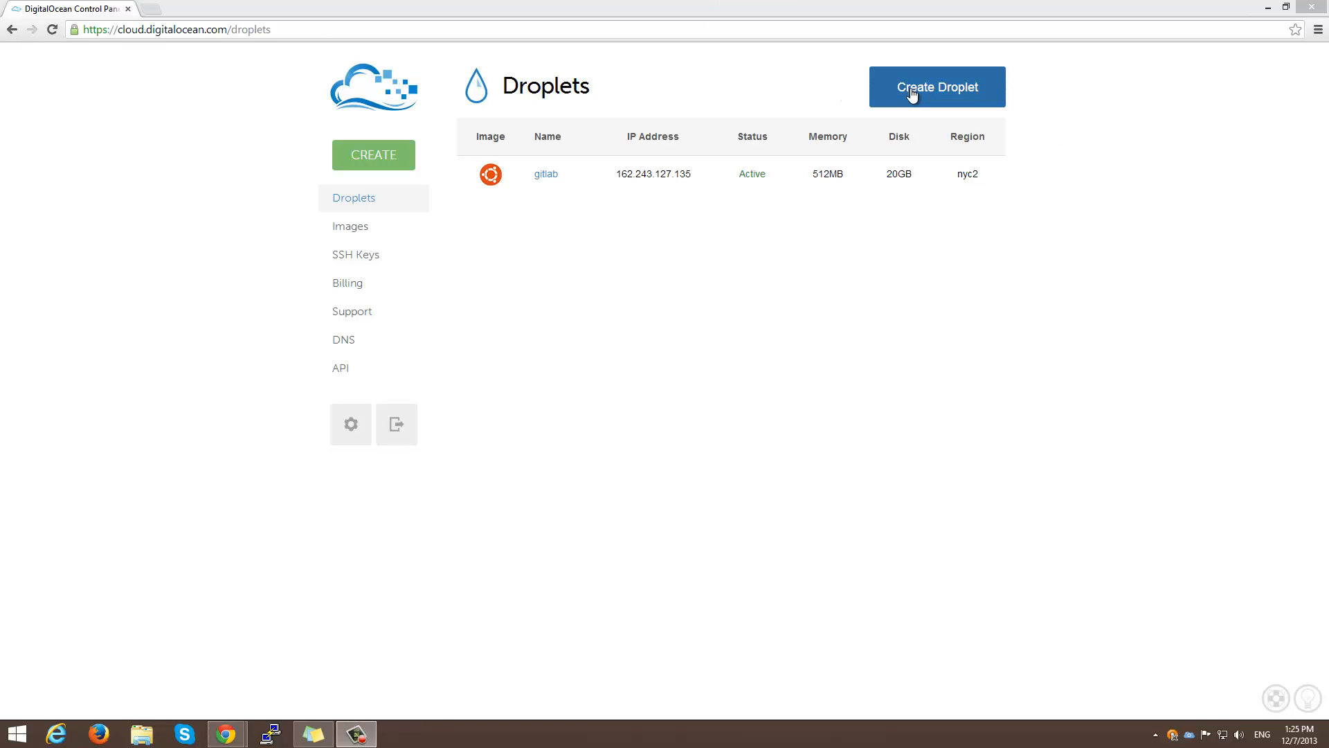
- Set up droplet 'mcmyadmin' with 1GB size, New York 2, Ubuntu 13.10 x64 and SSH-TUT key, and create it
{"action": "left_click", "coordinate": [936, 87]}
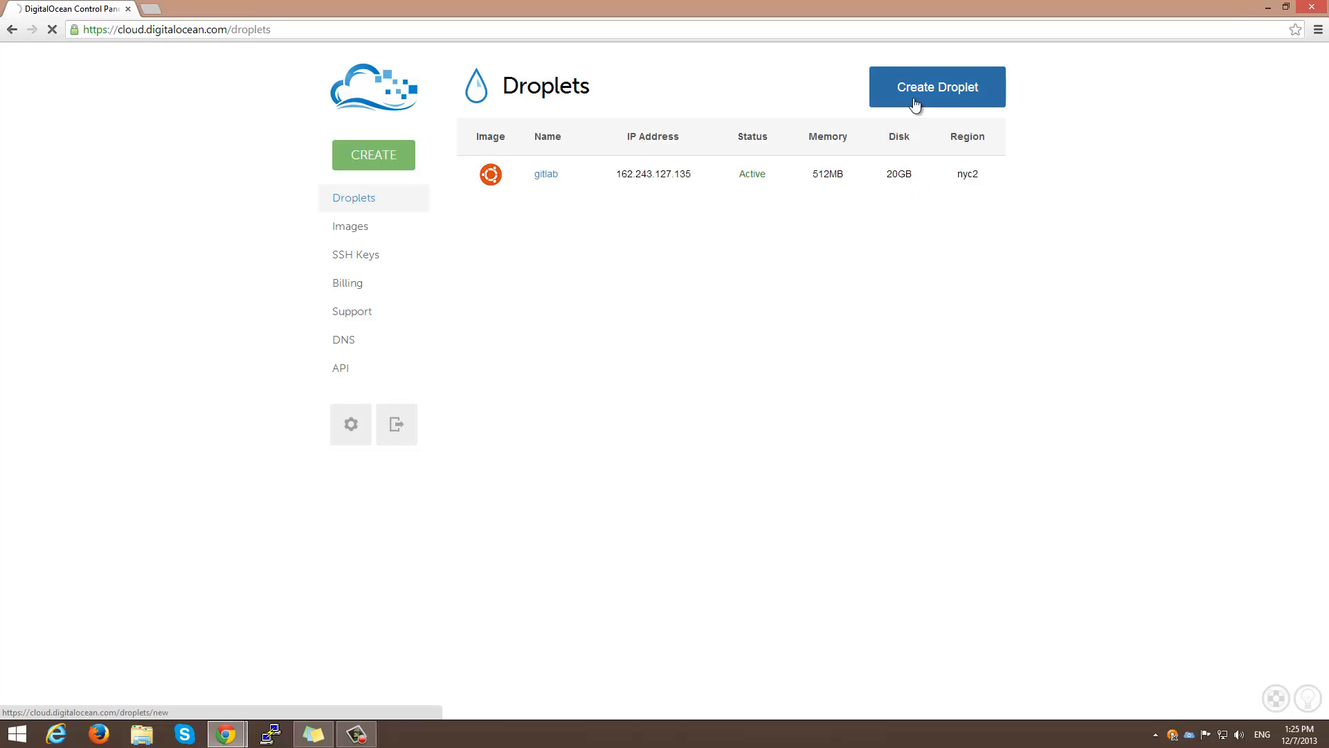
{"action": "left_click", "coordinate": [936, 86]}
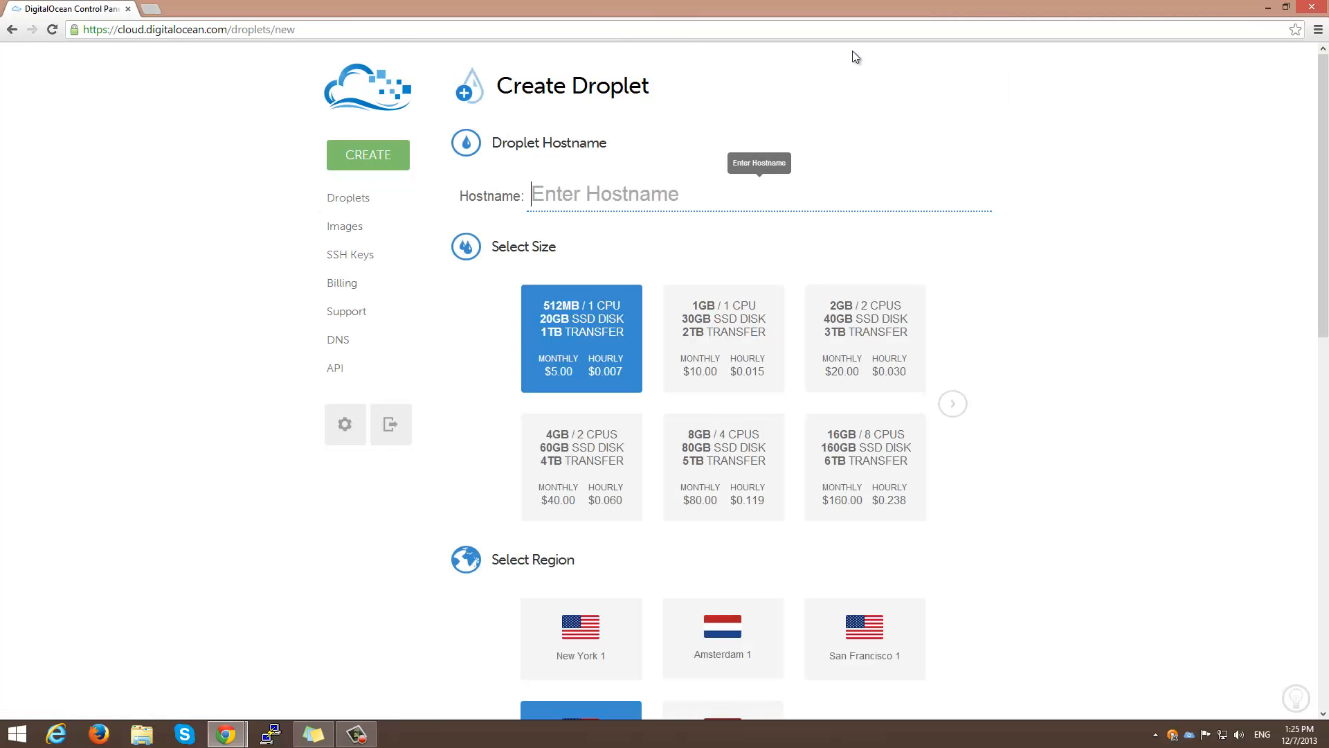
{"action": "type", "text": "mc"}
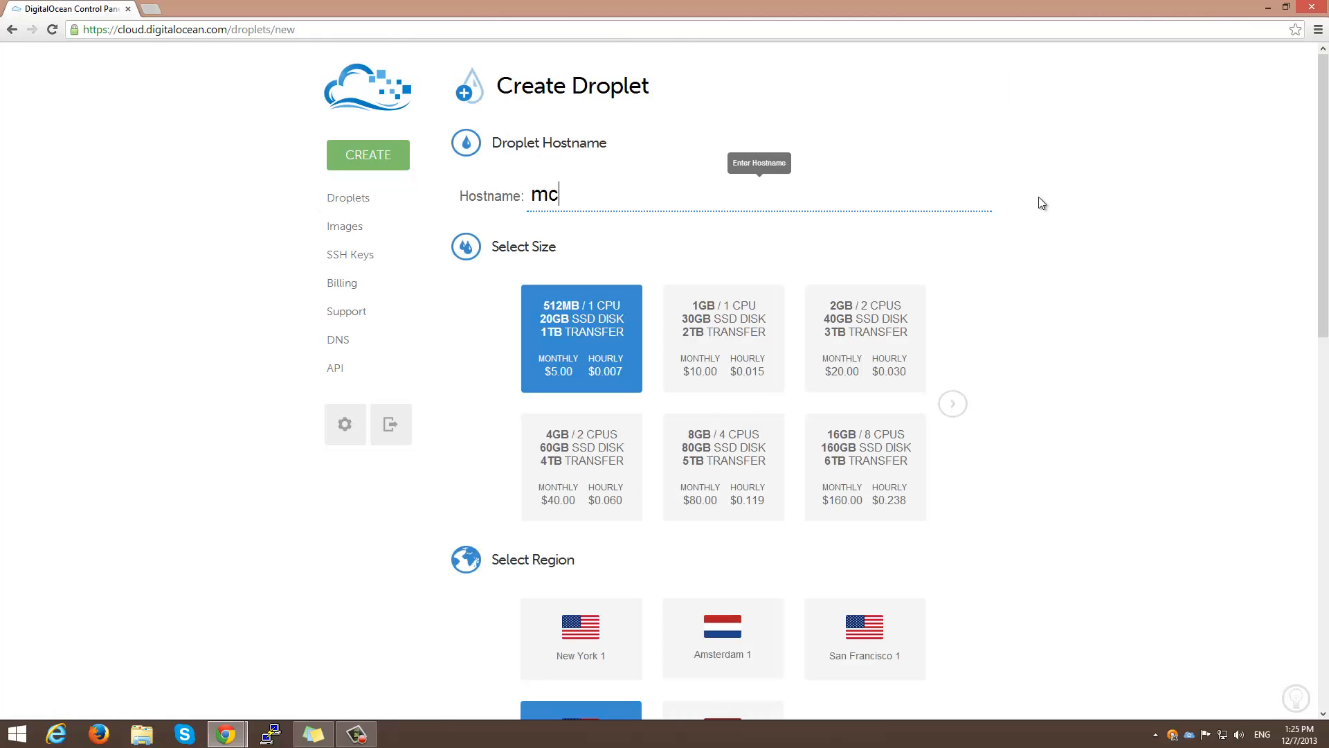
{"action": "type", "text": "myadmin"}
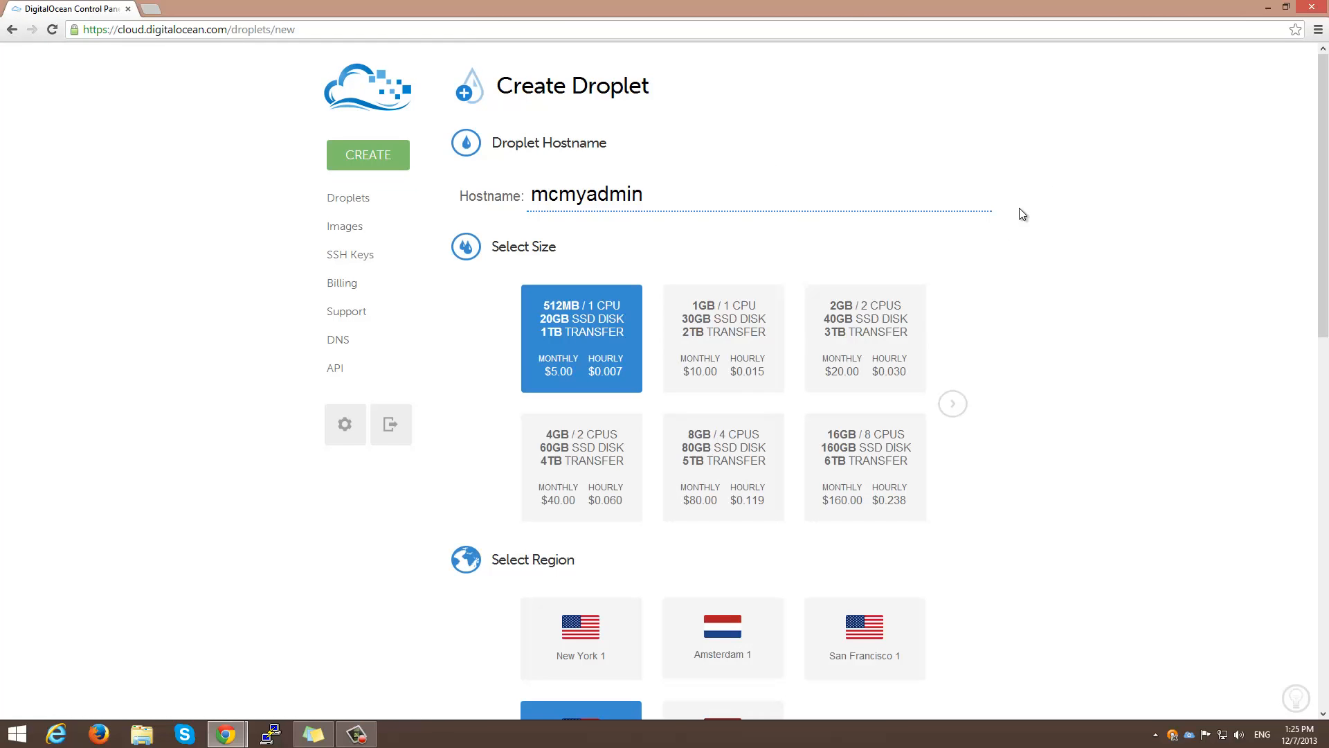
{"action": "left_click", "coordinate": [722, 338]}
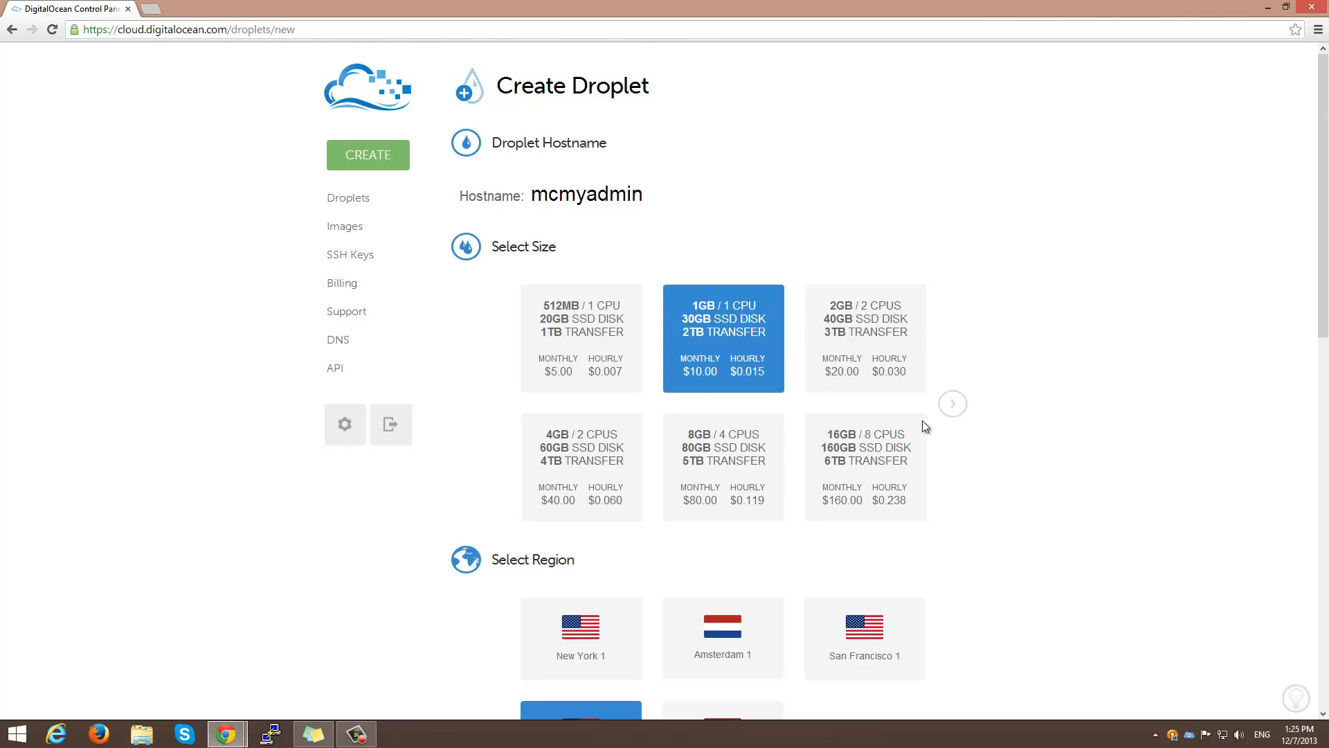
{"action": "scroll", "scroll_direction": "down", "scroll_amount": 3}
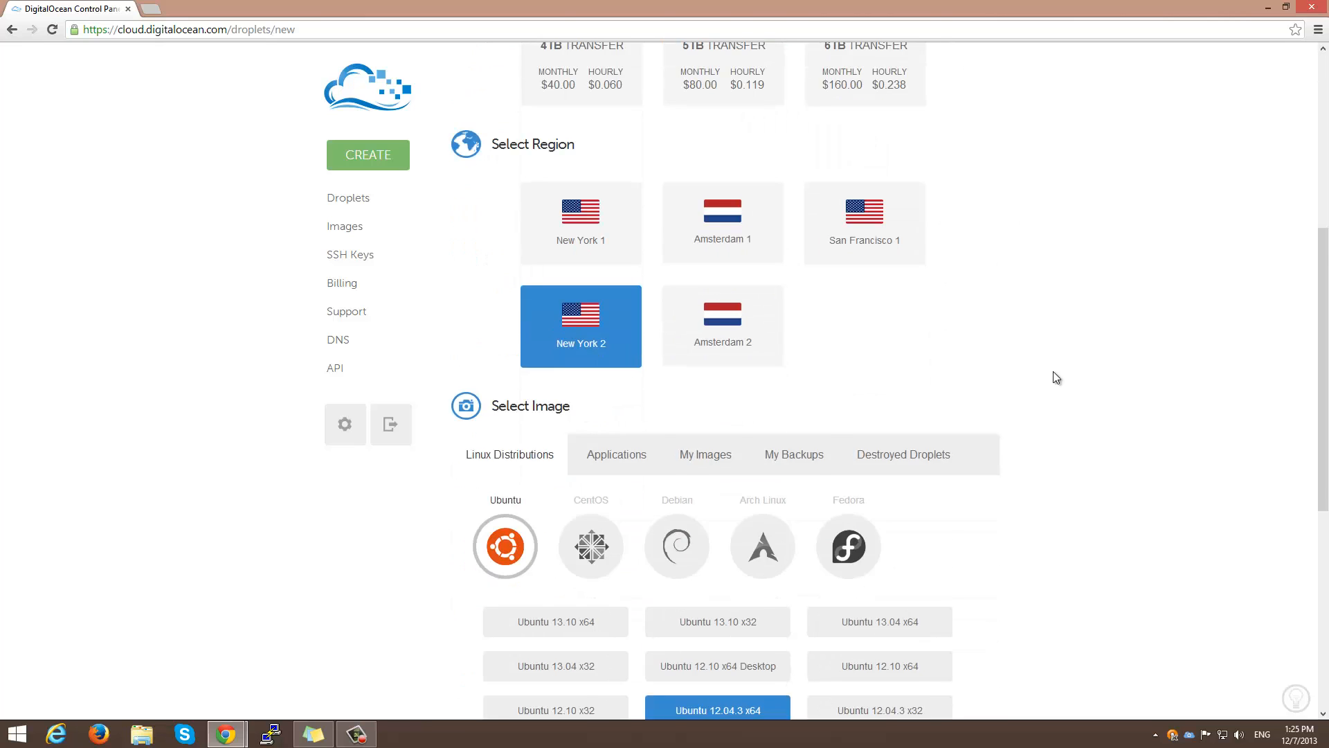
{"action": "scroll", "scroll_direction": "down", "scroll_amount": 3}
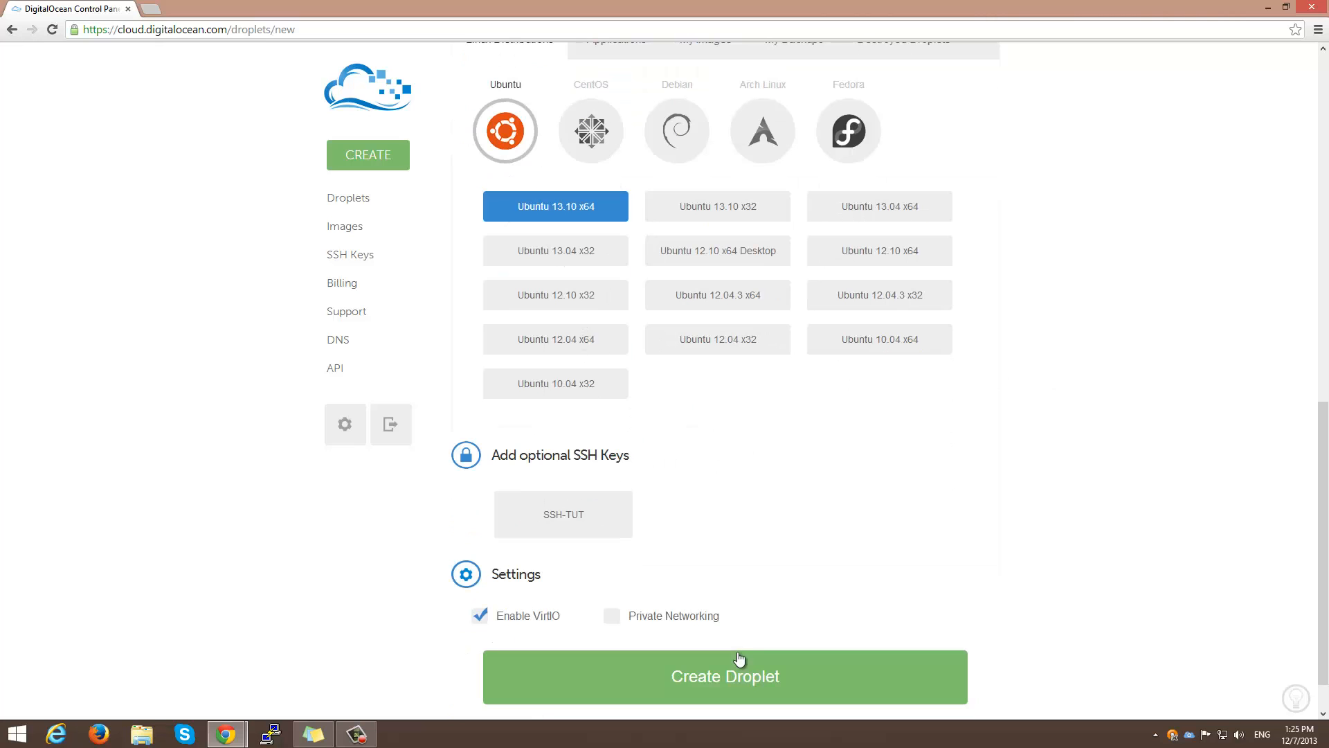
{"action": "left_click", "coordinate": [562, 514]}
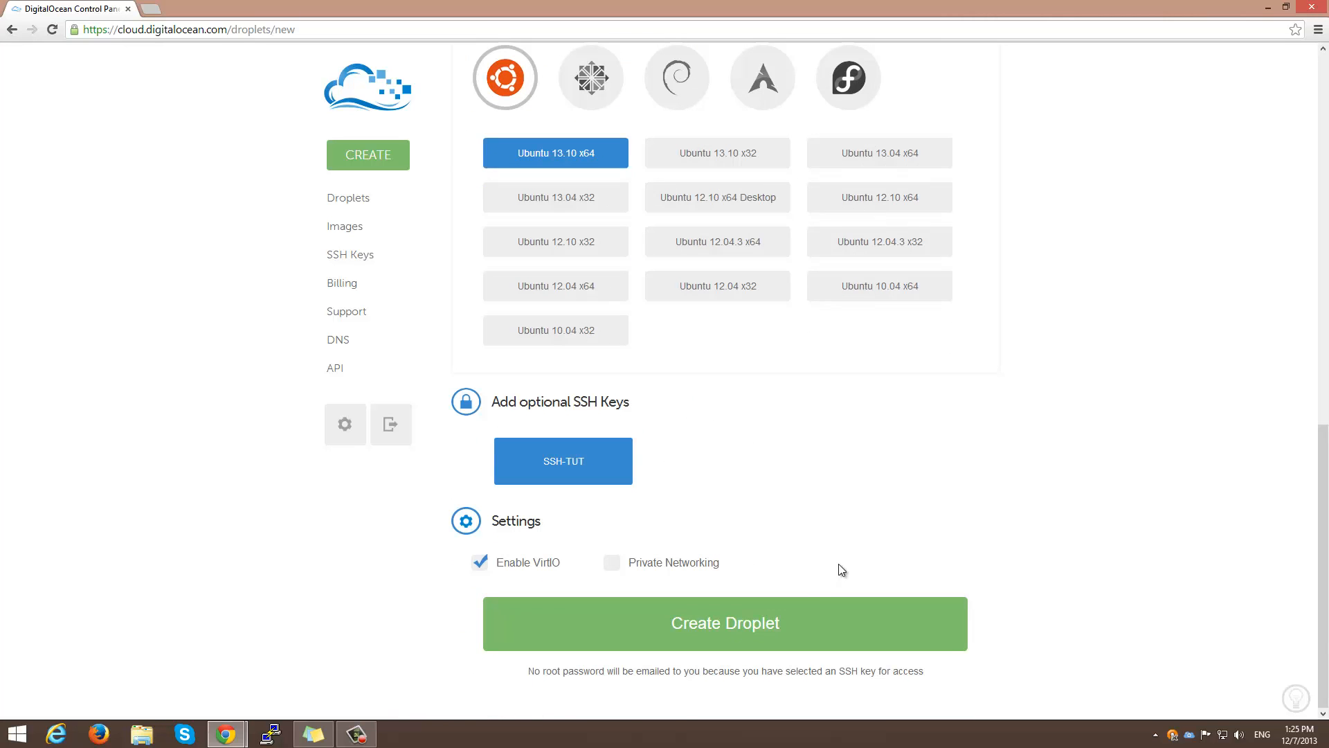
{"action": "left_click", "coordinate": [724, 623]}
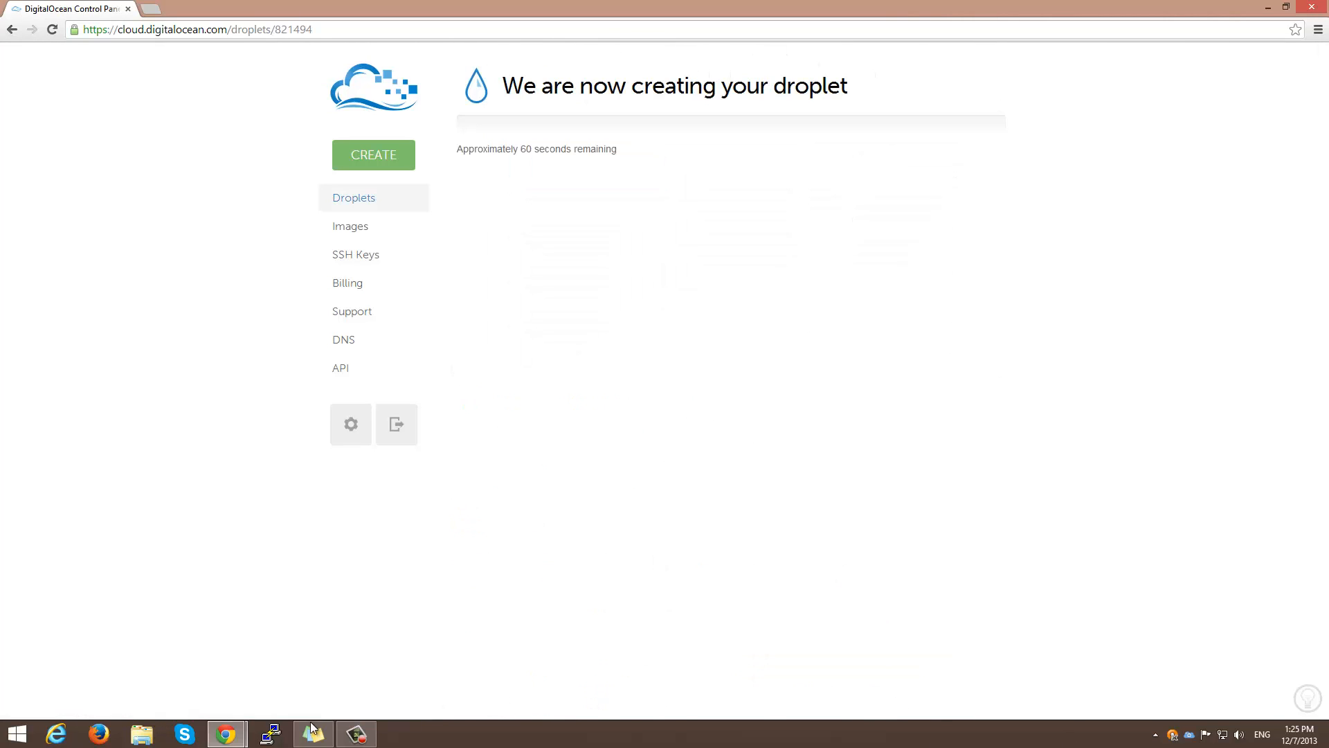
- Save server1's PuTTY settings as session 'digitalocean' and connect to 162.243.39.14
{"action": "left_click", "coordinate": [270, 733]}
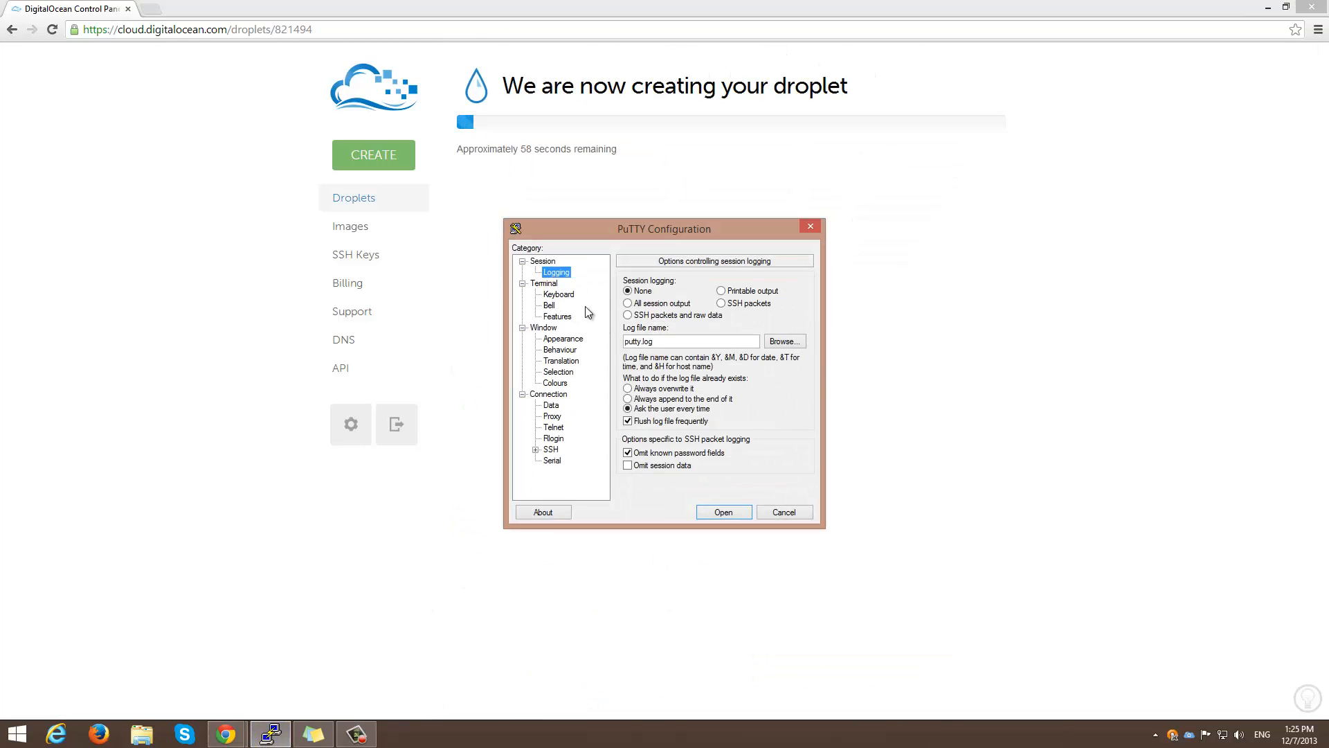
{"action": "left_click", "coordinate": [539, 261]}
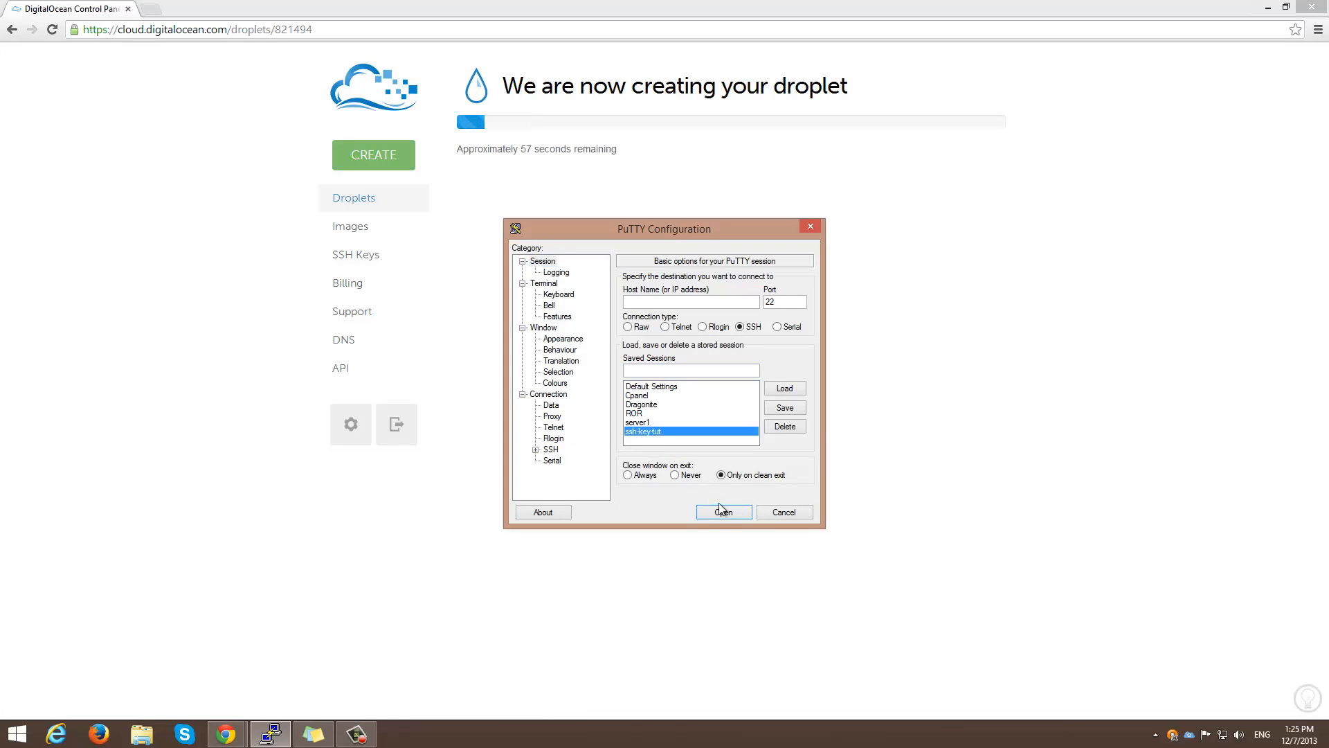
{"action": "mouse_move", "coordinate": [672, 400]}
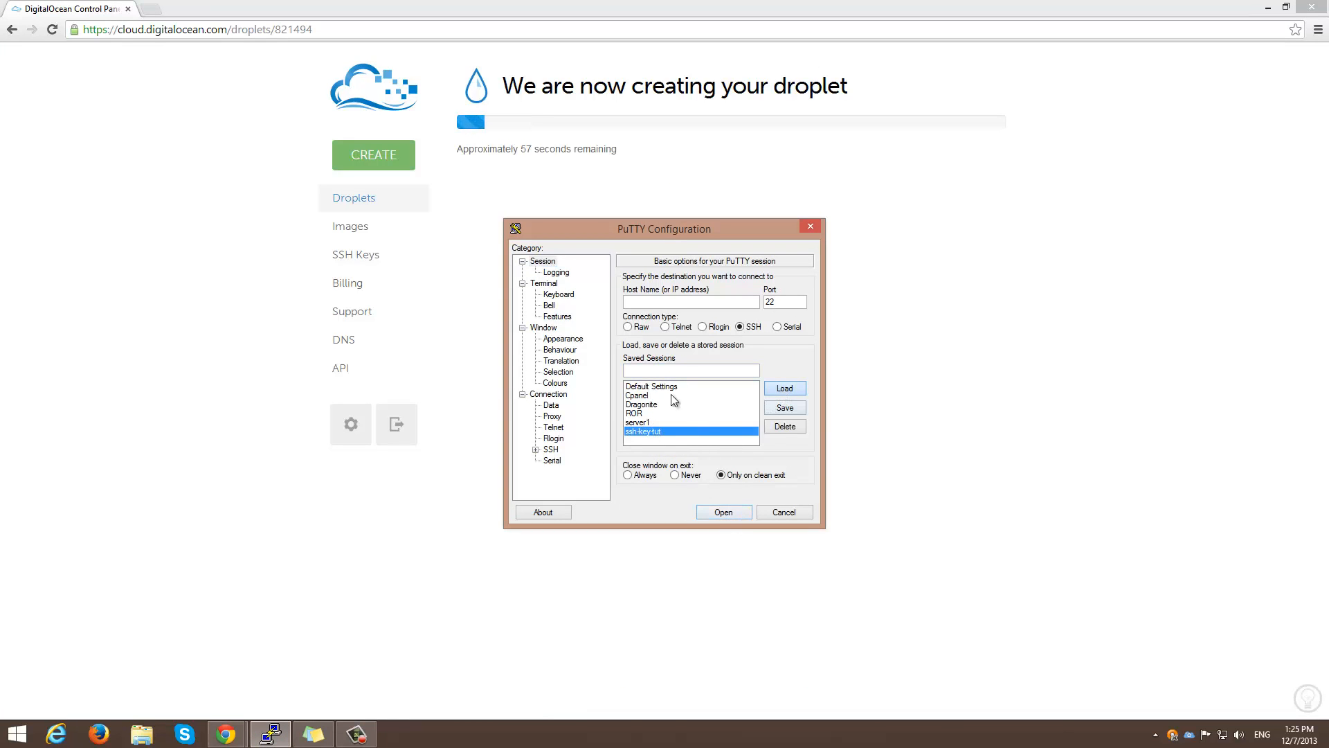
{"action": "left_click", "coordinate": [783, 387]}
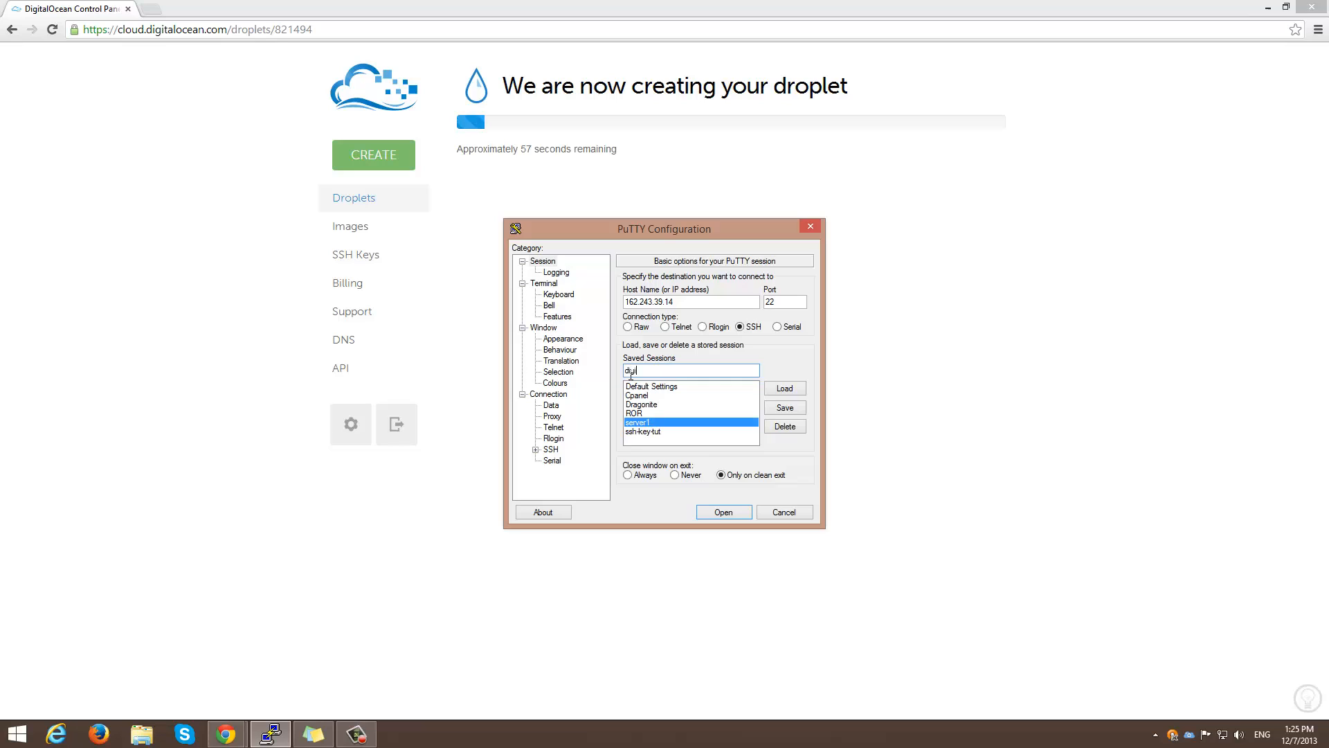
{"action": "type", "text": "digitalocean"}
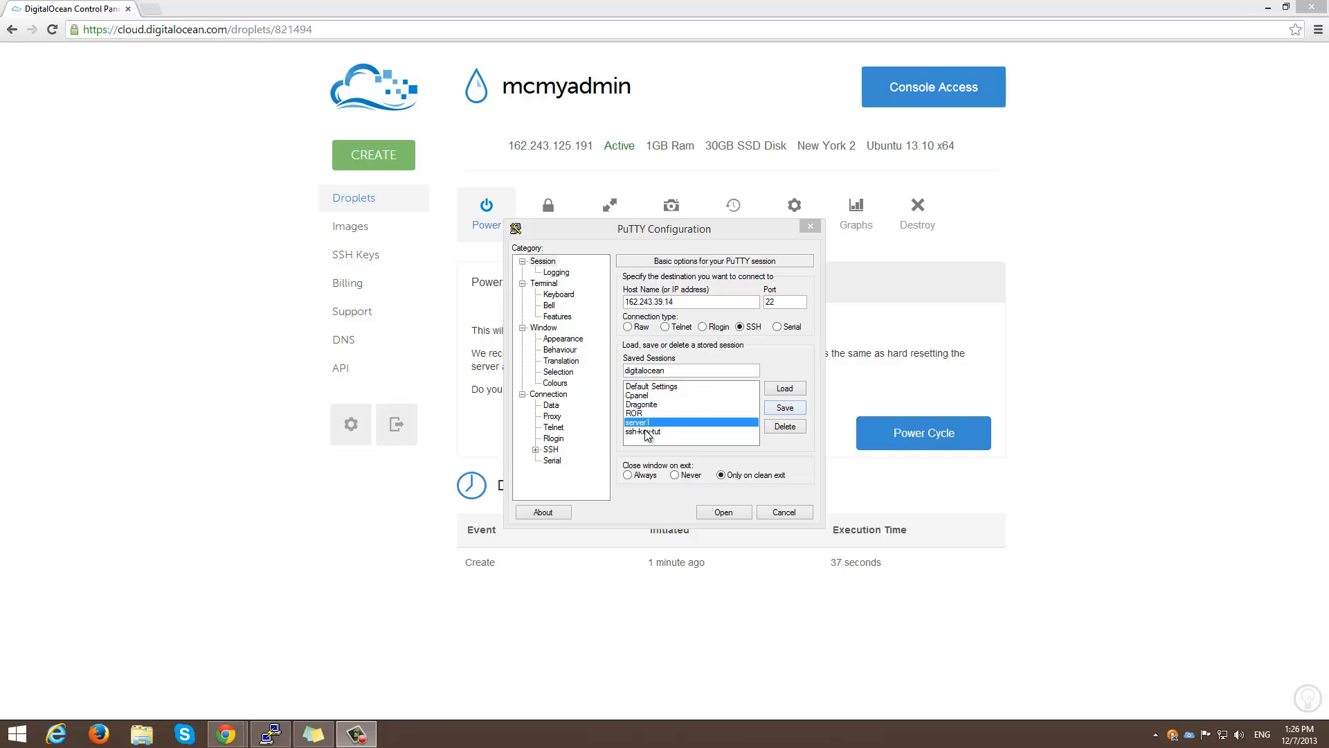
{"action": "left_click", "coordinate": [646, 423]}
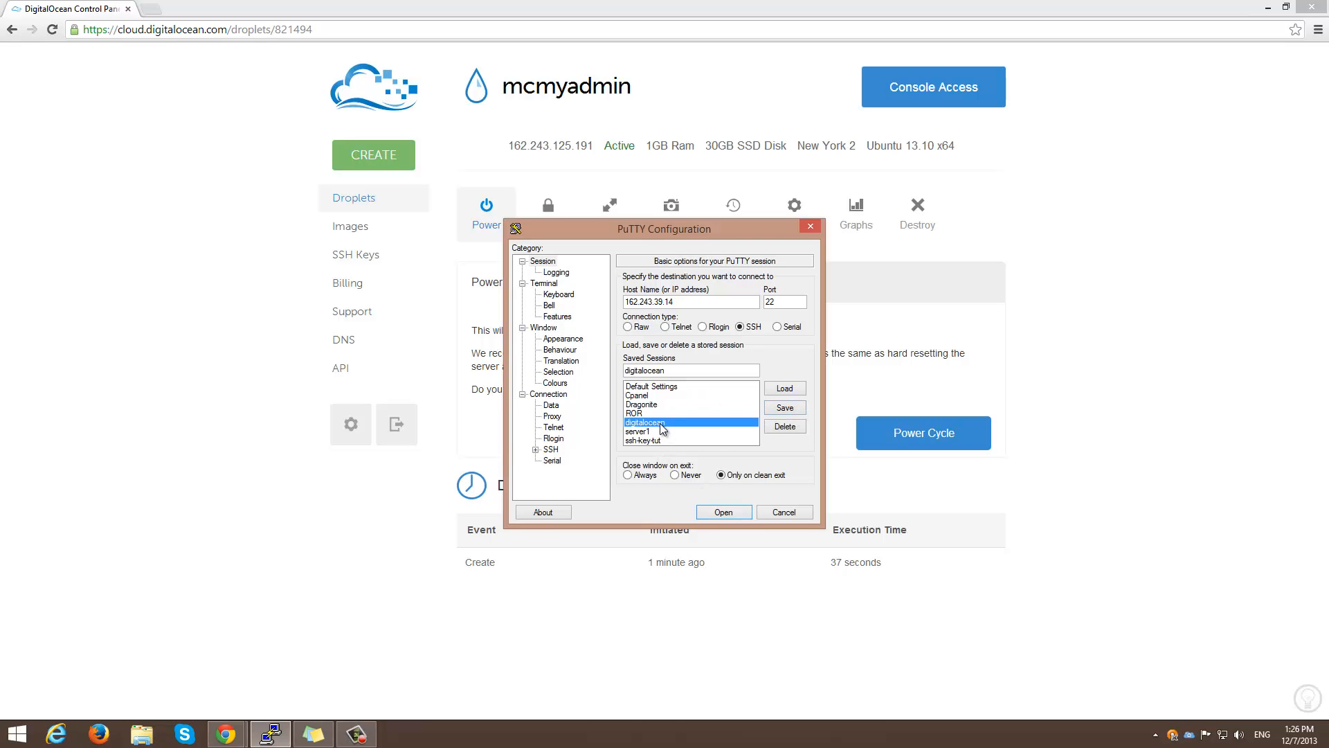
{"action": "left_click", "coordinate": [721, 511]}
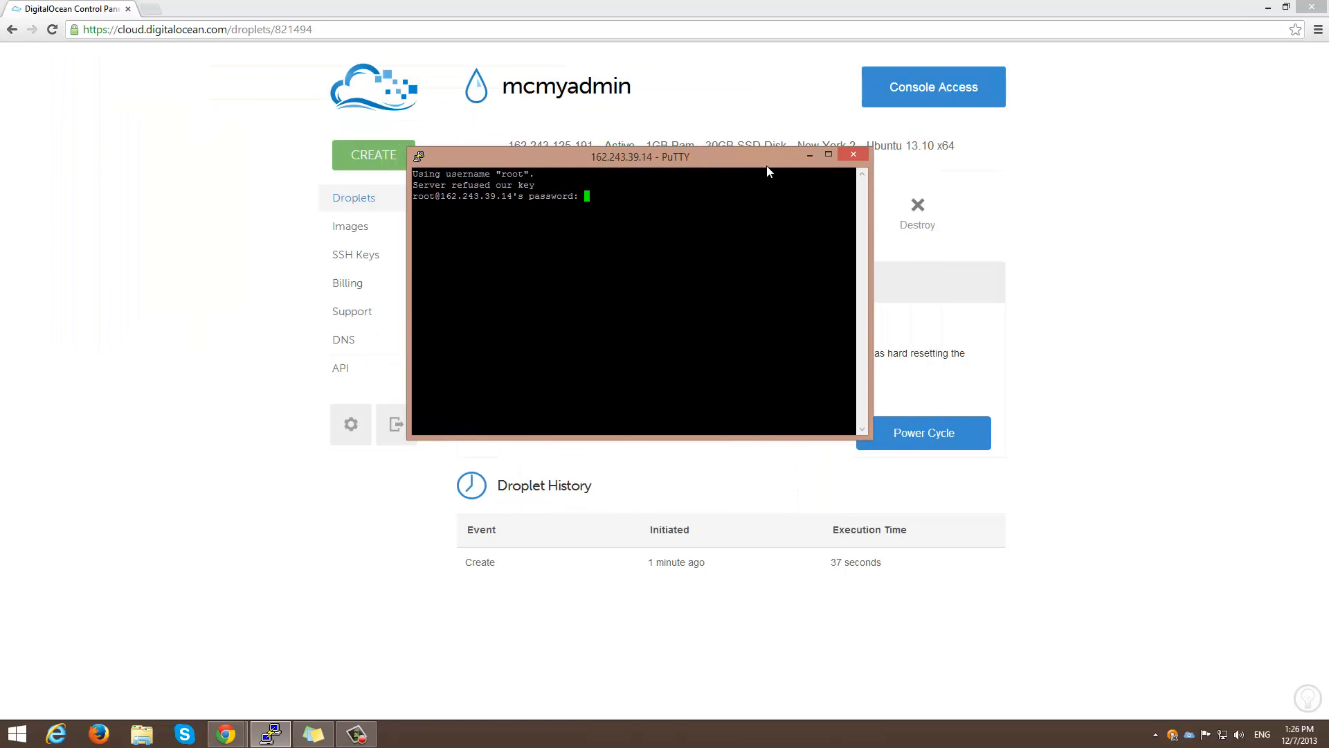
- Close the refused terminal and connect ssh-key-tut to 162.243.125.191, accepting the host key
{"action": "left_click", "coordinate": [853, 154]}
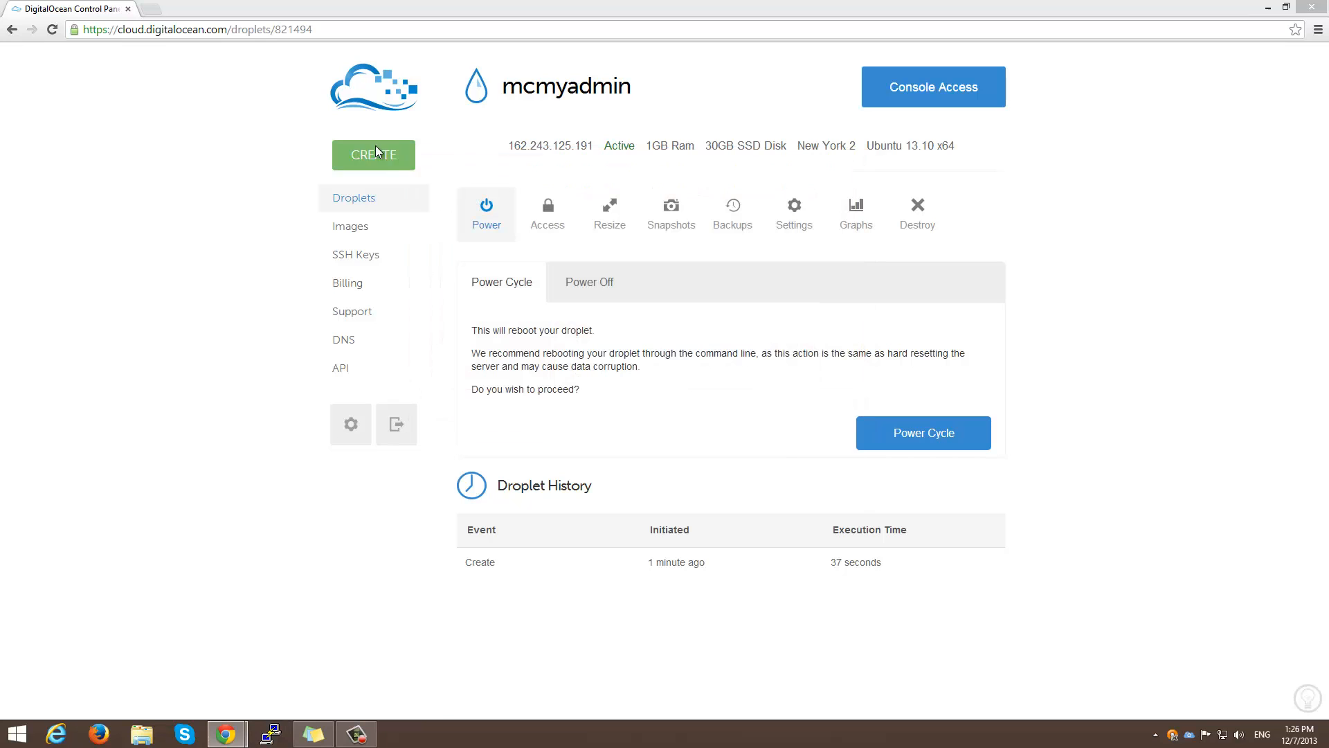
{"action": "left_click", "coordinate": [354, 197]}
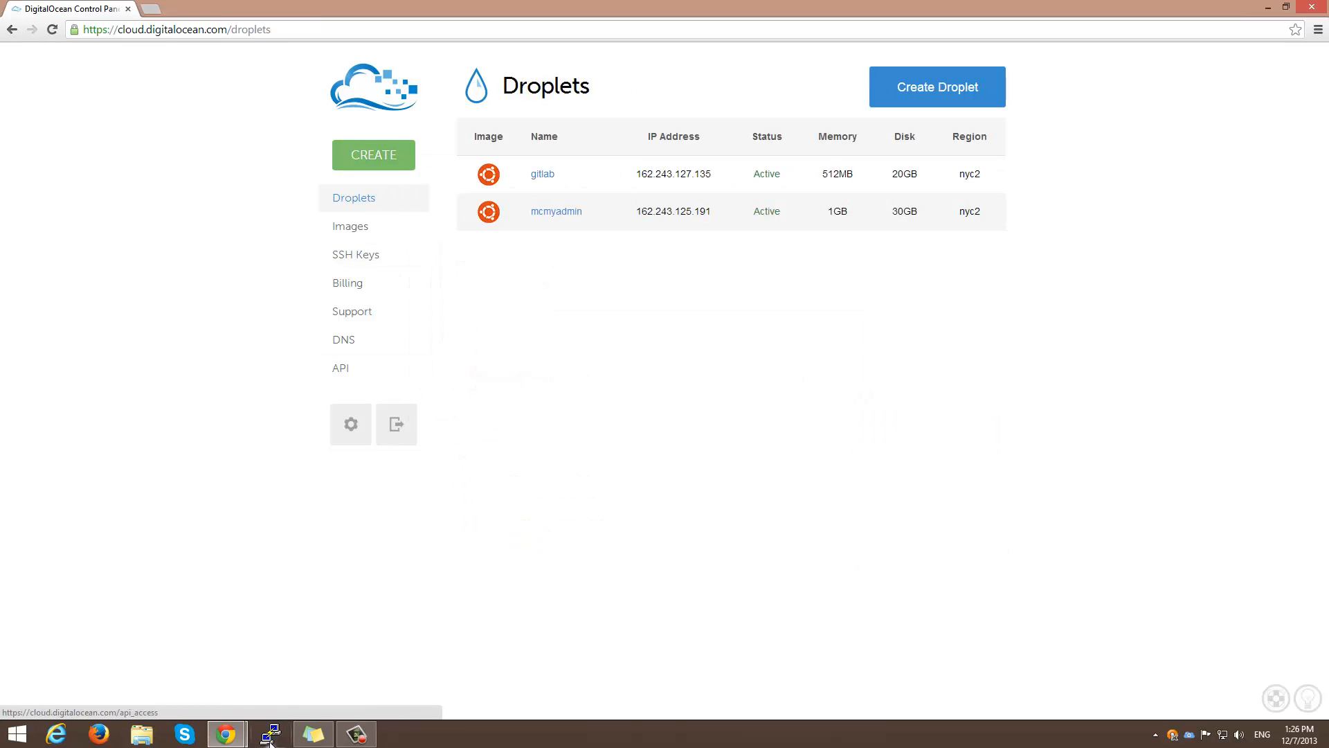
{"action": "left_click", "coordinate": [269, 733]}
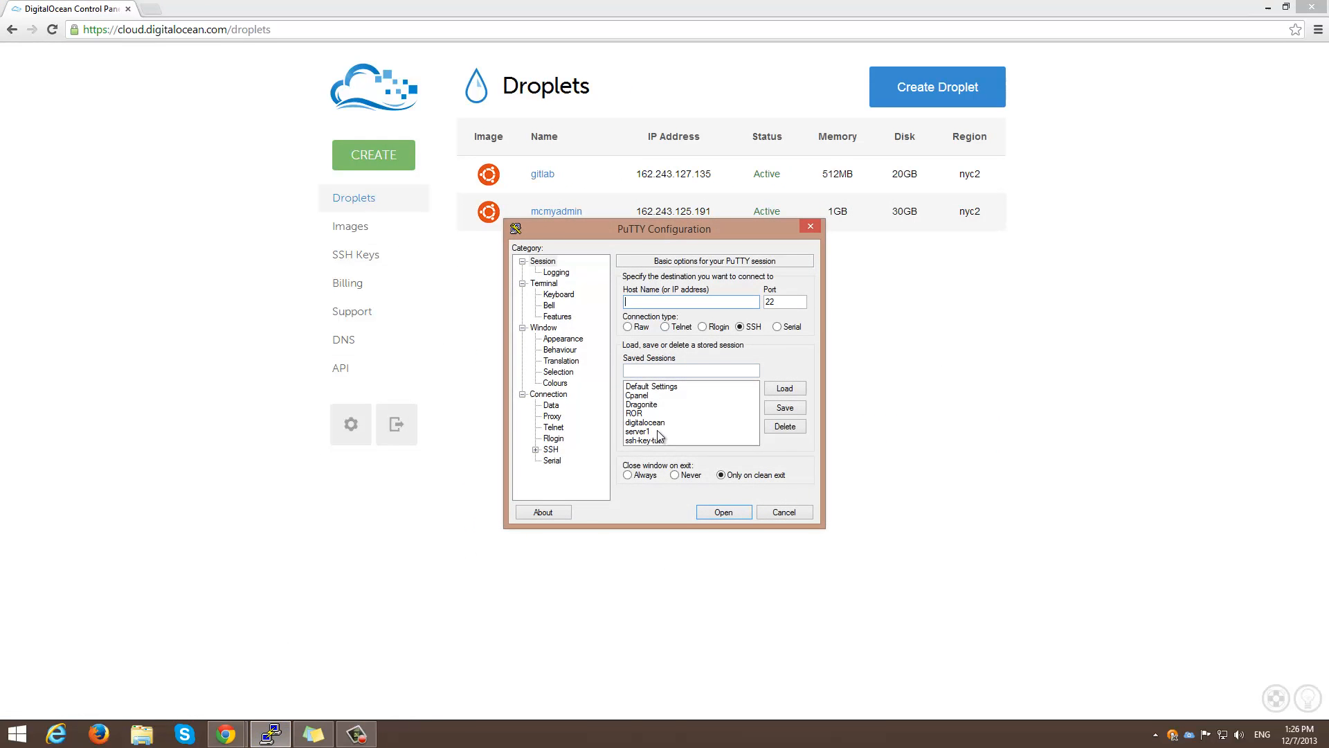
{"action": "left_click", "coordinate": [647, 440]}
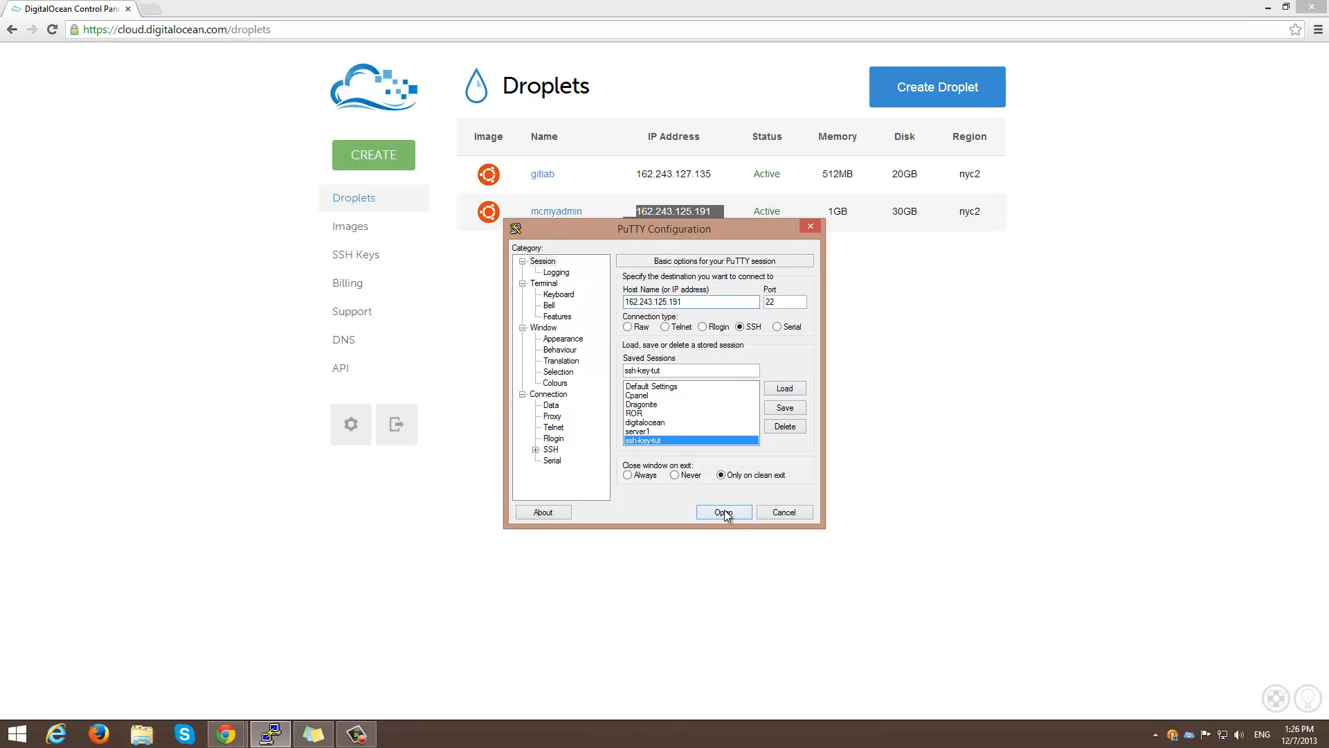
{"action": "left_click", "coordinate": [721, 511]}
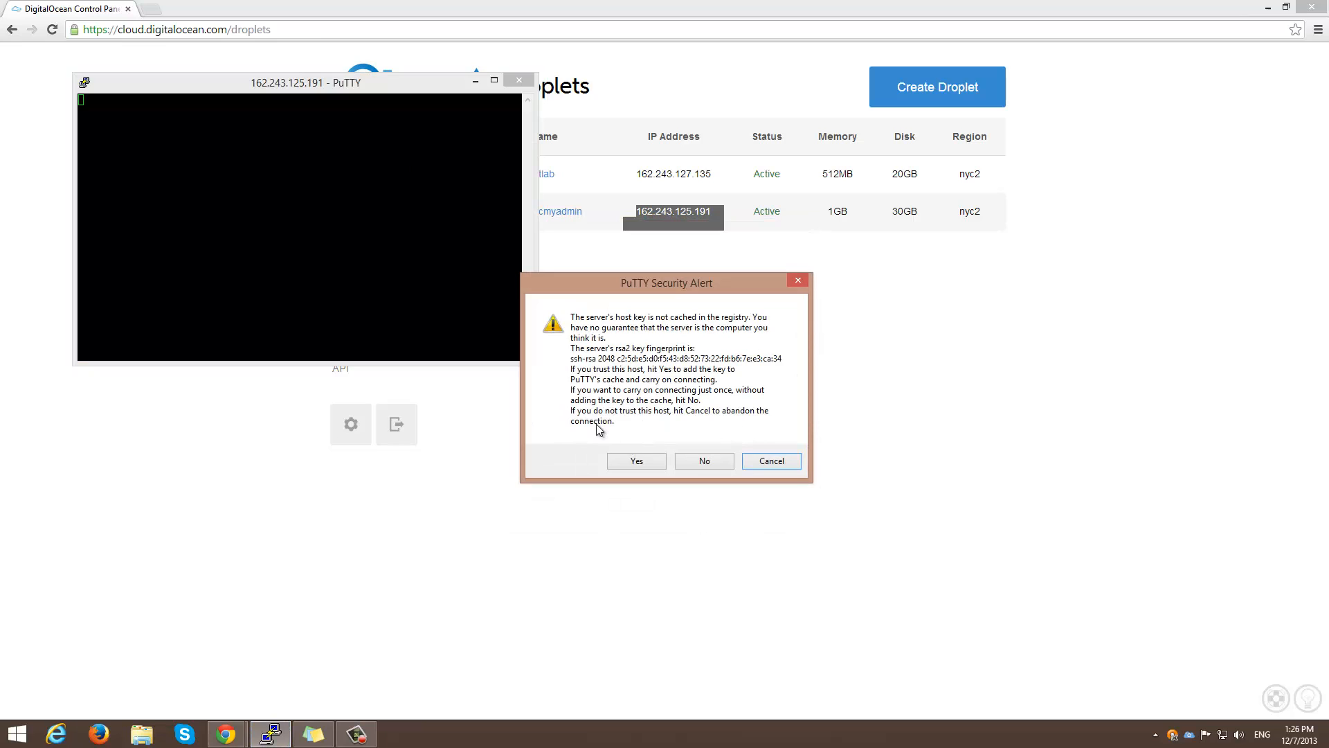
{"action": "left_click", "coordinate": [635, 460]}
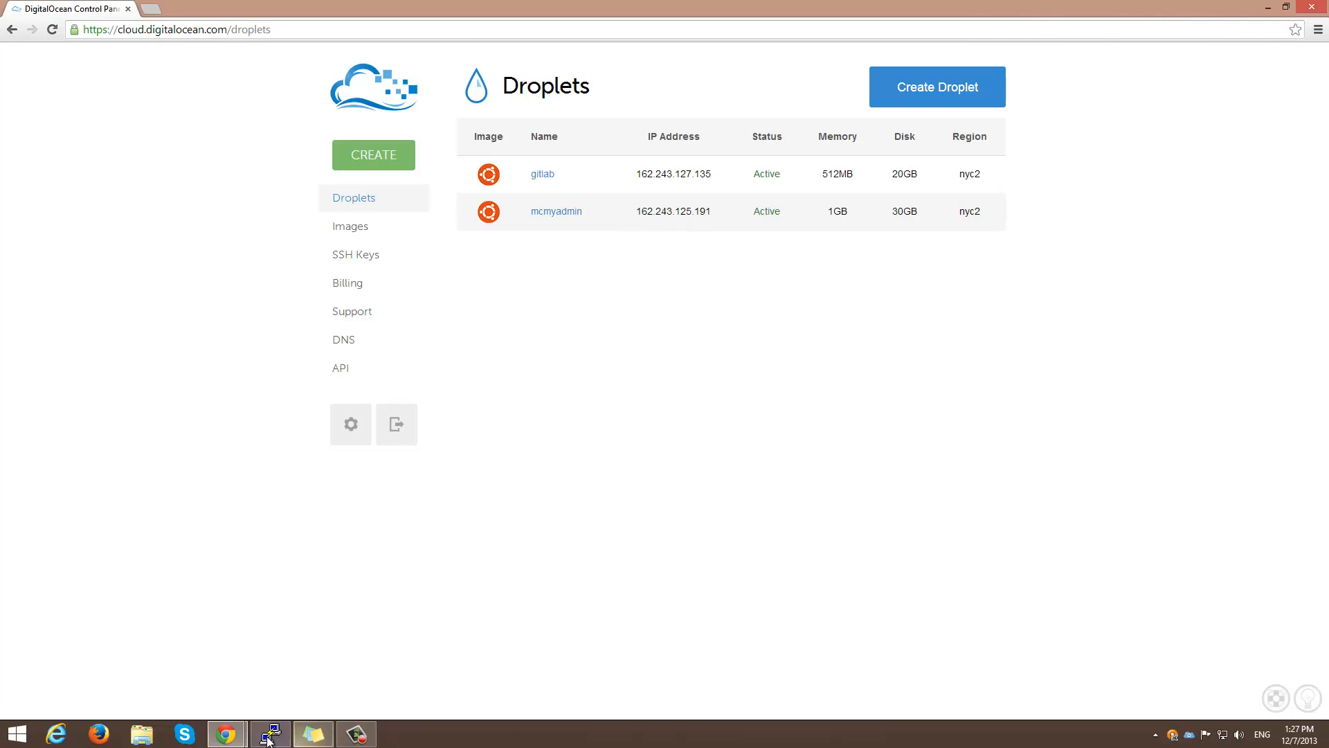
- Install the OpenJDK 7 JRE with sudo apt-get install openjdk-7-jre
{"action": "left_click", "coordinate": [269, 733]}
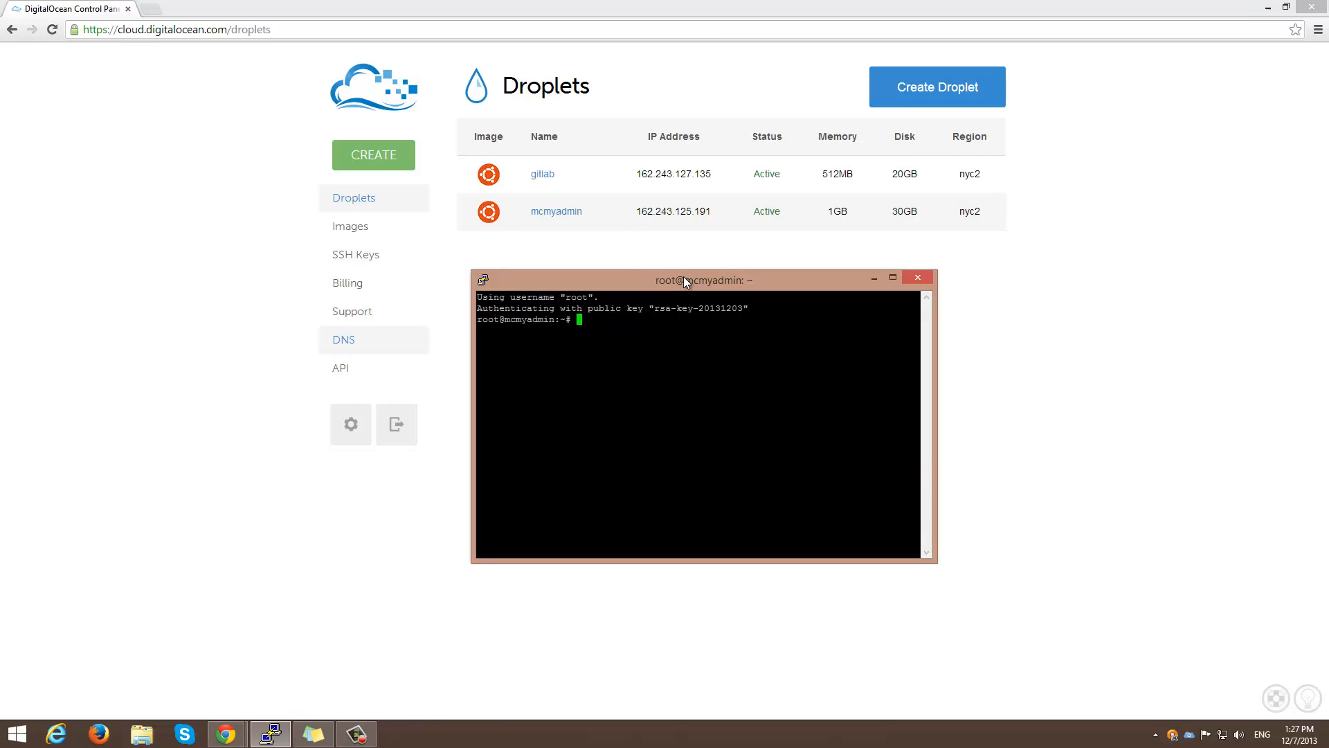
{"action": "mouse_move", "coordinate": [671, 306]}
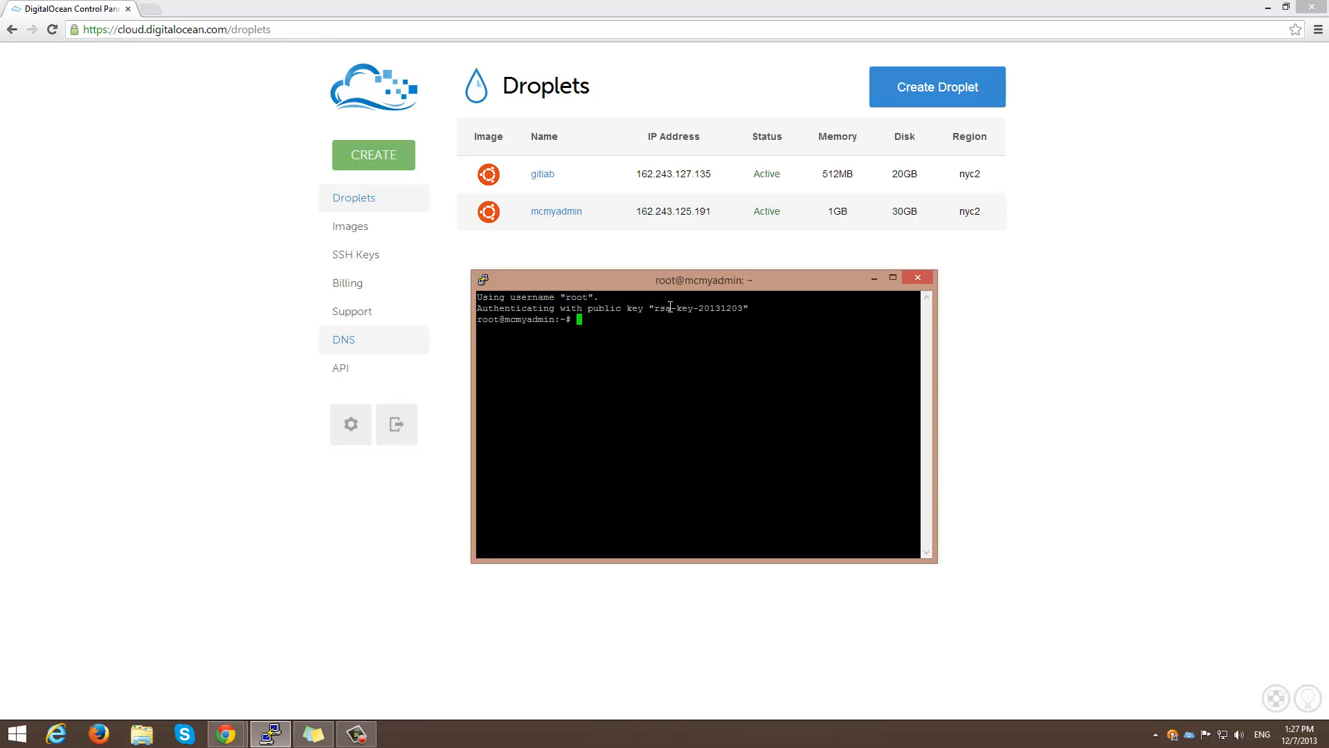
{"action": "type", "text": "sudo apt-get"}
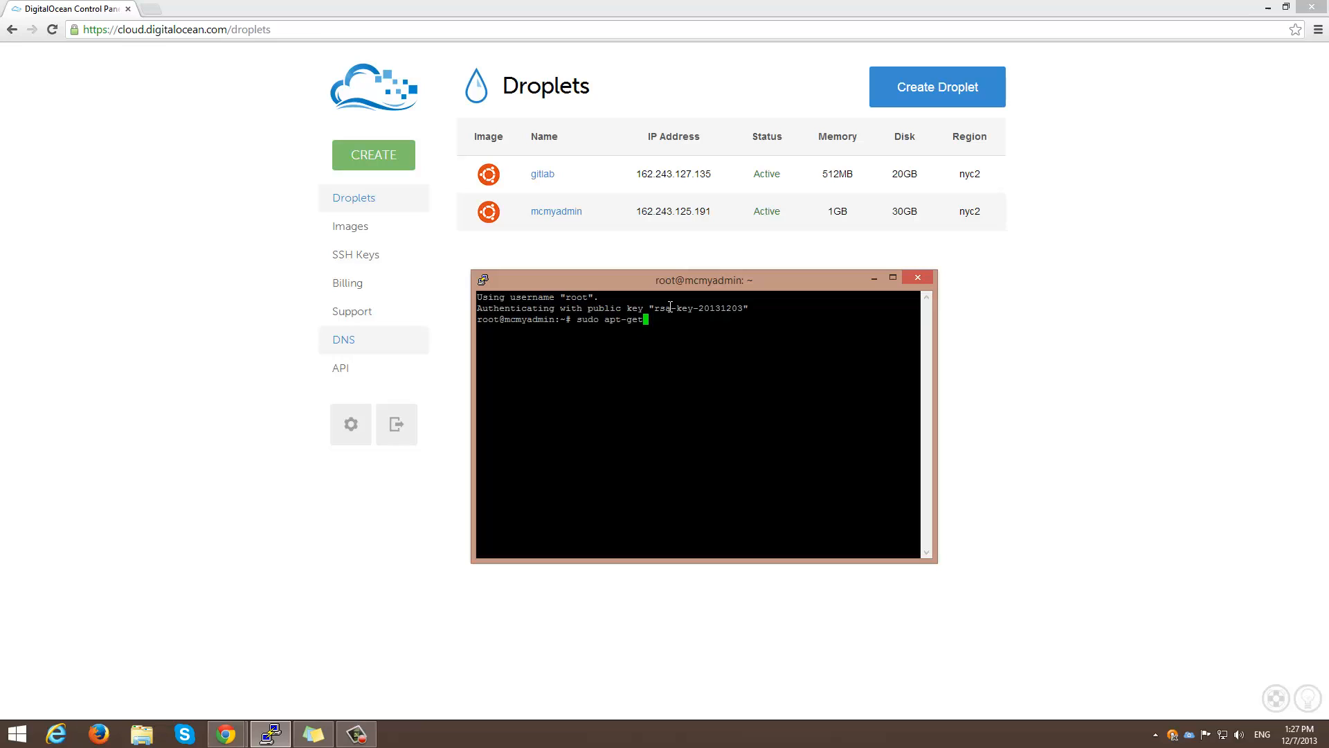
{"action": "type", "text": "install open"}
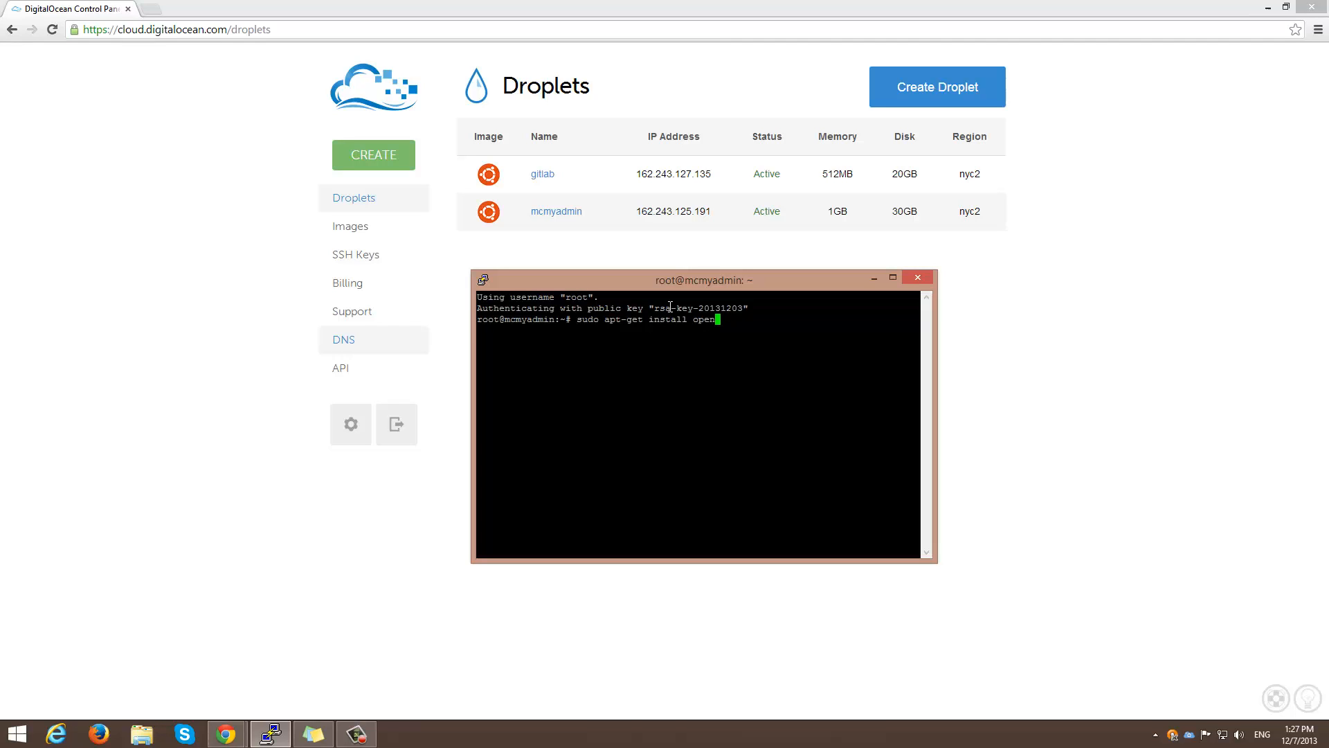
{"action": "type", "text": "jd"}
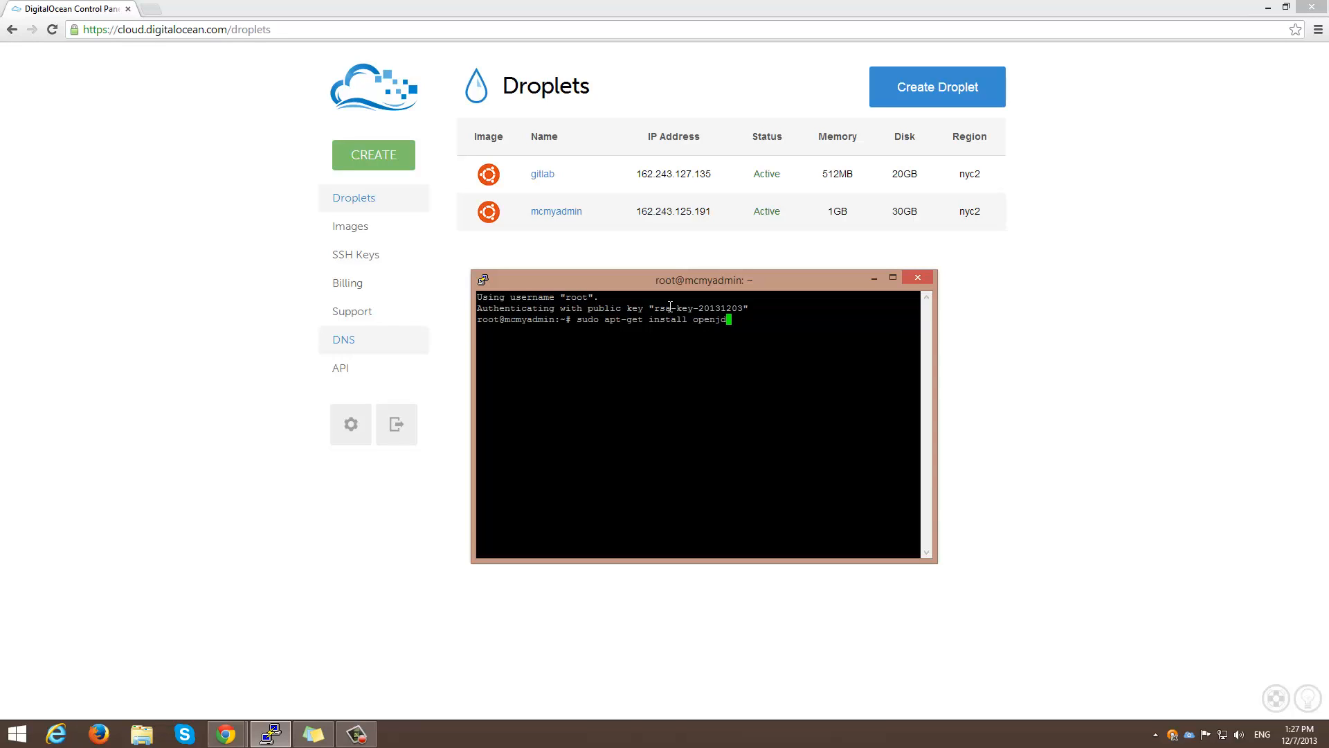
{"action": "type", "text": "k-"}
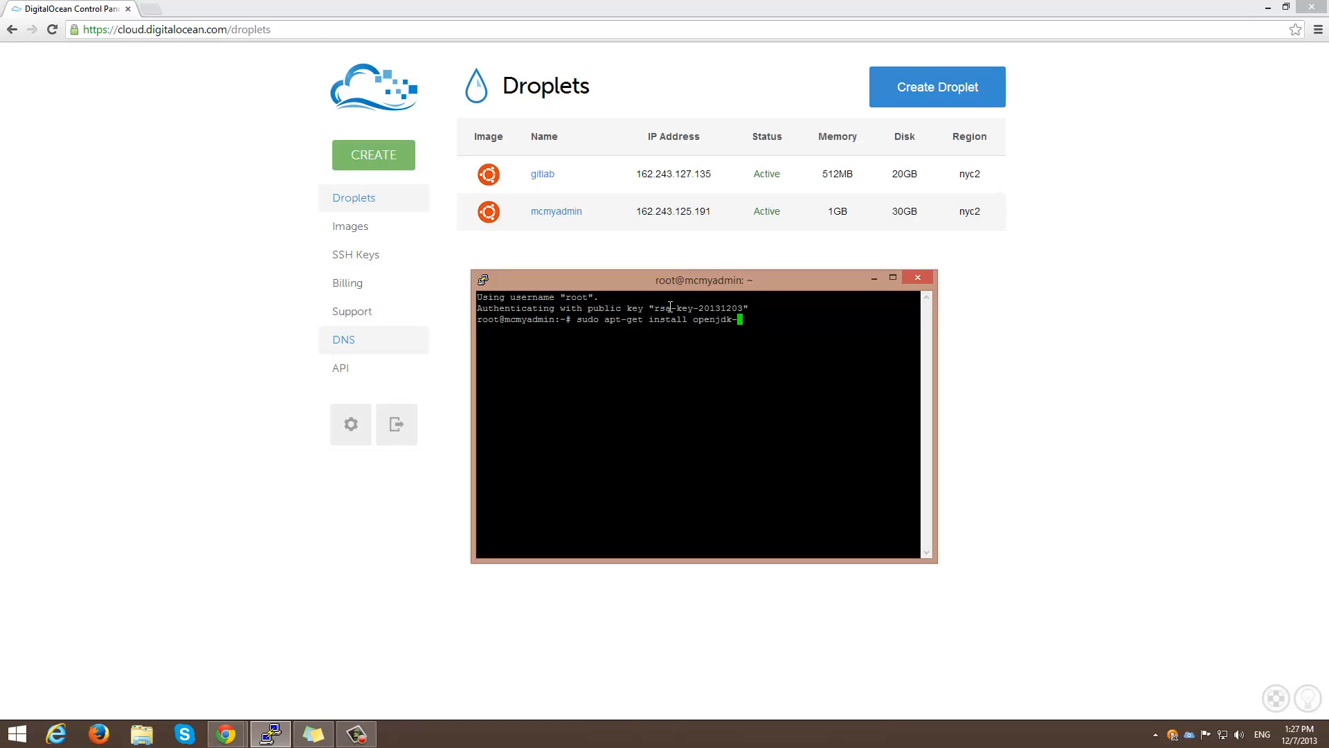
{"action": "type", "text": "7-j"}
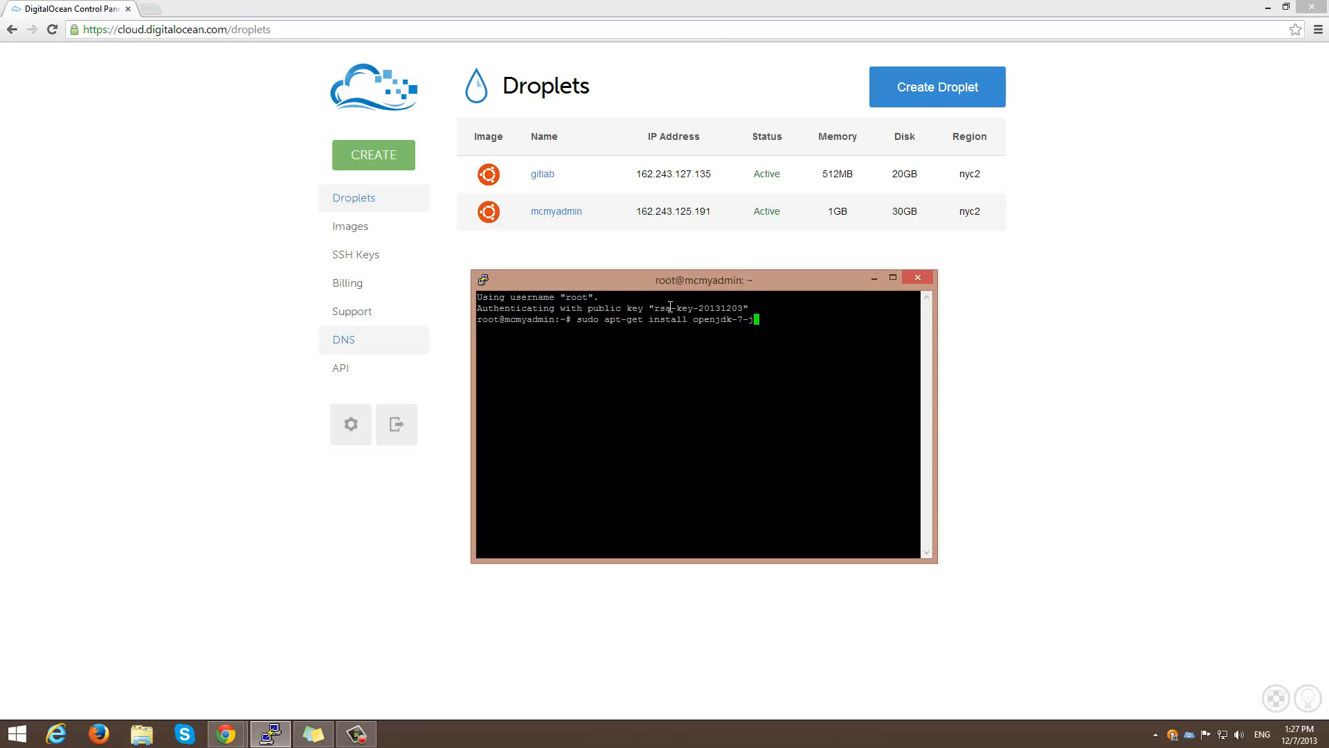
{"action": "key", "text": "Return"}
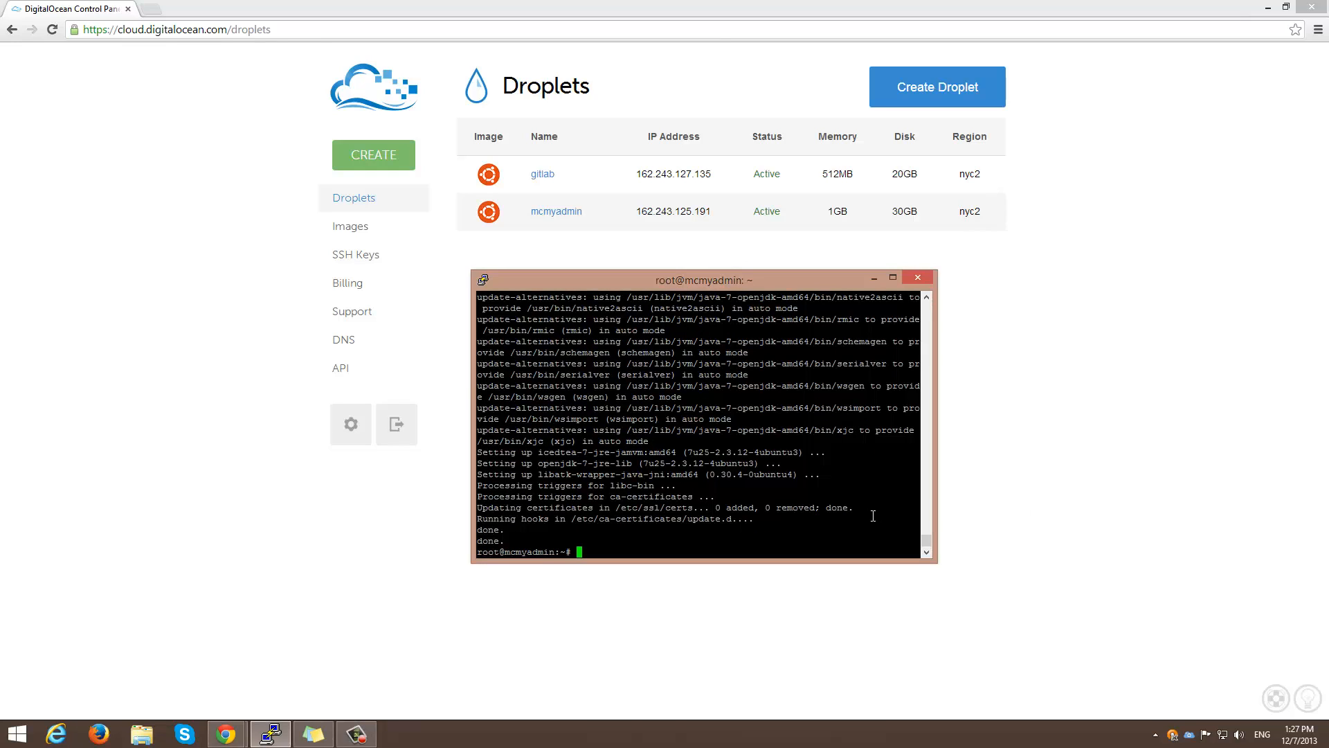
- Refresh the package lists with sudo apt-get update
{"action": "type", "text": "sudo ap"}
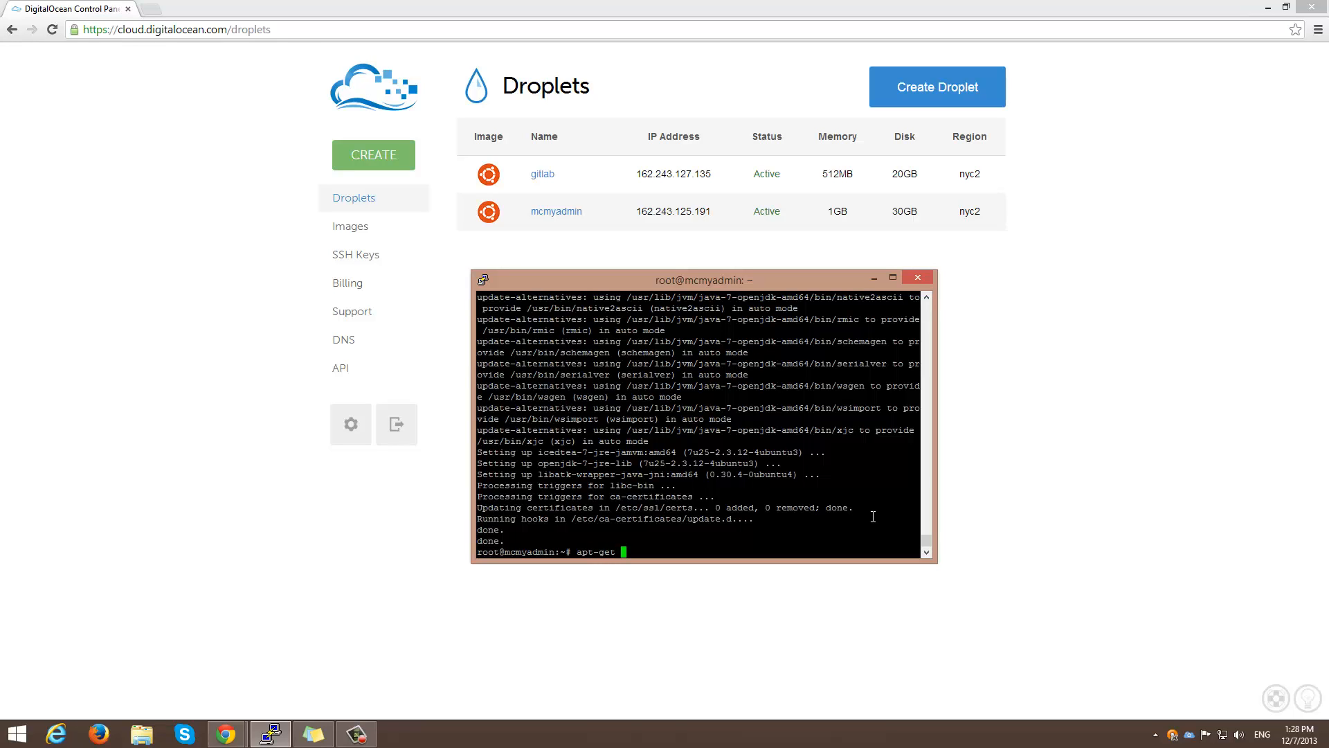
{"action": "type", "text": "update"}
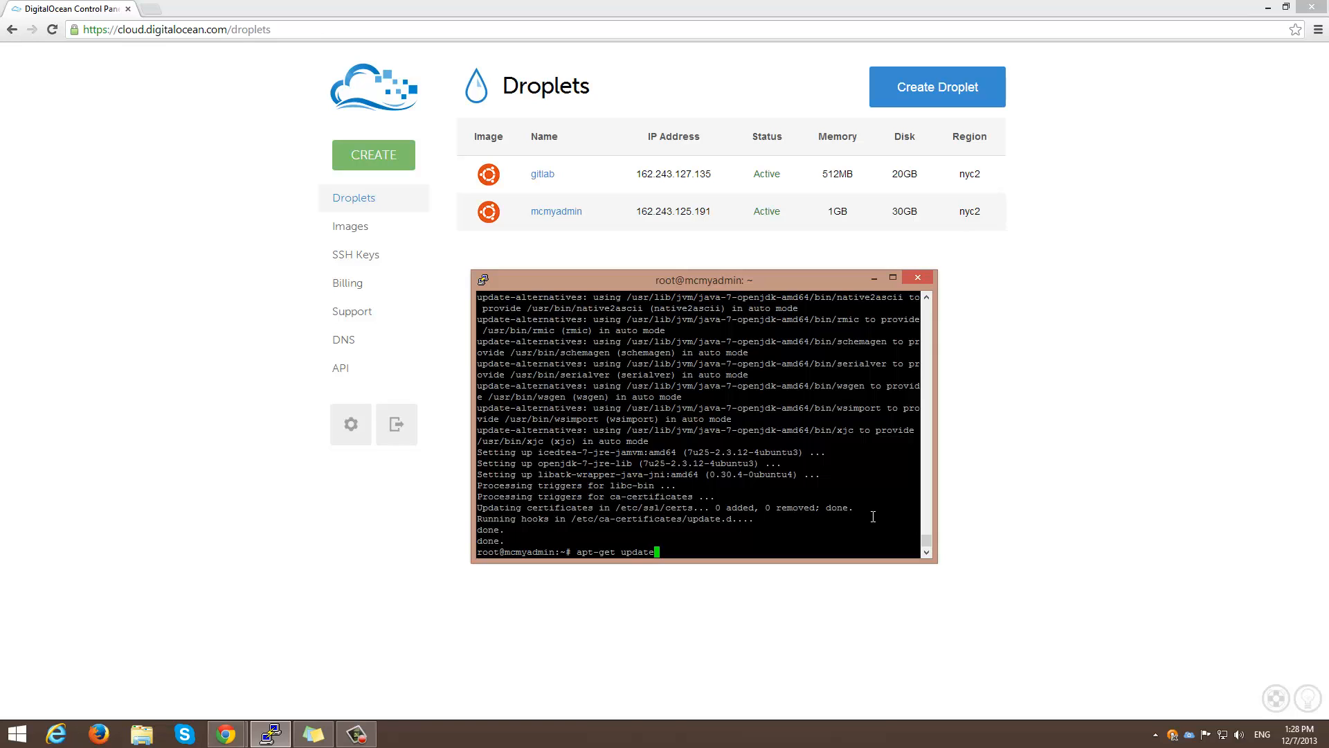
{"action": "key", "text": "Return"}
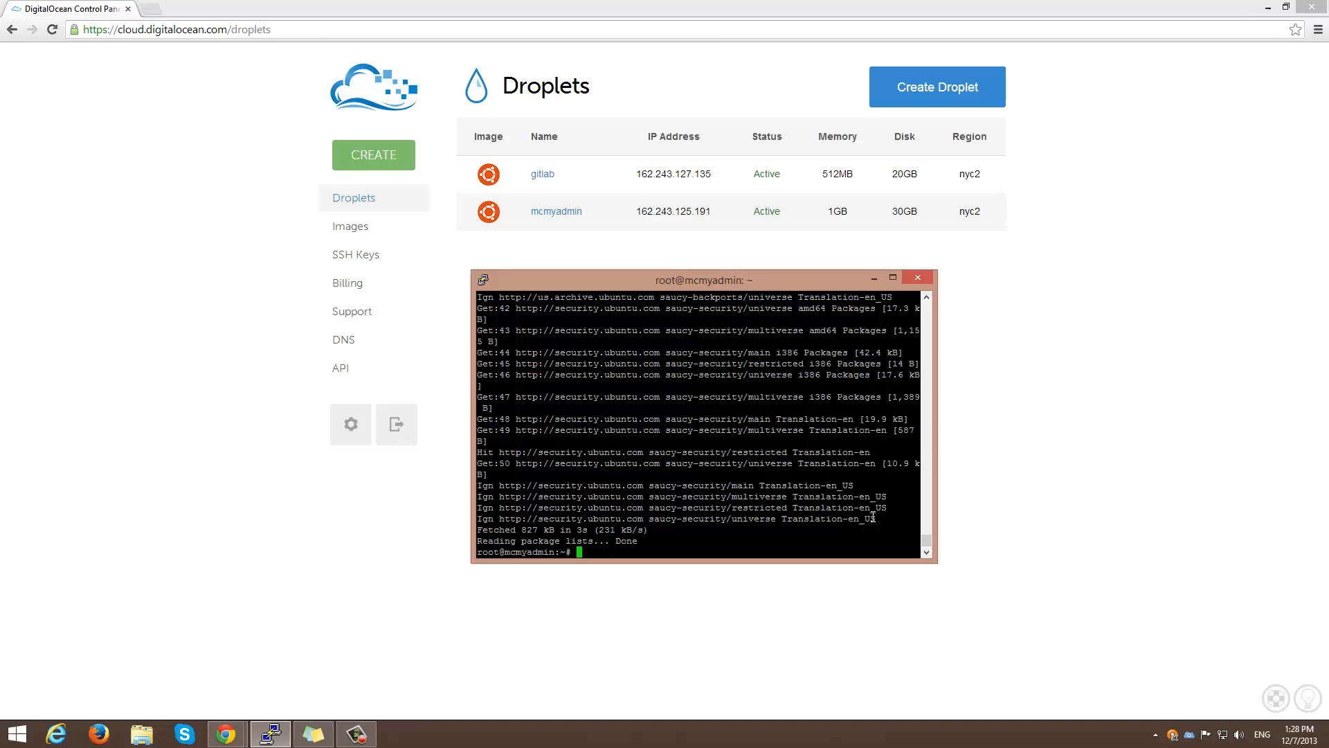
- Install the python-software-properties package
{"action": "type", "text": "apt-get install"}
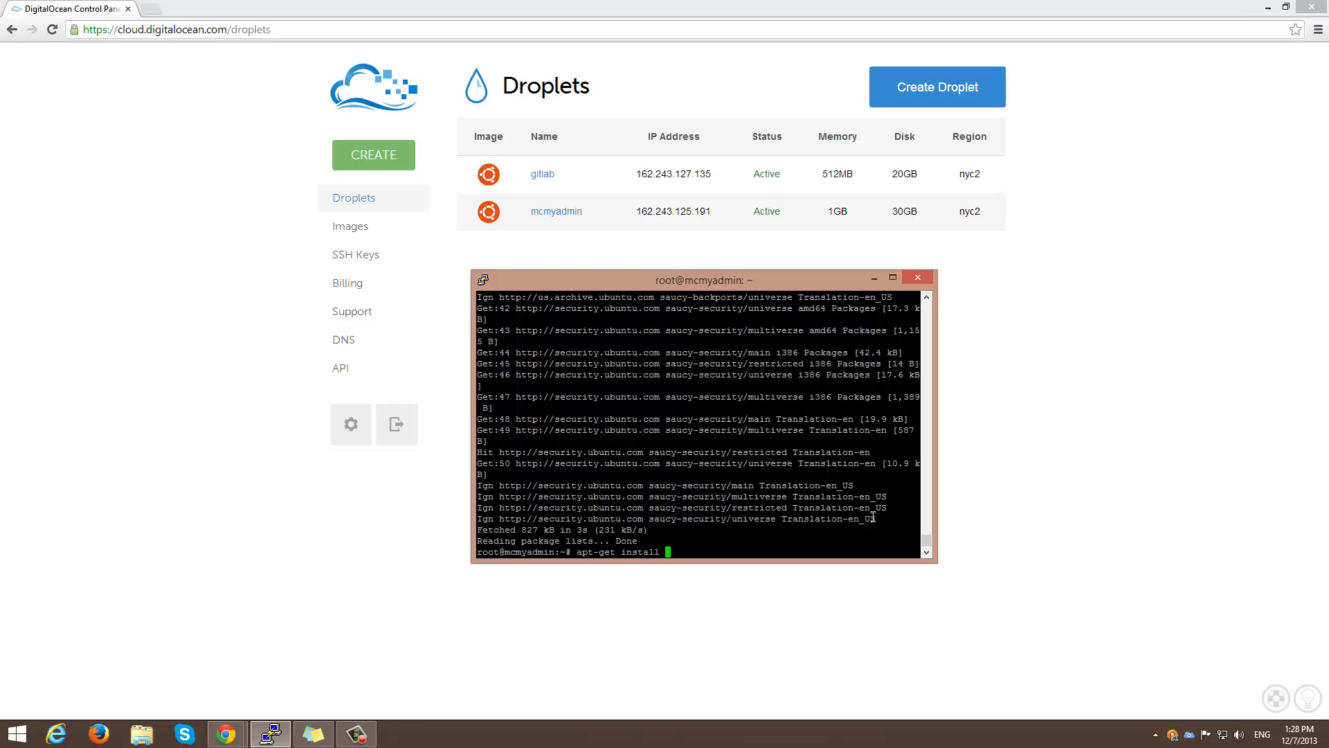
{"action": "type", "text": "pyt"}
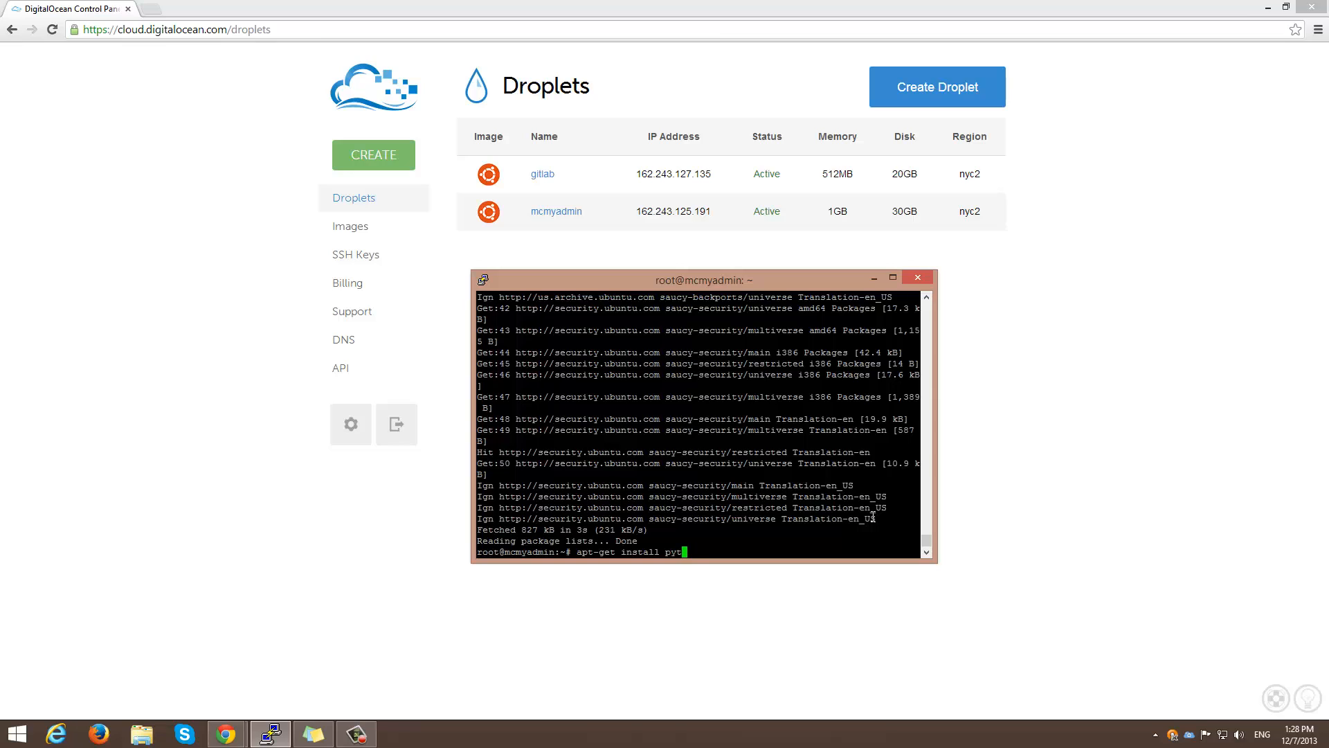
{"action": "type", "text": "hon-software-pr"}
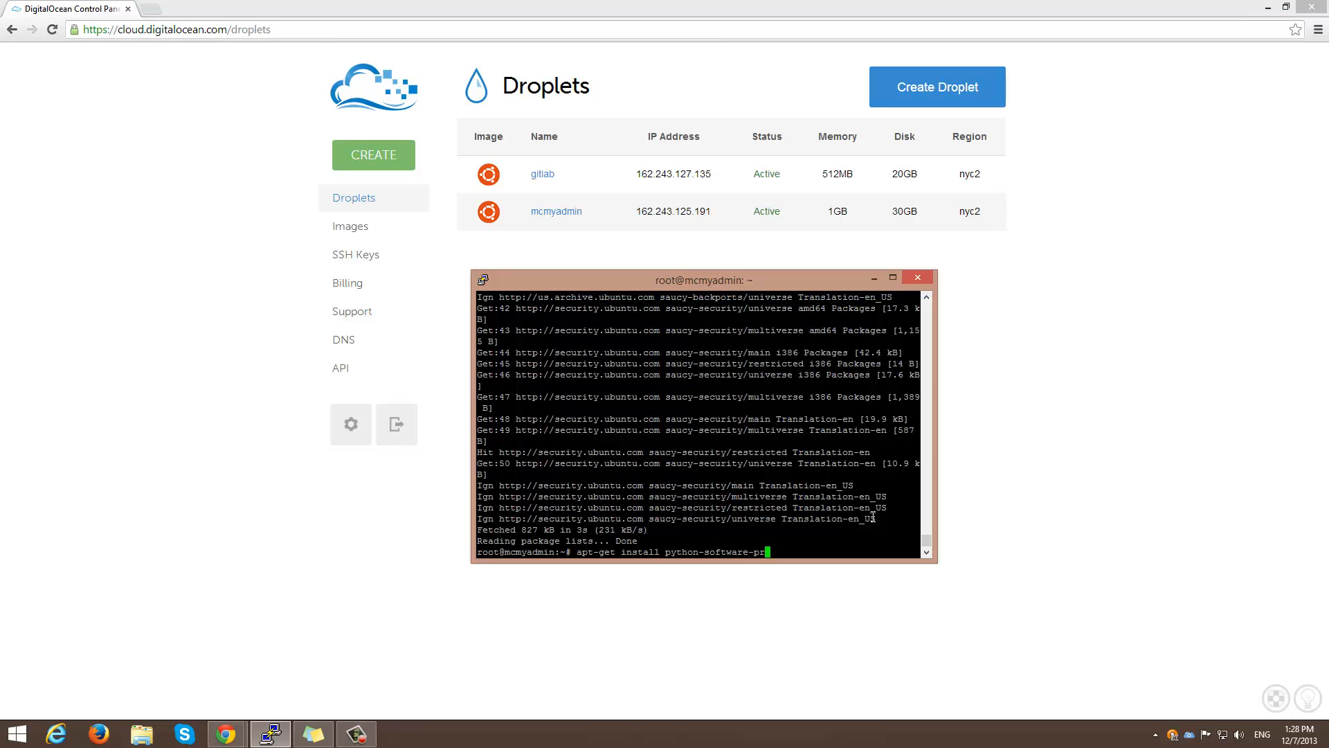
{"action": "key", "text": "Return"}
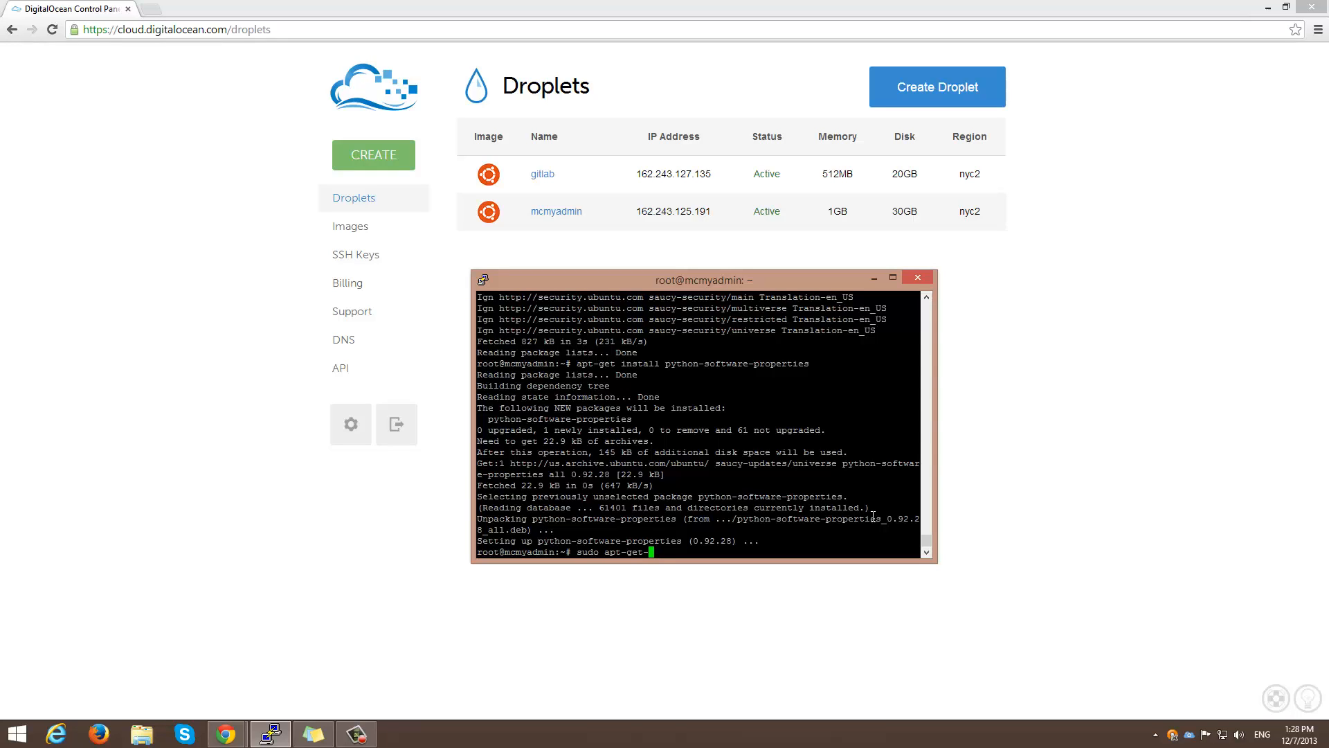
- Add the ppa:webupd8team/java repository and confirm it, importing its signing key
{"action": "type", "text": "repository ppa"}
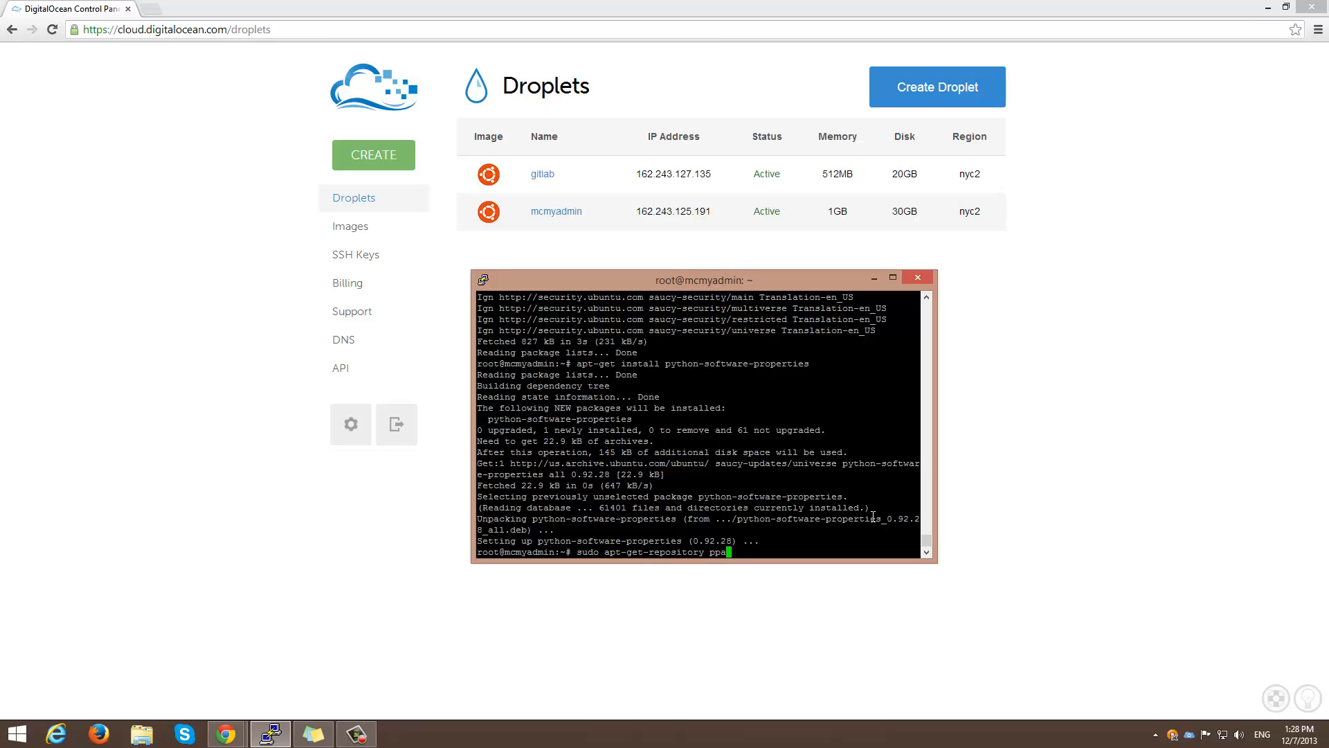
{"action": "type", "text": "web"}
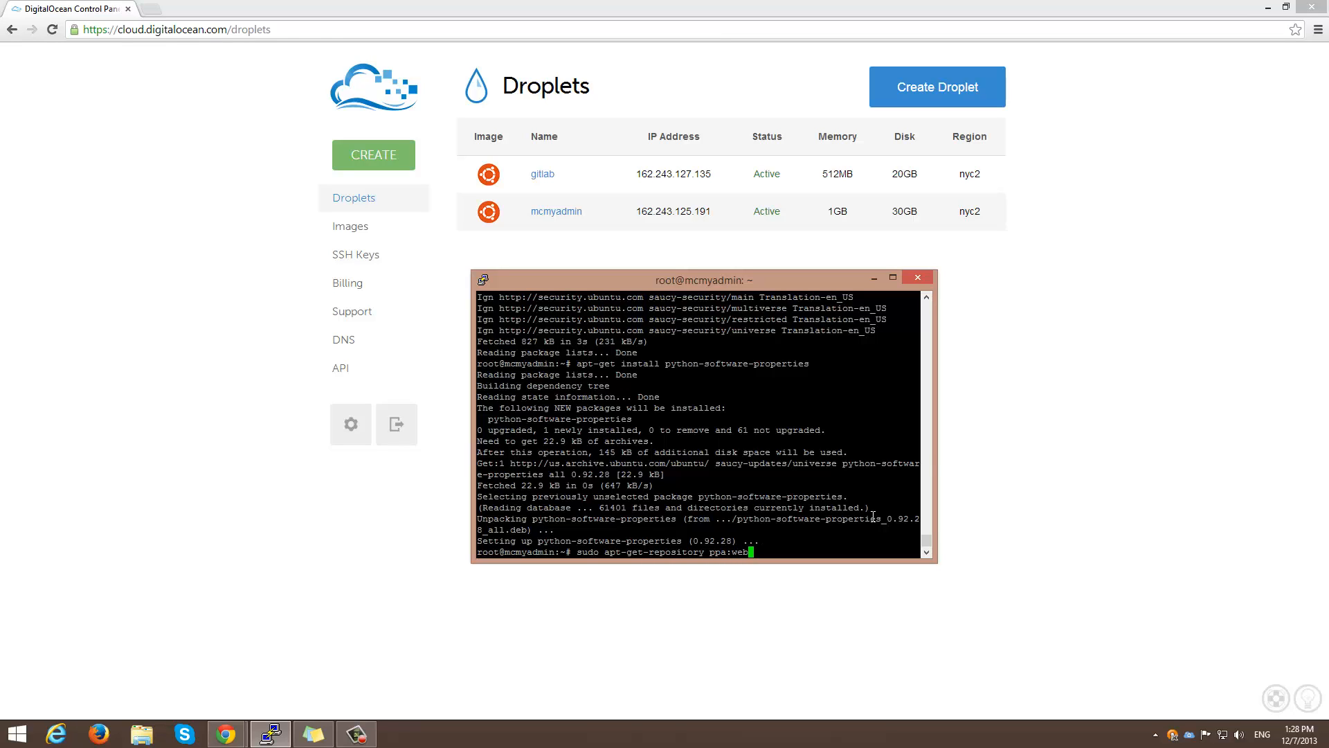
{"action": "type", "text": "upd8"}
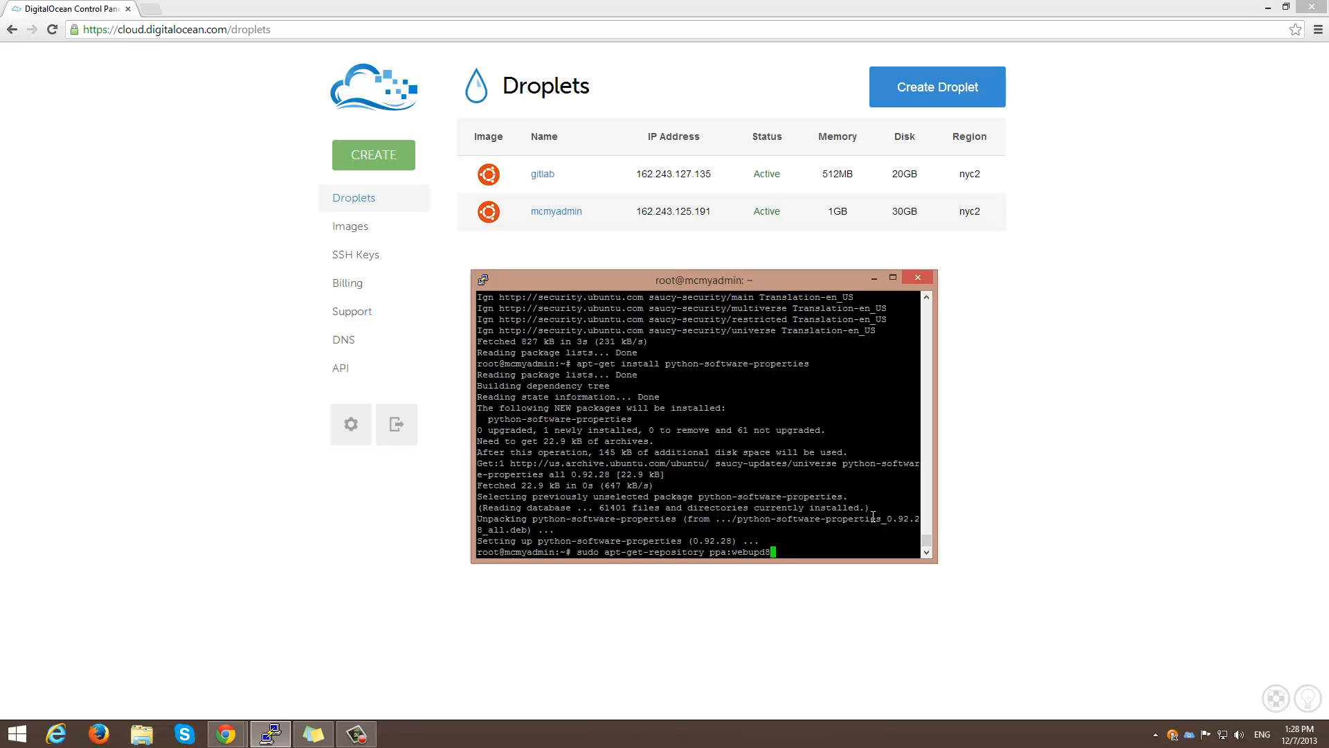
{"action": "type", "text": "team"}
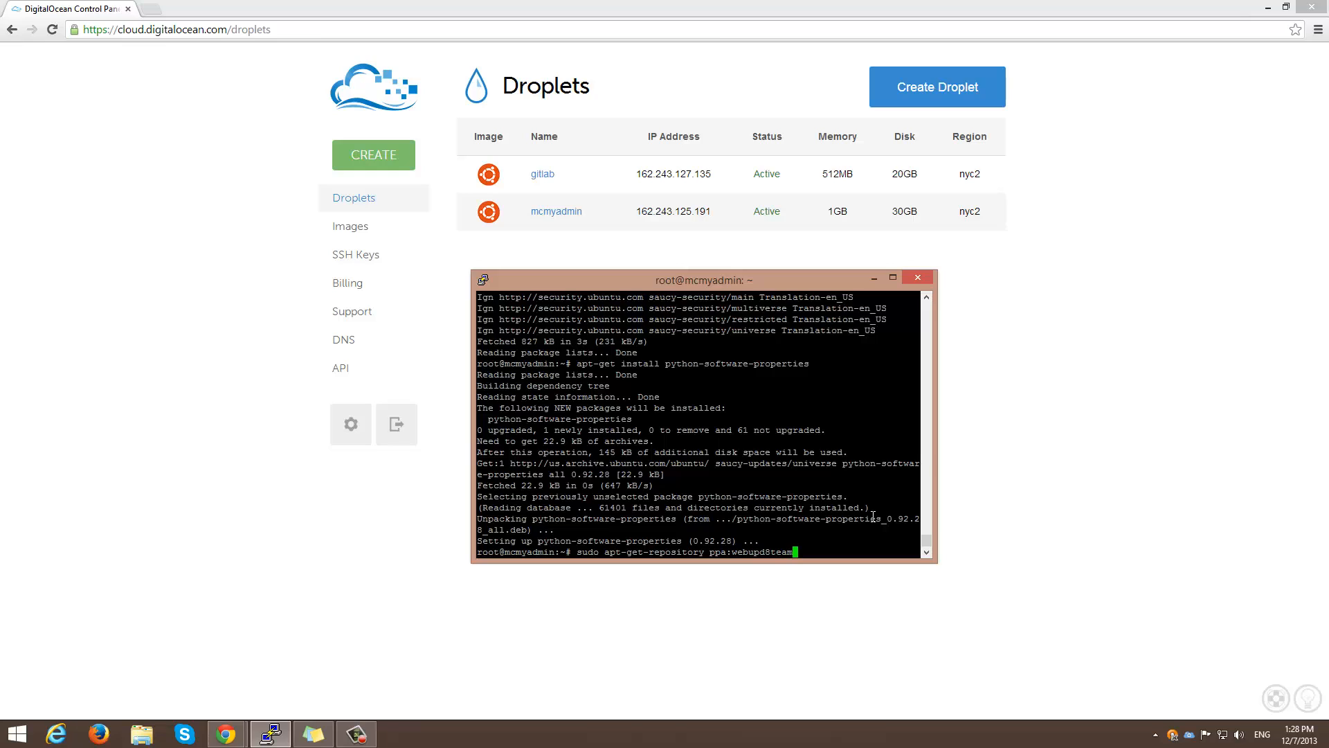
{"action": "type", "text": "/java"}
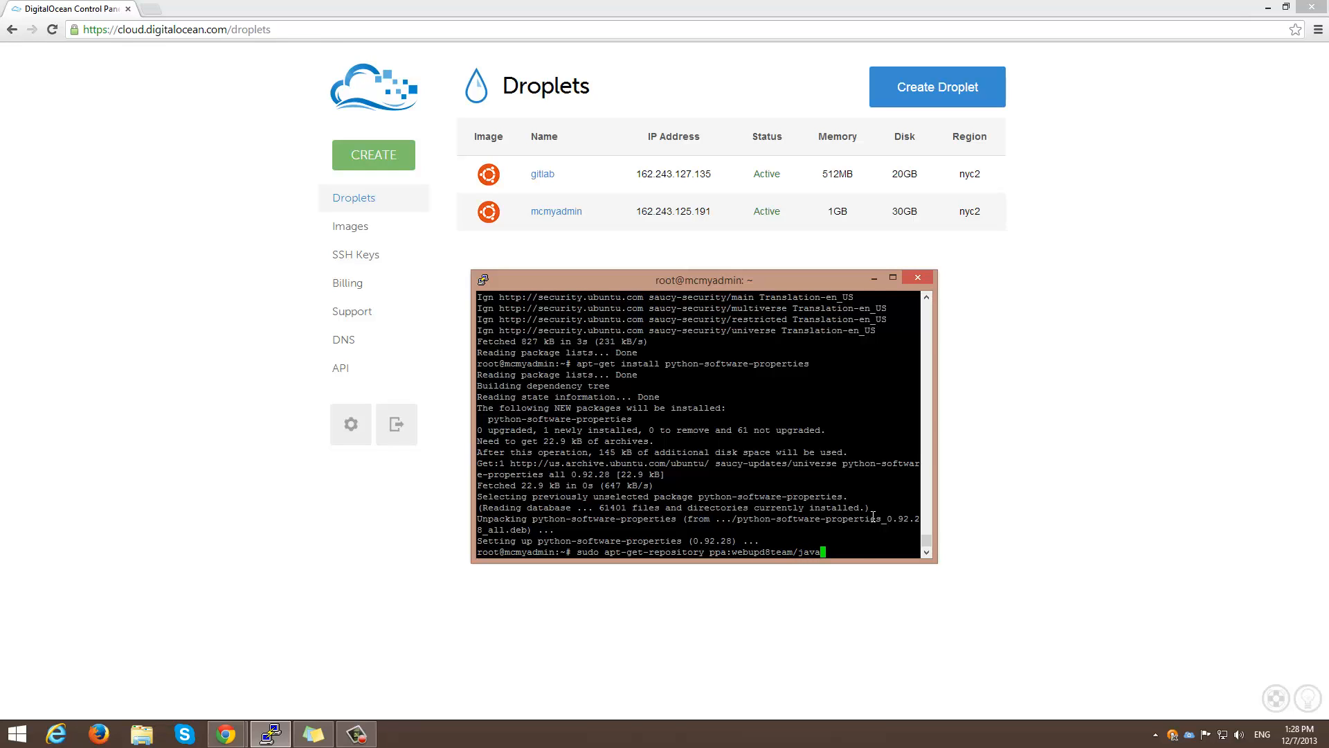
{"action": "key", "text": "Return"}
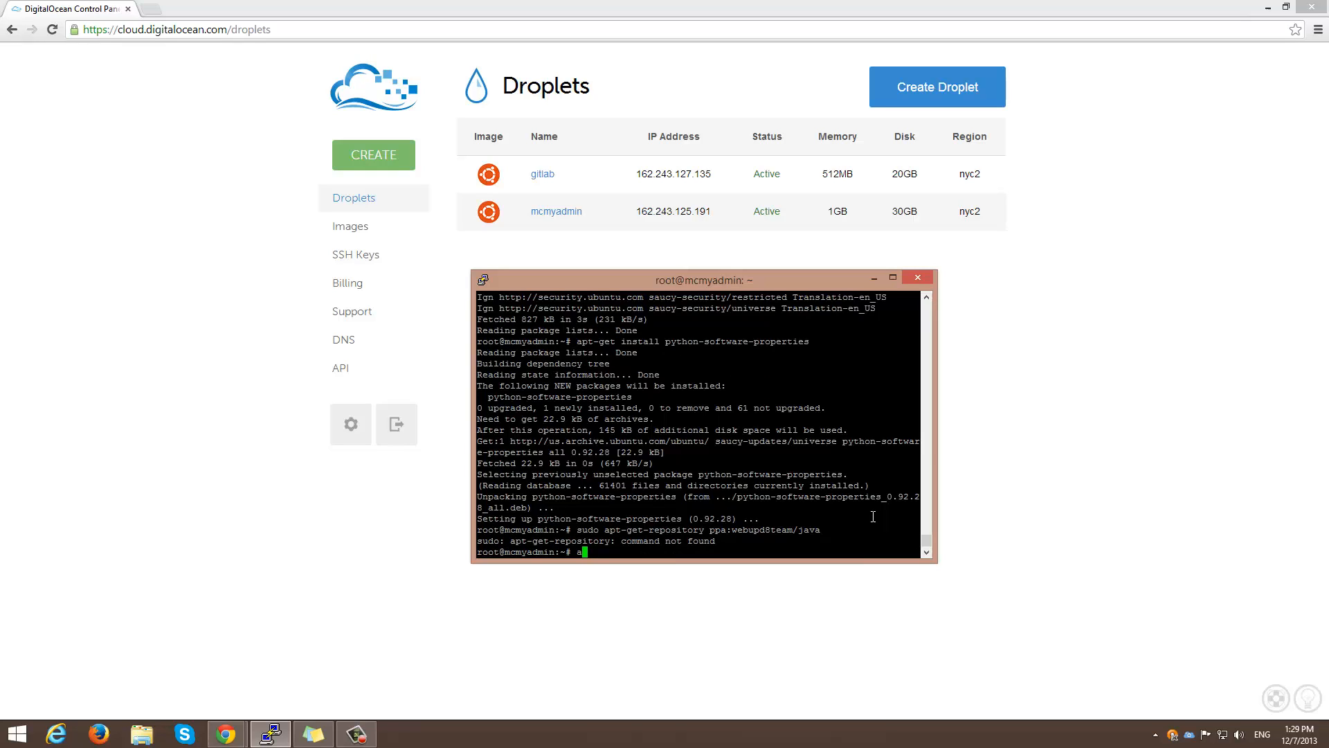
{"action": "mouse_move", "coordinate": [820, 458]}
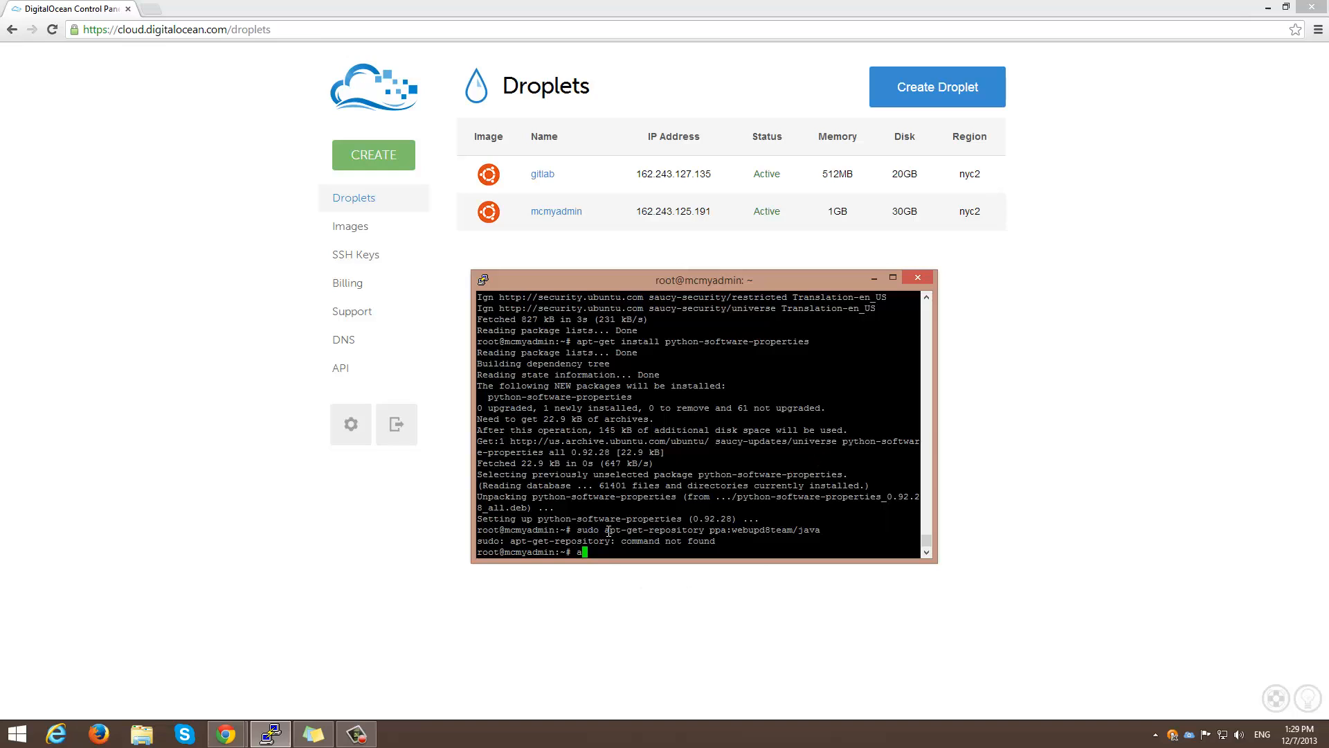
{"action": "type", "text": "apt-get-repository ppa:webupd8team/java"}
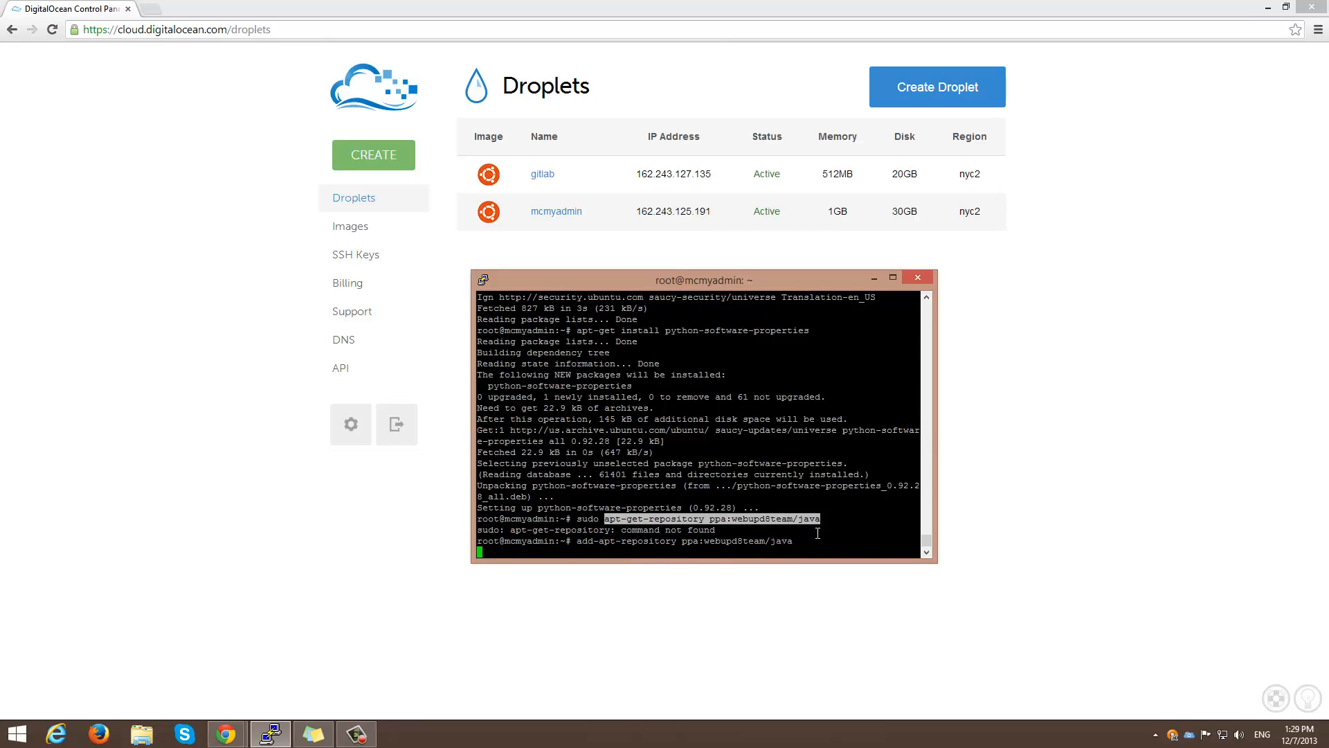
{"action": "key", "text": "Return"}
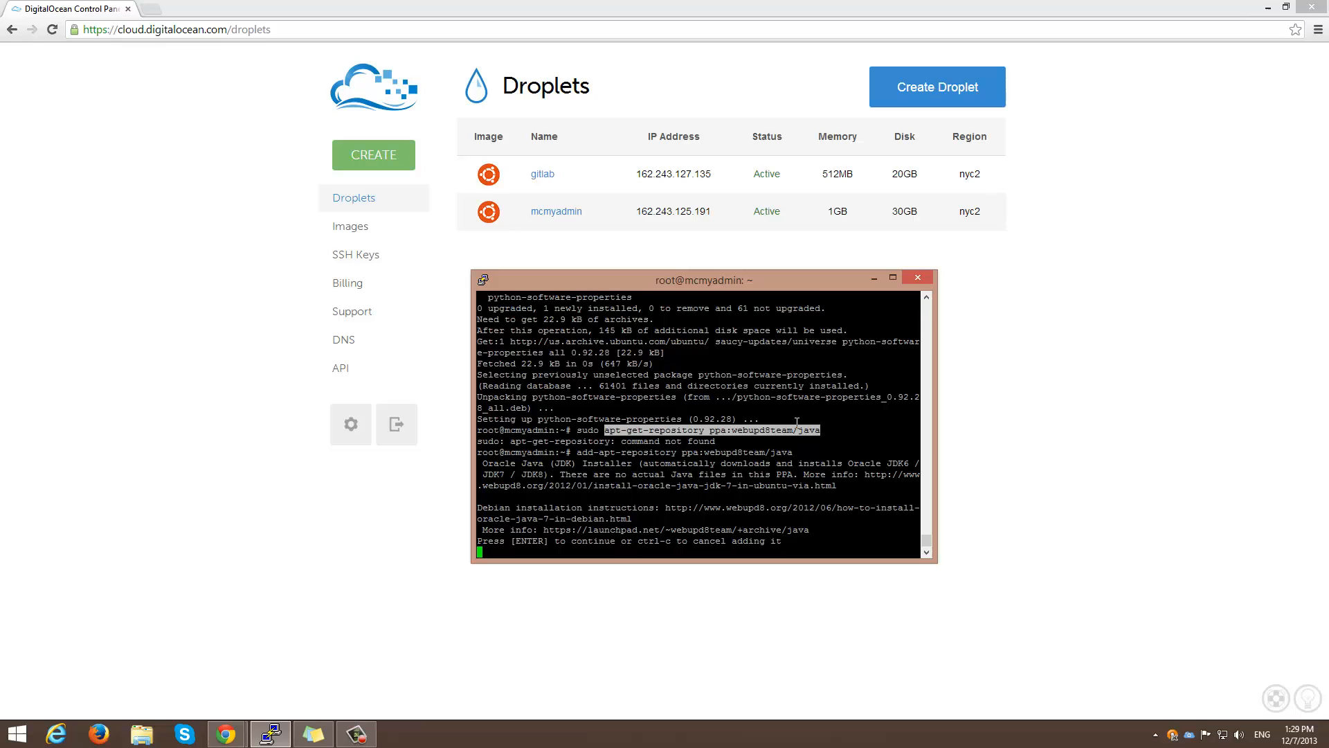
{"action": "key", "text": "Return"}
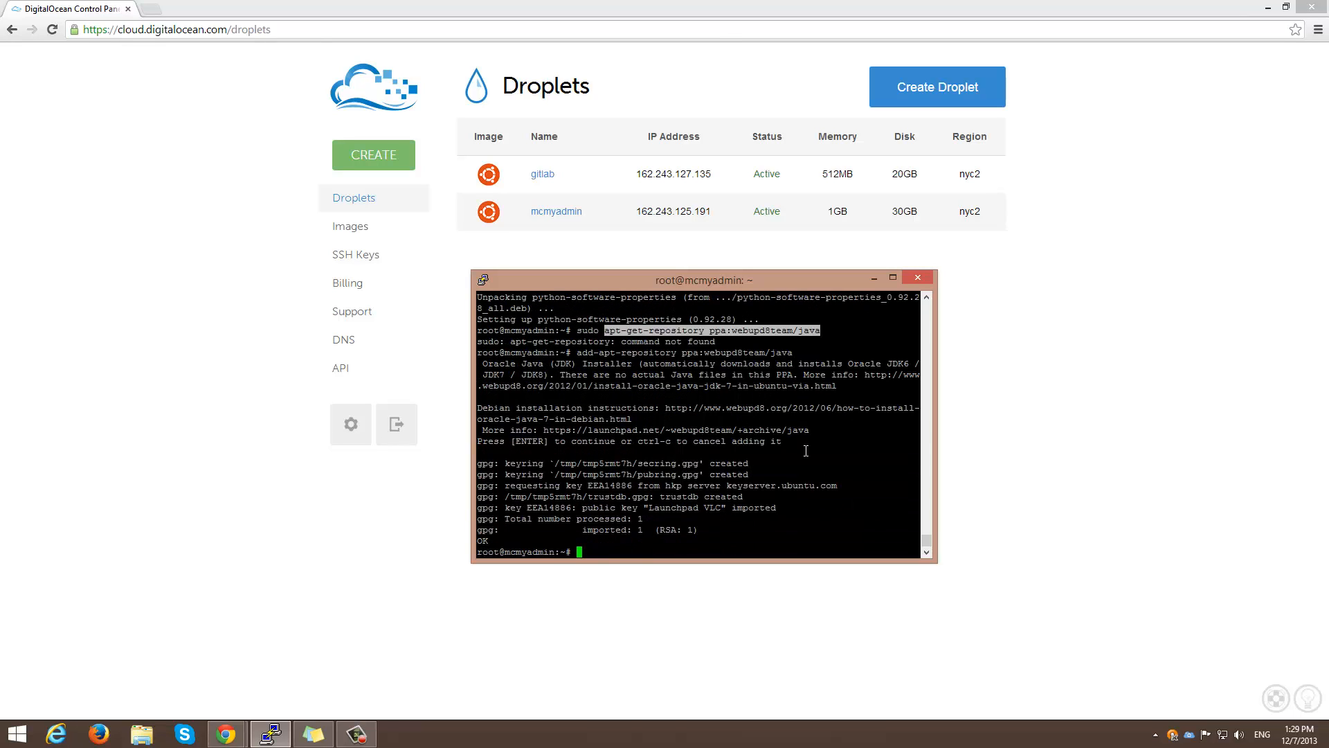
{"action": "type", "text": "a"}
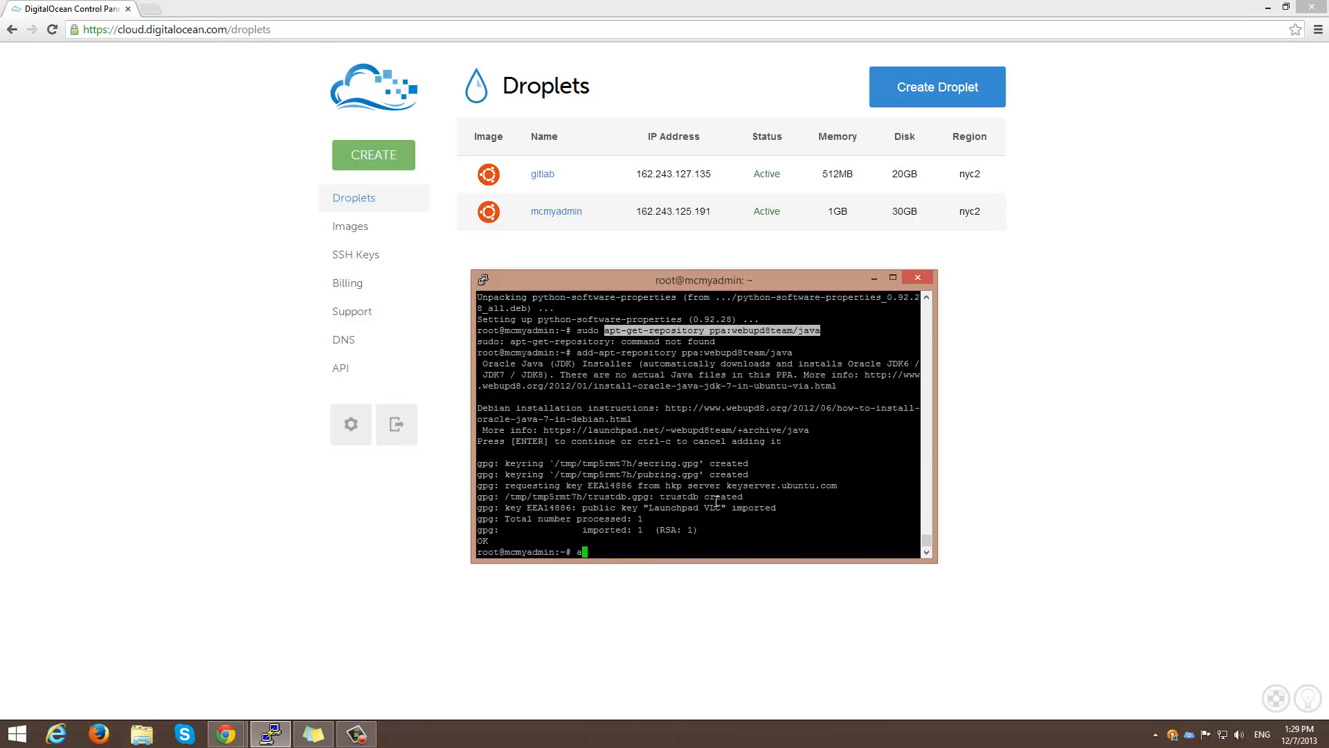
- Refresh package lists and install oracle-java7-installer up to the Oracle license prompt
{"action": "type", "text": "pt-get up"}
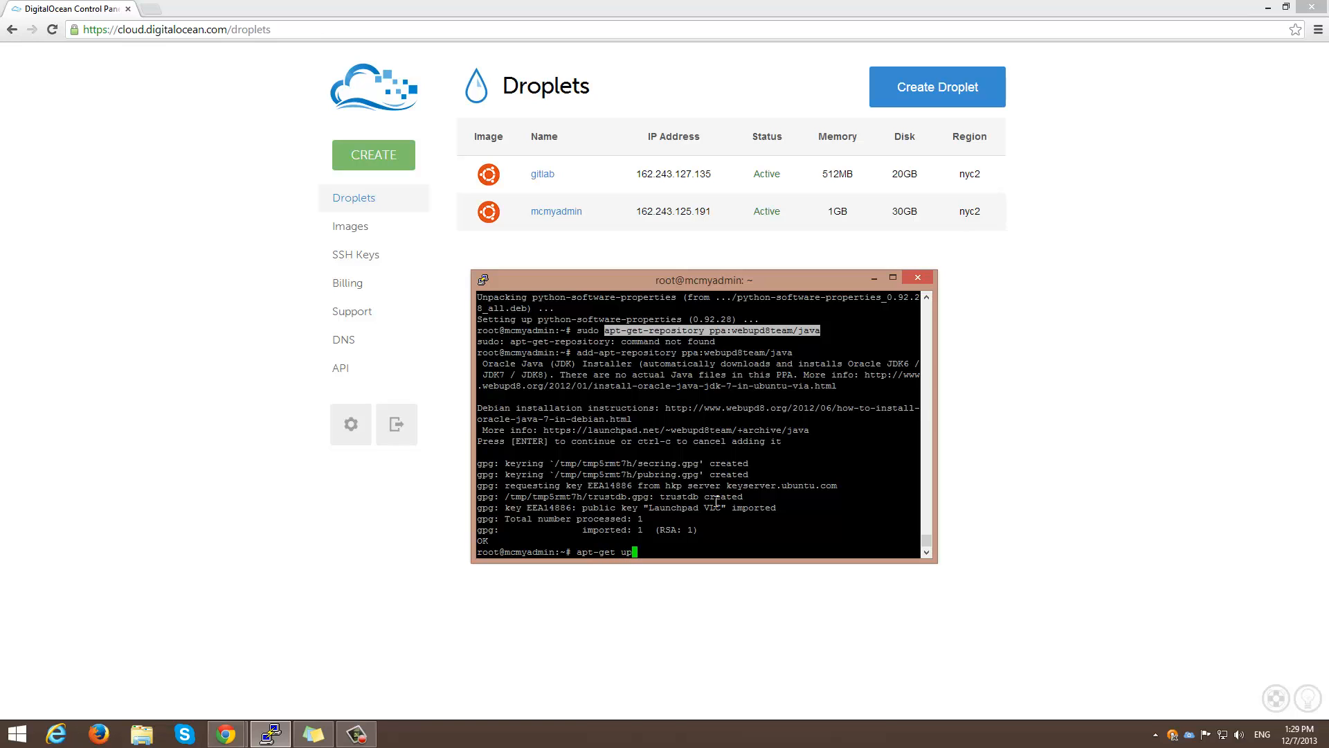
{"action": "key", "text": "Return"}
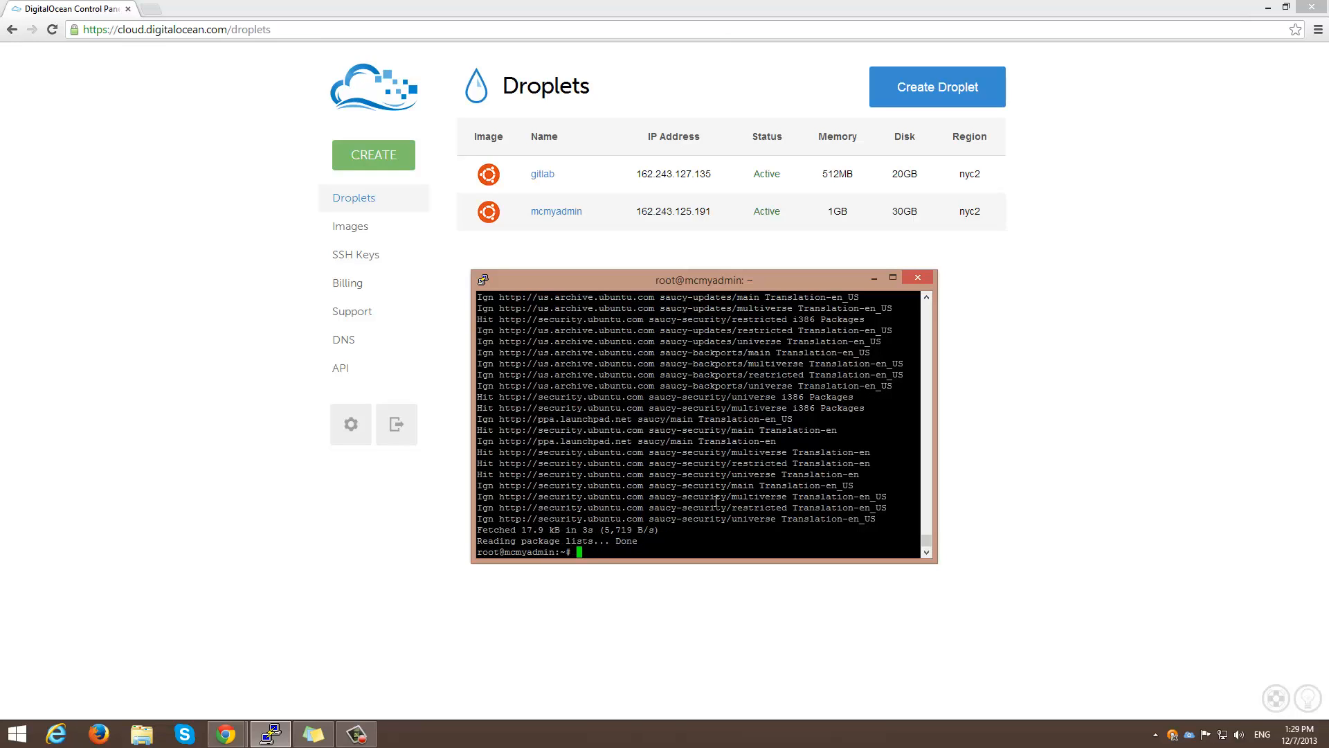
{"action": "type", "text": "apt-get install"}
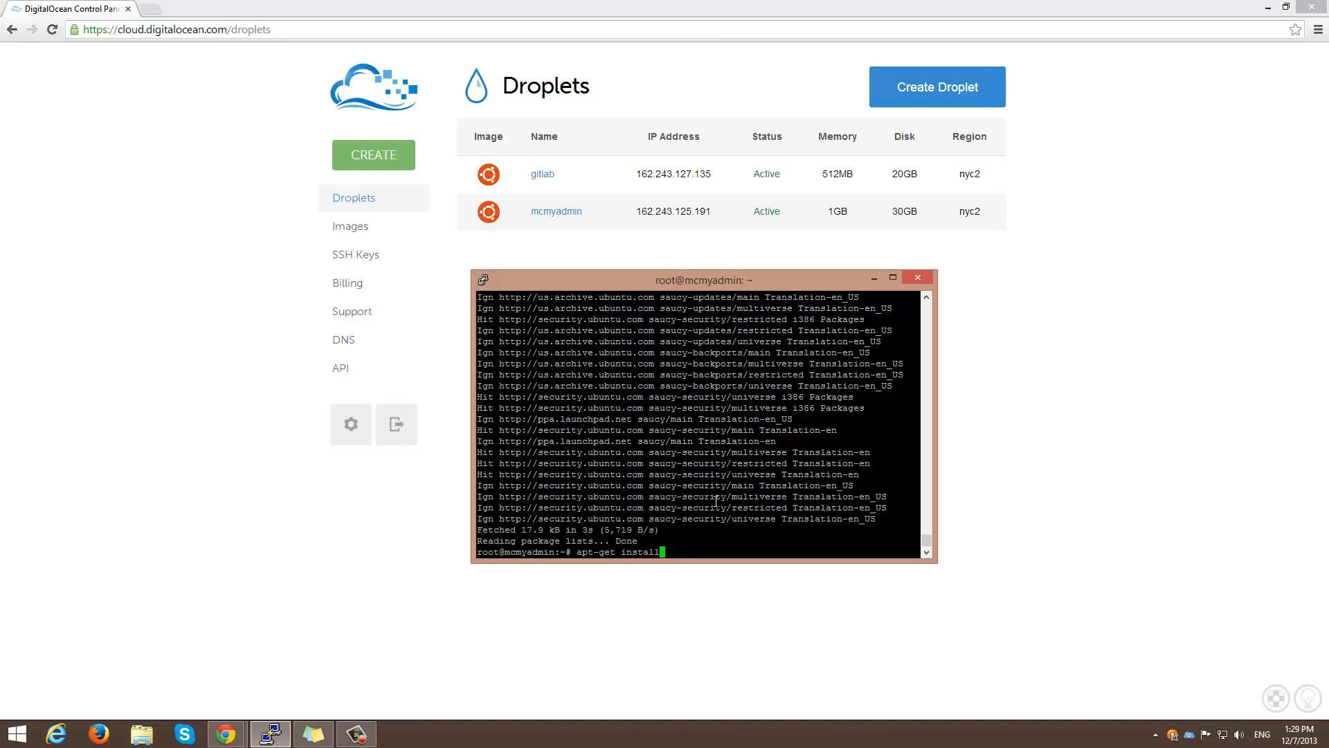
{"action": "type", "text": "oracle-"}
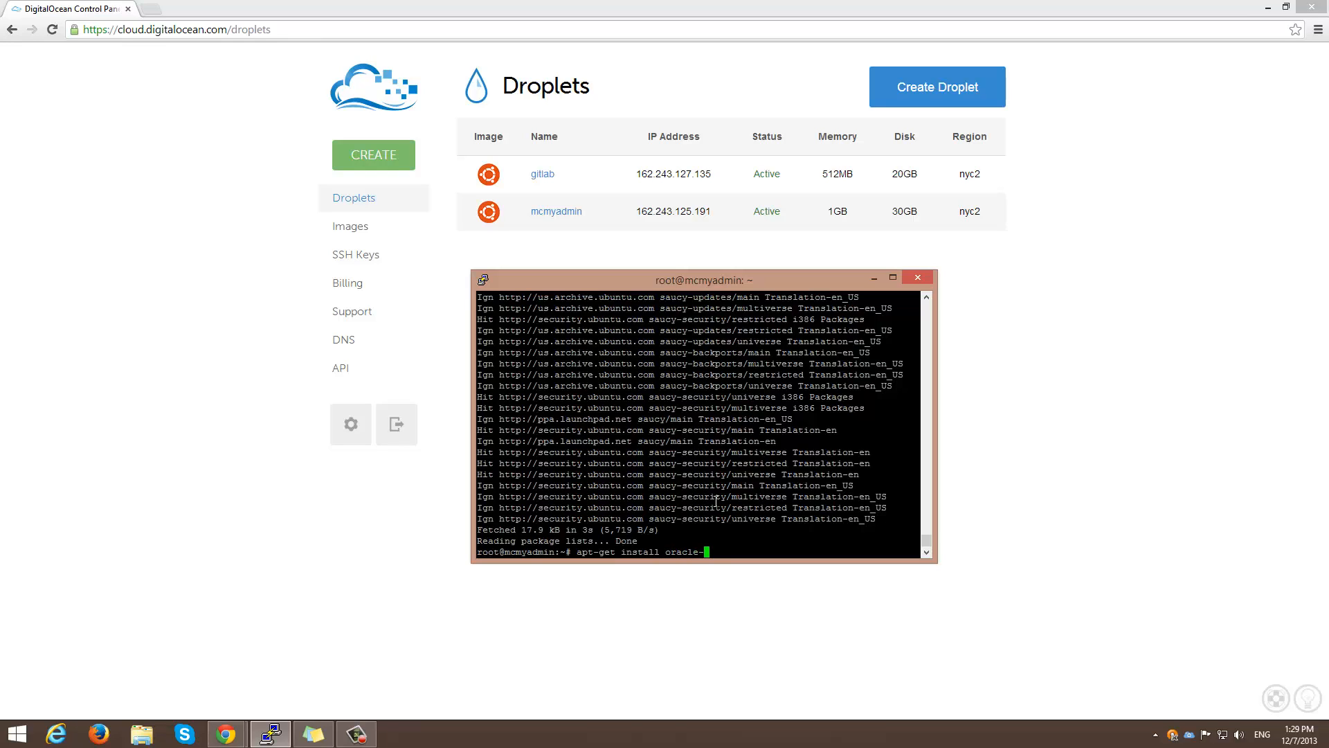
{"action": "type", "text": "-java"}
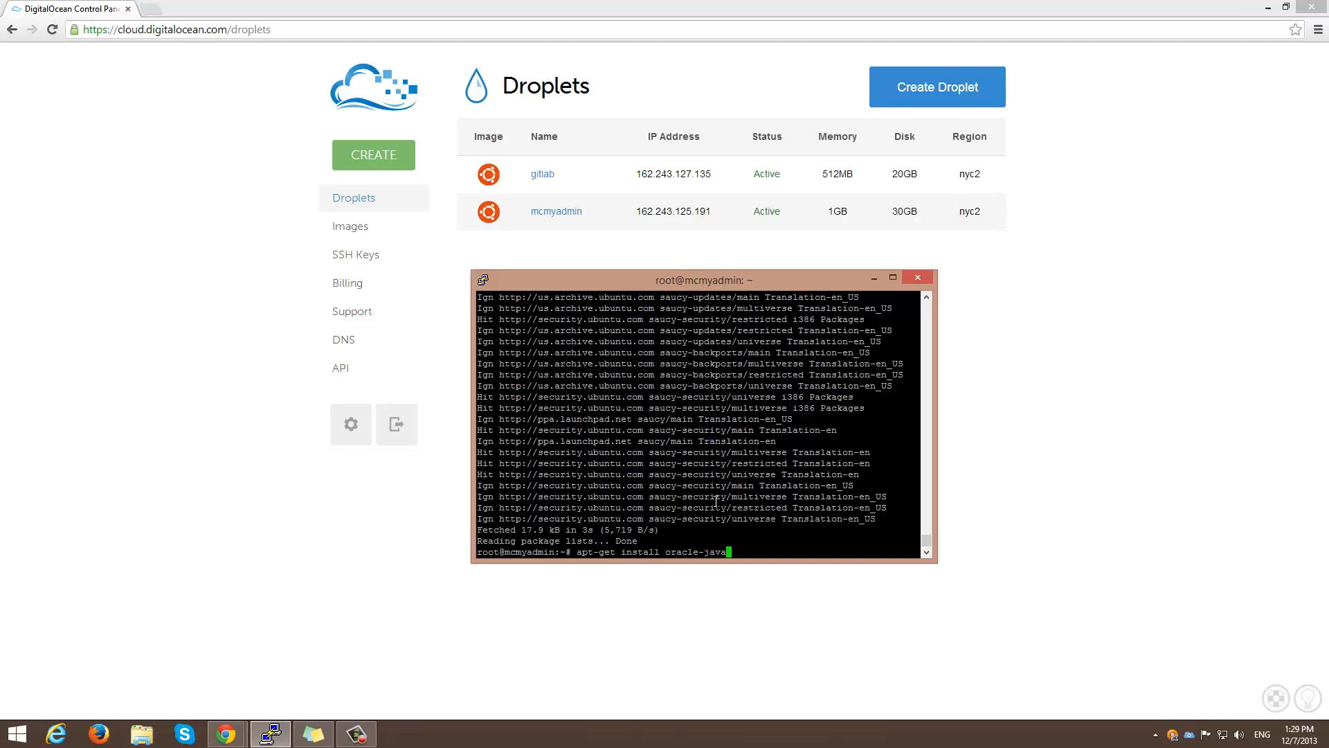
{"action": "type", "text": "7-install"}
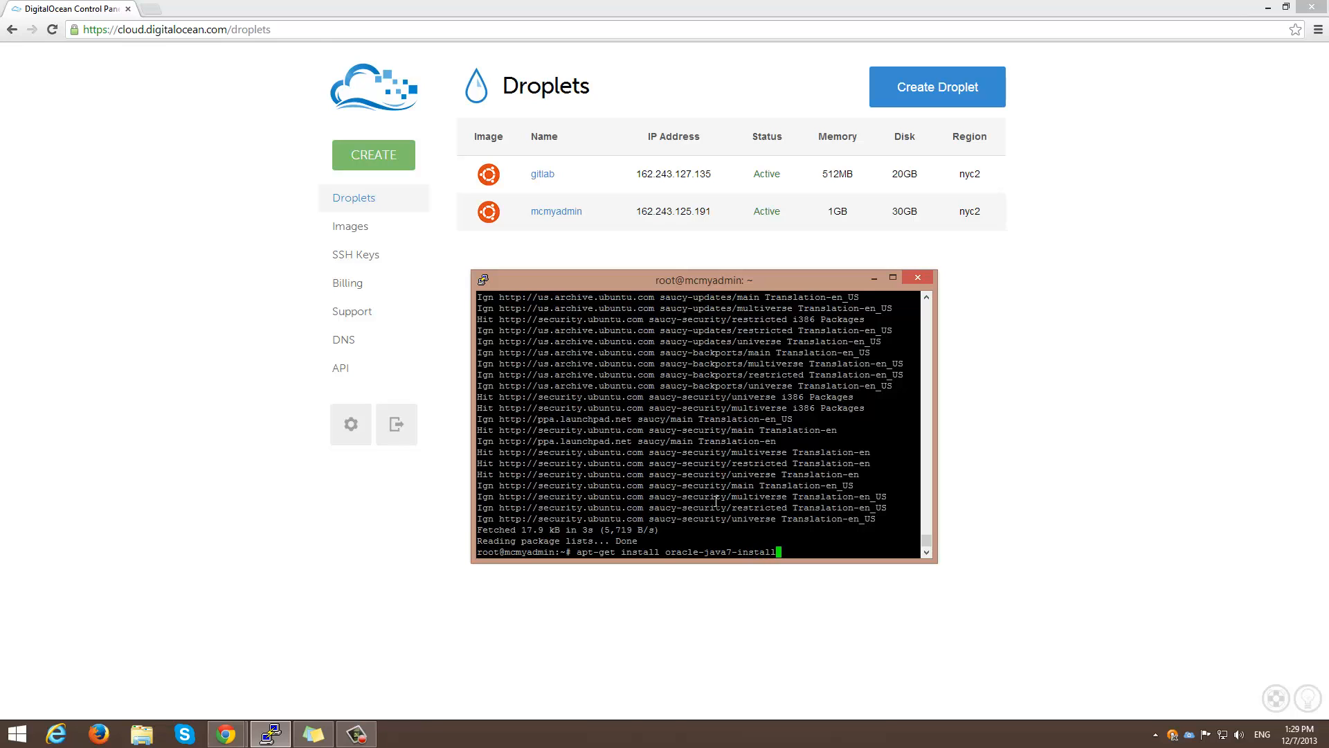
{"action": "key", "text": "Return"}
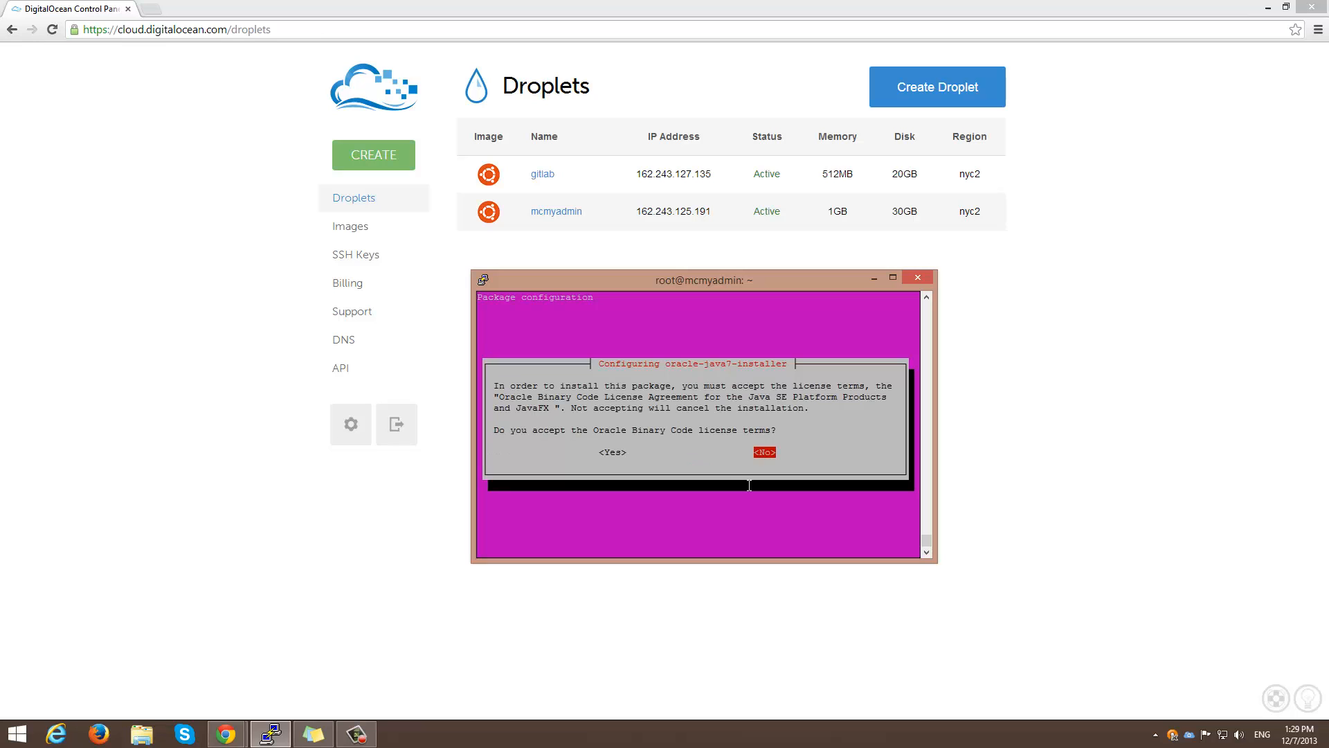
{"action": "left_click", "coordinate": [611, 452]}
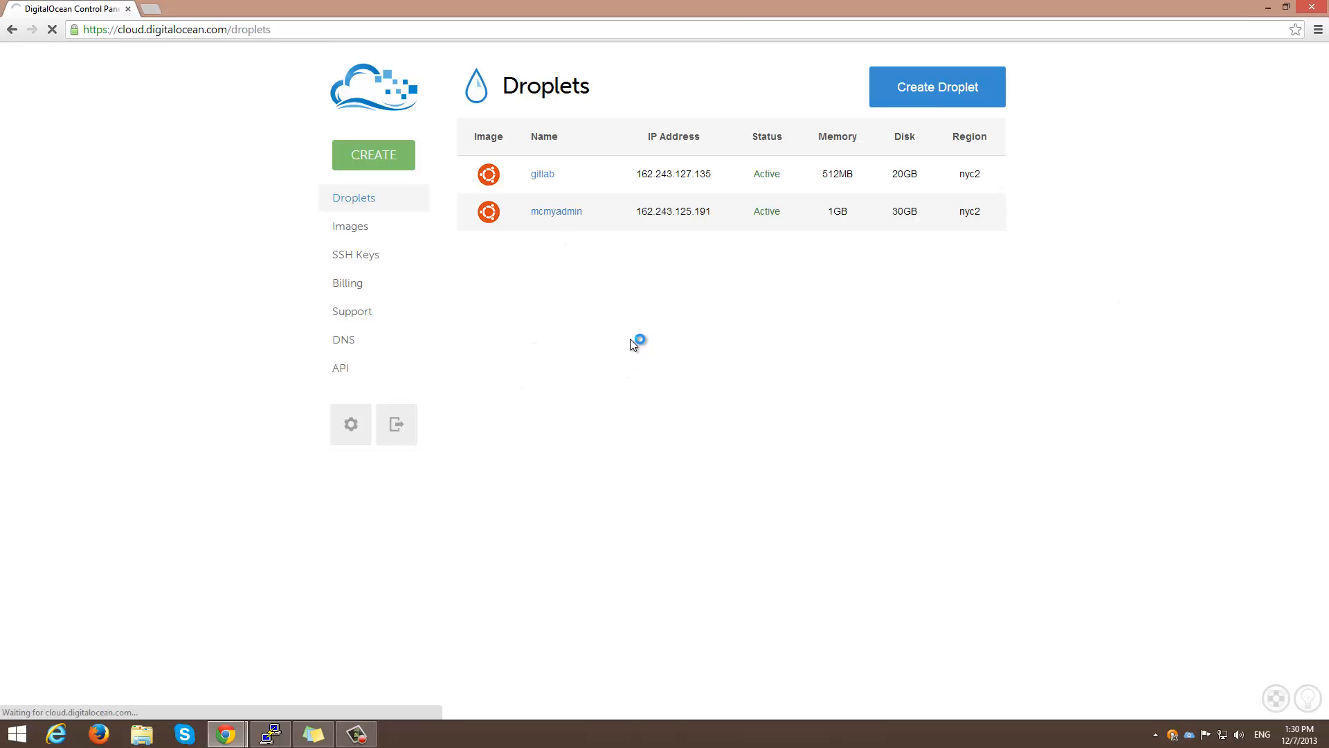
{"action": "mouse_move", "coordinate": [584, 268]}
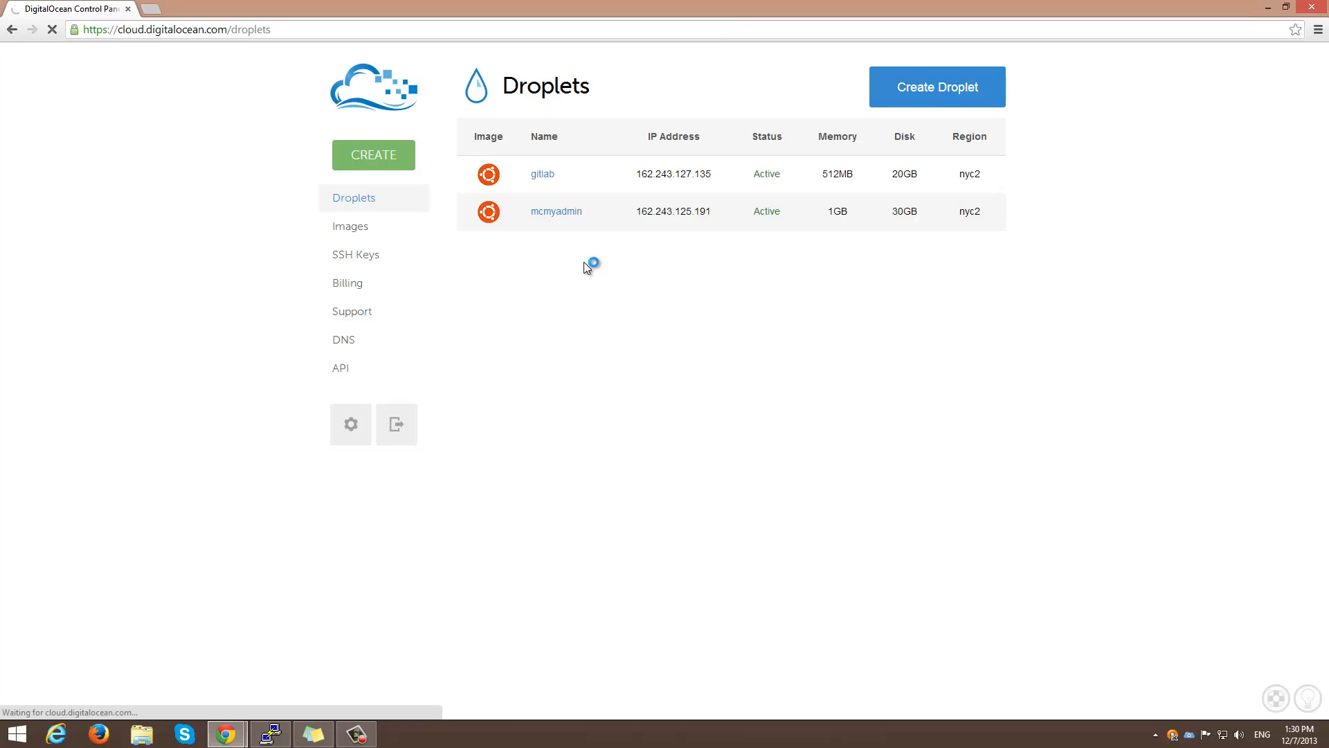
- Open the mcmyadmin droplet's details page from the Droplets list
{"action": "left_click", "coordinate": [555, 211]}
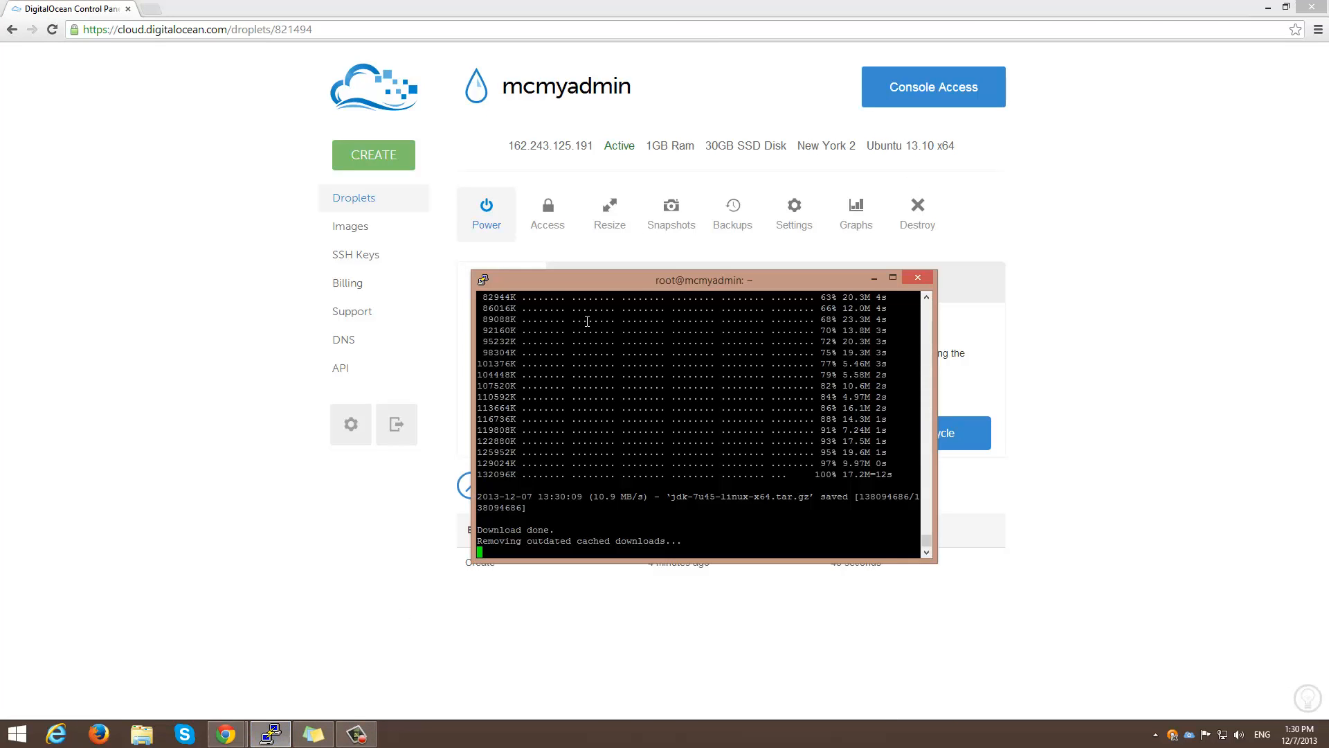
{"action": "mouse_move", "coordinate": [643, 292]}
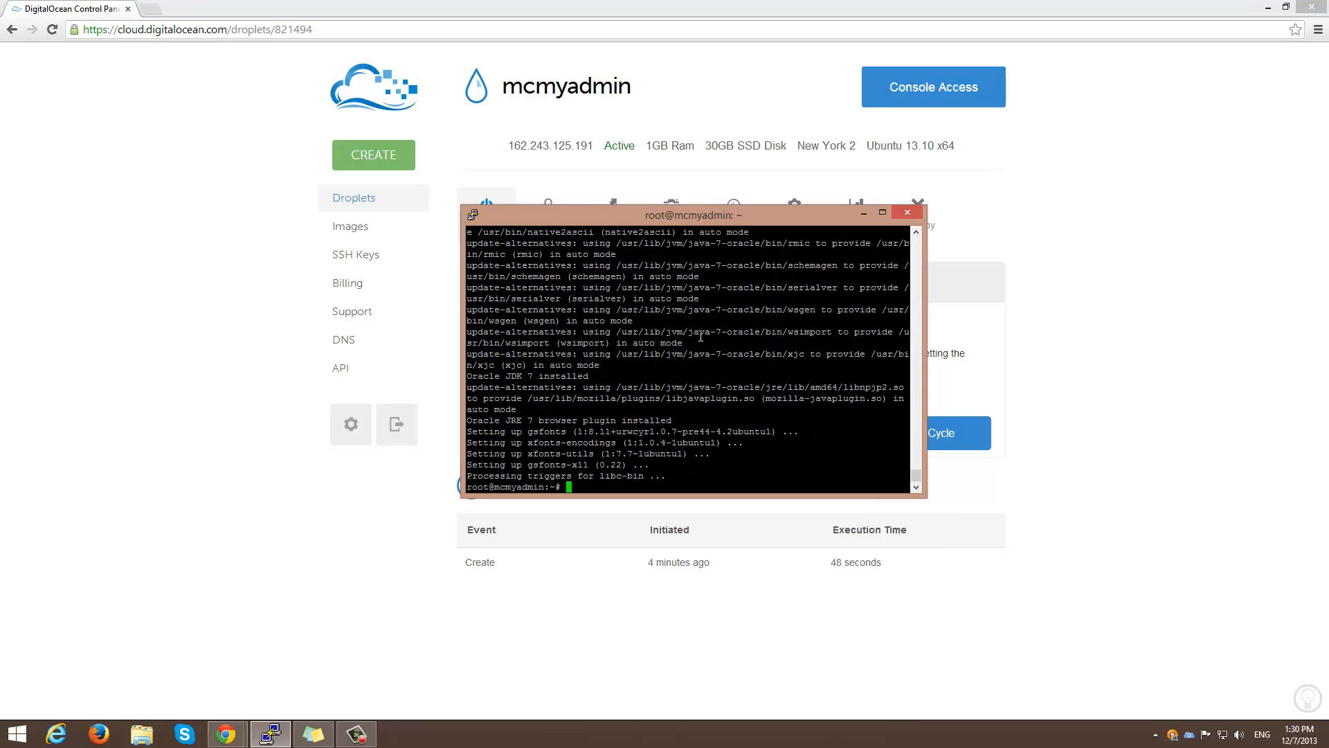
{"action": "mouse_move", "coordinate": [716, 360]}
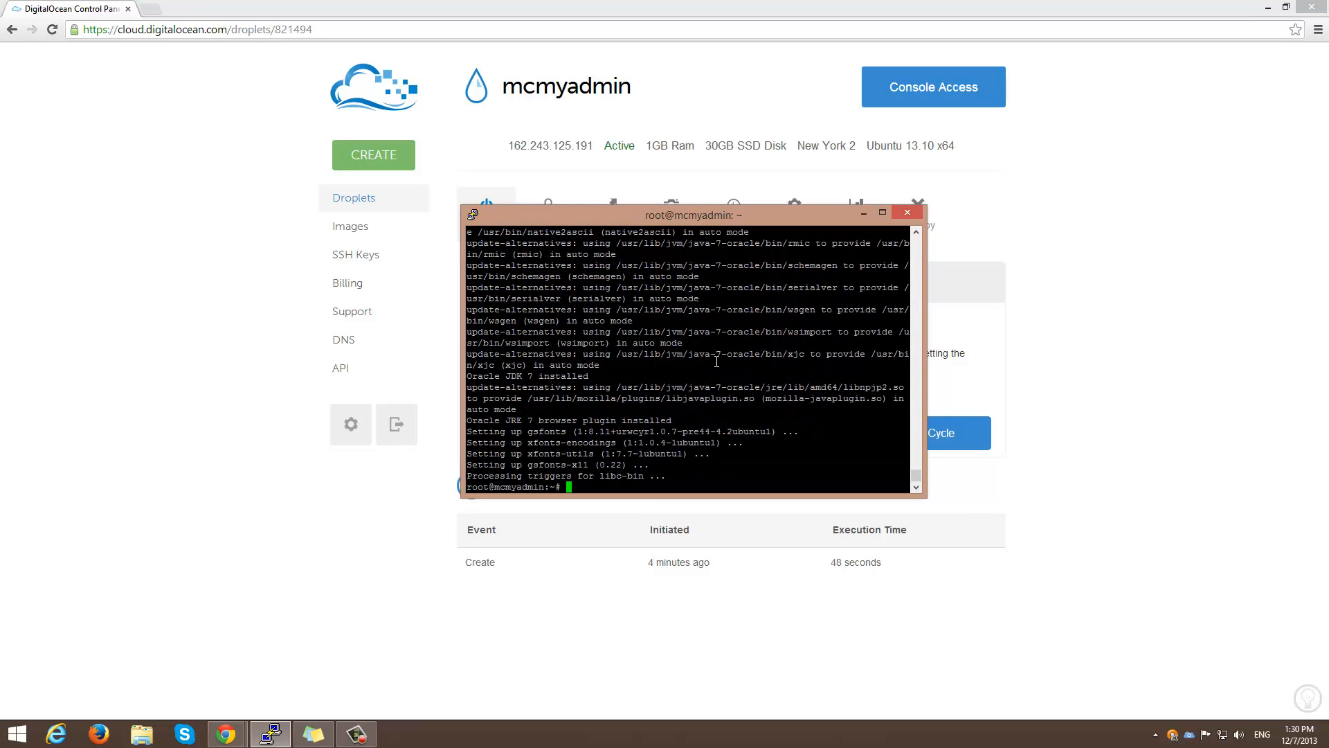
- Run apt-get install screen, then screen -ls, showing no running sessions
{"action": "type", "text": "apt-get install screen"}
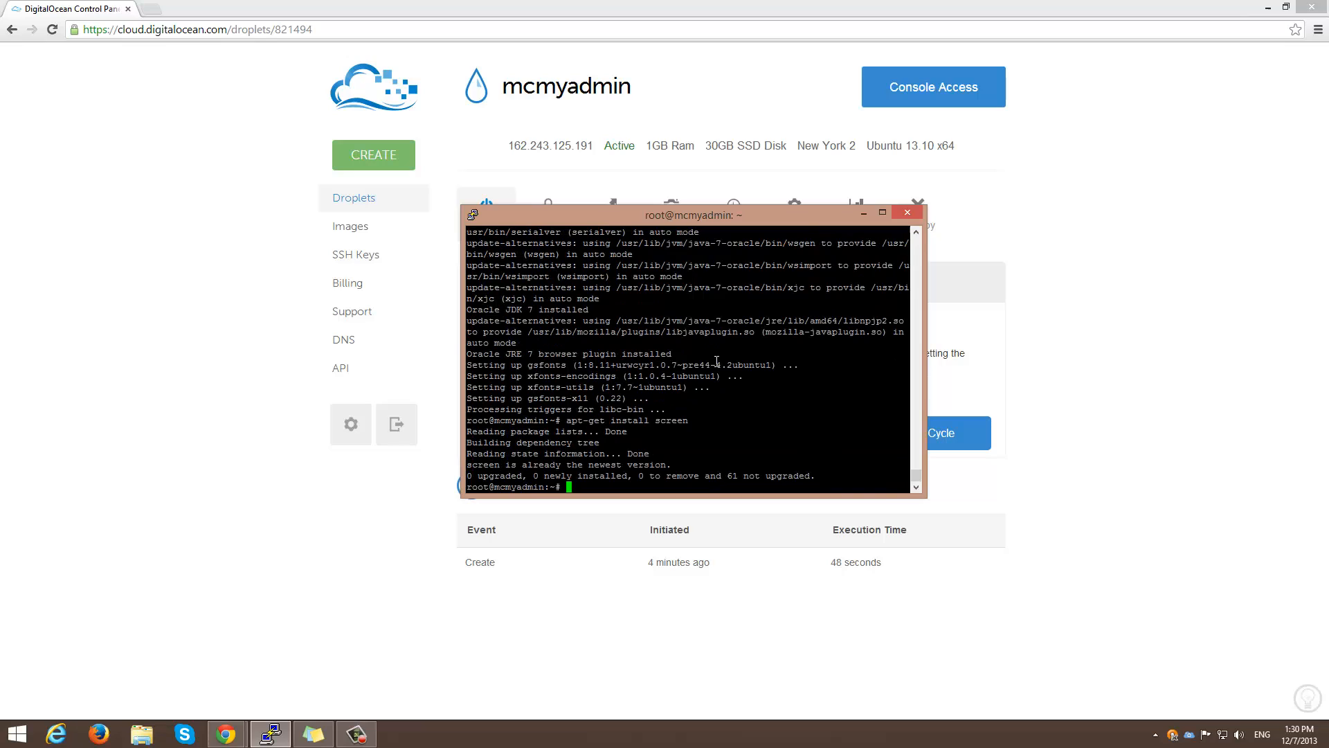
{"action": "type", "text": "s"}
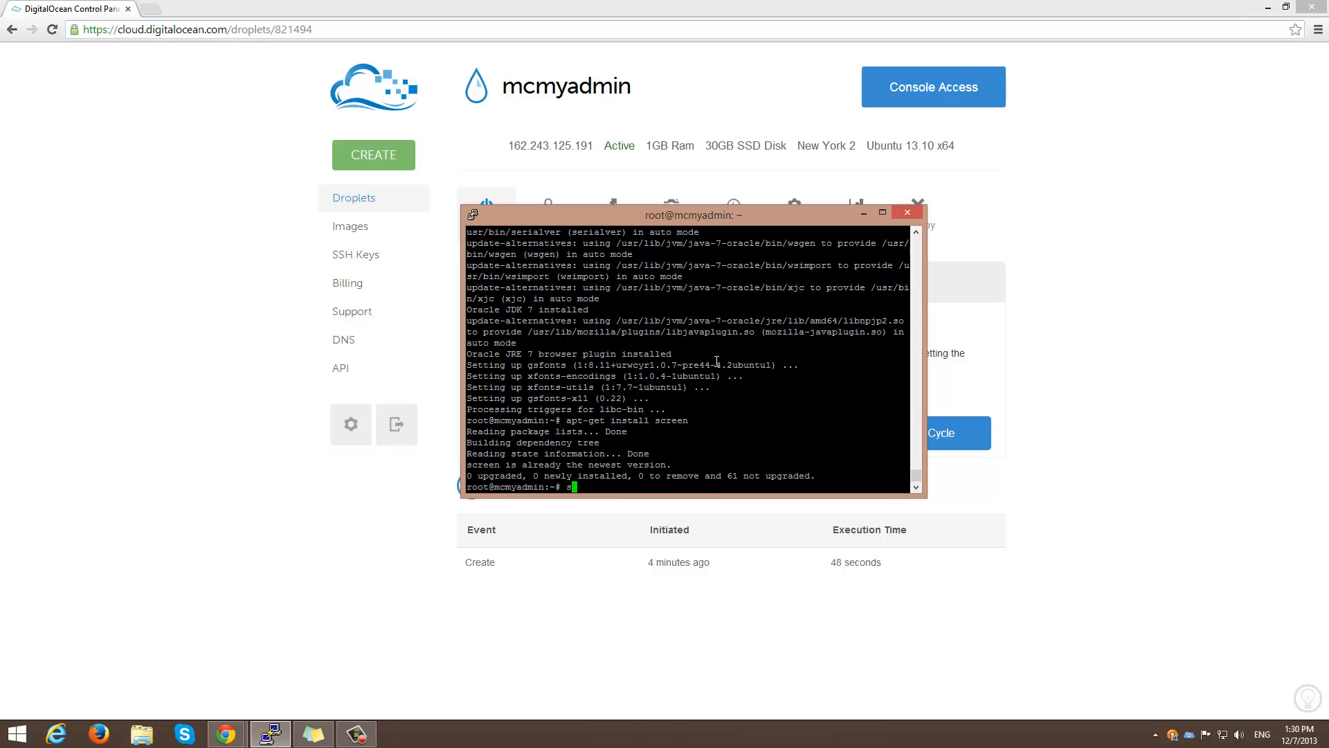
{"action": "type", "text": "screen -l"}
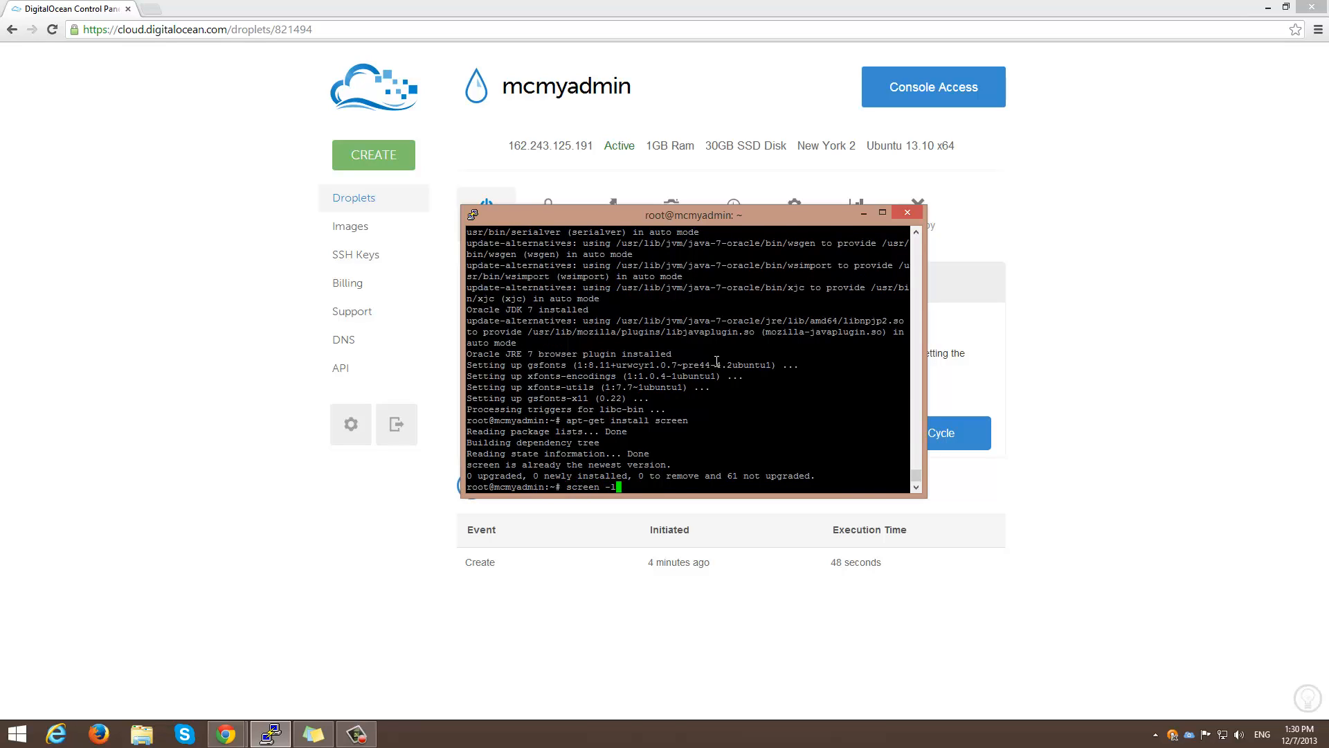
{"action": "key", "text": "Return"}
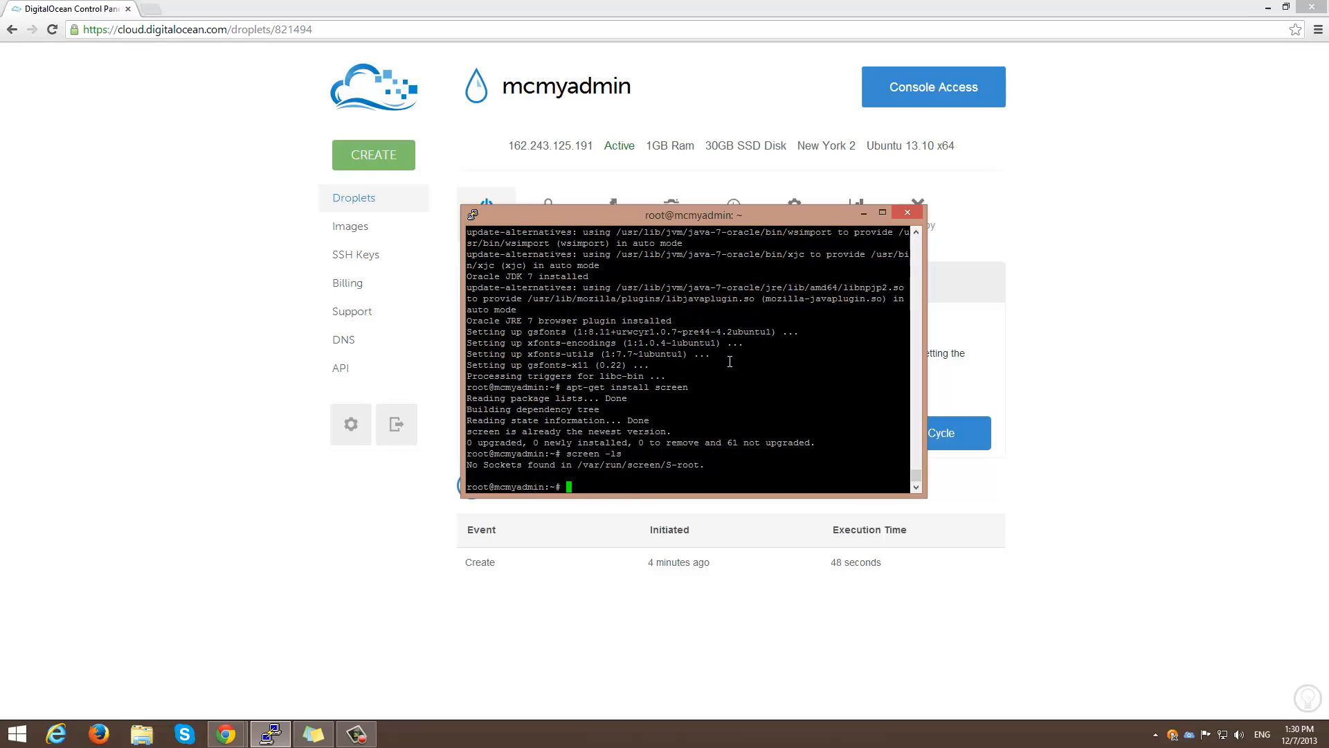
{"action": "mouse_move", "coordinate": [767, 348]}
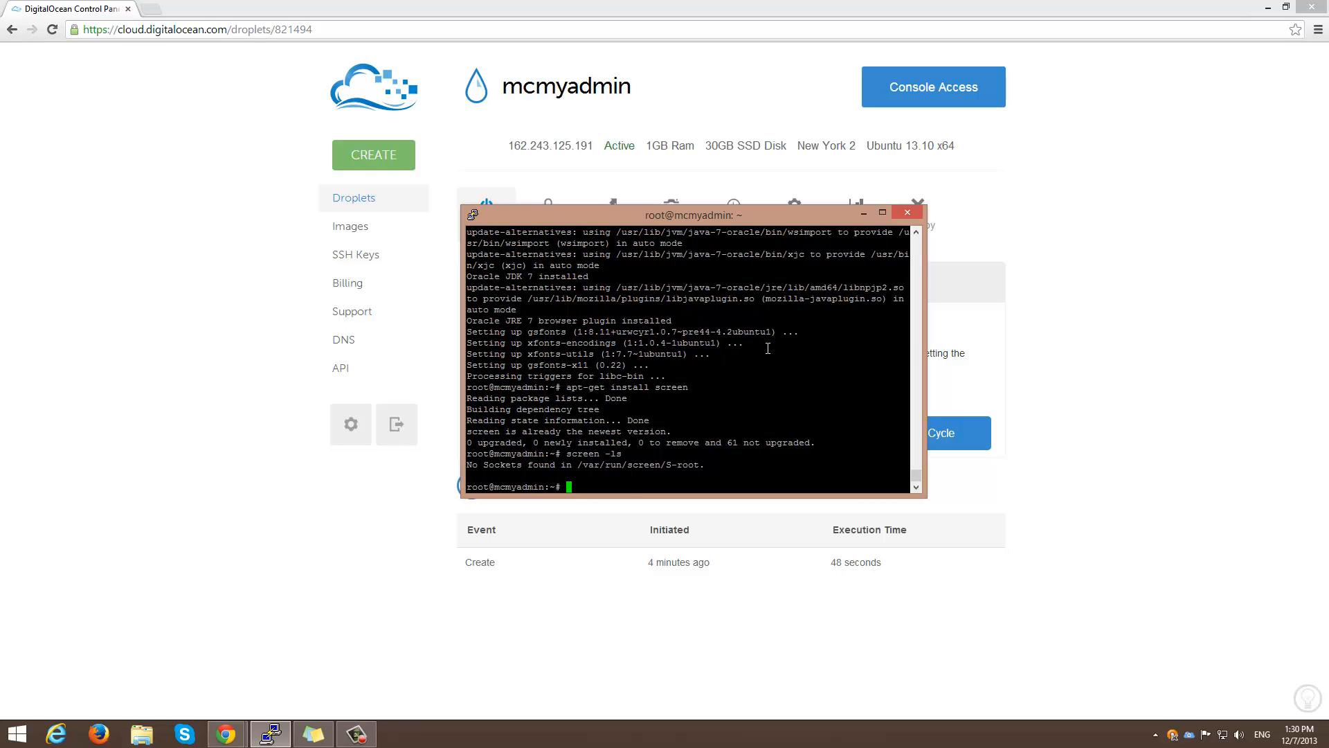
{"action": "mouse_move", "coordinate": [749, 339]}
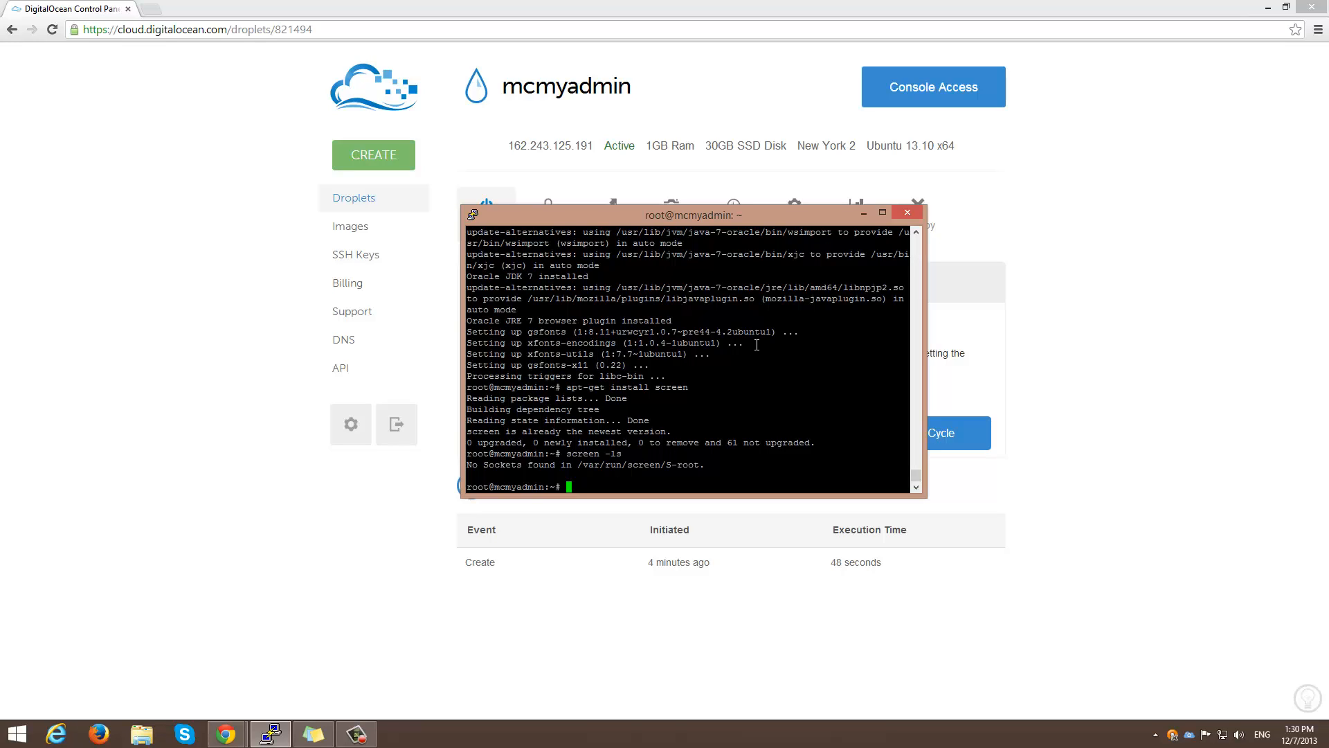
{"action": "mouse_move", "coordinate": [763, 329]}
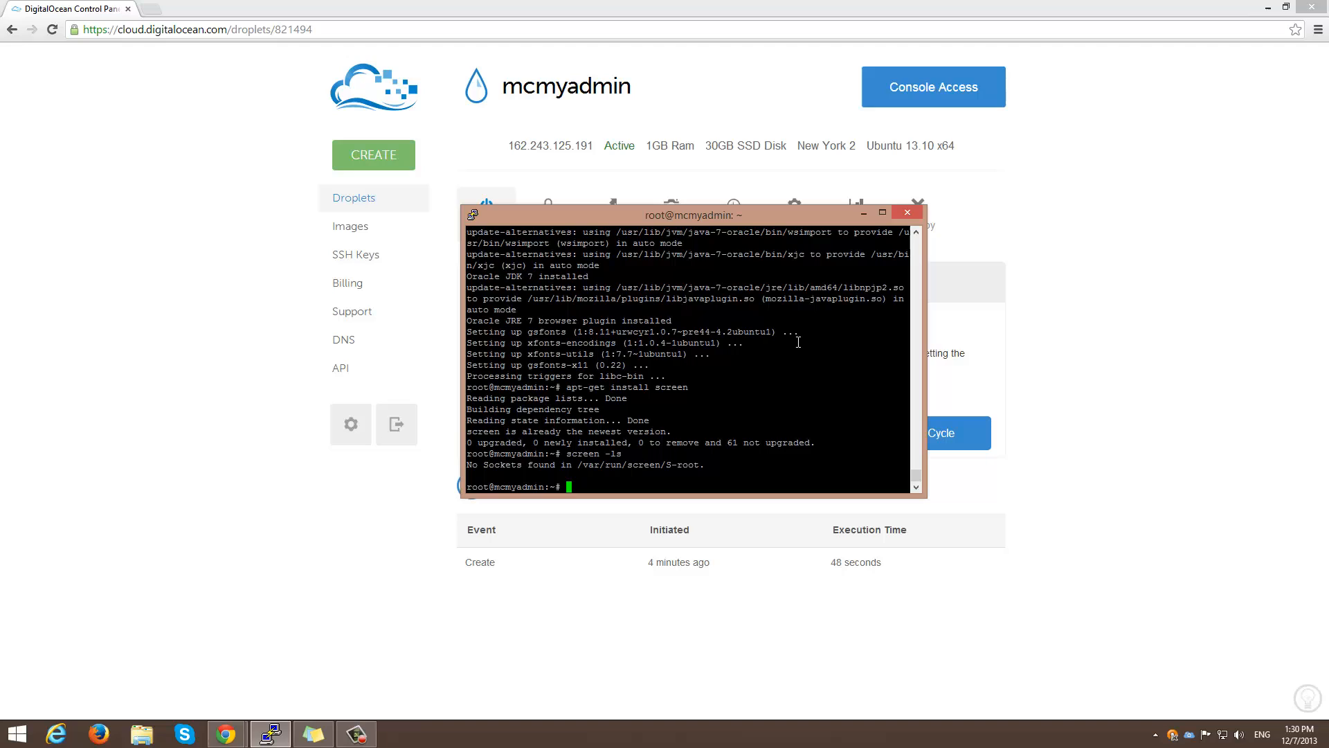
{"action": "type", "text": "cd /"}
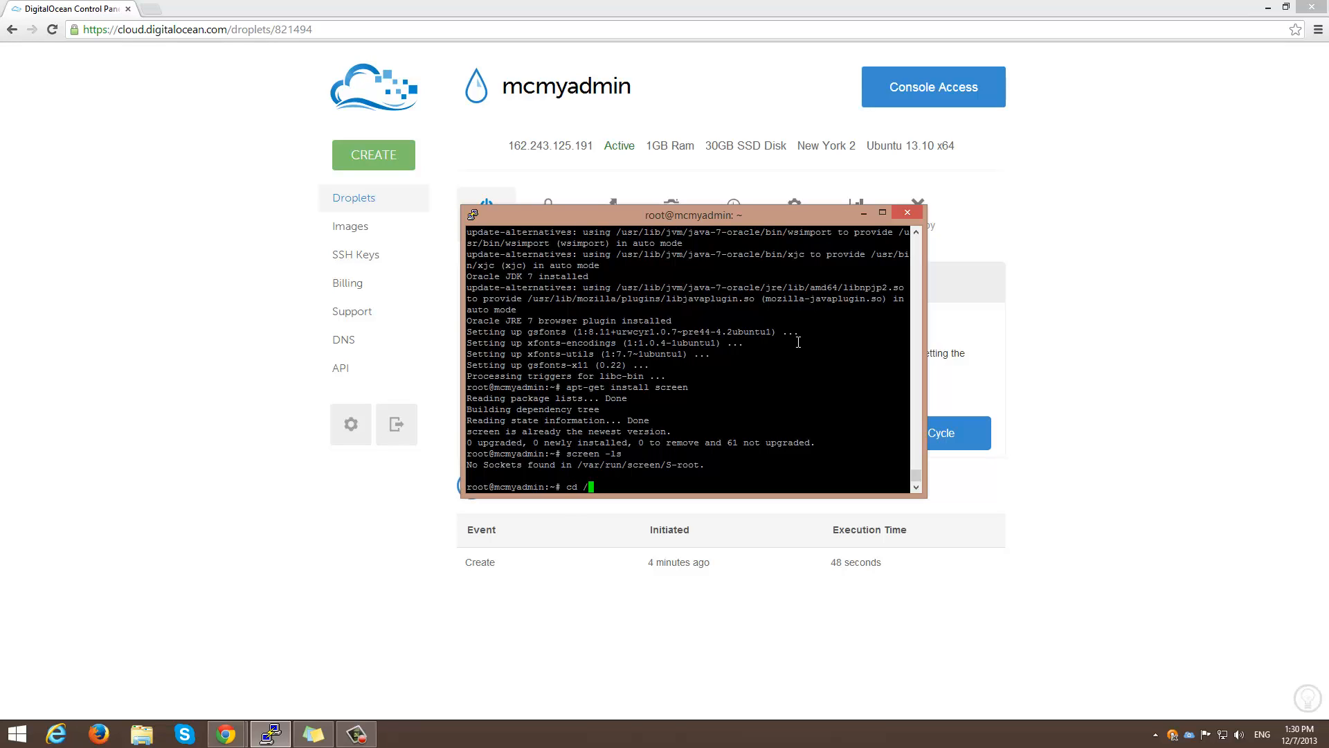
{"action": "type", "text": "usr/l"}
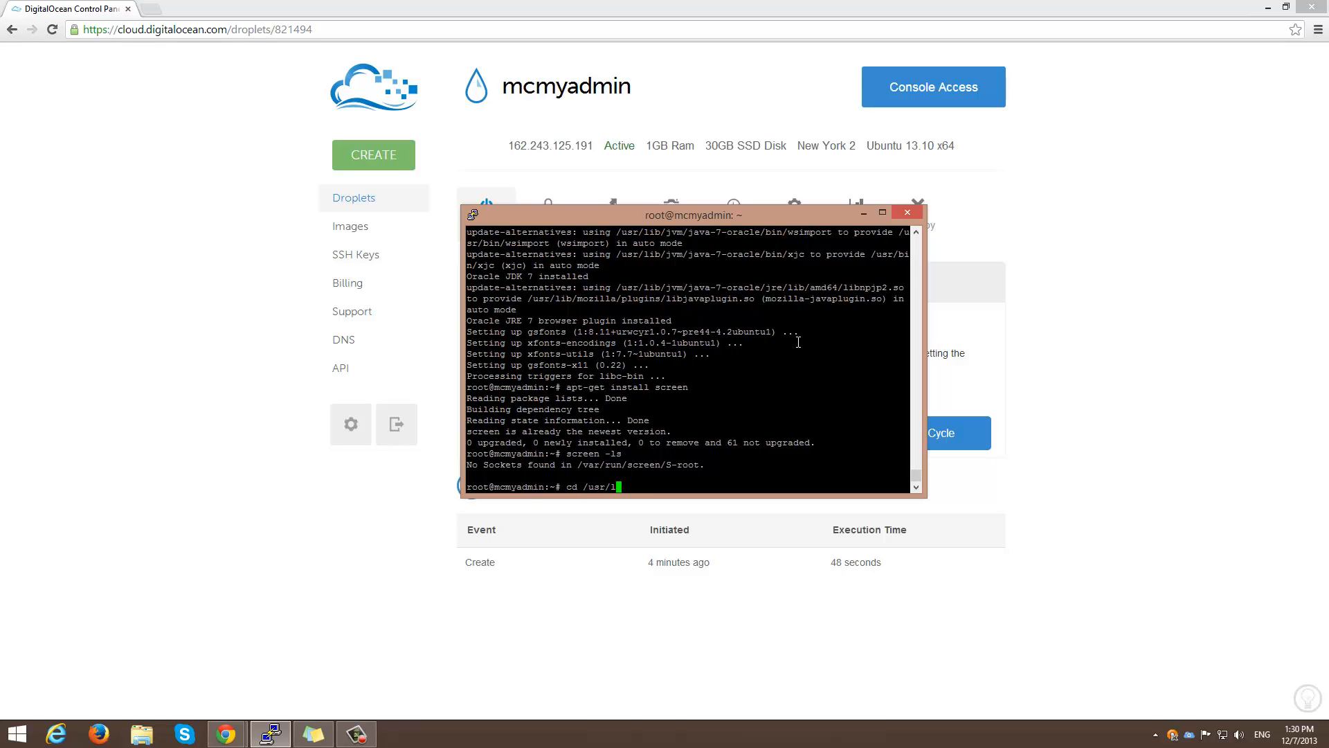
{"action": "key", "text": "Return"}
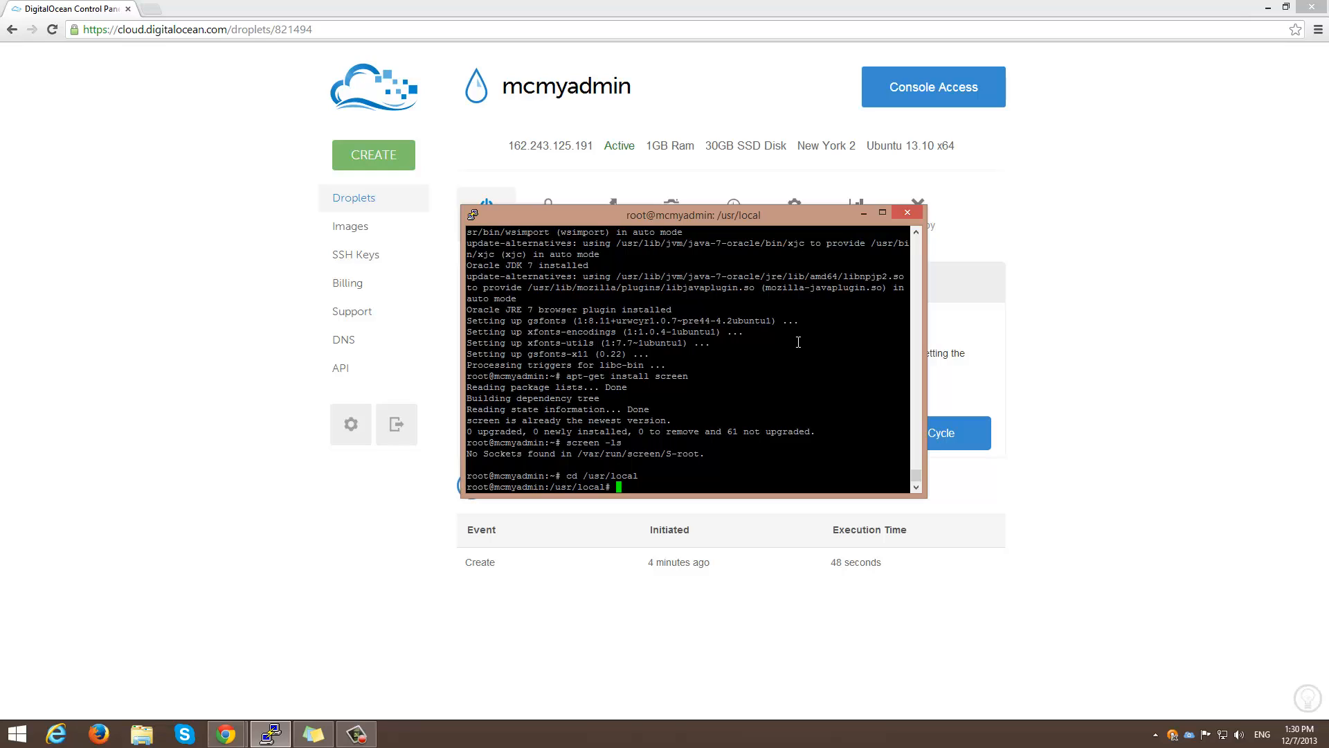
{"action": "type", "text": "wget"}
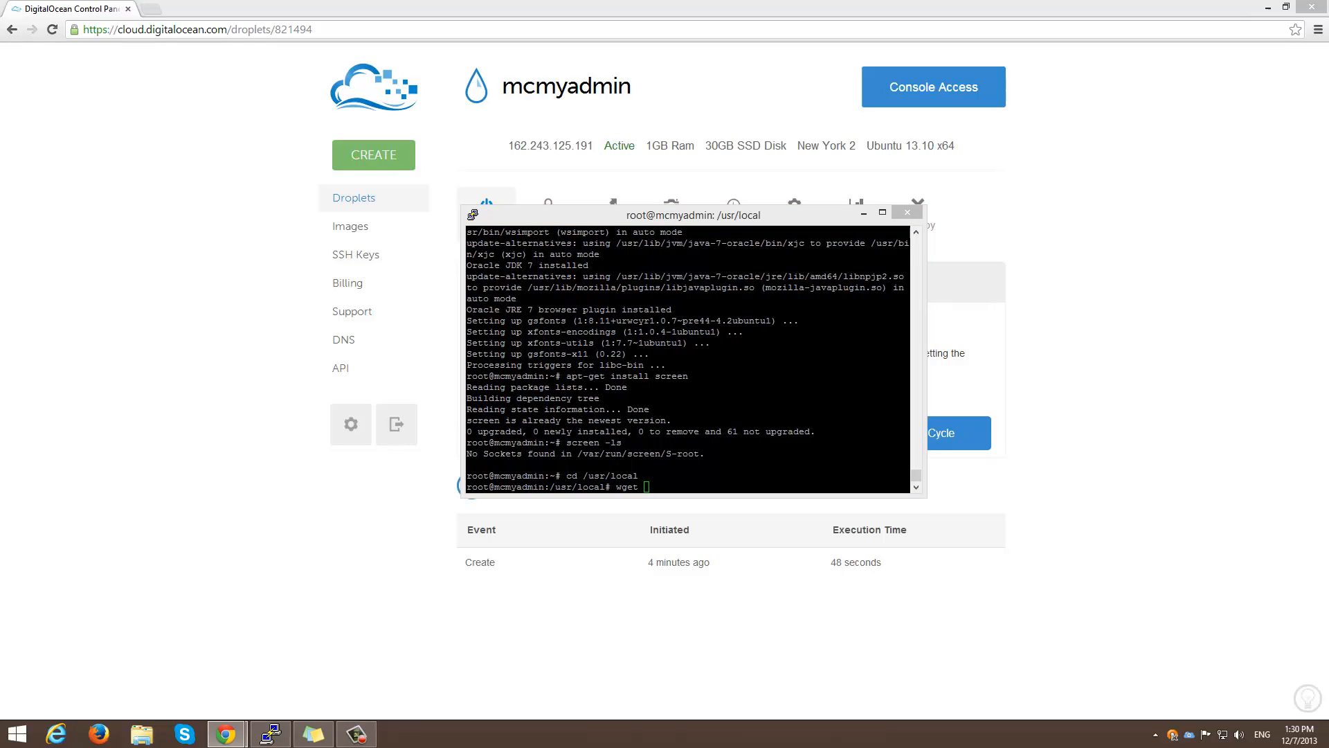
{"action": "type", "text": "http://mcmyadmin.com/Downloads/etc.zip"}
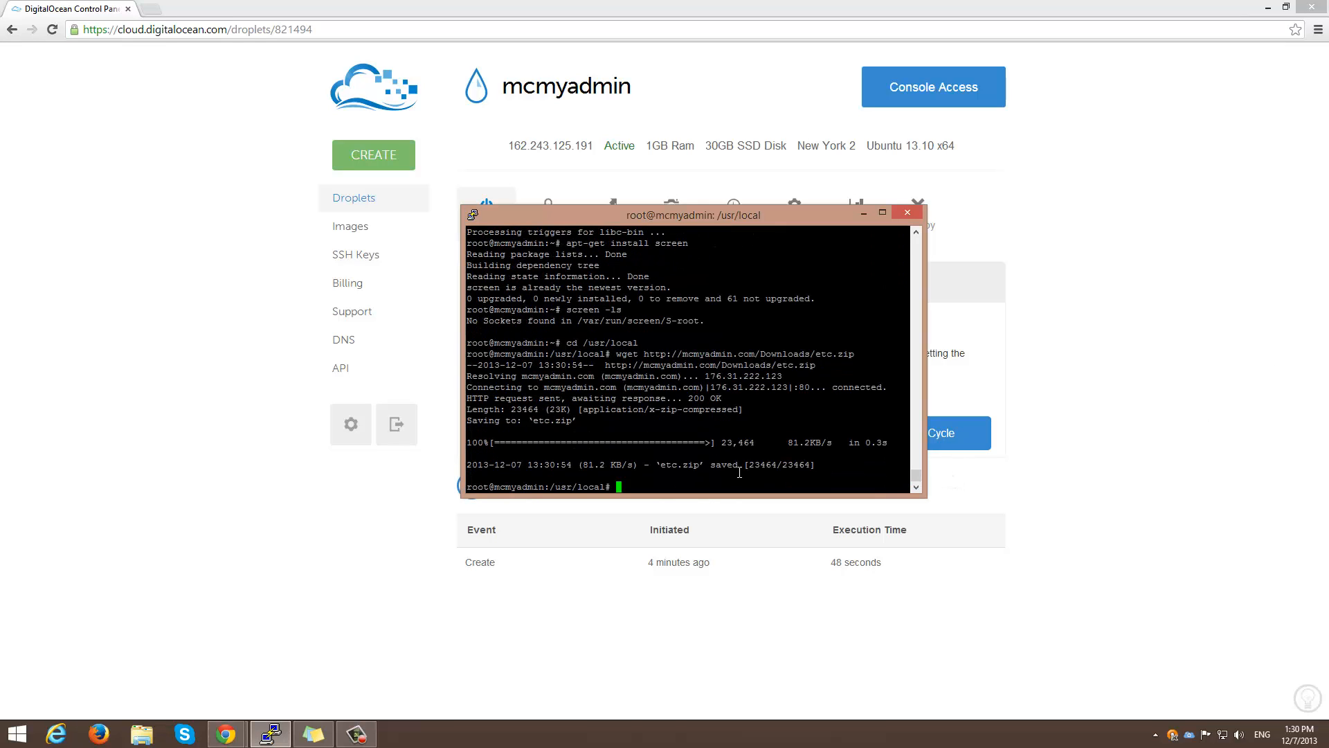
- Run unzip etc.zip to extract the archive
{"action": "type", "text": "u"}
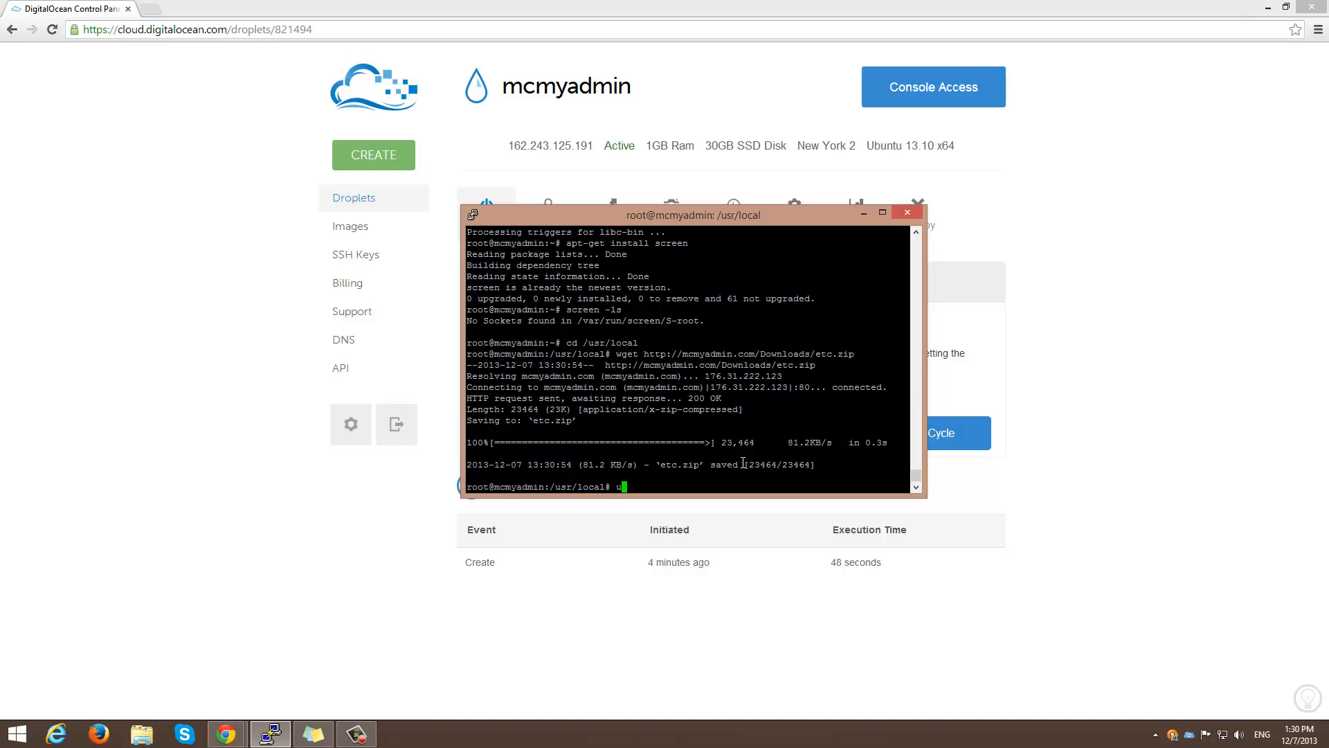
{"action": "type", "text": "unzip"}
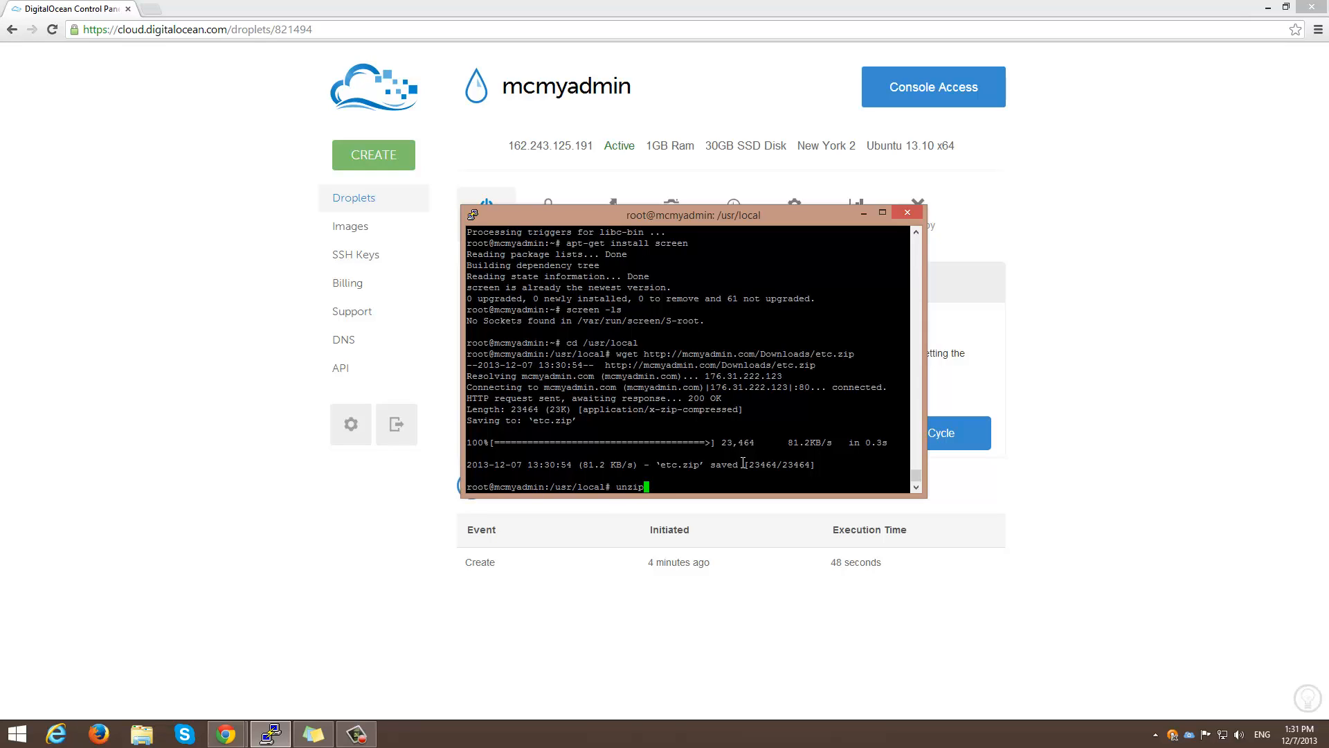
{"action": "type", "text": "etc.zip"}
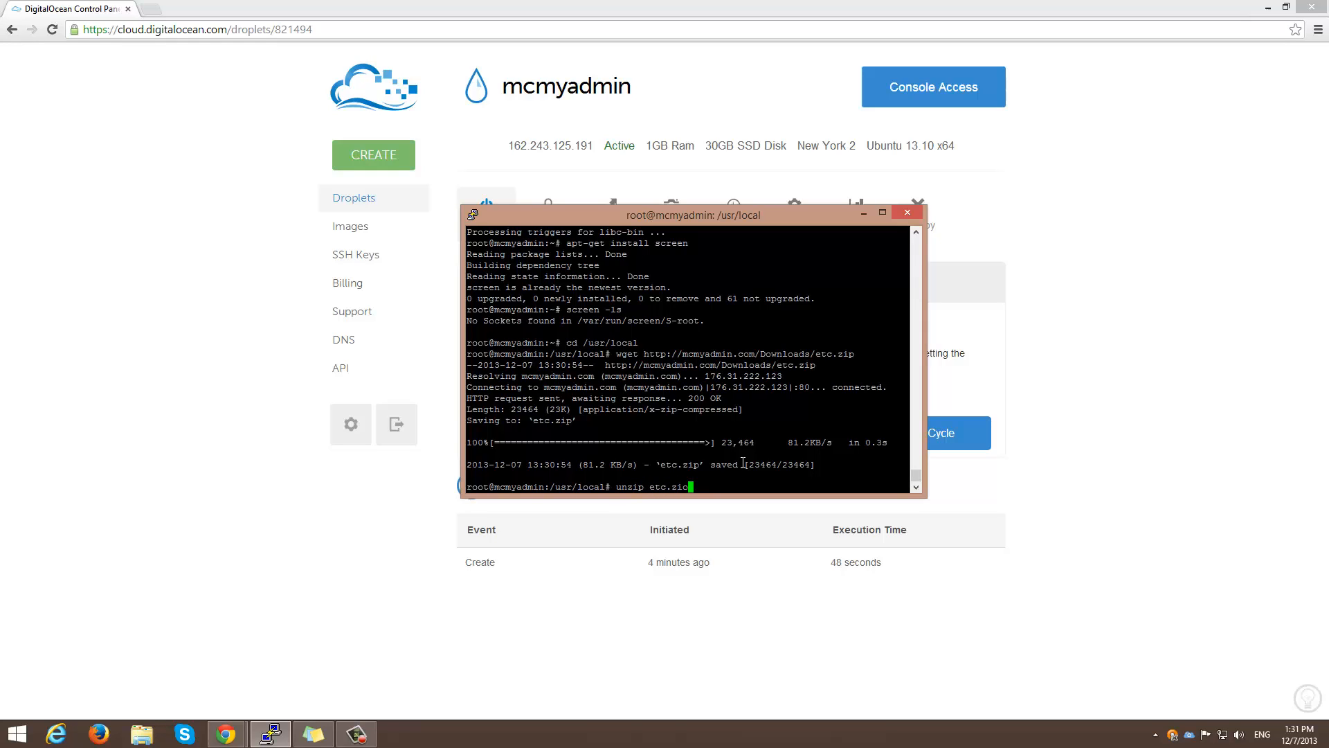
{"action": "key", "text": "Return"}
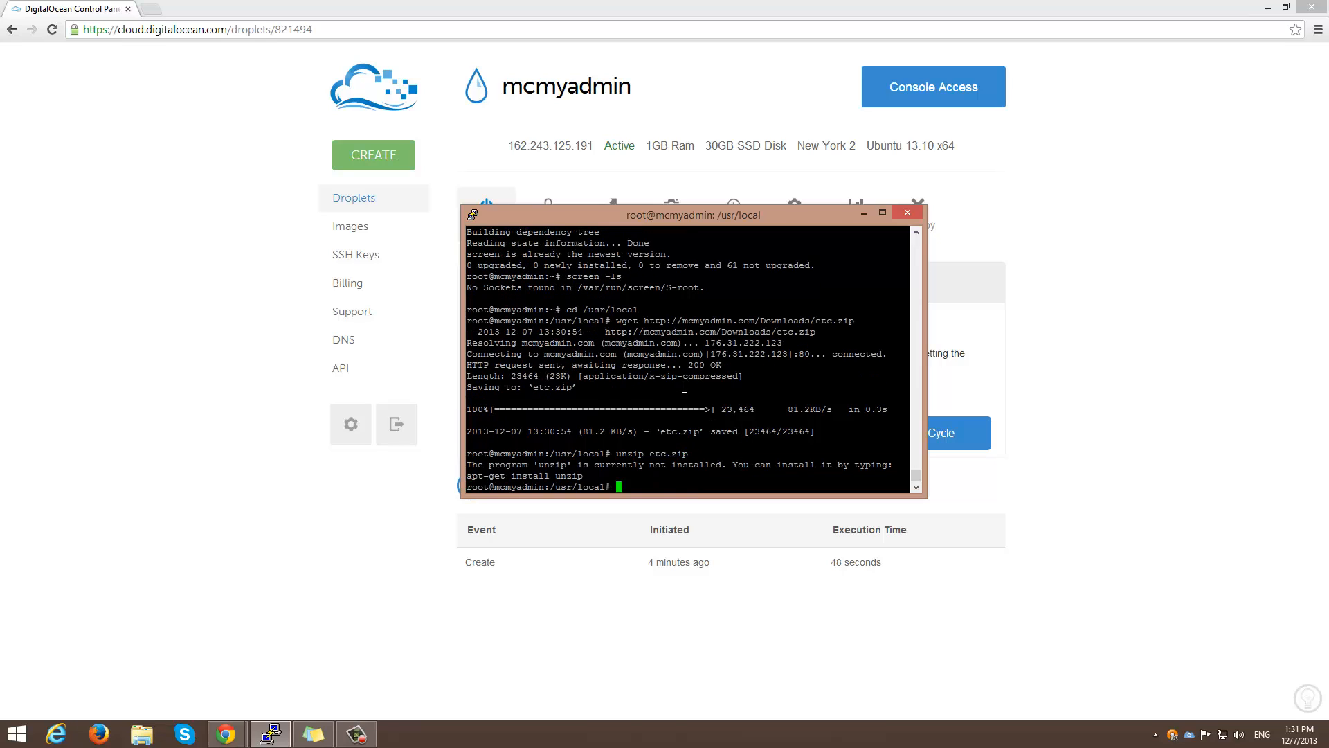
{"action": "mouse_move", "coordinate": [377, 438]}
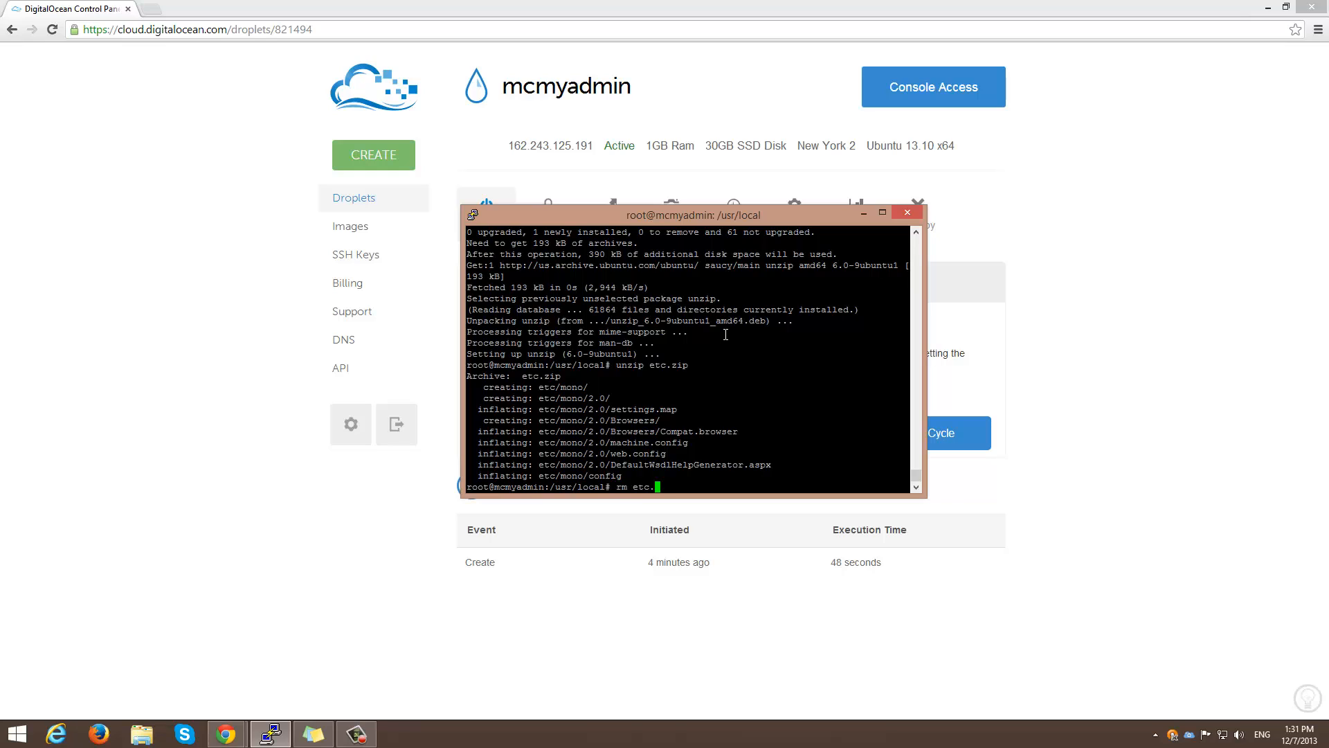
- Delete etc.zip, then create and enter the ~/McMyAdmin folder
{"action": "key", "text": "Return"}
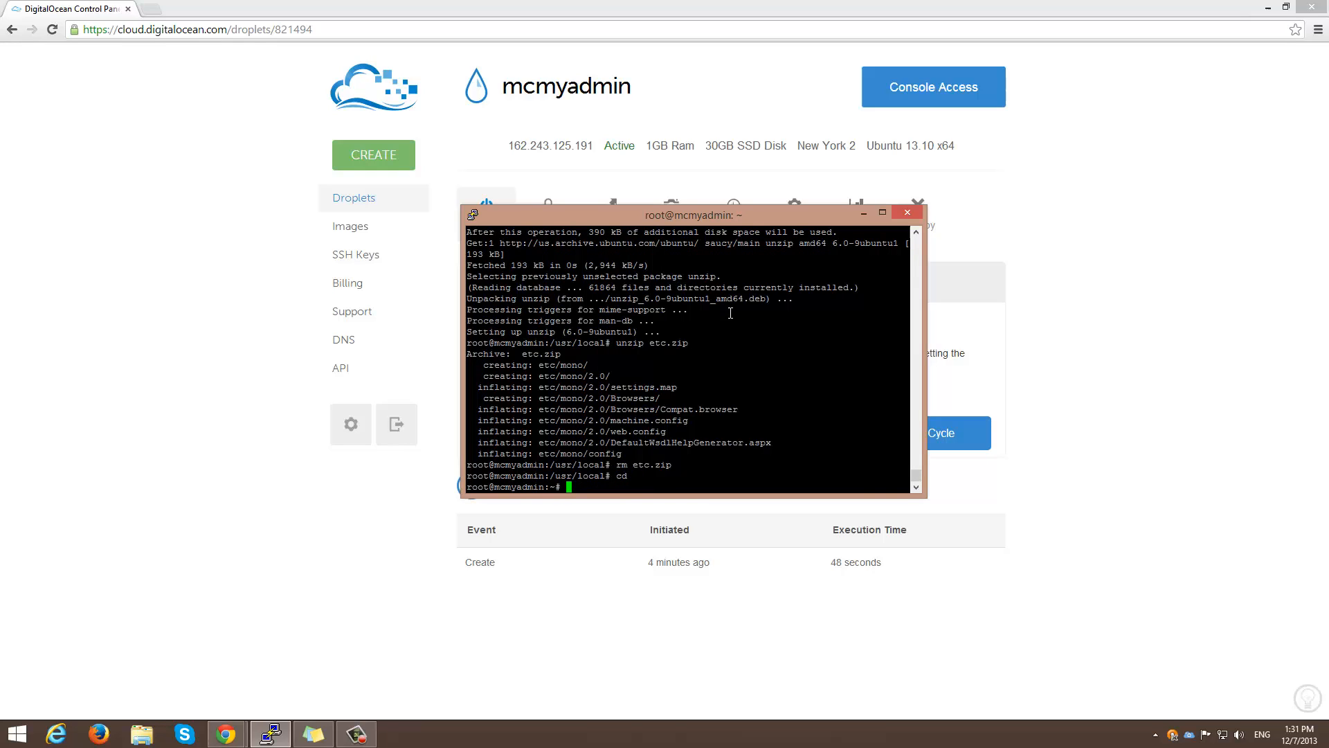
{"action": "type", "text": "mk"}
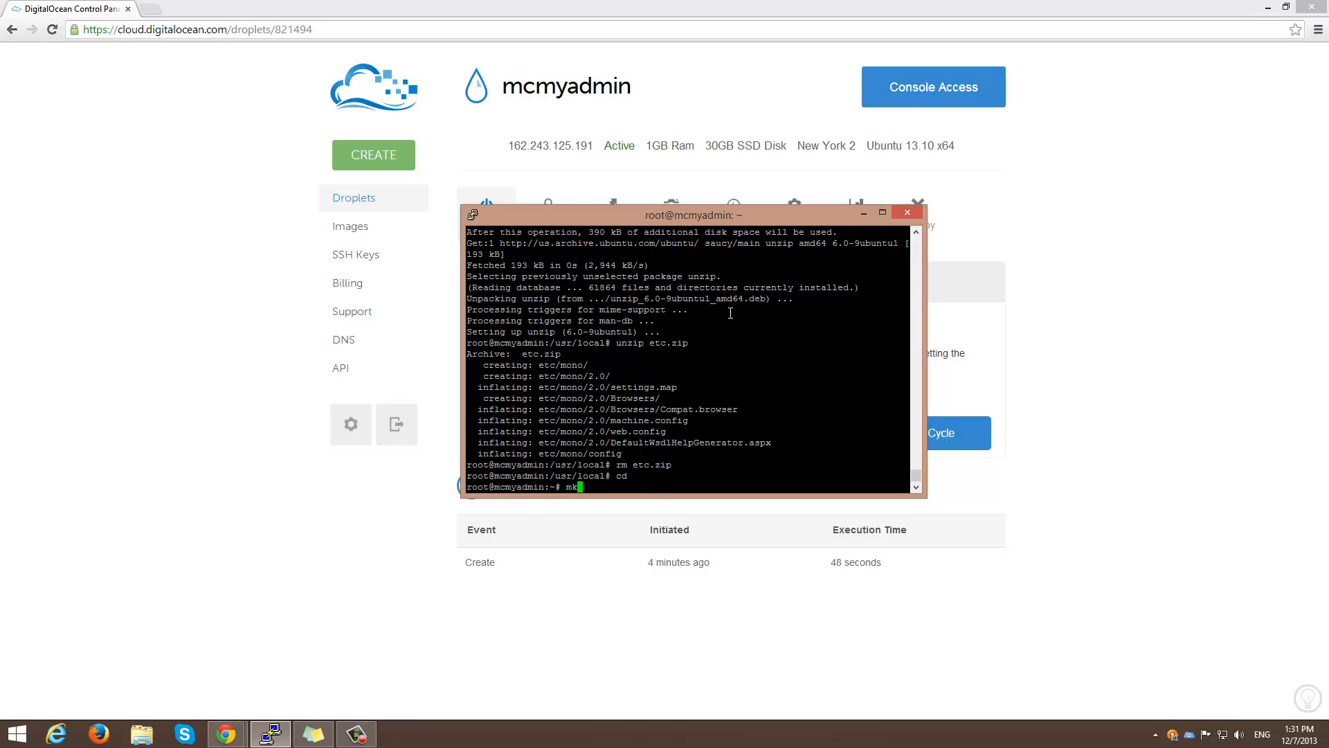
{"action": "type", "text": "dir"}
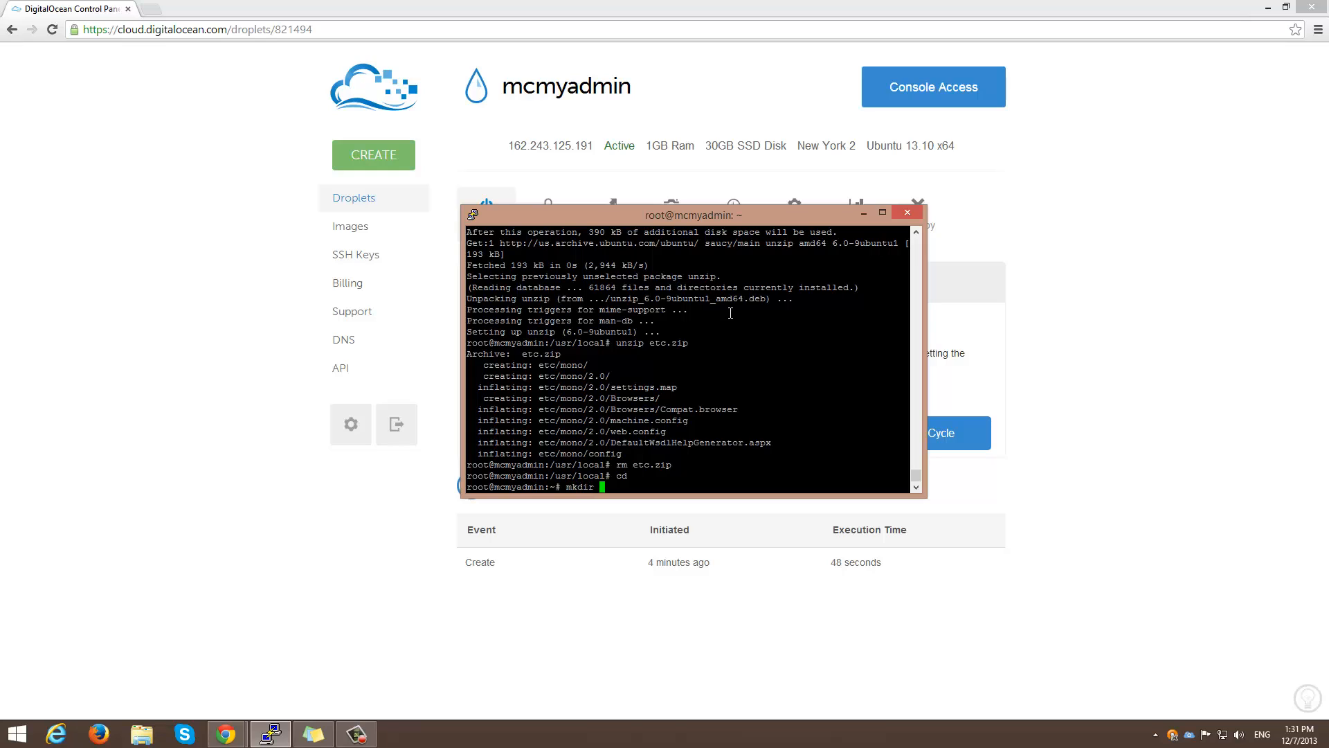
{"action": "type", "text": "~/"}
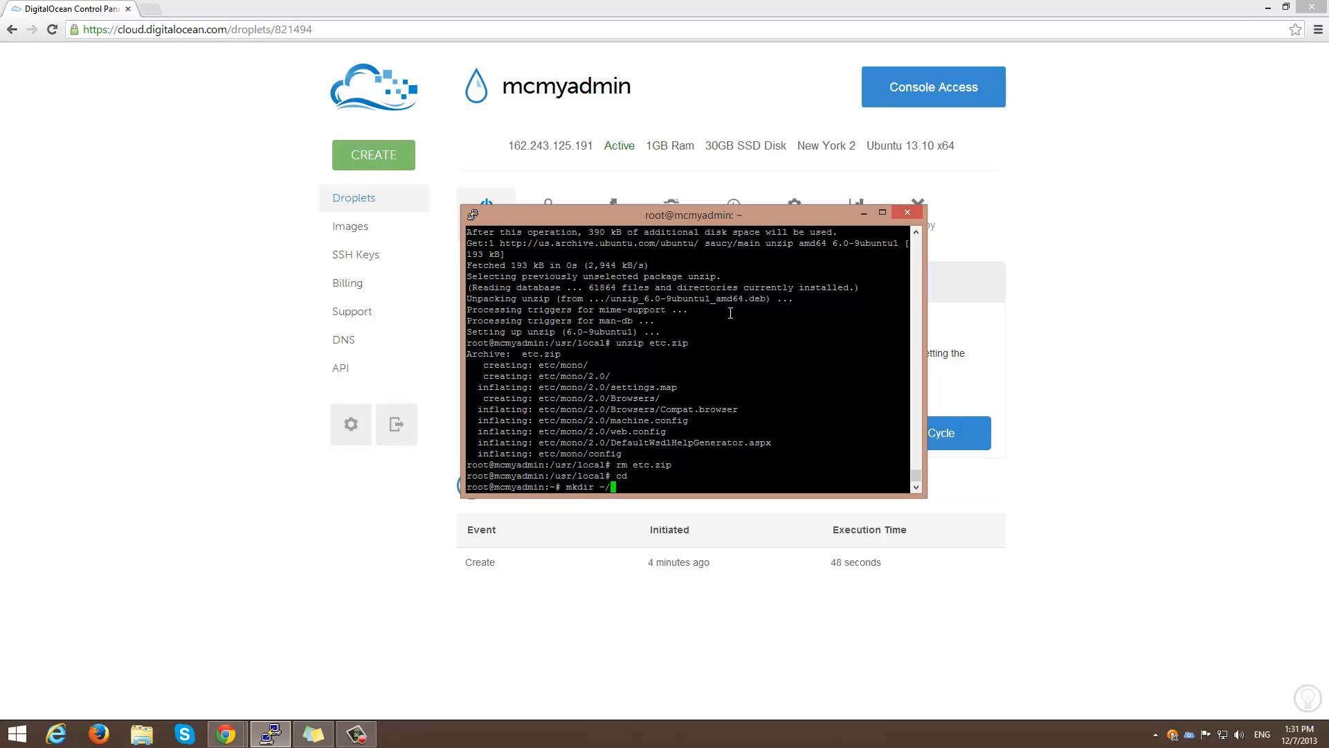
{"action": "type", "text": "McMyAd"}
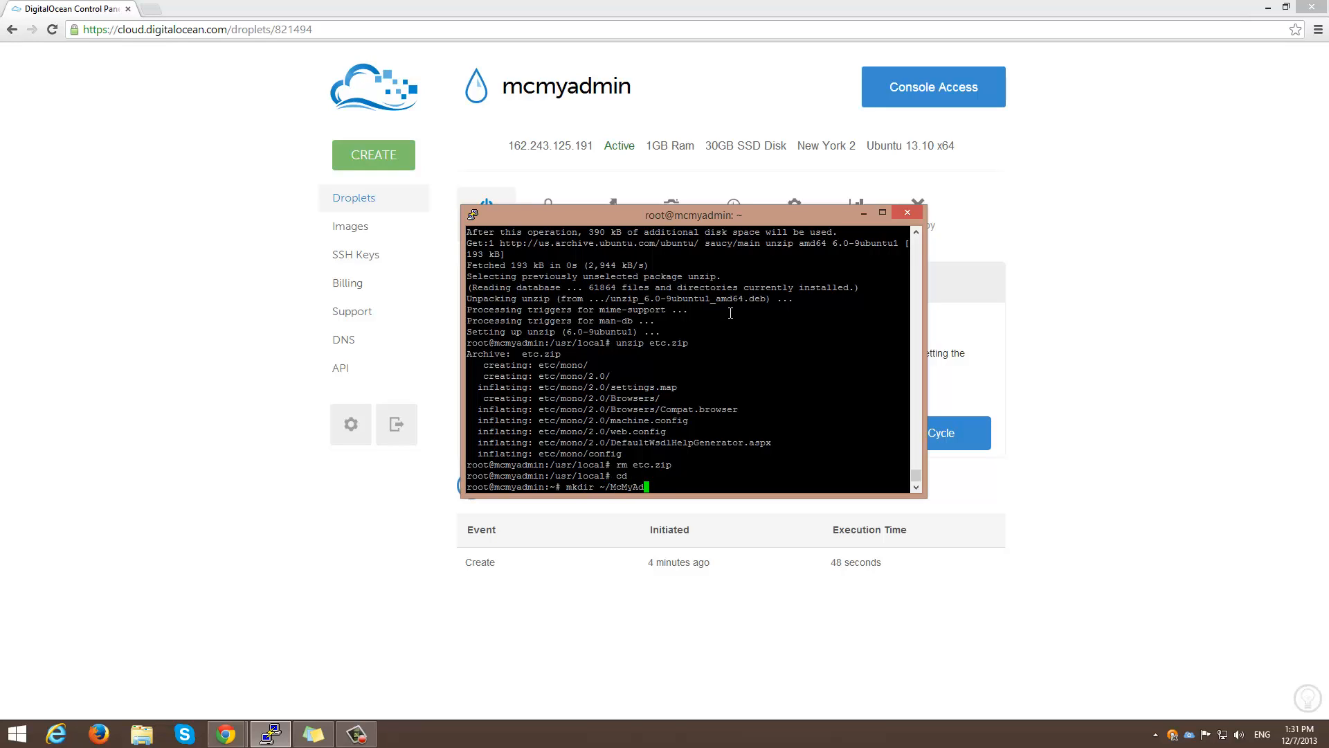
{"action": "key", "text": "Return"}
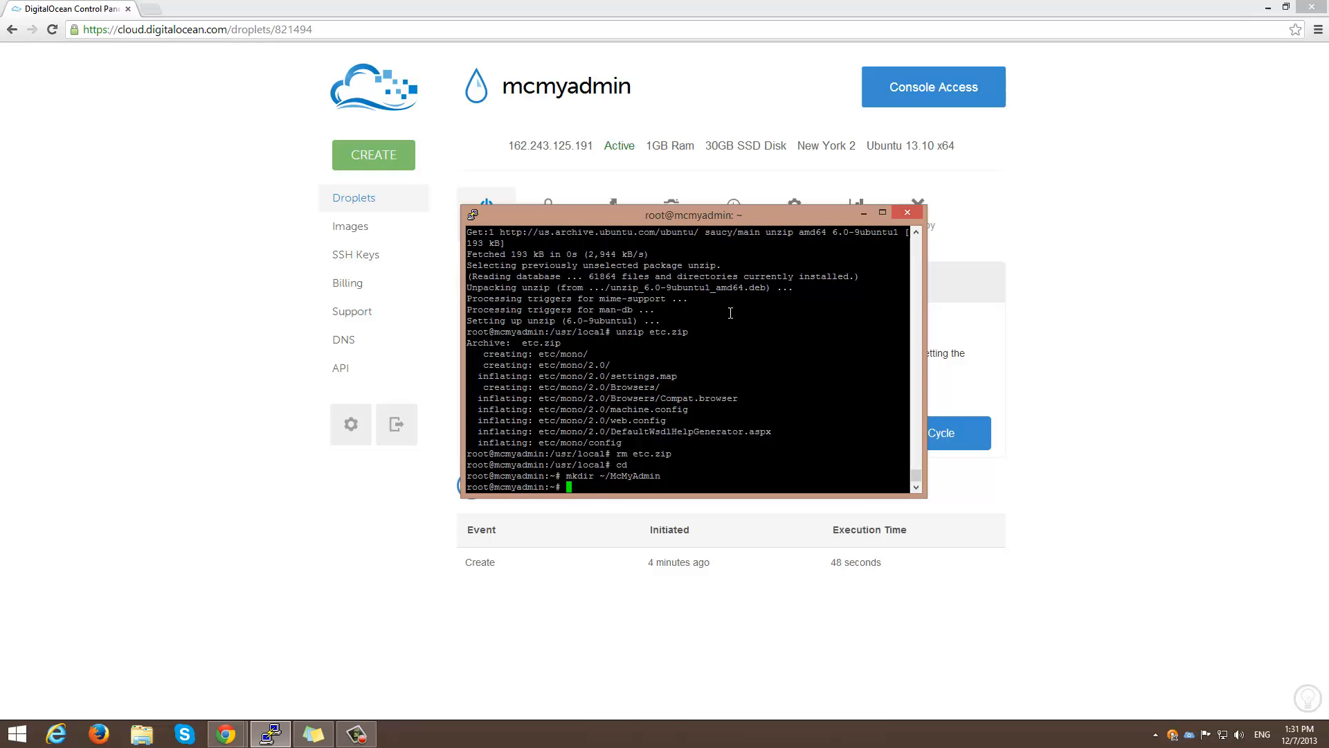
{"action": "type", "text": "cd"}
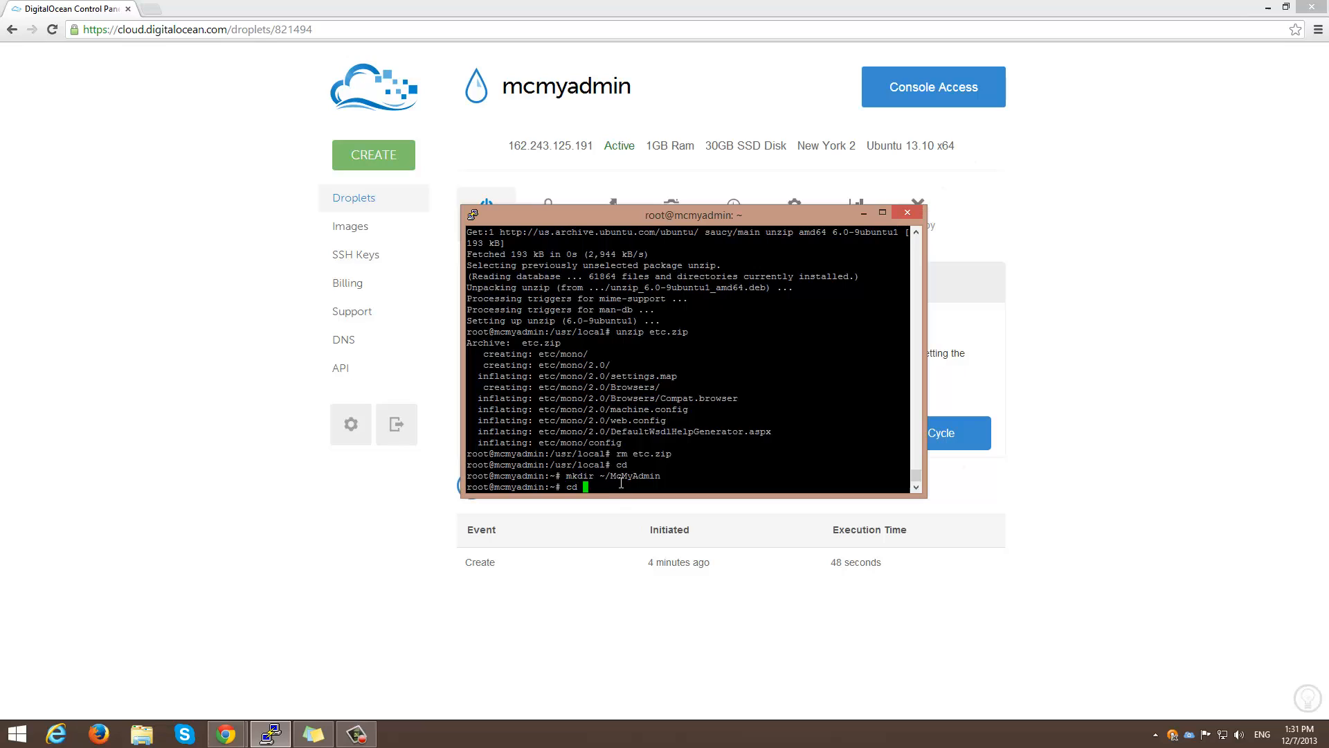
{"action": "type", "text": "~/McMyAdmin"}
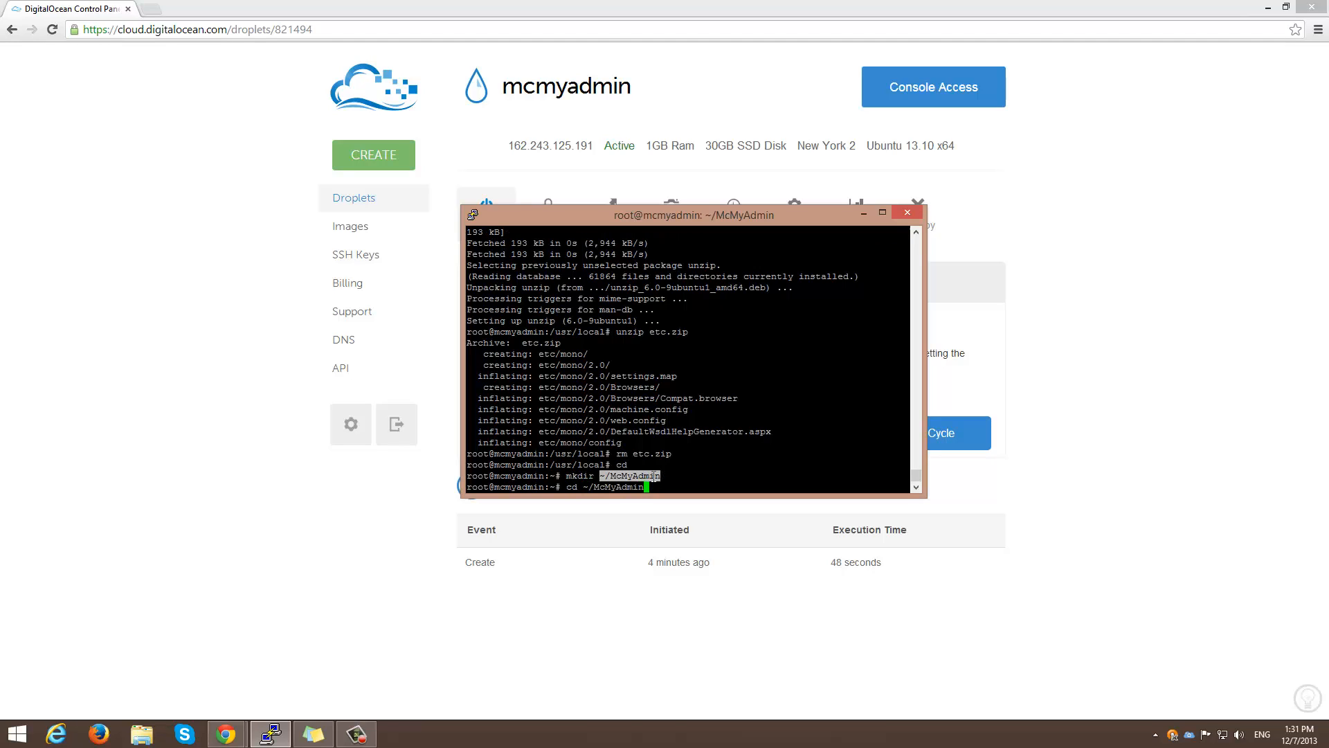
{"action": "key", "text": "Return"}
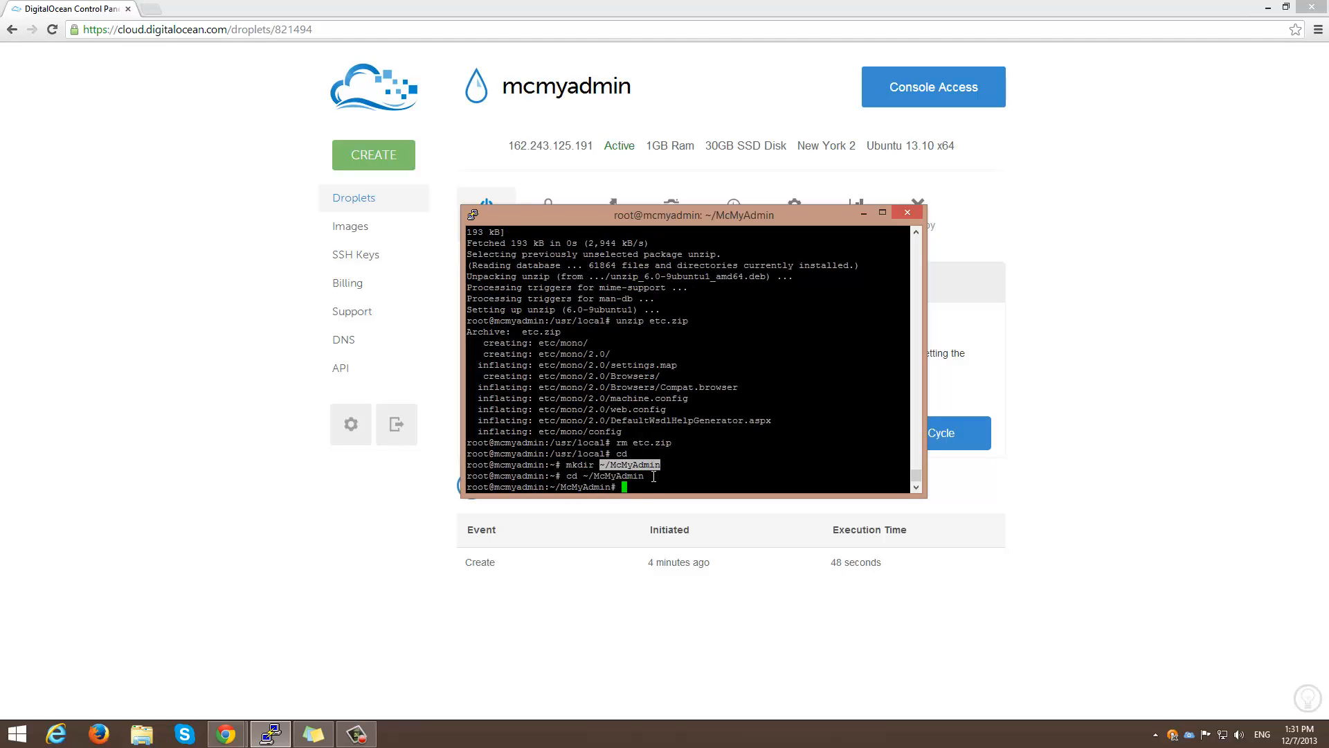
- Download and extract MCMA2_glibc25.zip, delete the zip, and list the folder
{"action": "type", "text": "wgethtt"}
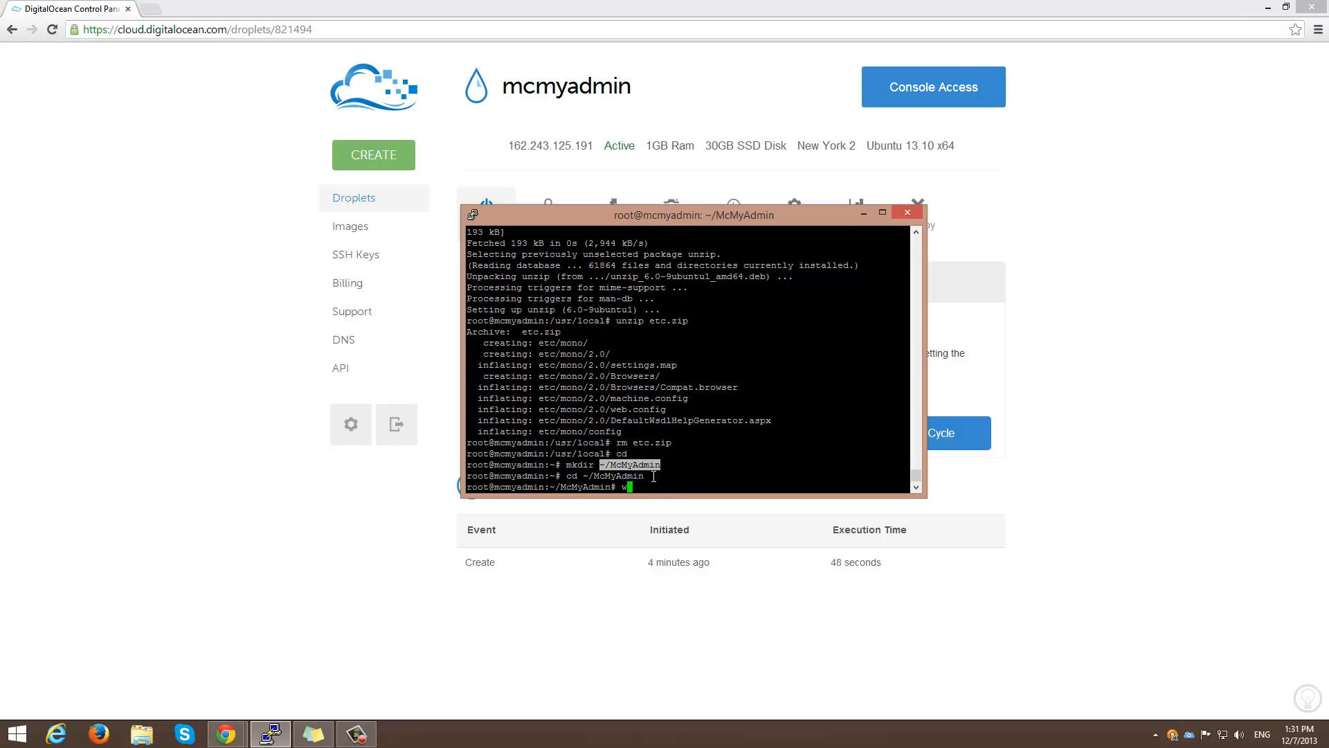
{"action": "type", "text": "get"}
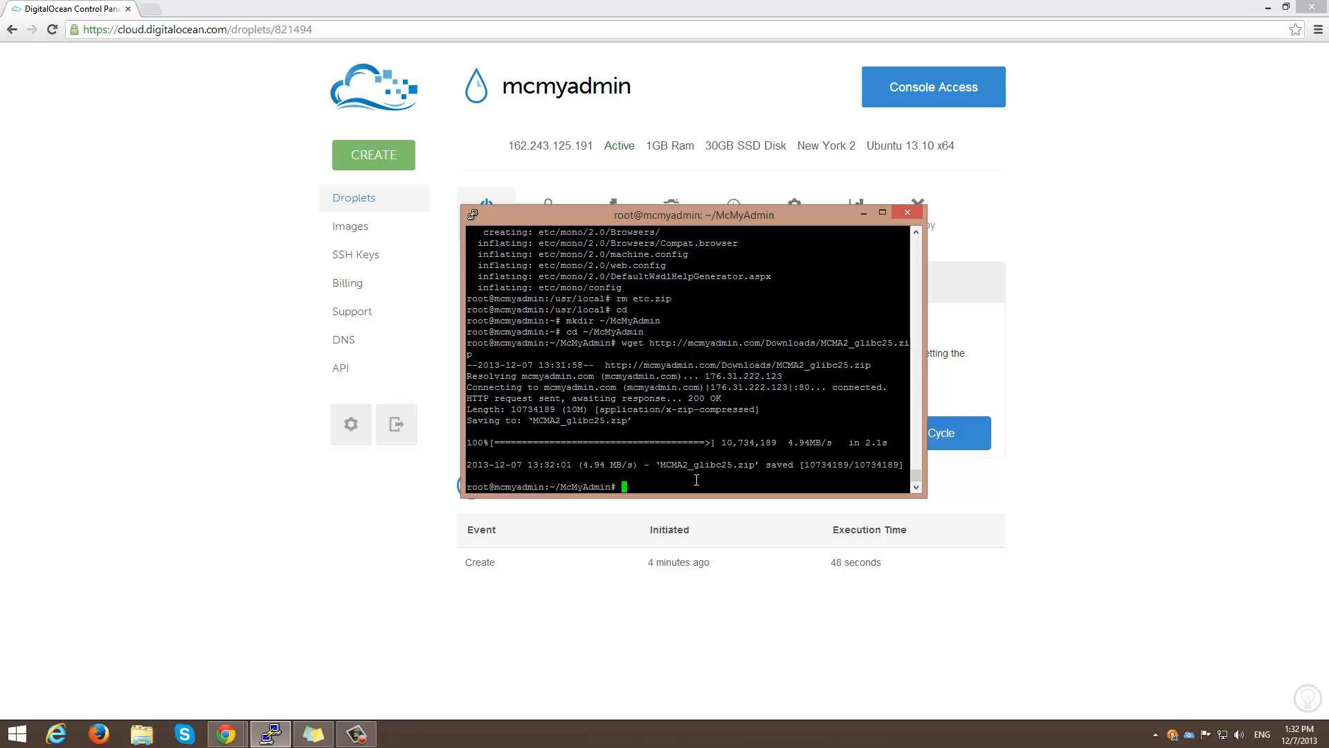
{"action": "type", "text": "ls"}
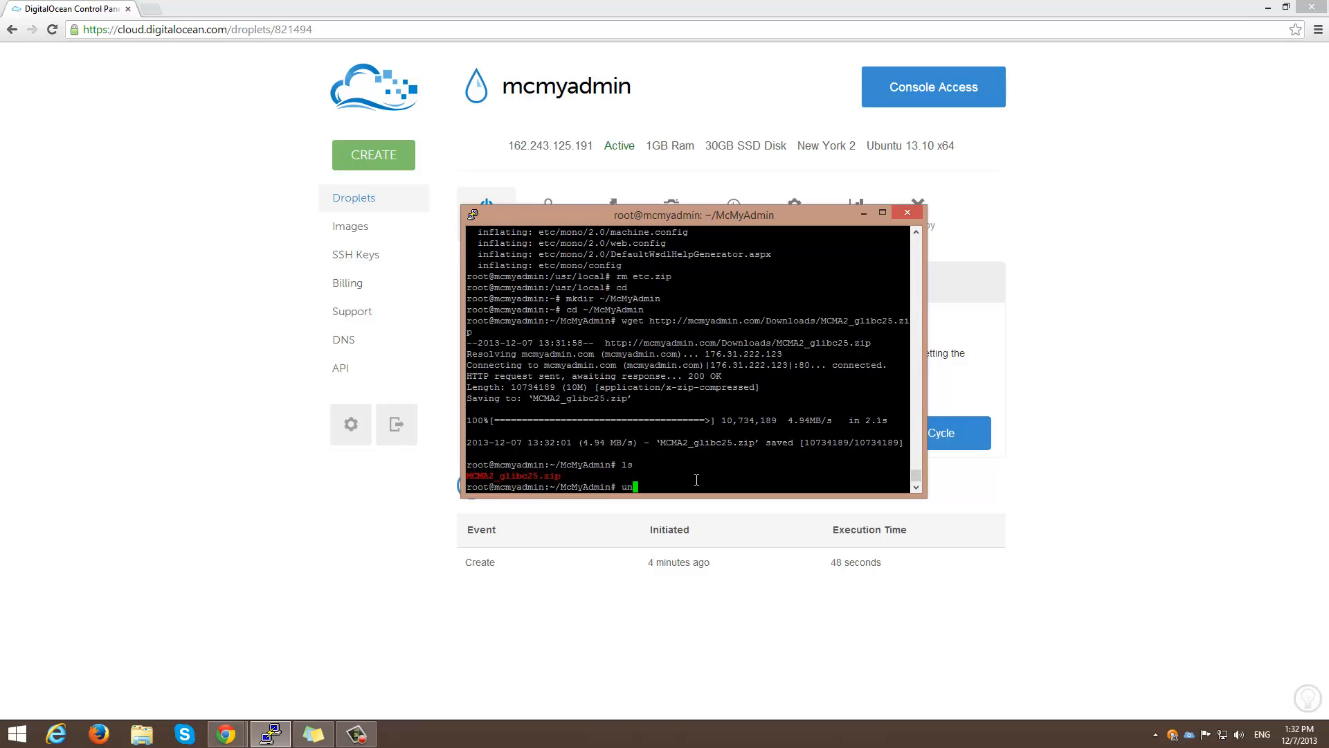
{"action": "type", "text": "zip"}
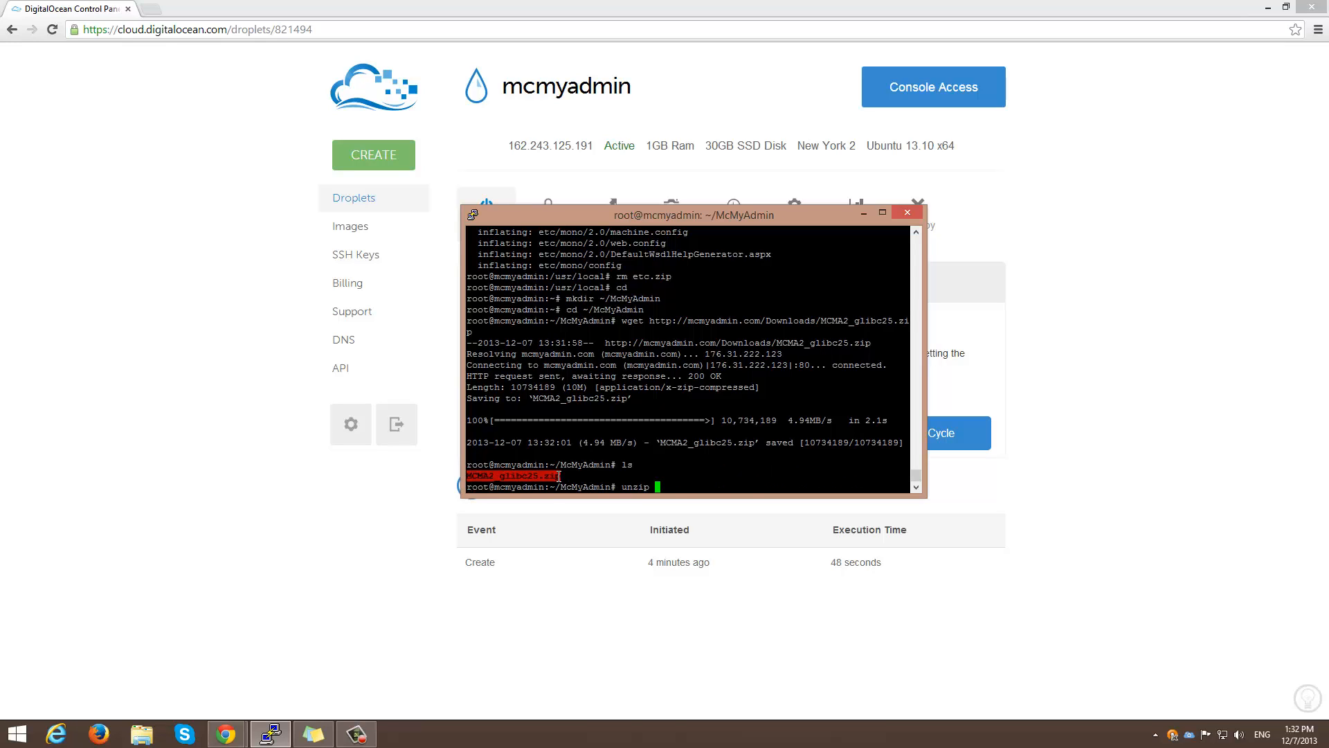
{"action": "key", "text": "Return"}
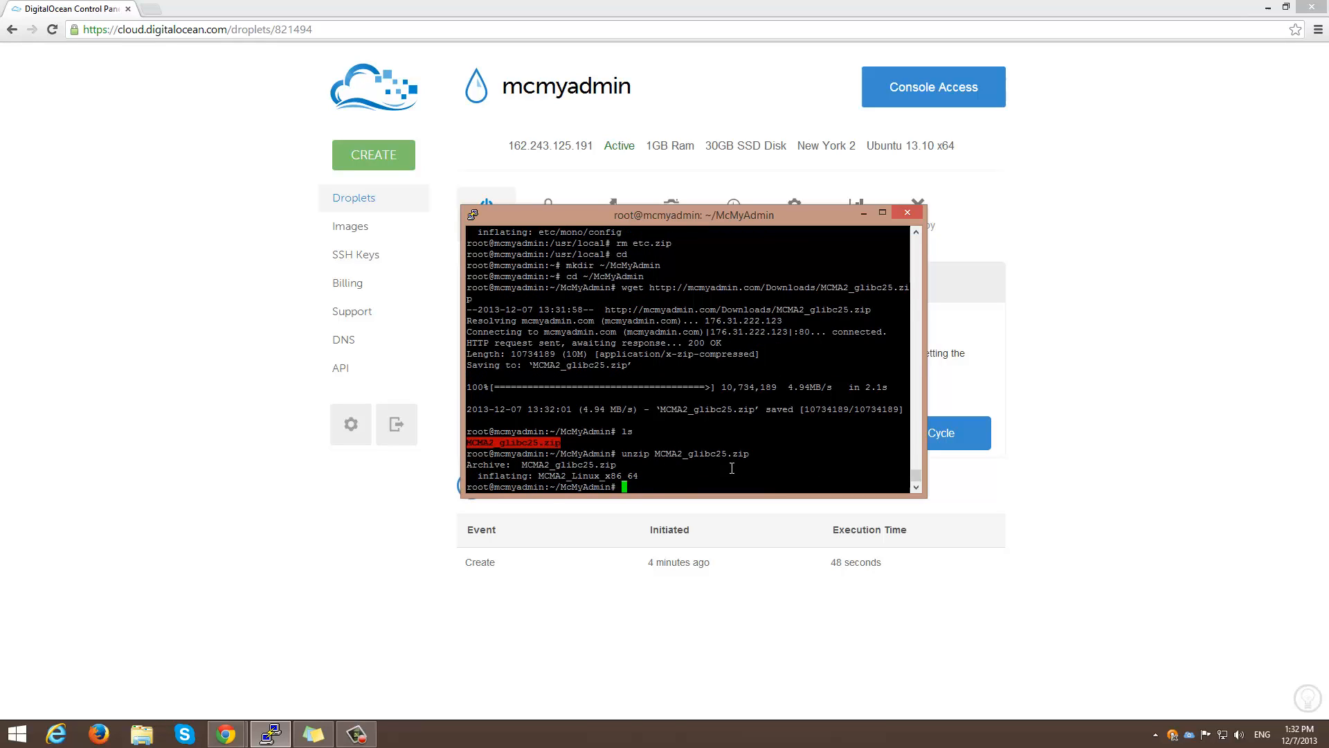
{"action": "type", "text": "rm"}
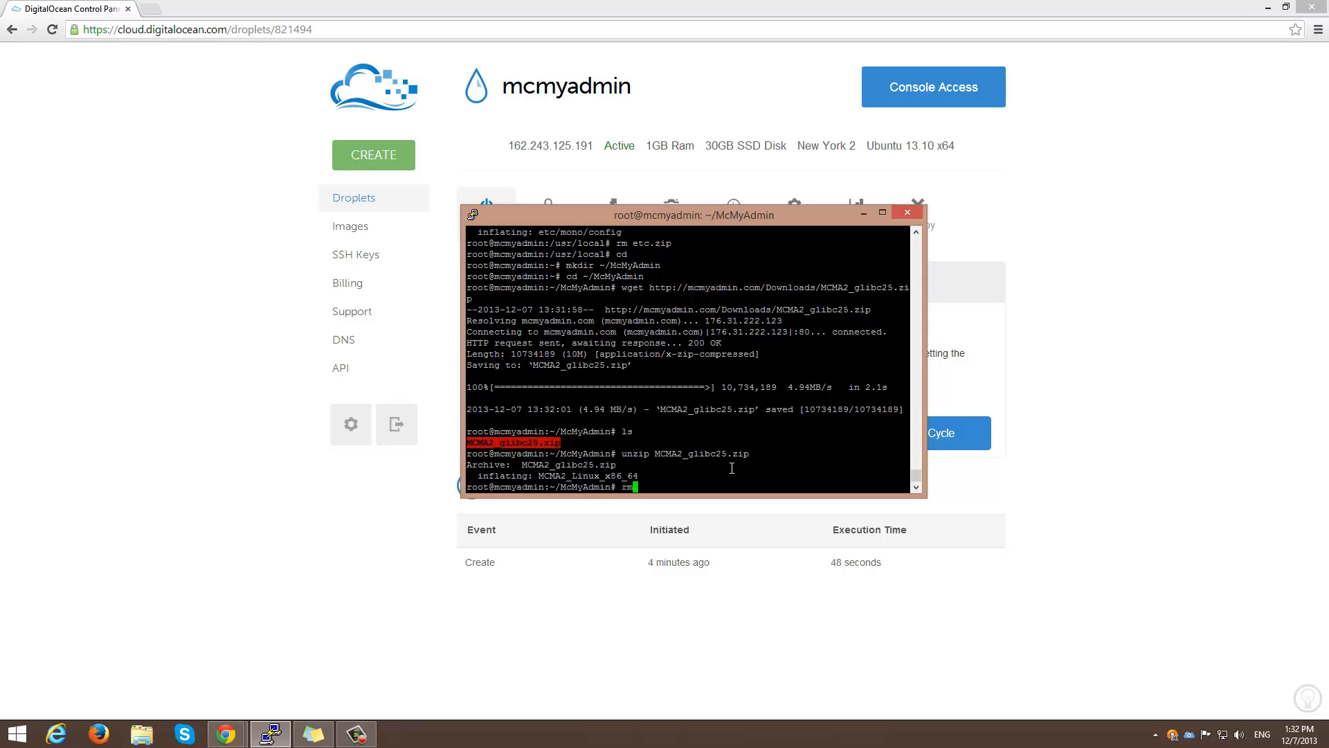
{"action": "key", "text": "Return"}
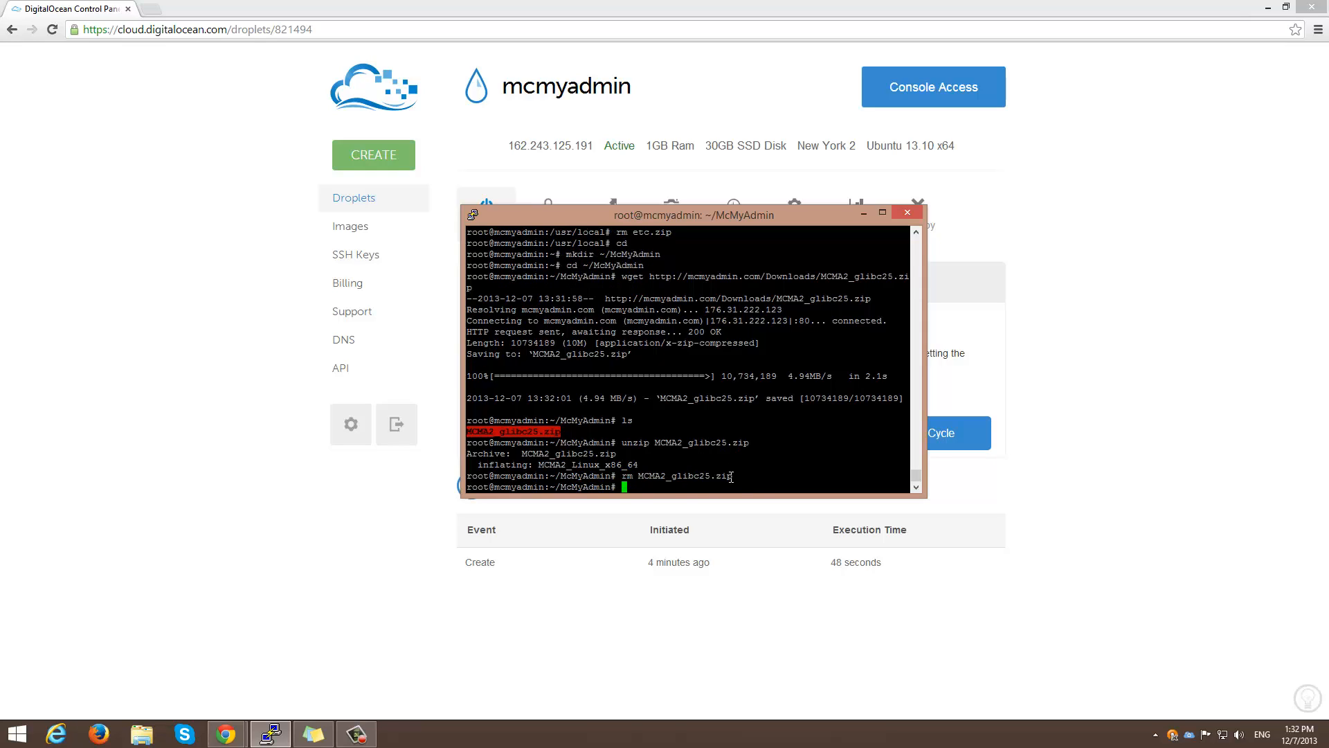
{"action": "mouse_move", "coordinate": [749, 456]}
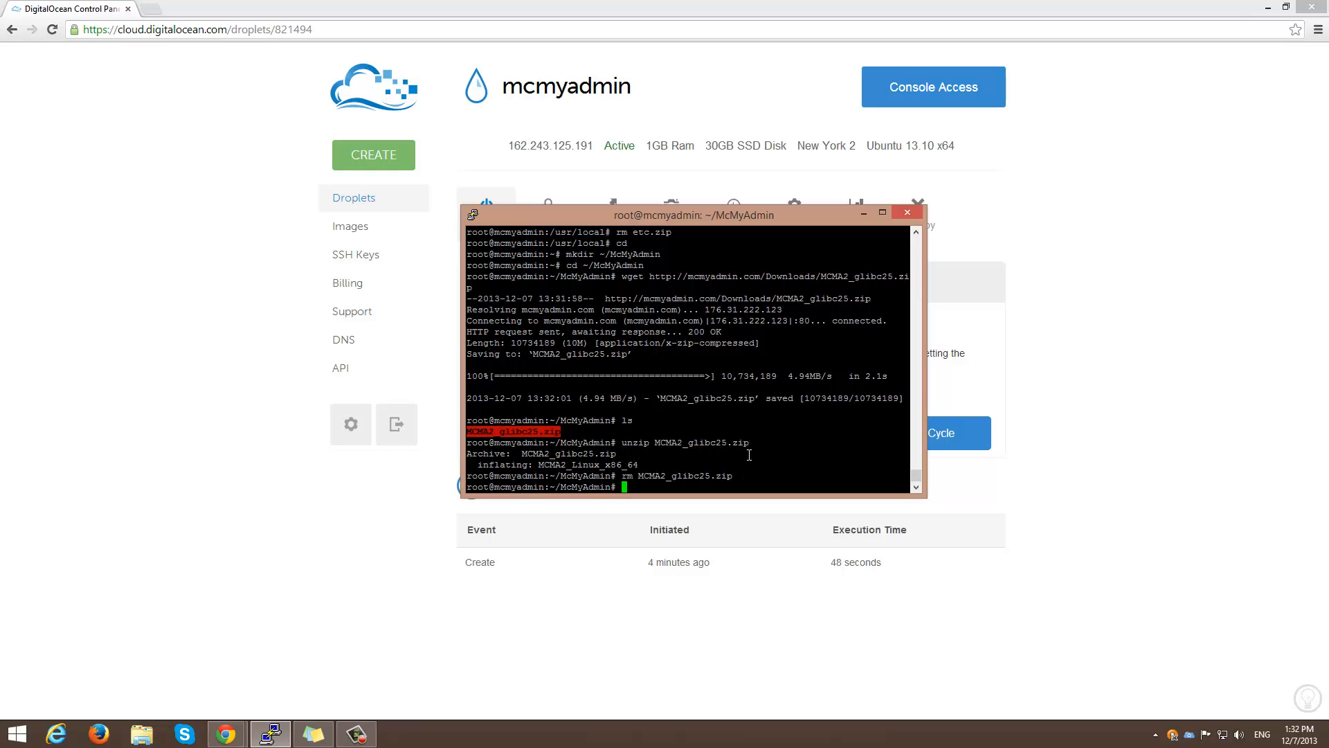
{"action": "type", "text": "ls"}
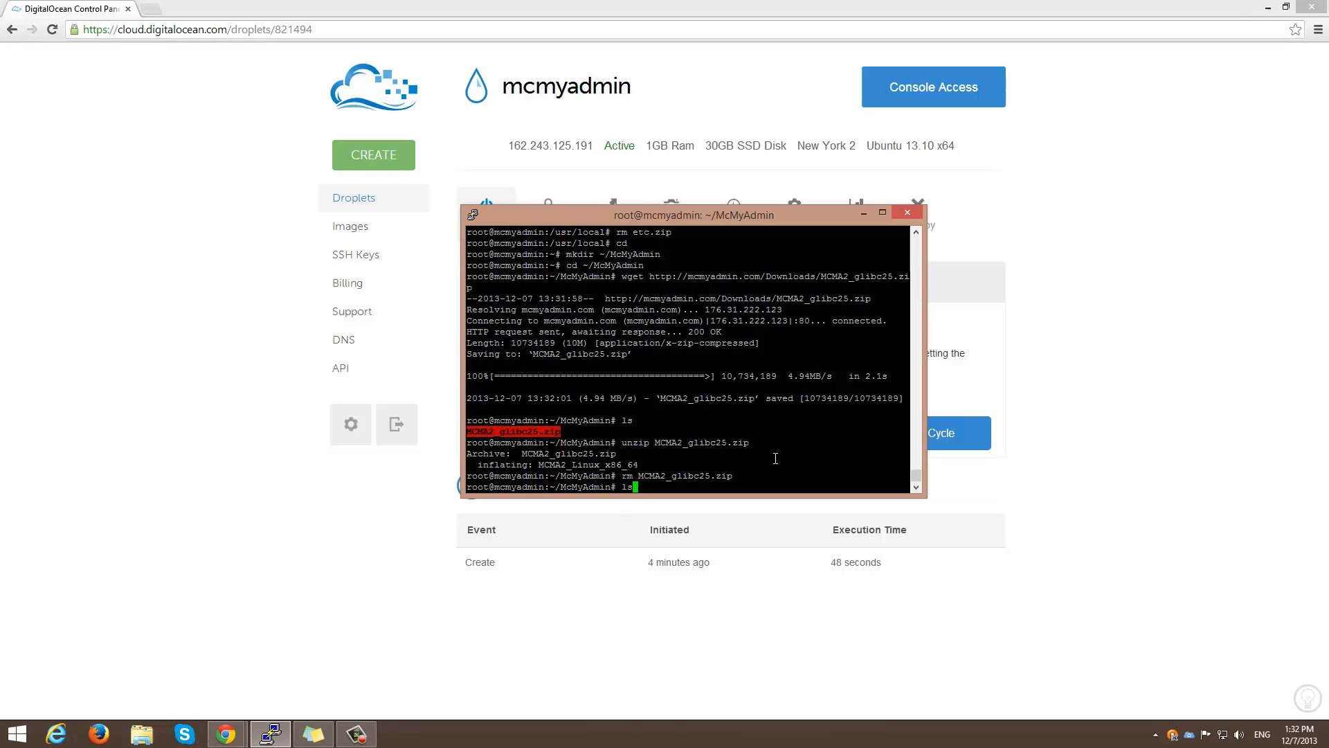
{"action": "key", "text": "Return"}
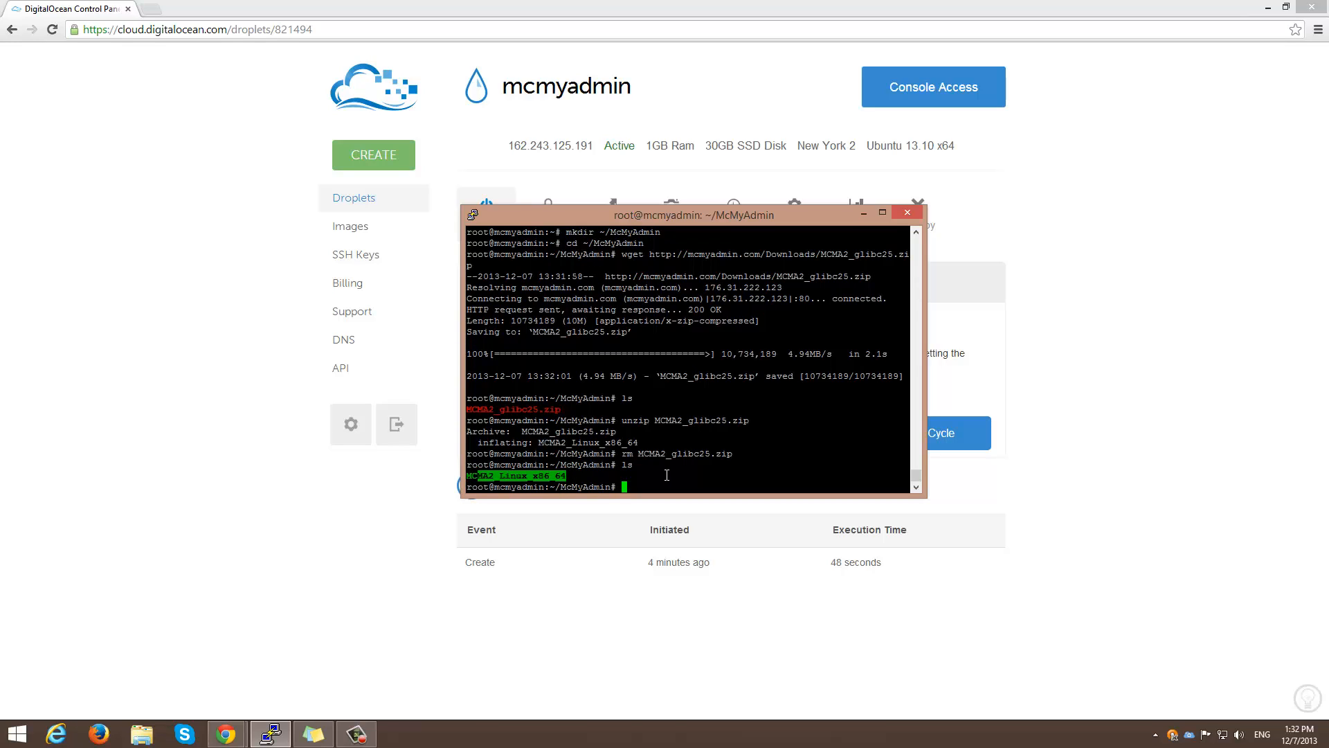
{"action": "mouse_move", "coordinate": [736, 479]}
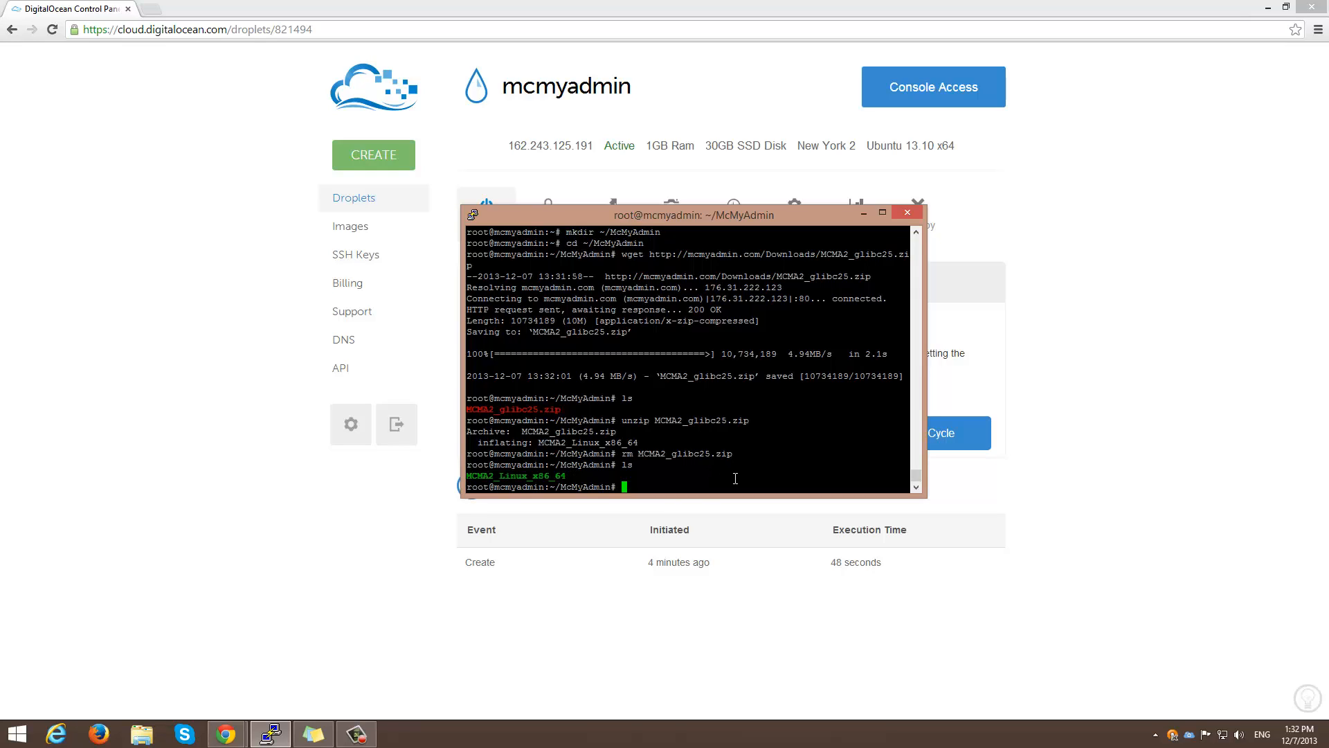
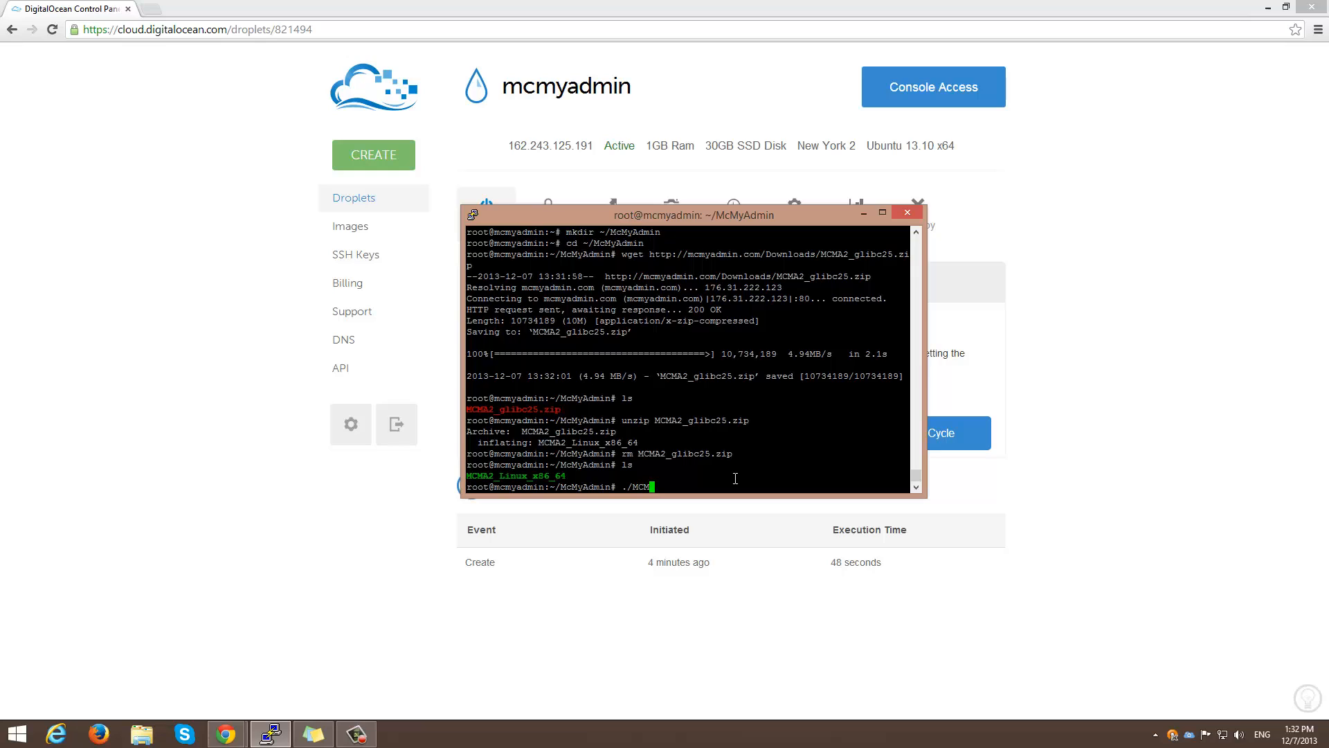
{"action": "key", "text": "BackSpace"}
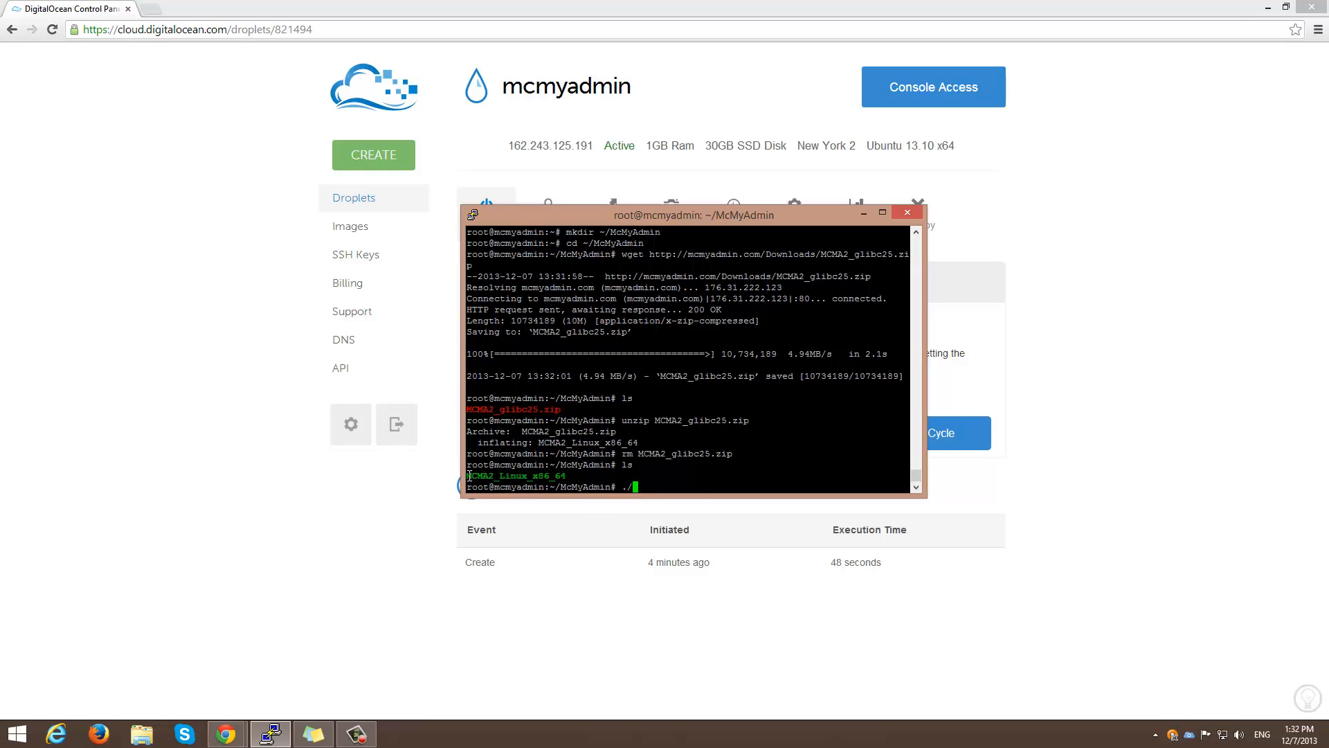
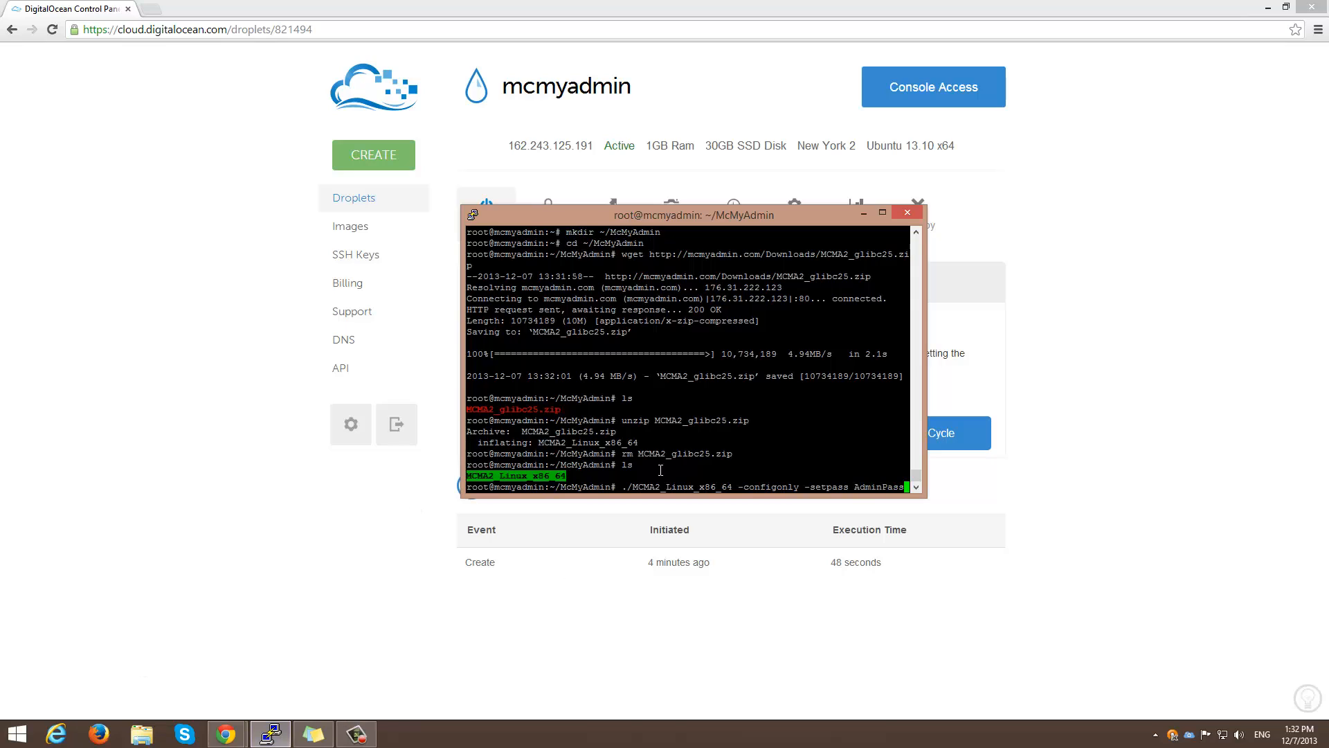
{"action": "key", "text": "Return"}
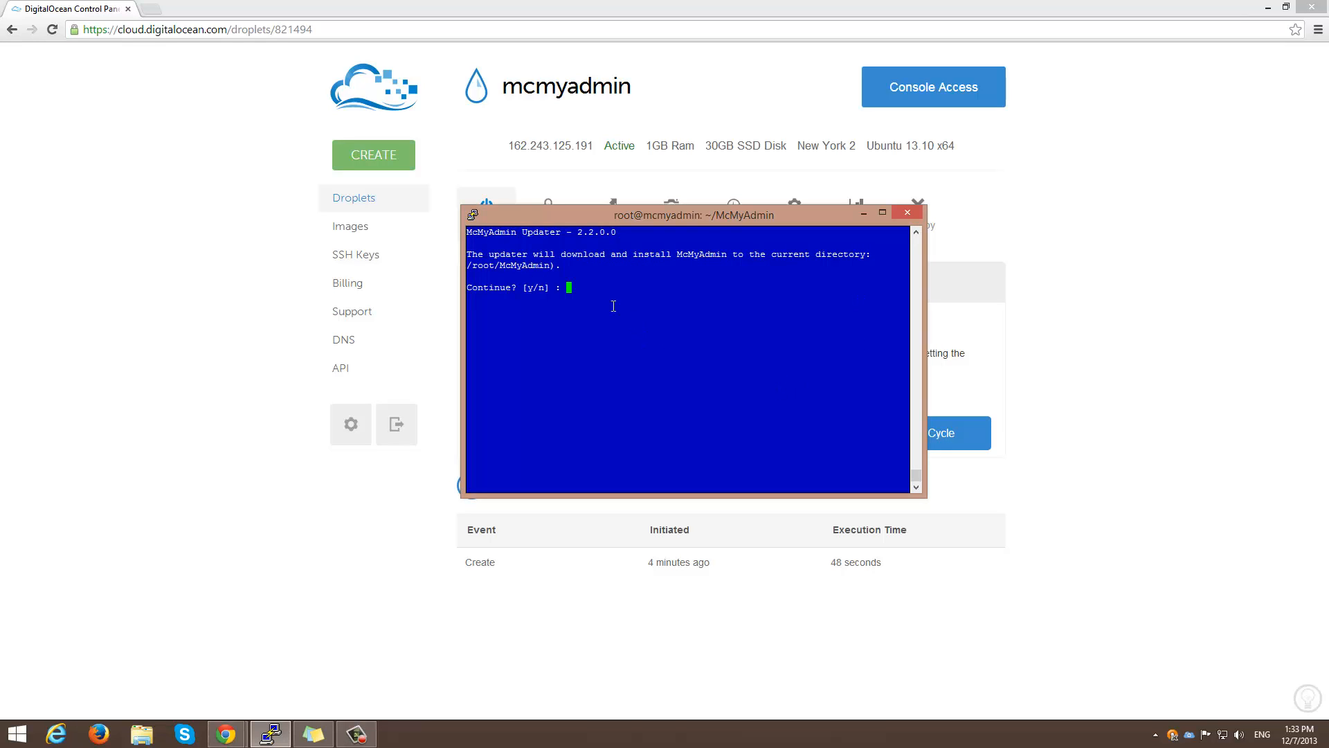
{"action": "mouse_move", "coordinate": [612, 253]}
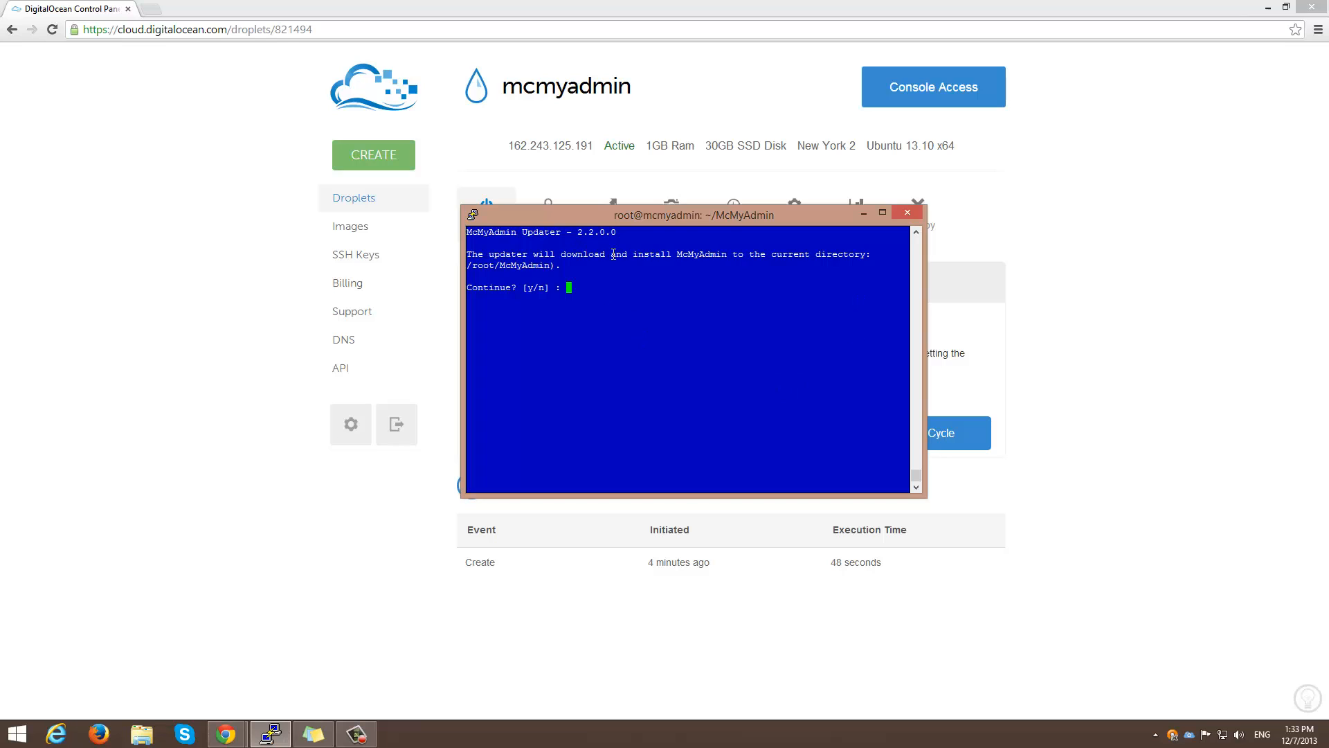
- Answer y to install McMyAdmin into /root/McMyAdmin
{"action": "type", "text": "y"}
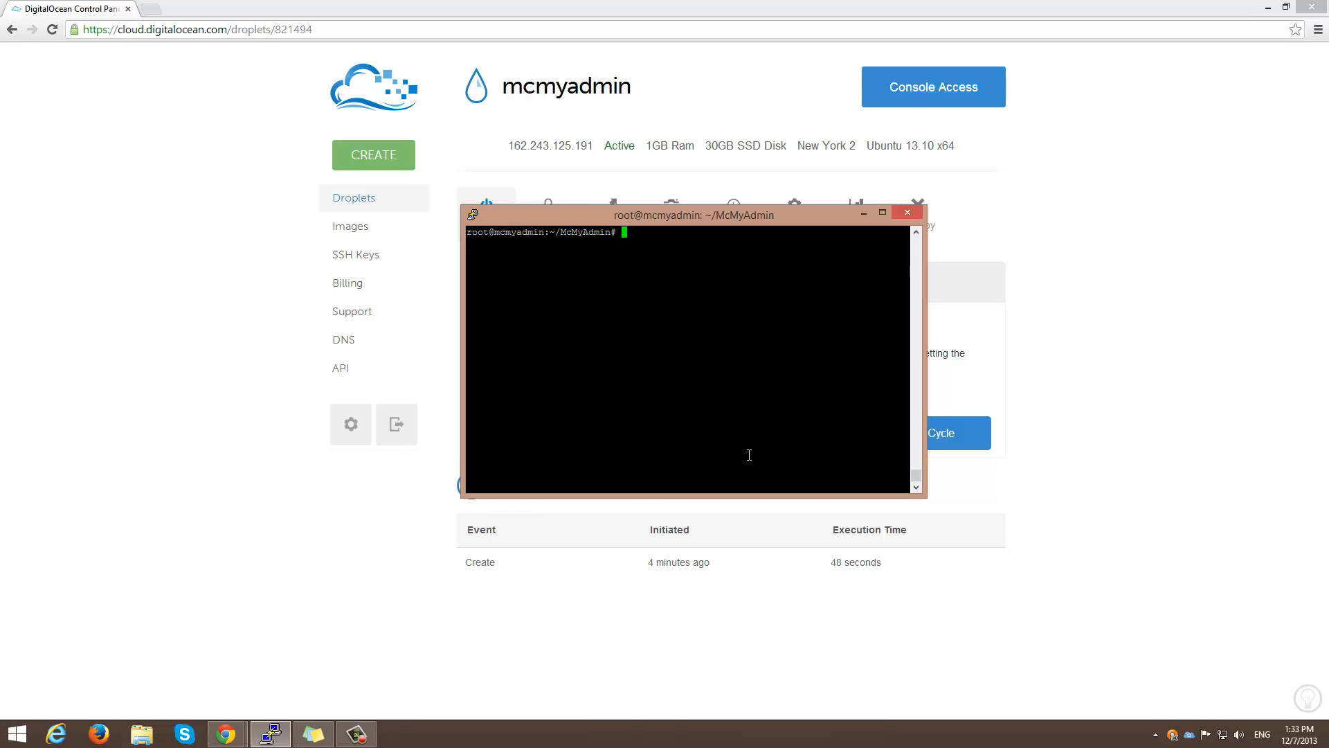
- Start a screen session named McMyAdmin
{"action": "type", "text": "screen"}
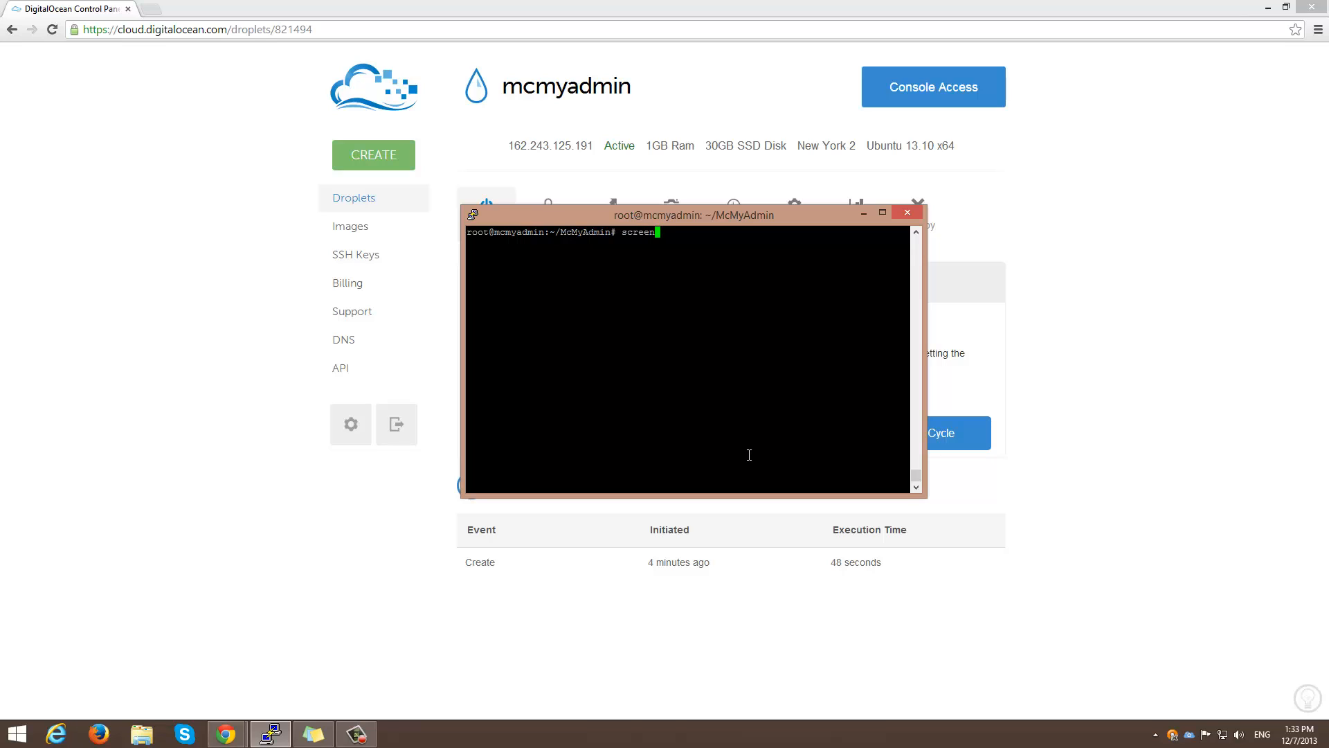
{"action": "type", "text": "-"}
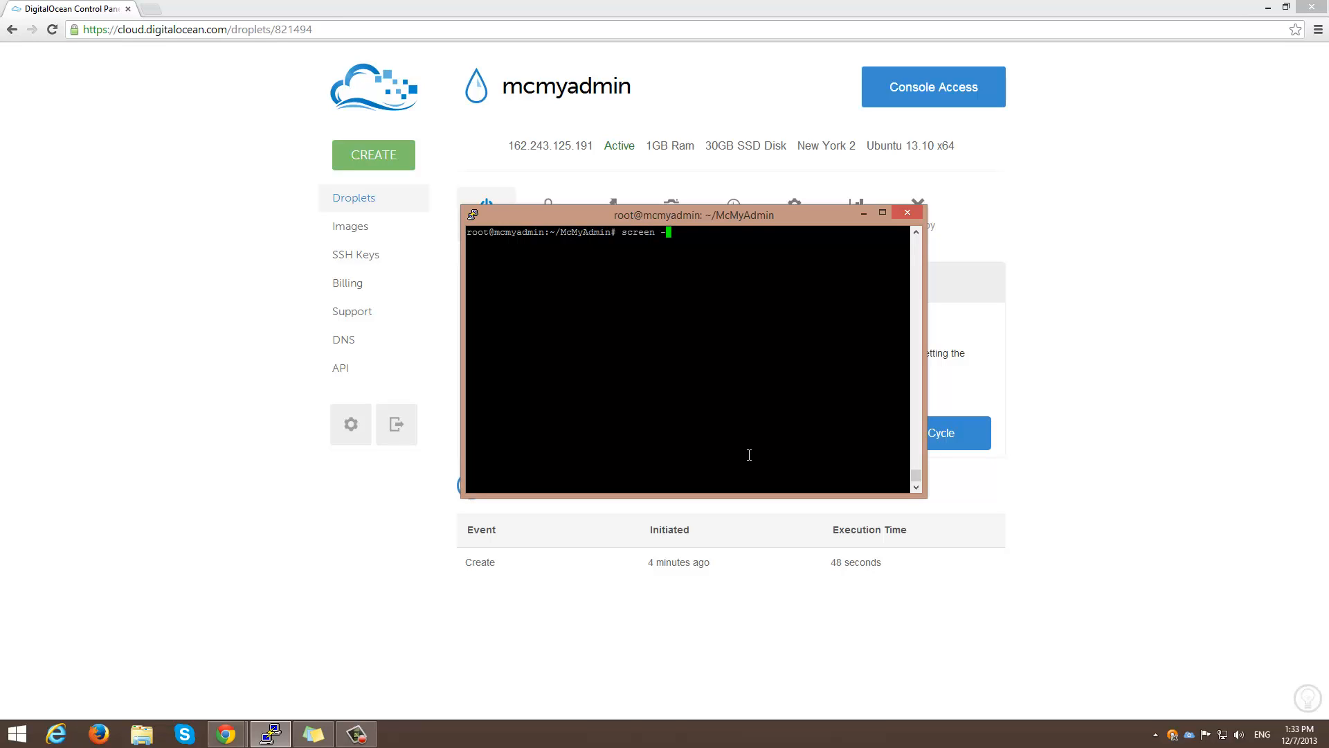
{"action": "type", "text": "S M"}
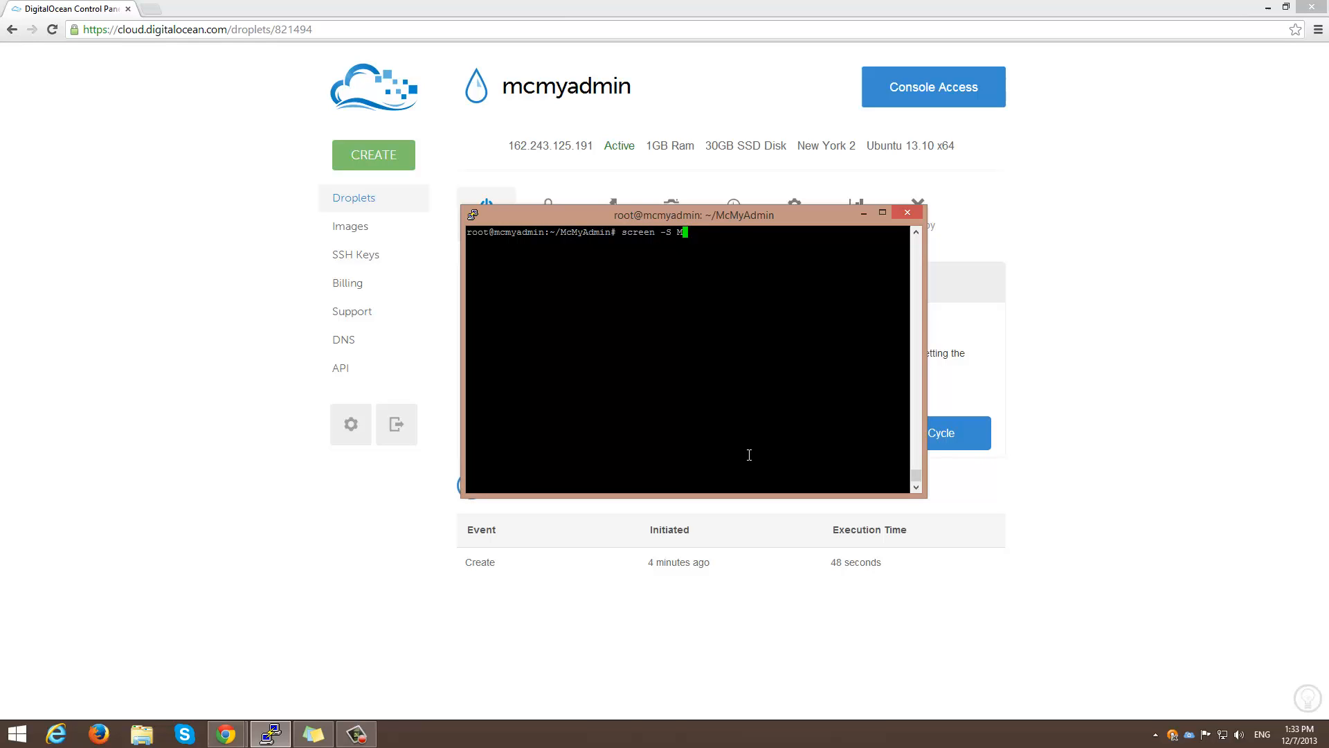
{"action": "type", "text": "cMyAdmin"}
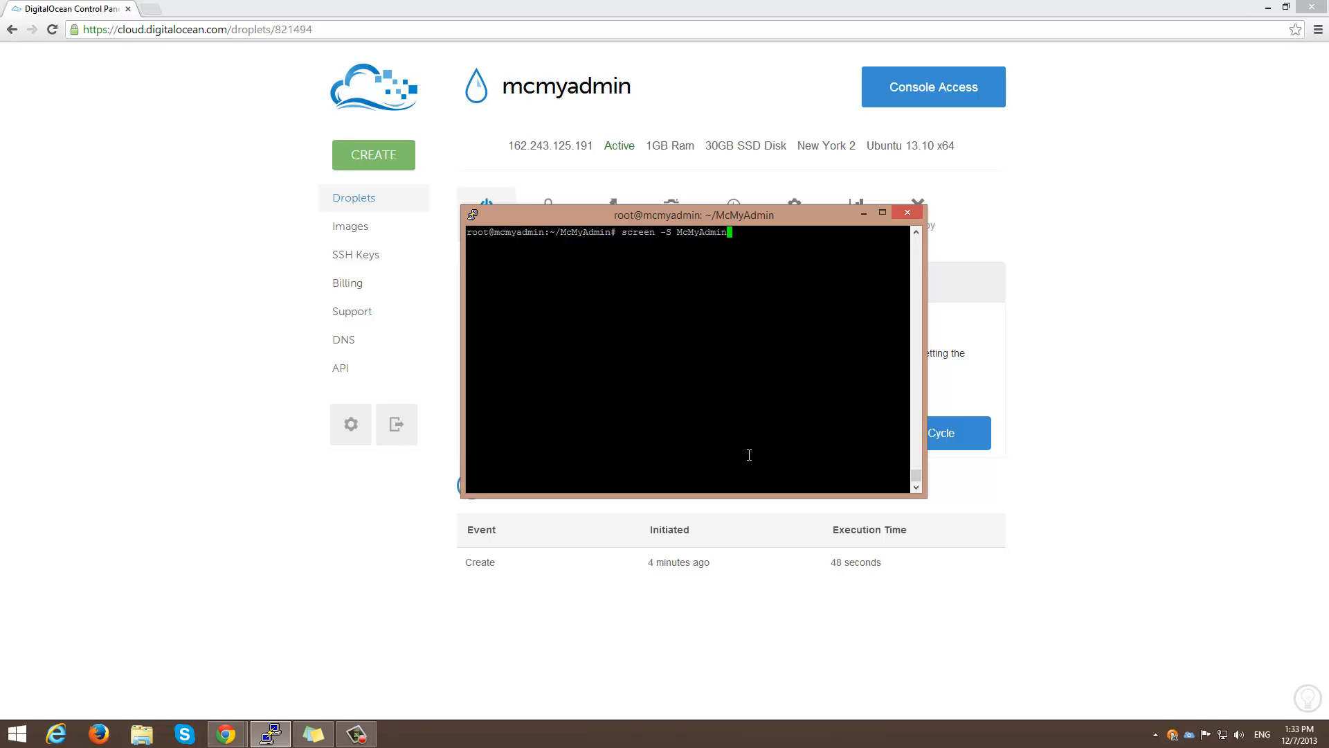
{"action": "key", "text": "Return"}
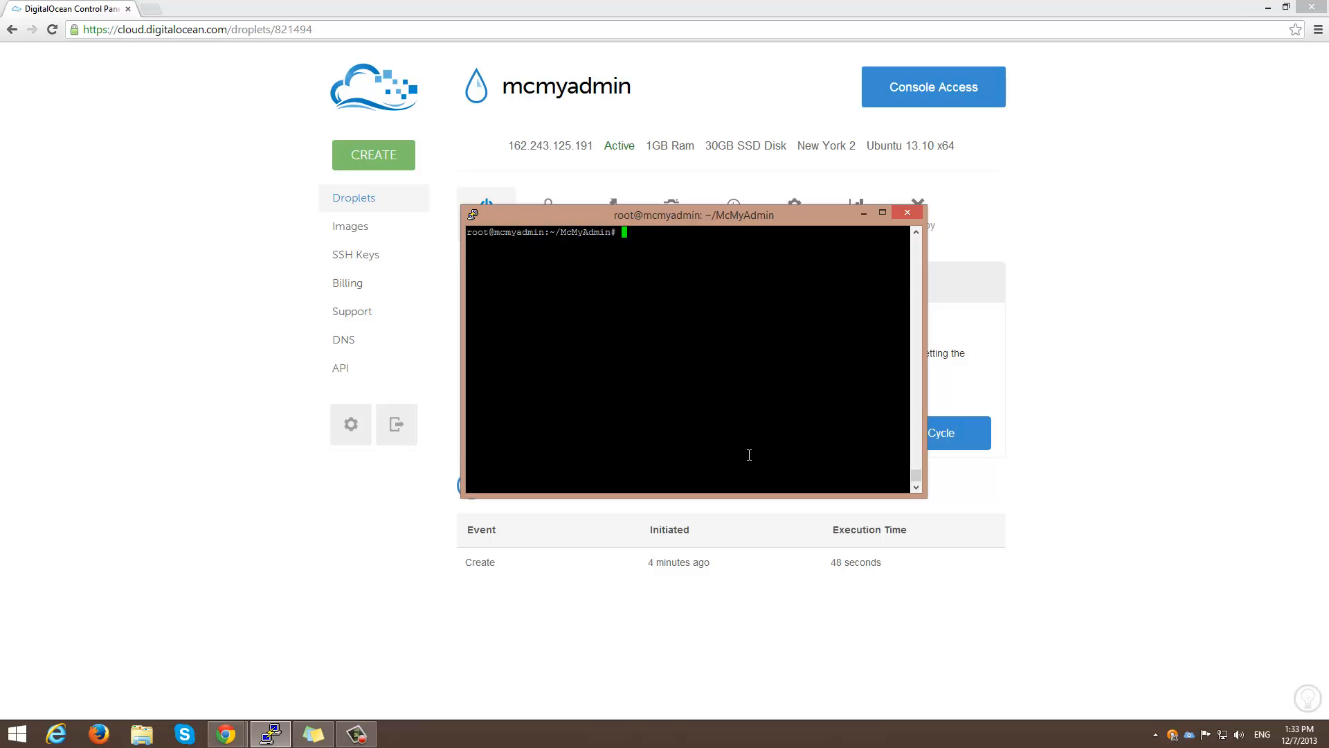
- List the folder and run ./MCMA2_Linux_x86_64 to launch McMyAdmin
{"action": "type", "text": "ls"}
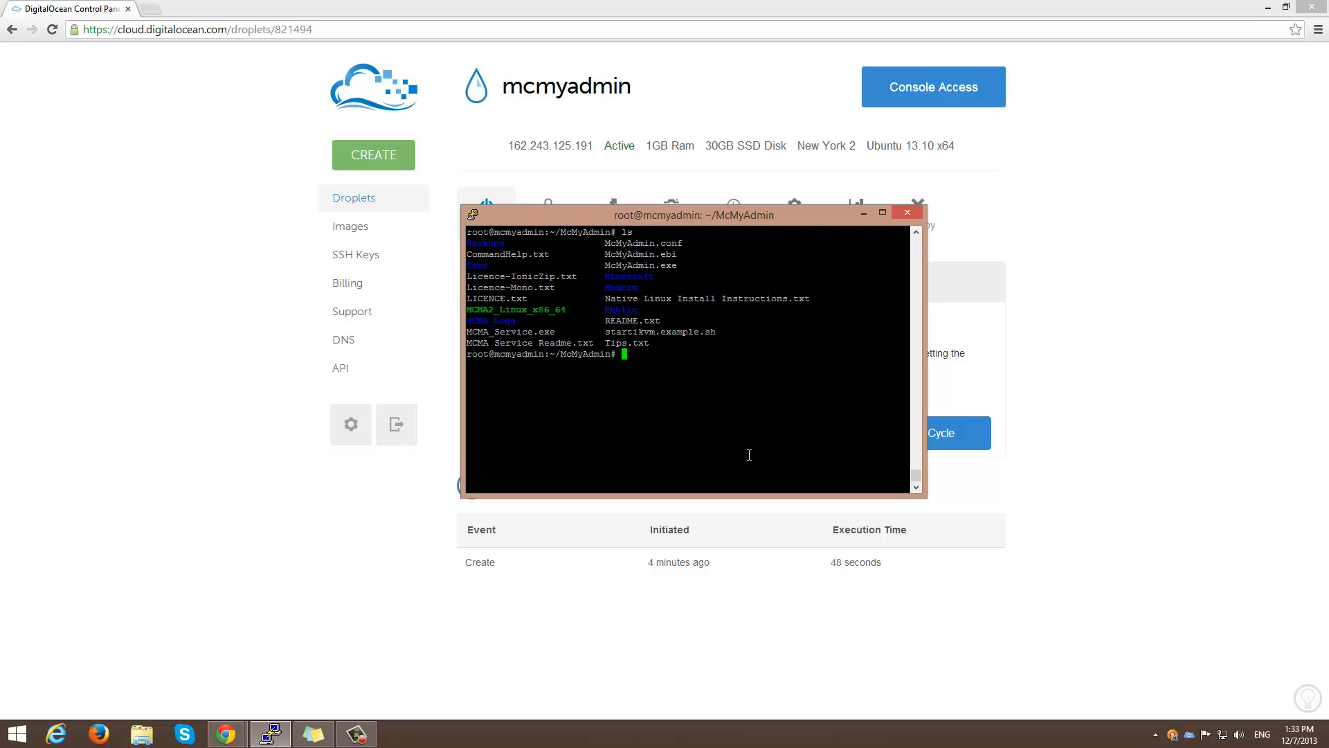
{"action": "type", "text": "./MCMA2_Linux_x86_64"}
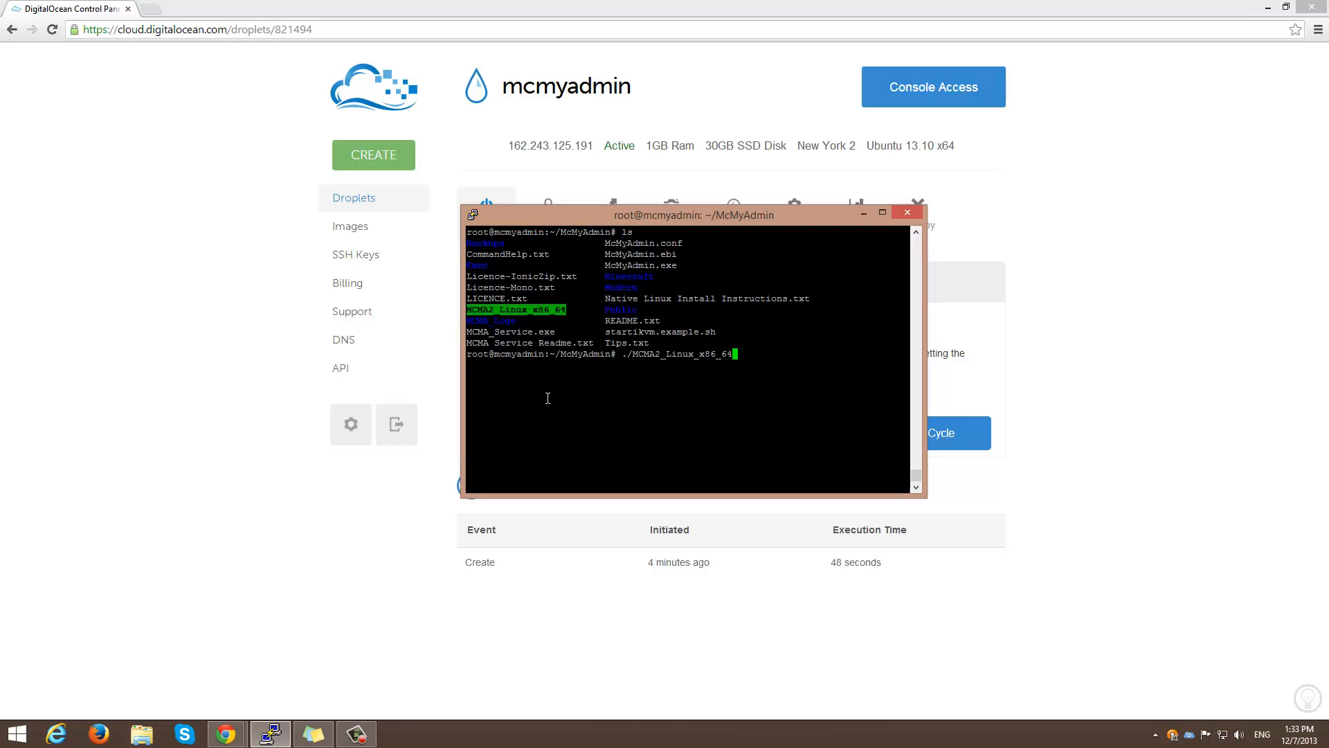
{"action": "key", "text": "Return"}
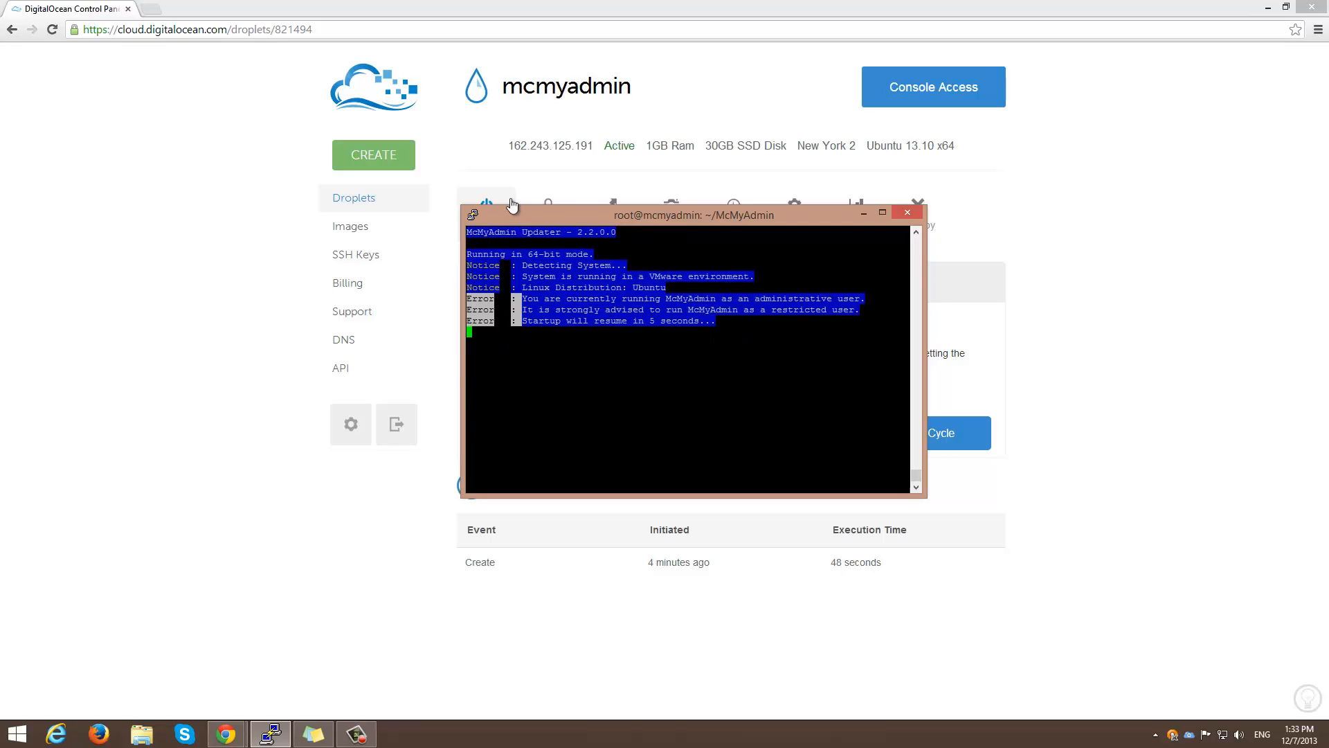
{"action": "mouse_move", "coordinate": [699, 434]}
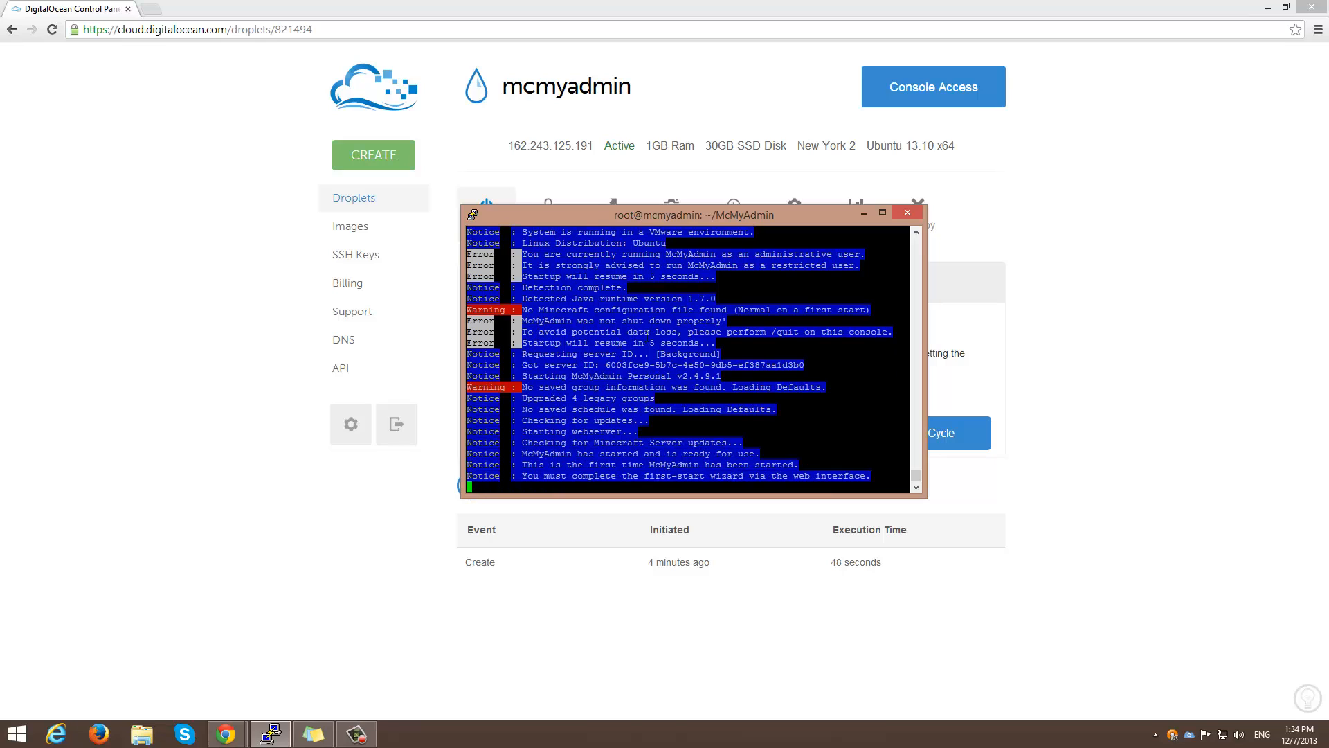
{"action": "mouse_move", "coordinate": [760, 465]}
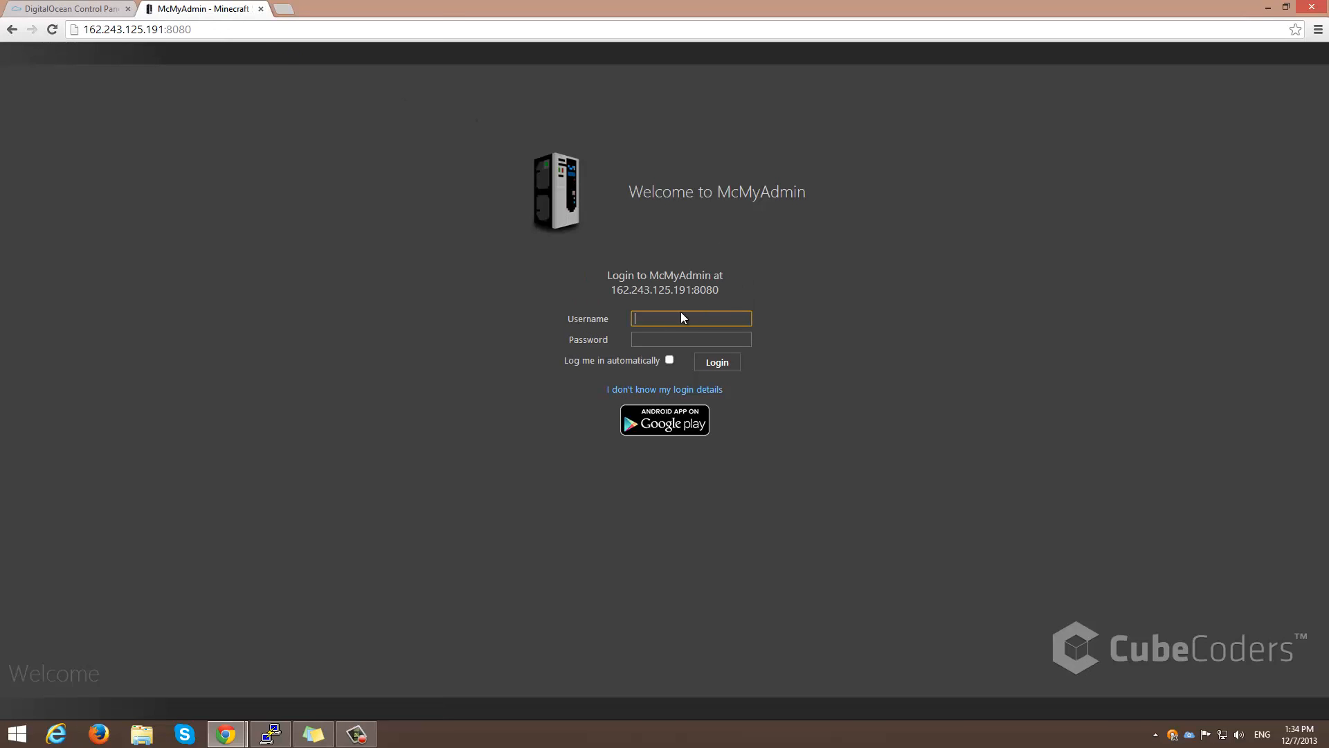
- Submit the web login as Administrator with password 'password'
{"action": "type", "text": "A"}
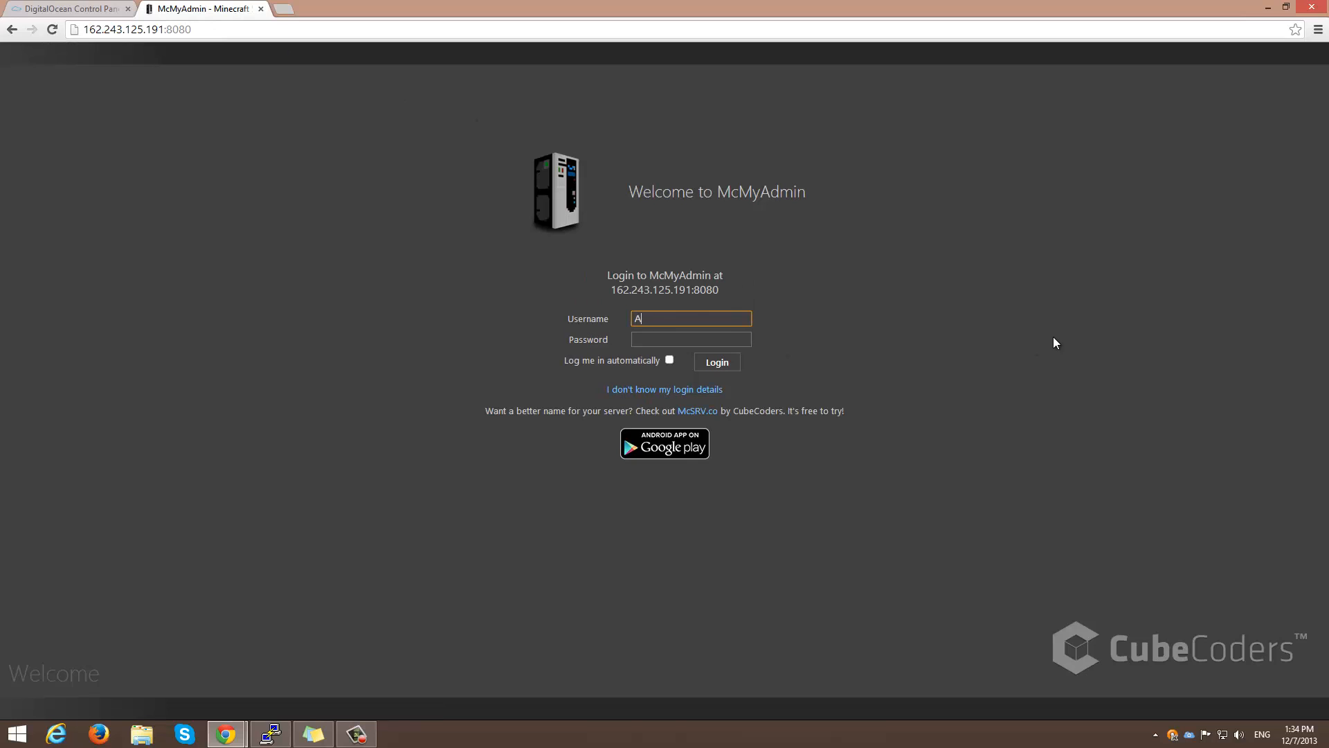
{"action": "type", "text": "dmin"}
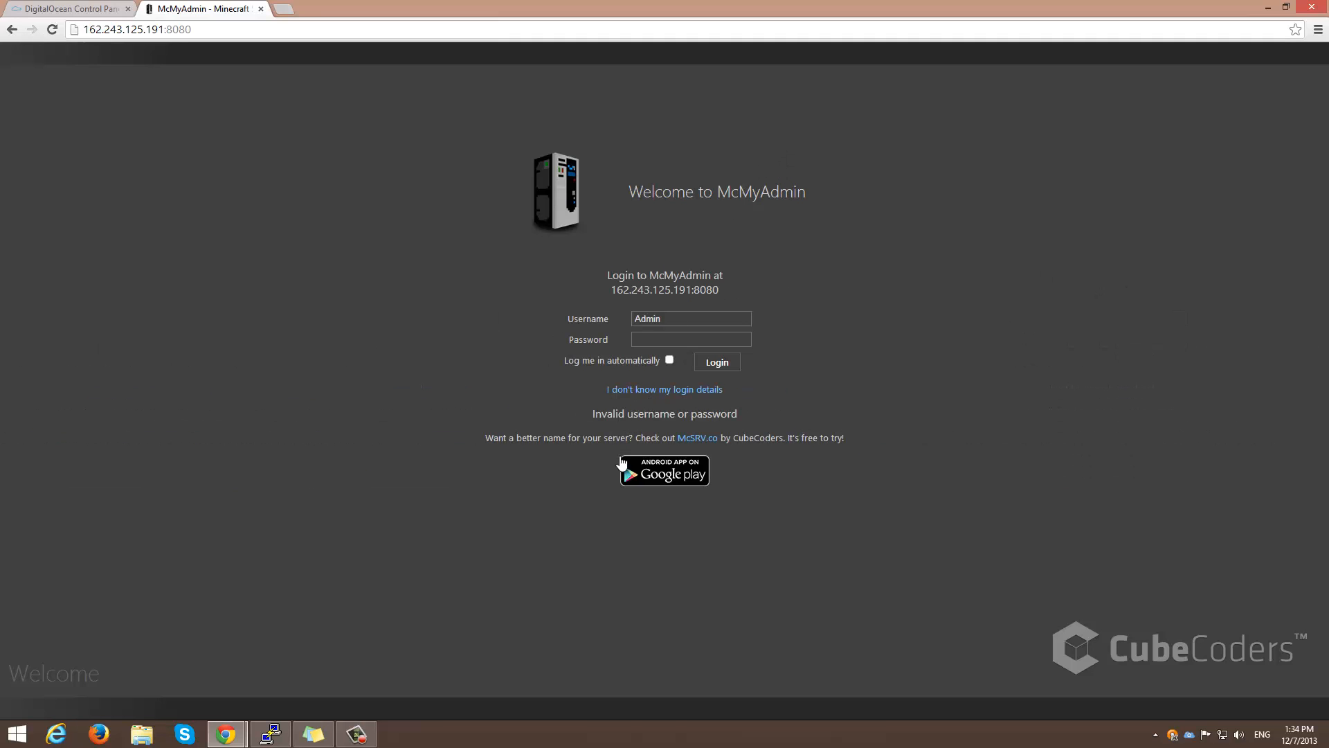
{"action": "mouse_move", "coordinate": [820, 373]}
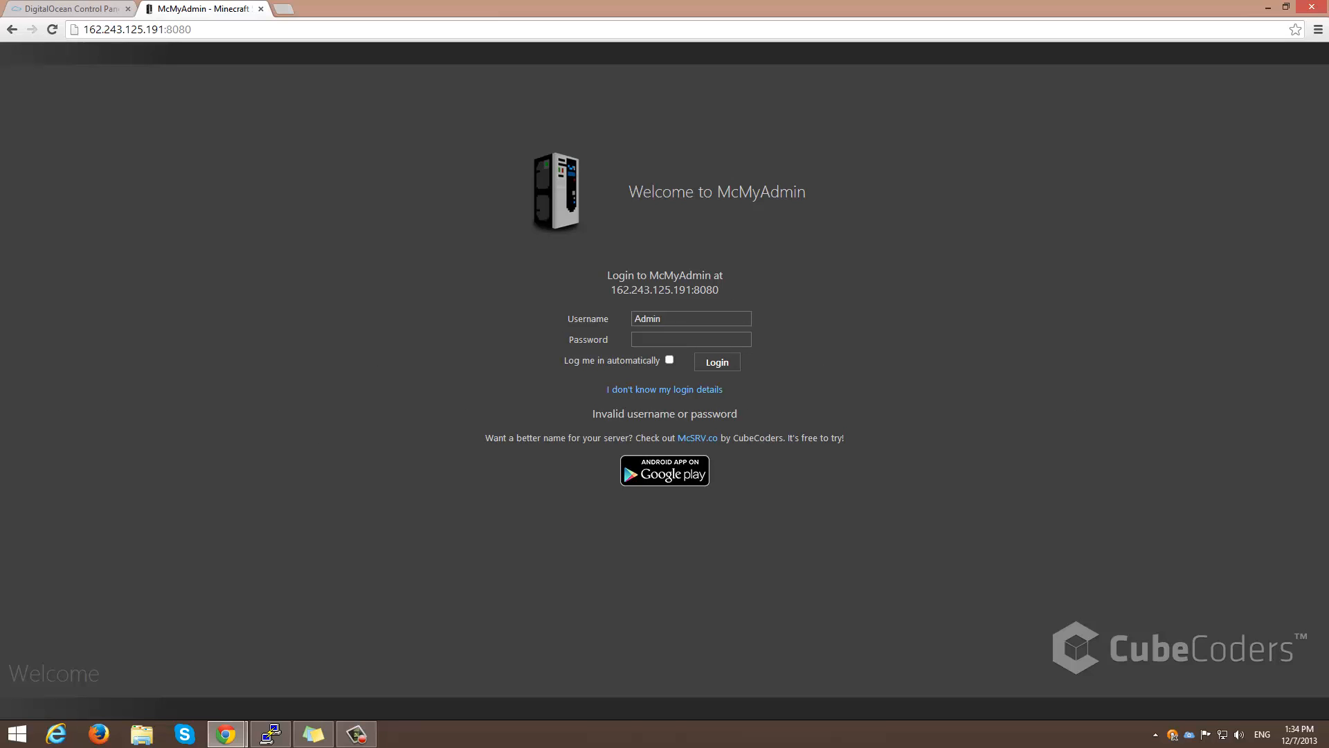
{"action": "left_click", "coordinate": [690, 318]}
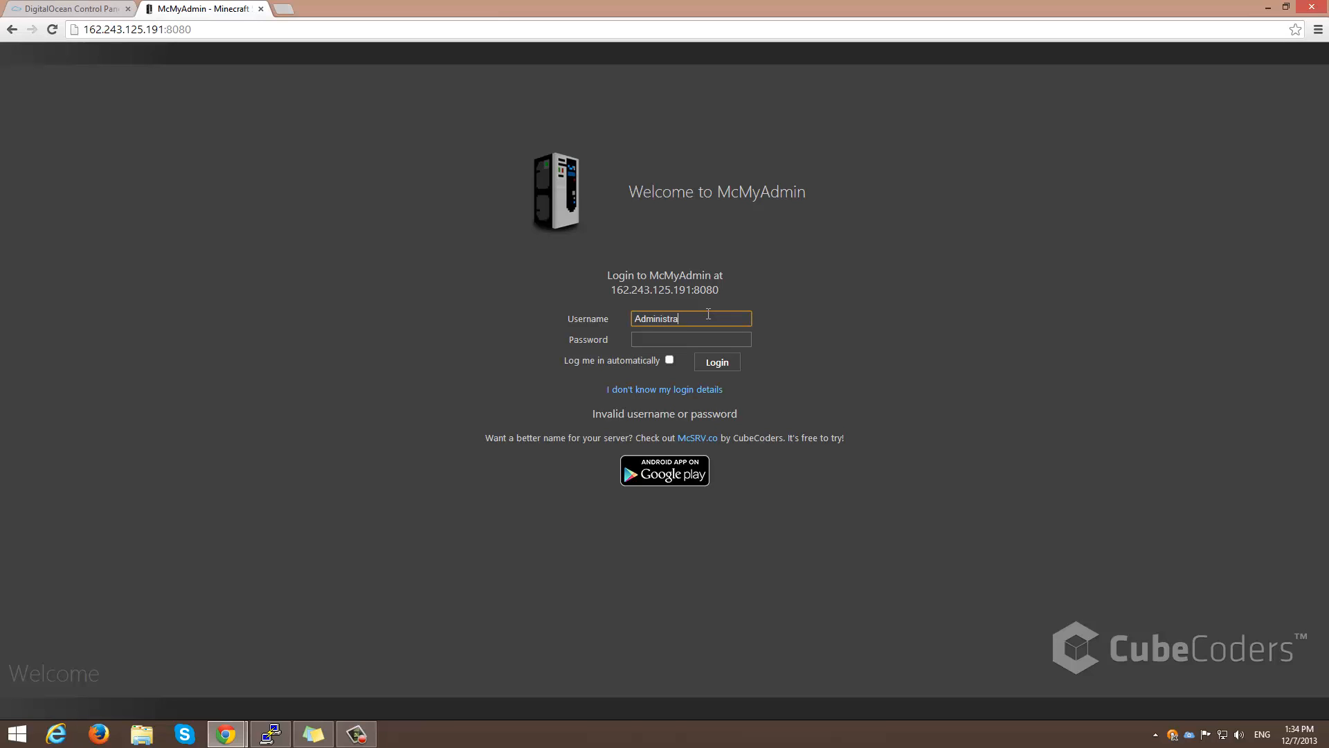
{"action": "type", "text": "tor"}
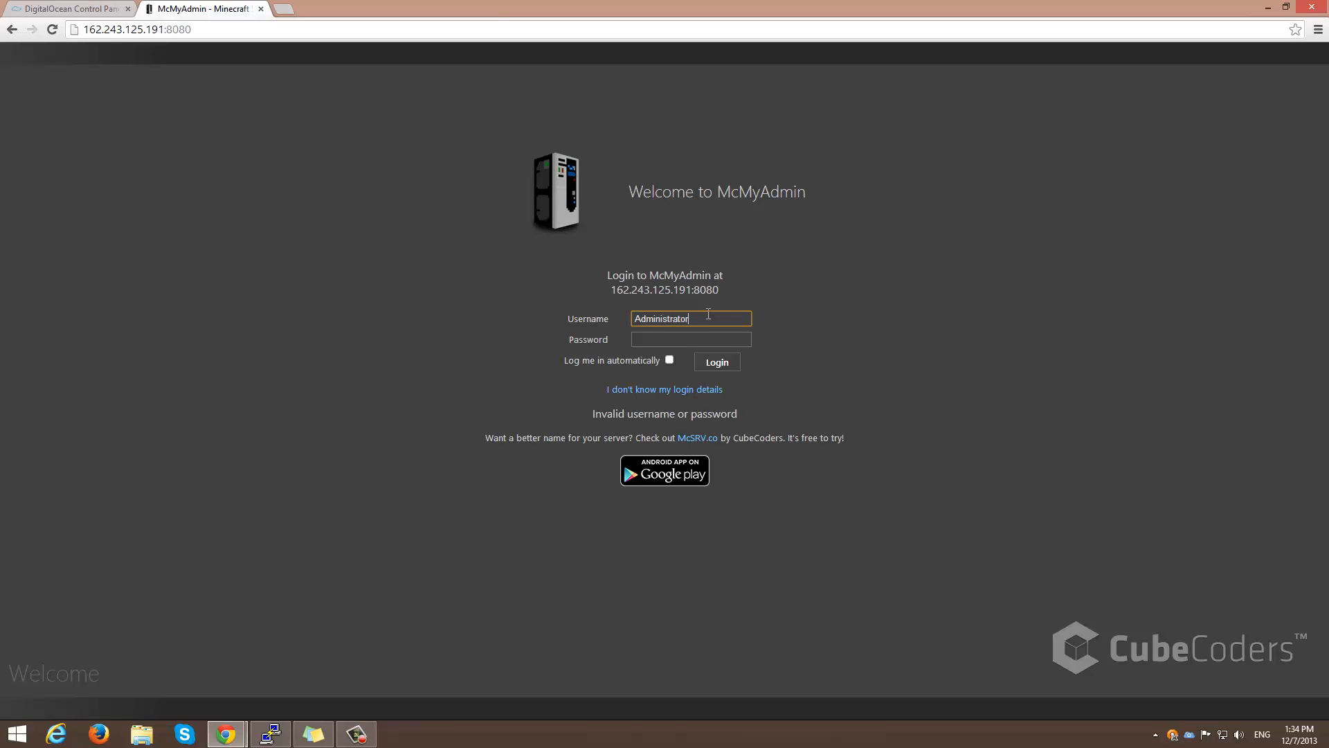
{"action": "key", "text": "Backspace"}
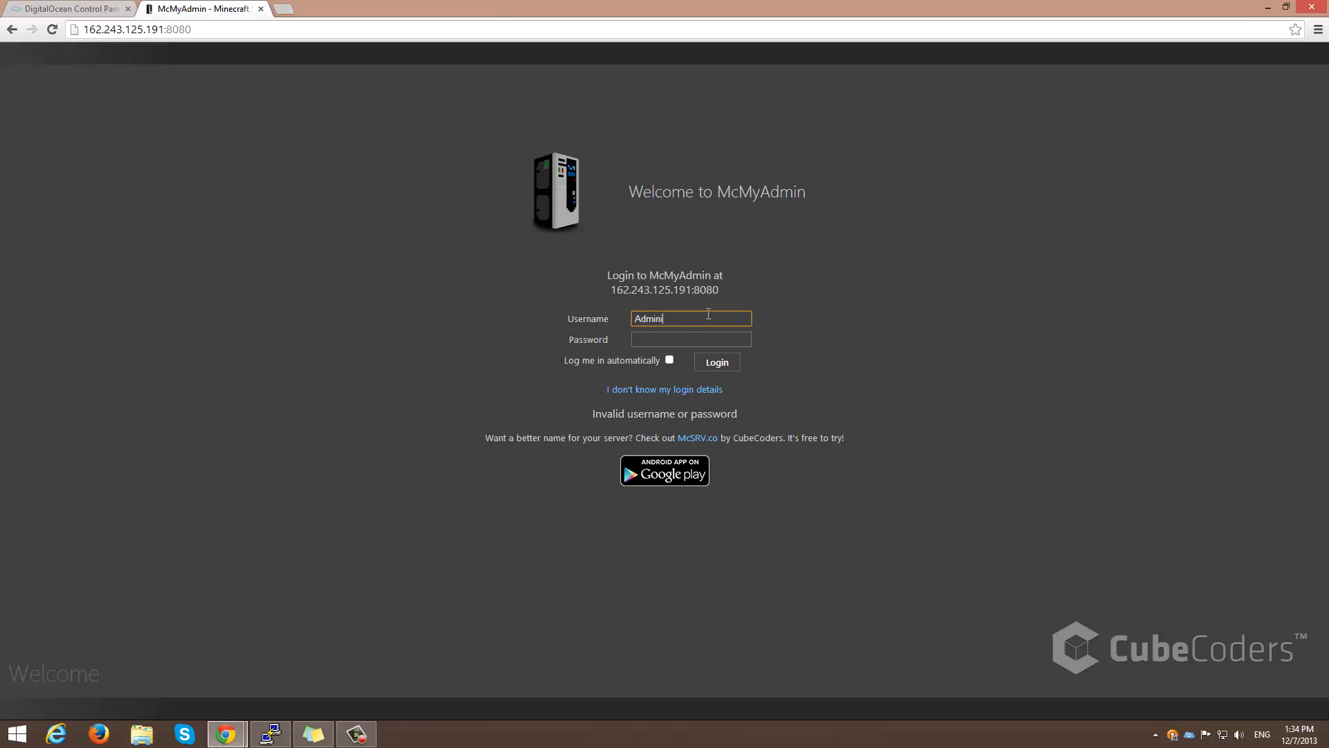
{"action": "type", "text": "istrator"}
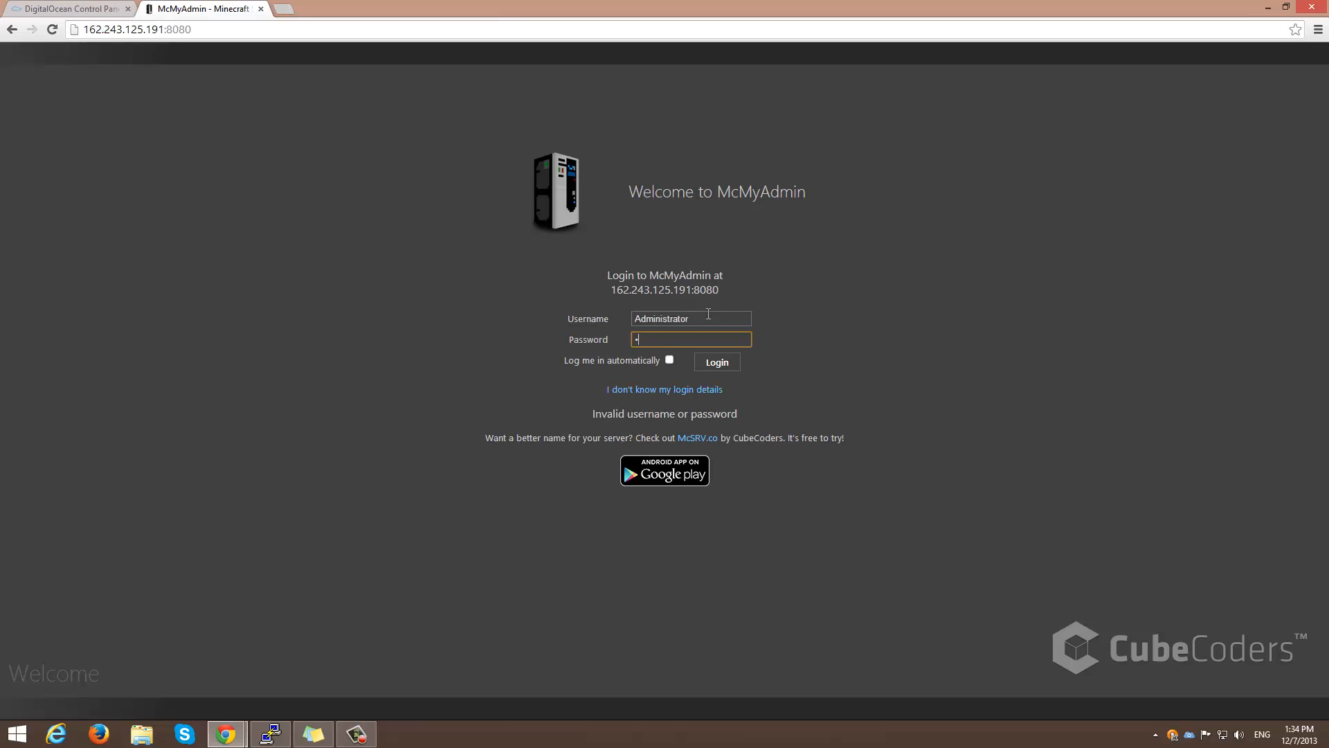
{"action": "type", "text": "password"}
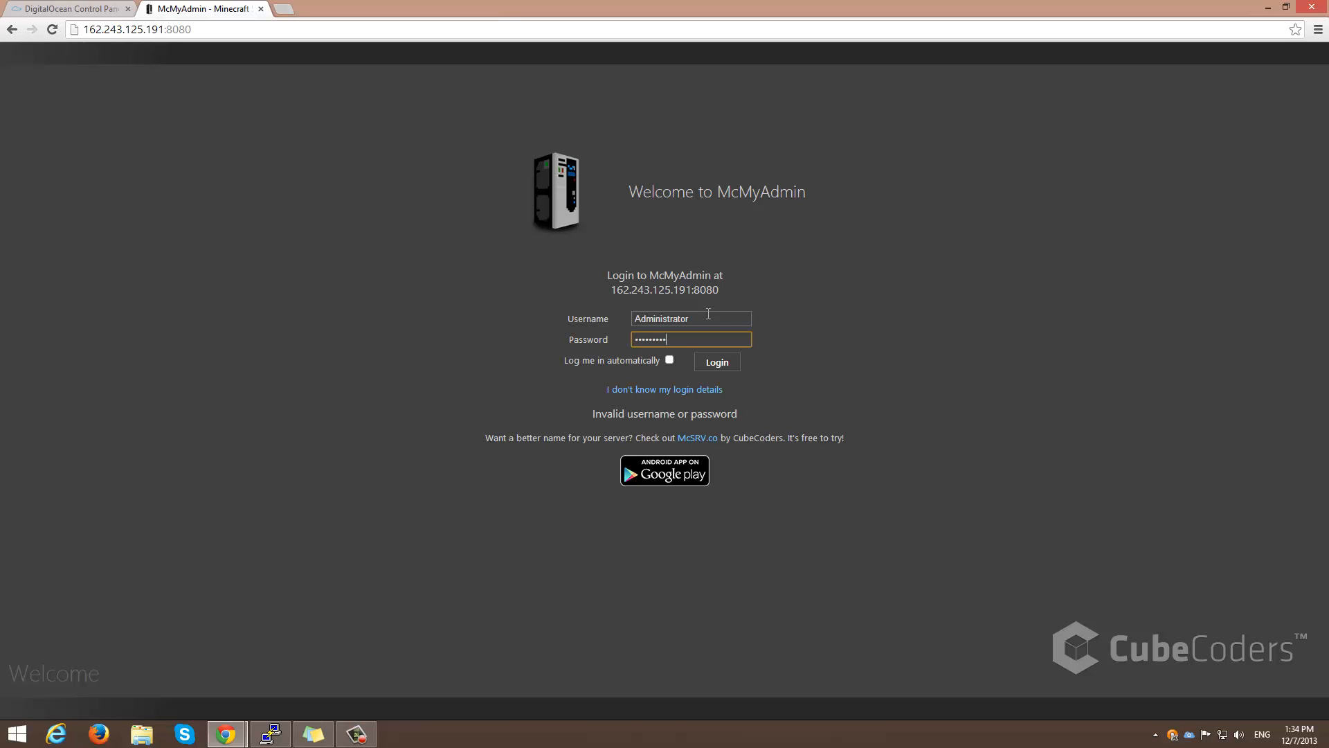
{"action": "left_click", "coordinate": [715, 362]}
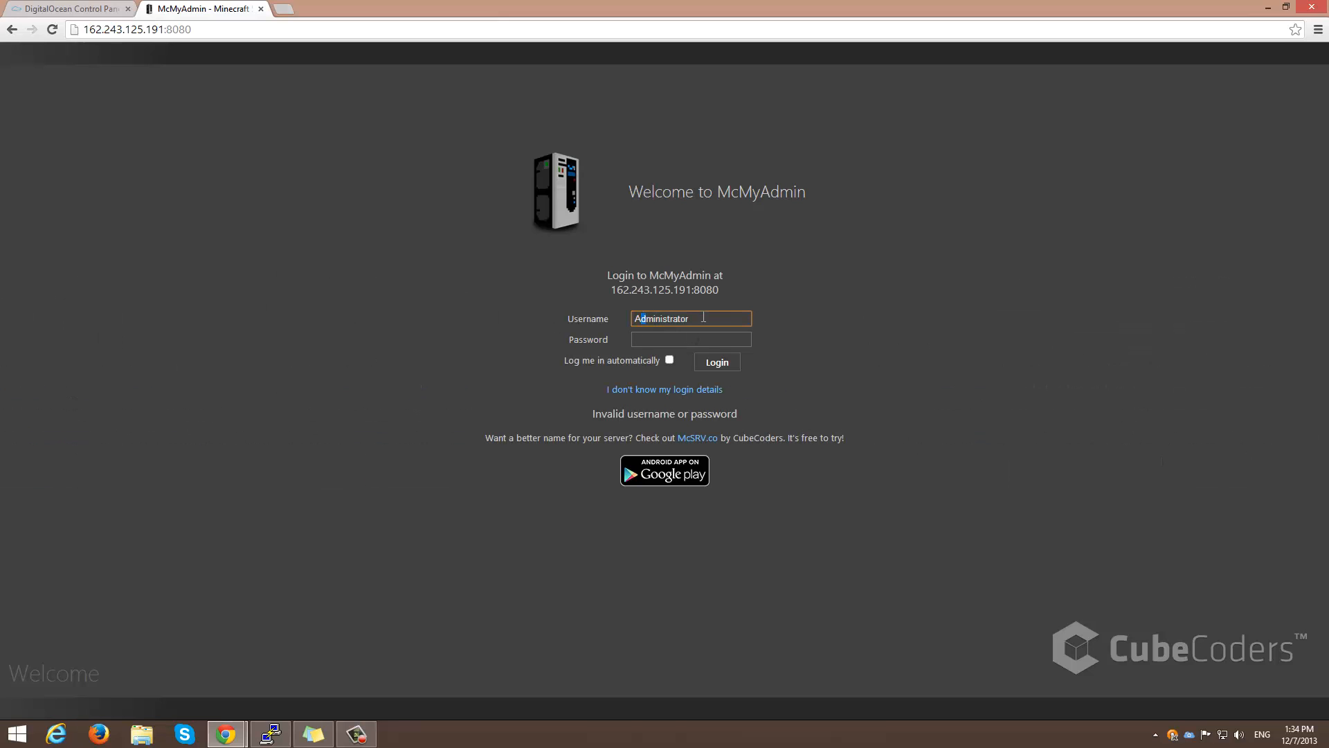
- Retry the rejected login, then return to the PuTTY terminal
{"action": "left_click", "coordinate": [691, 338]}
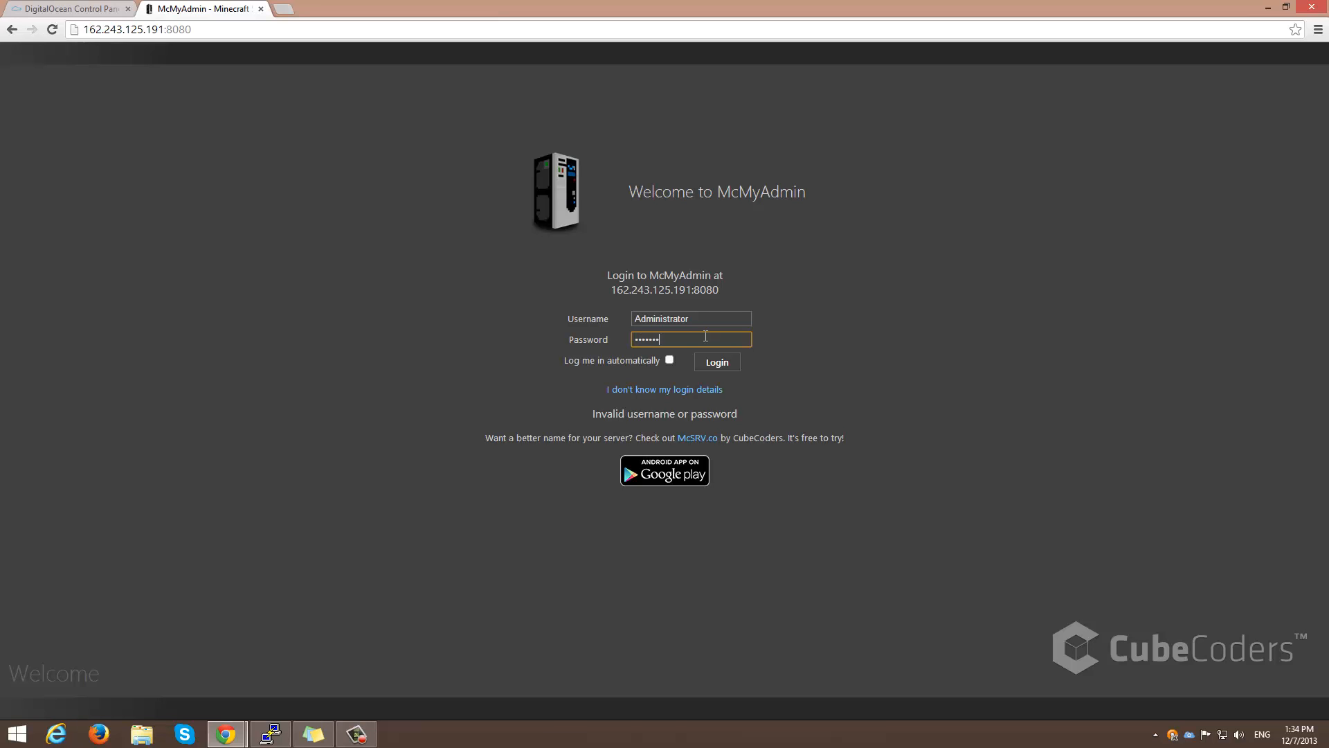
{"action": "left_click", "coordinate": [717, 362]}
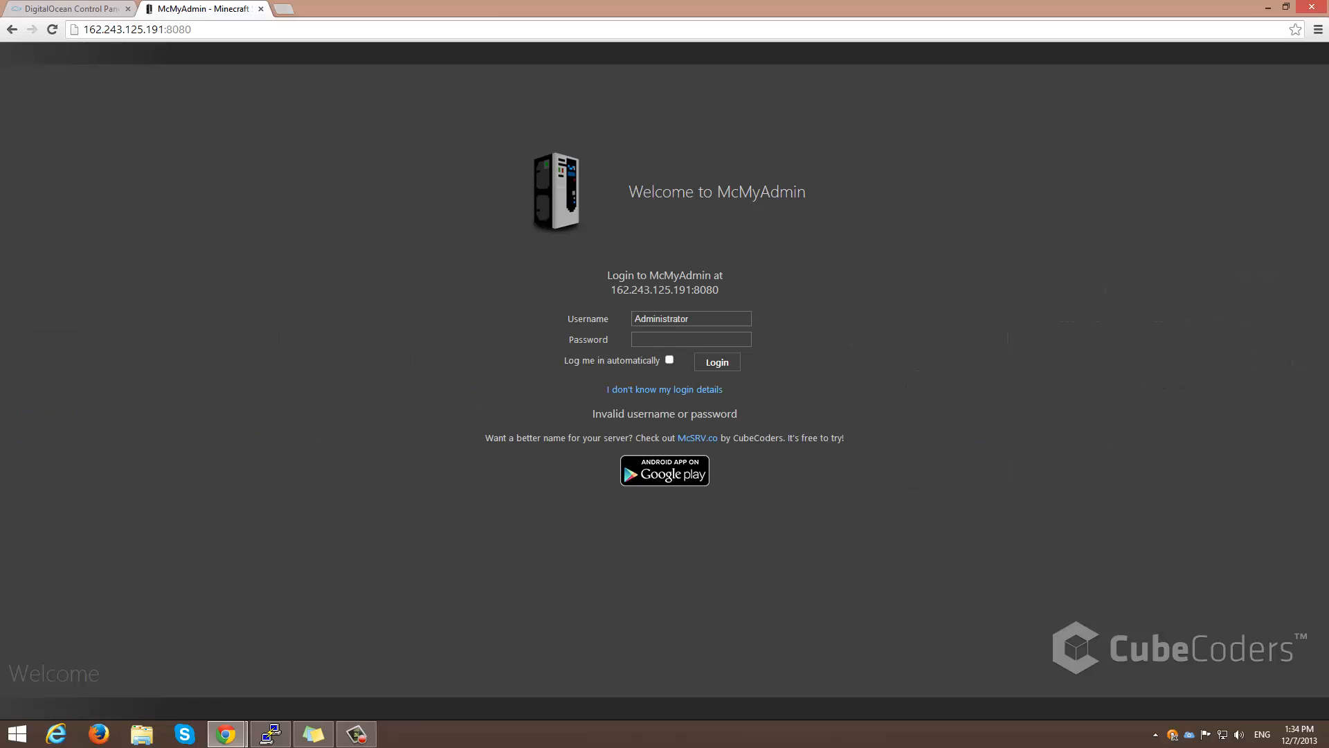
{"action": "left_click", "coordinate": [269, 733]}
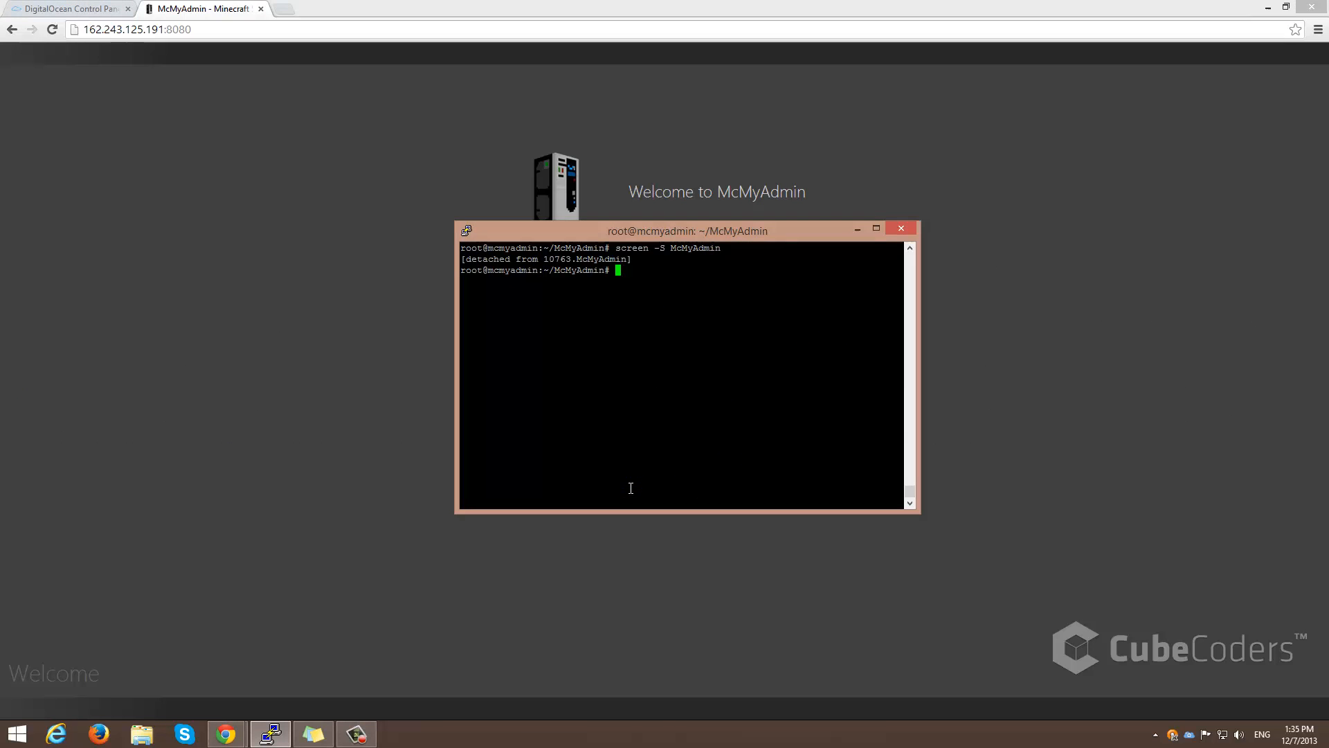
{"action": "type", "text": "ls"}
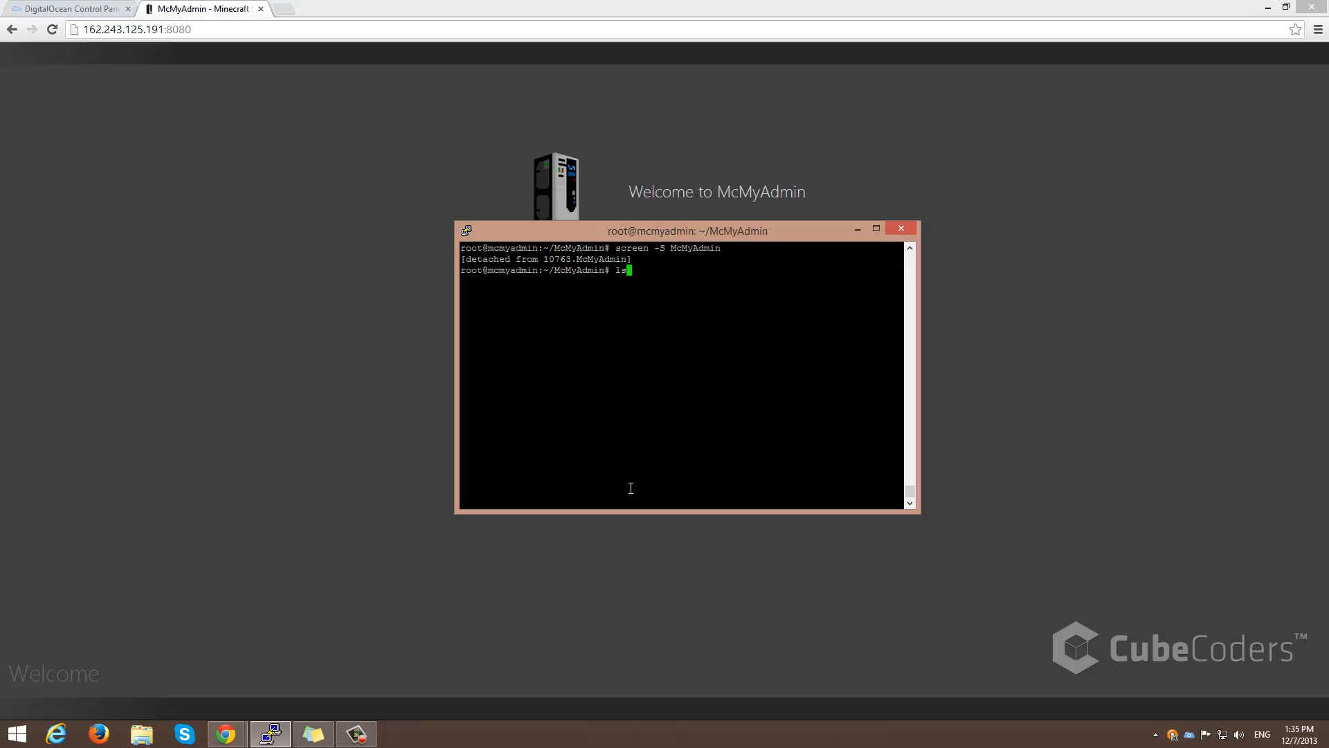
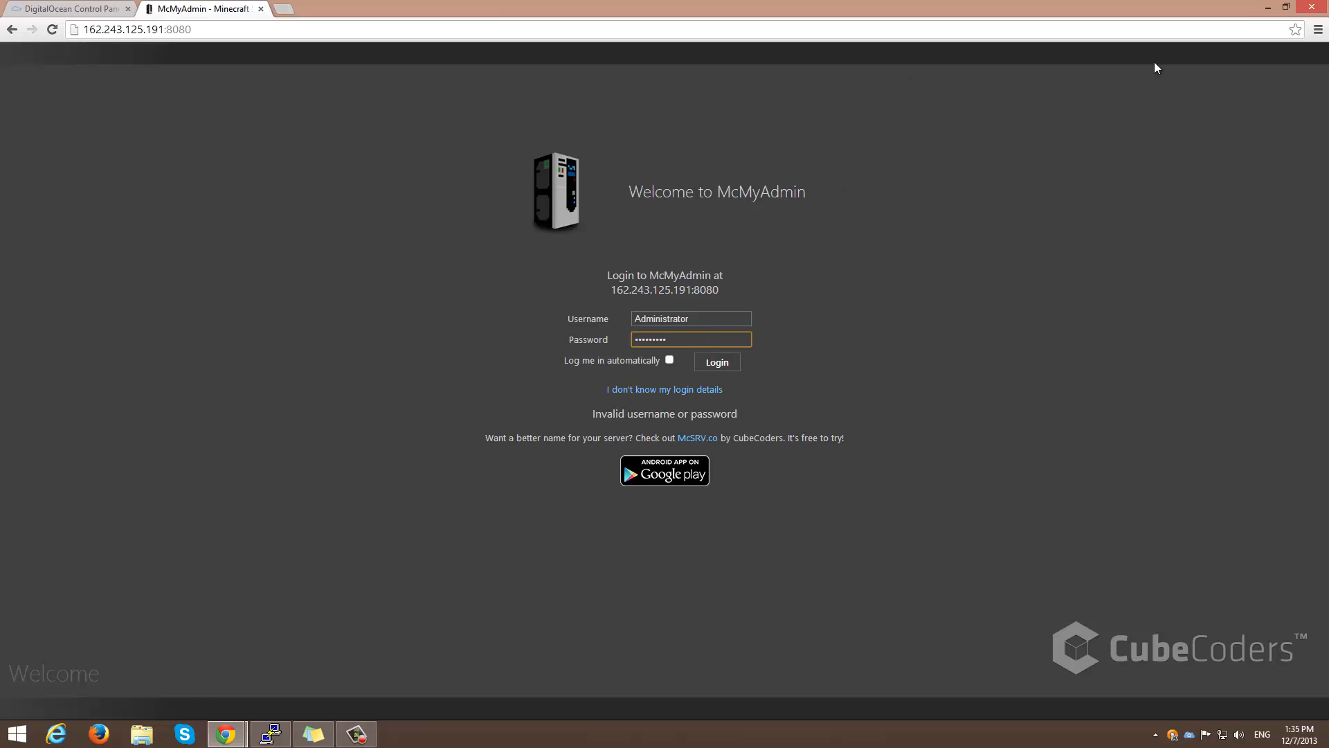
{"action": "mouse_move", "coordinate": [902, 292]}
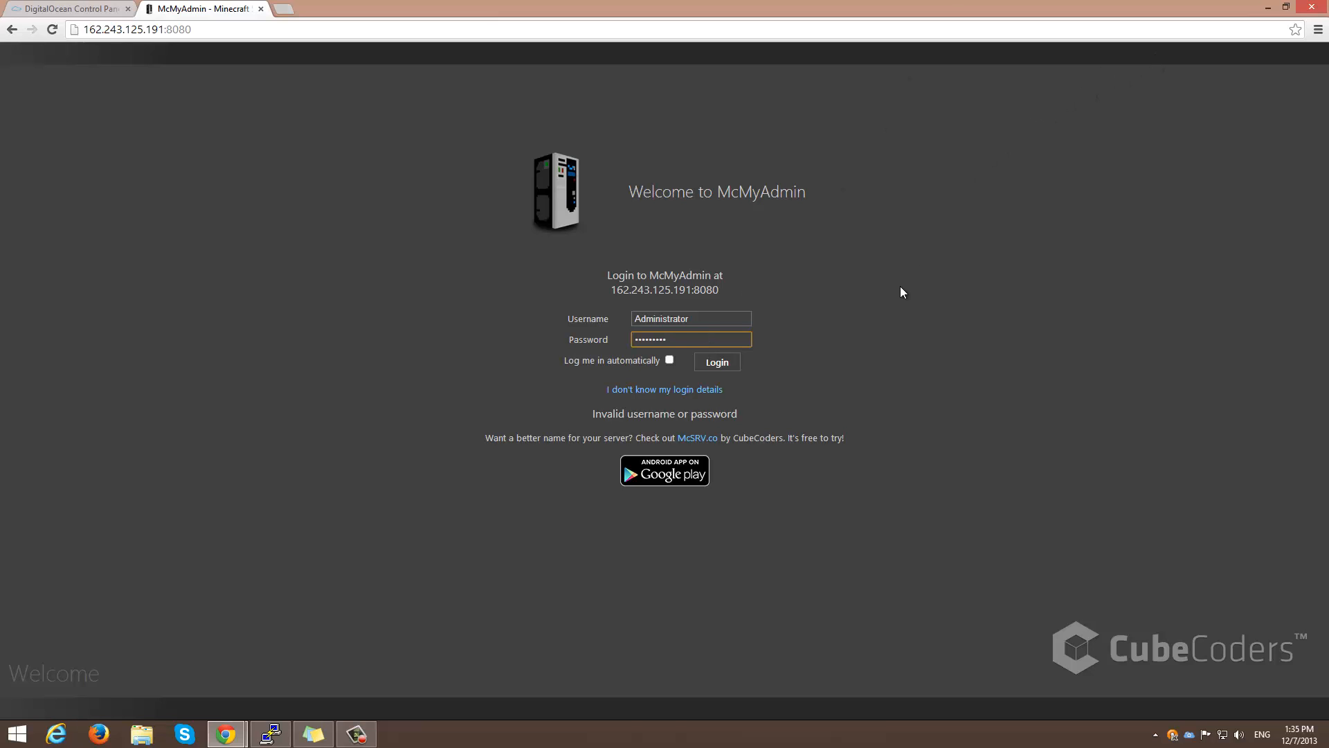
{"action": "left_click", "coordinate": [691, 339]}
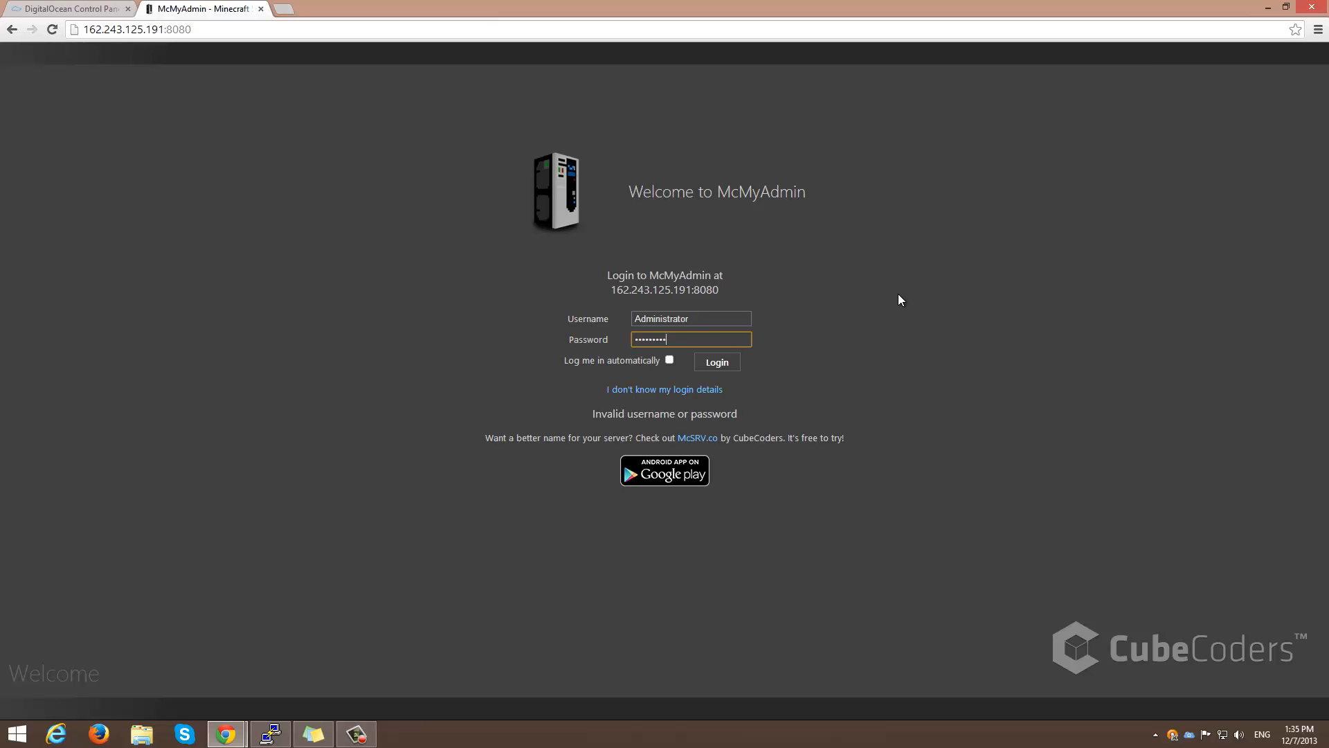
{"action": "left_click", "coordinate": [715, 361]}
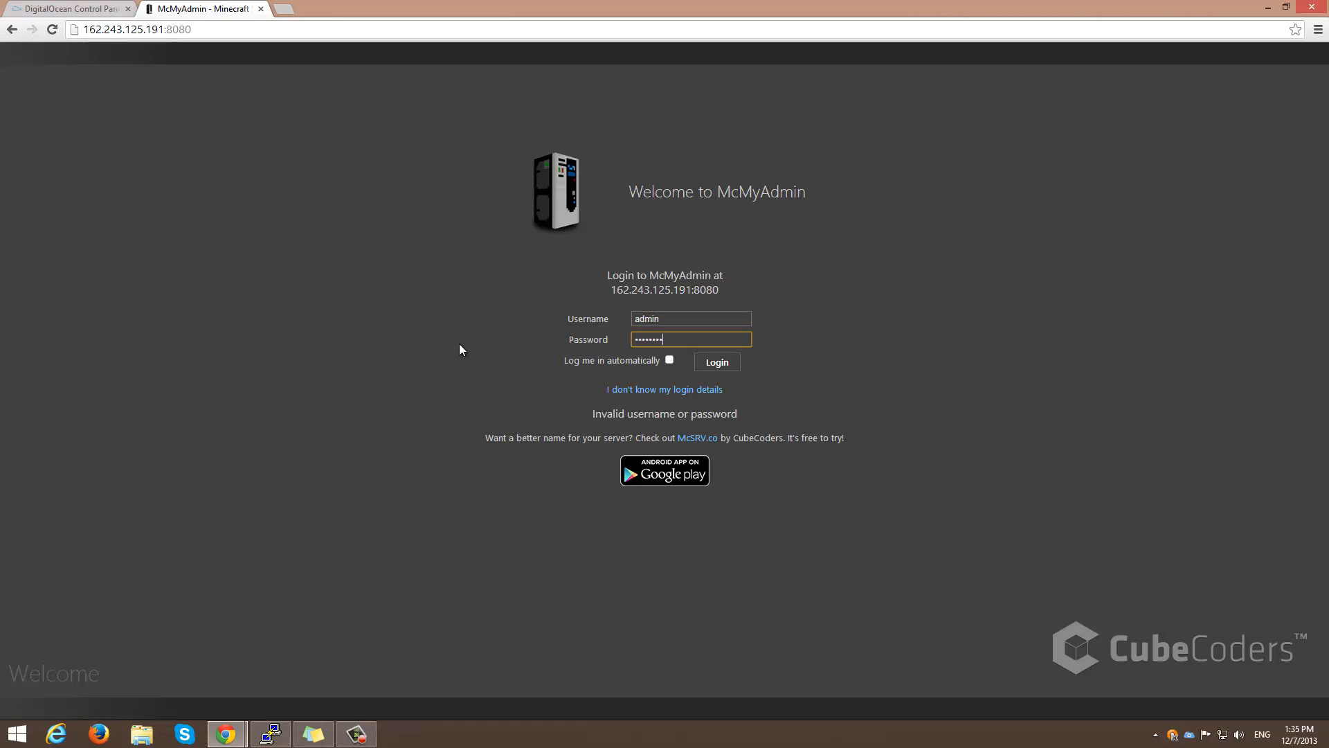
{"action": "left_click", "coordinate": [715, 361]}
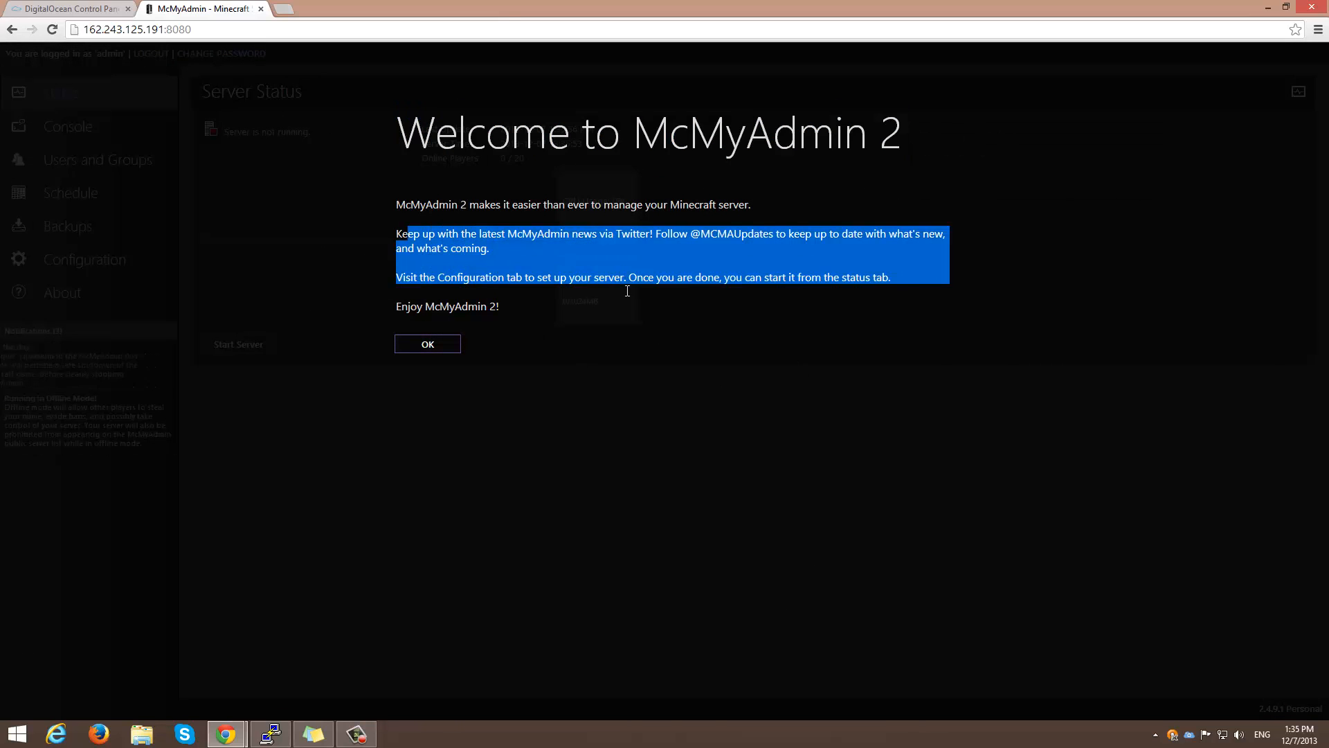
- Dismiss the welcome popup; choose Survival, hardcore off, NPCs on, flight and command blocks off
{"action": "left_click", "coordinate": [427, 344]}
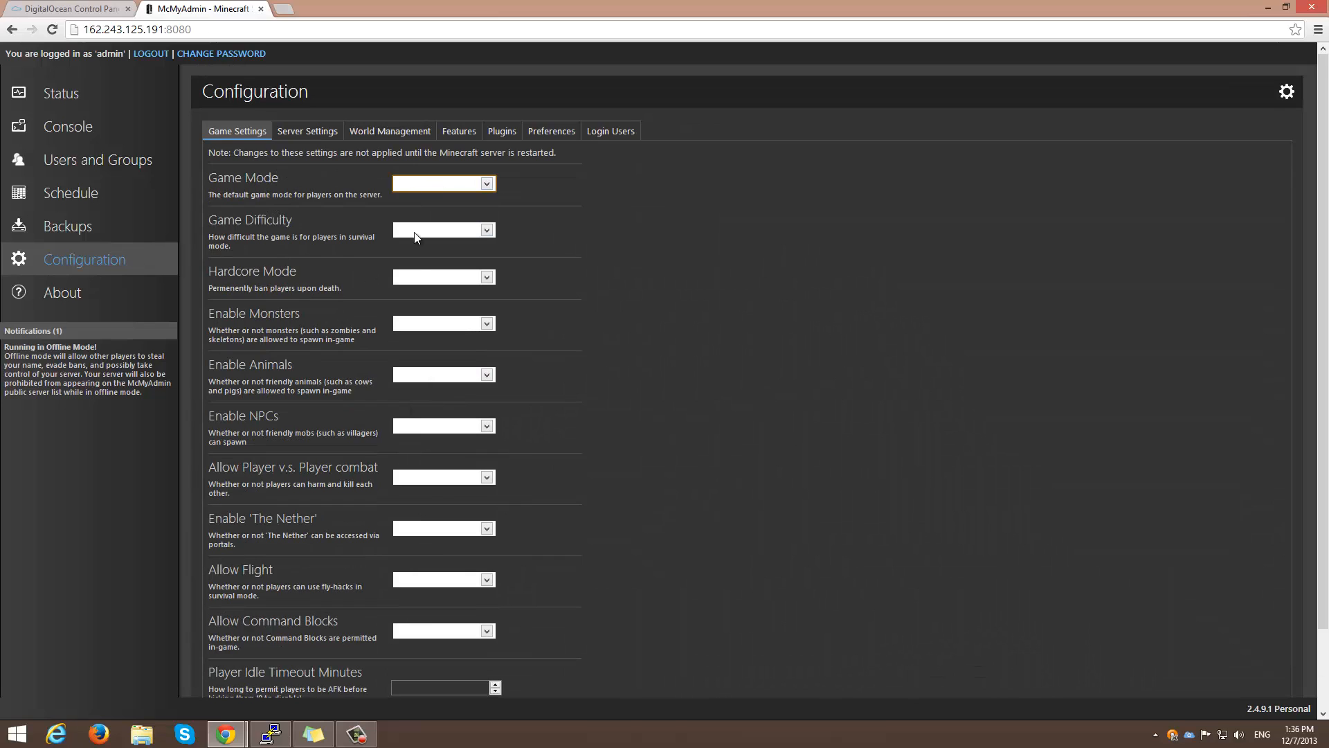
{"action": "left_click", "coordinate": [486, 182]}
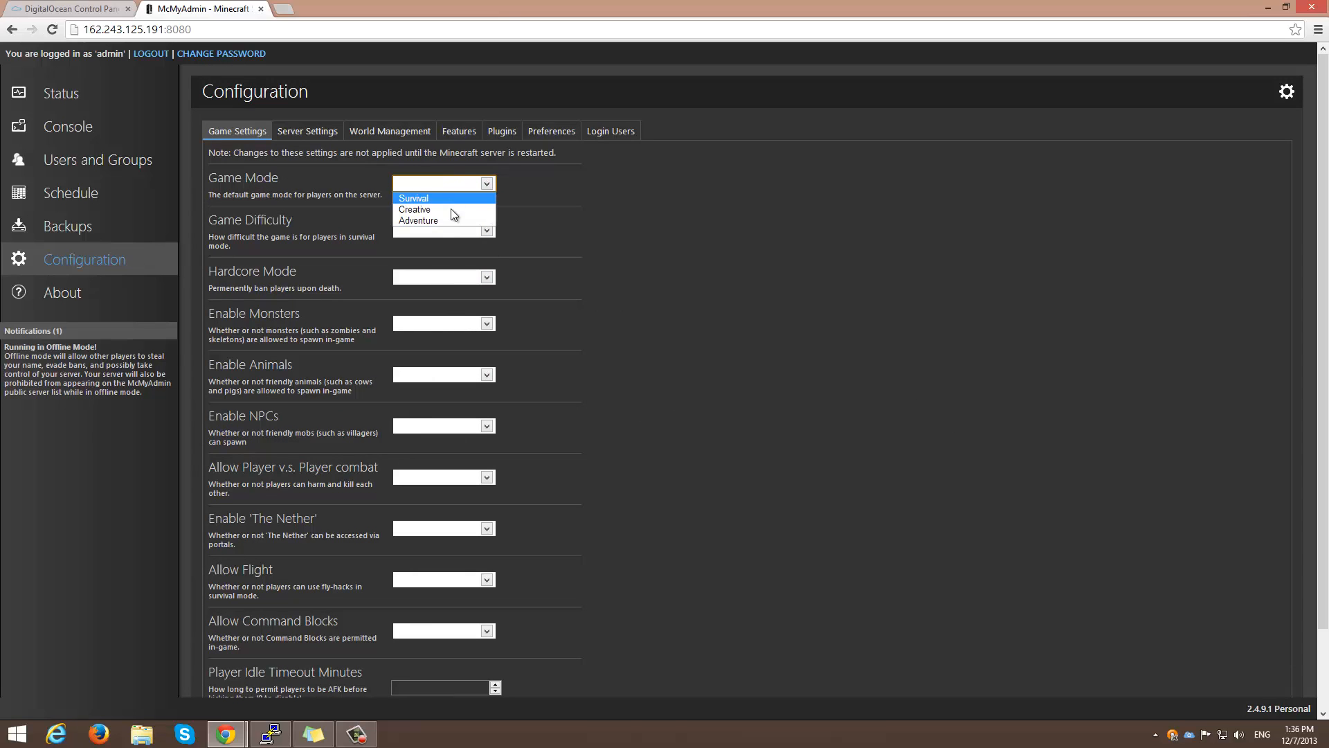
{"action": "left_click", "coordinate": [414, 198]}
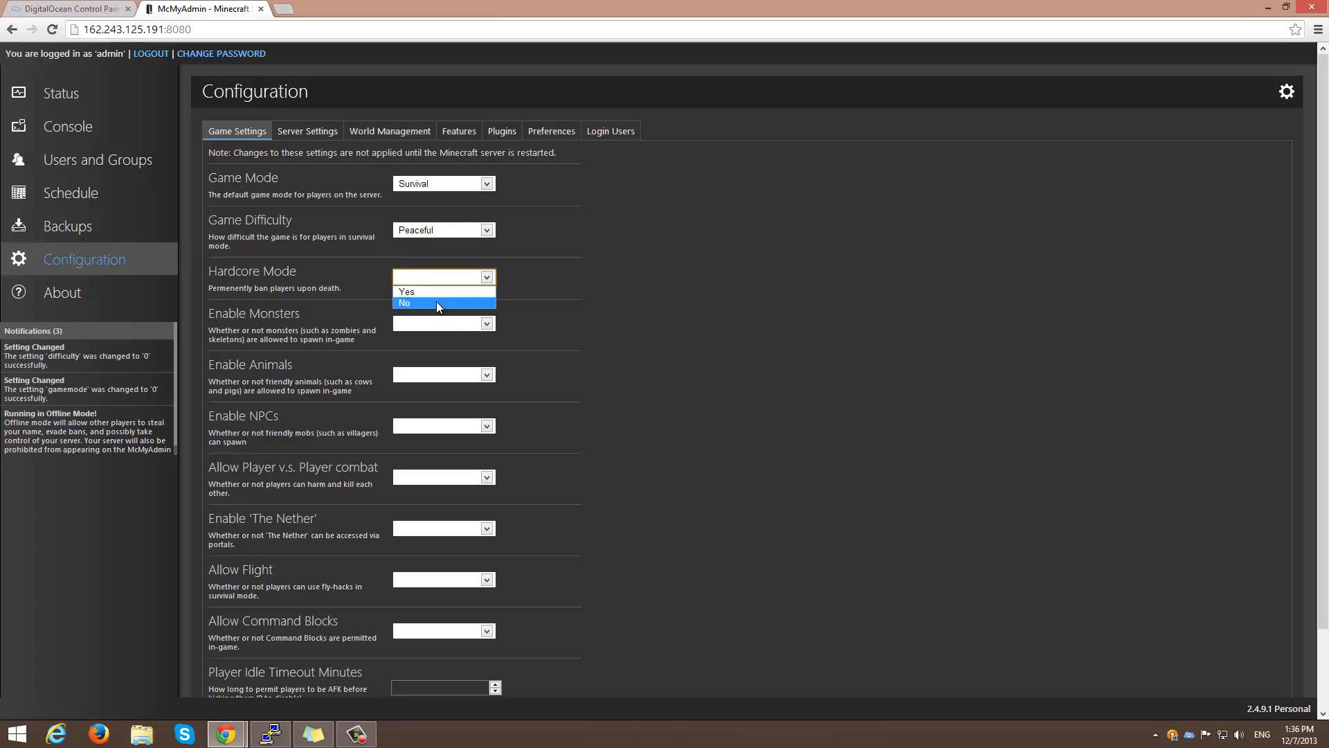
{"action": "left_click", "coordinate": [441, 302]}
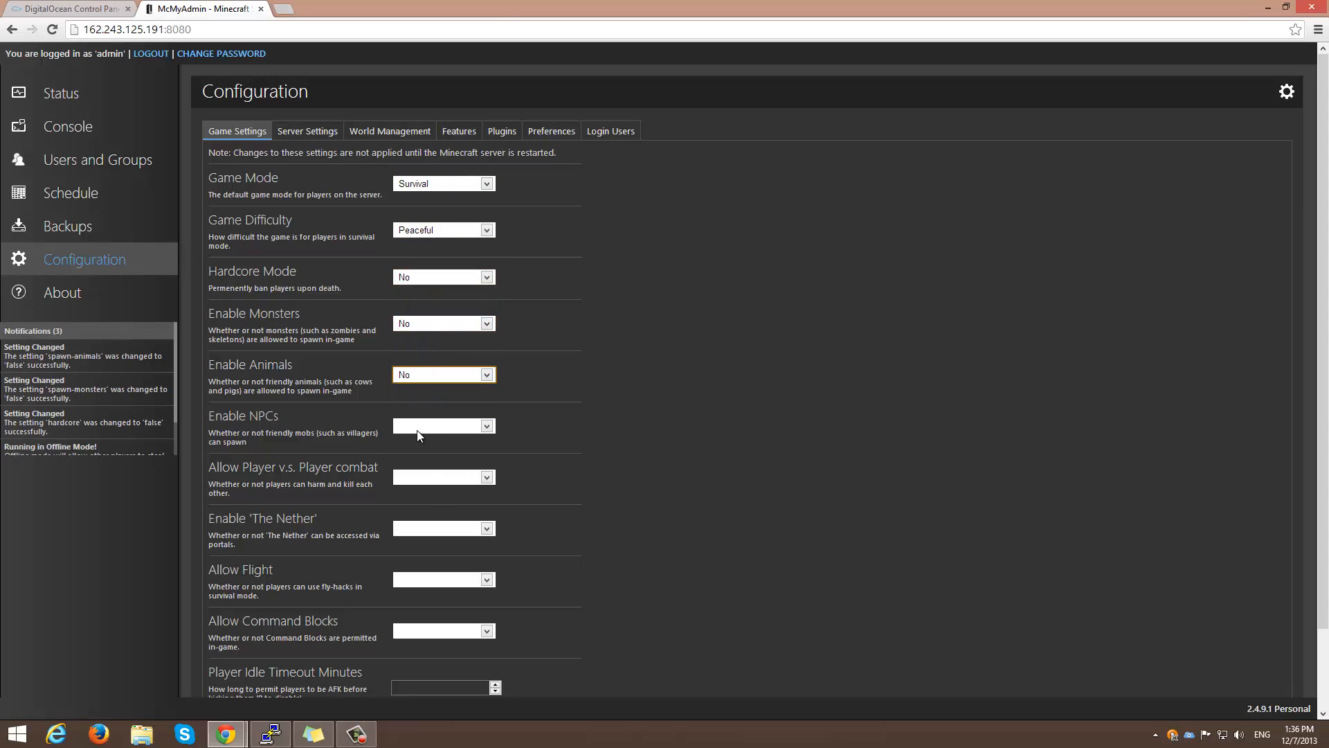
{"action": "left_click", "coordinate": [442, 426]}
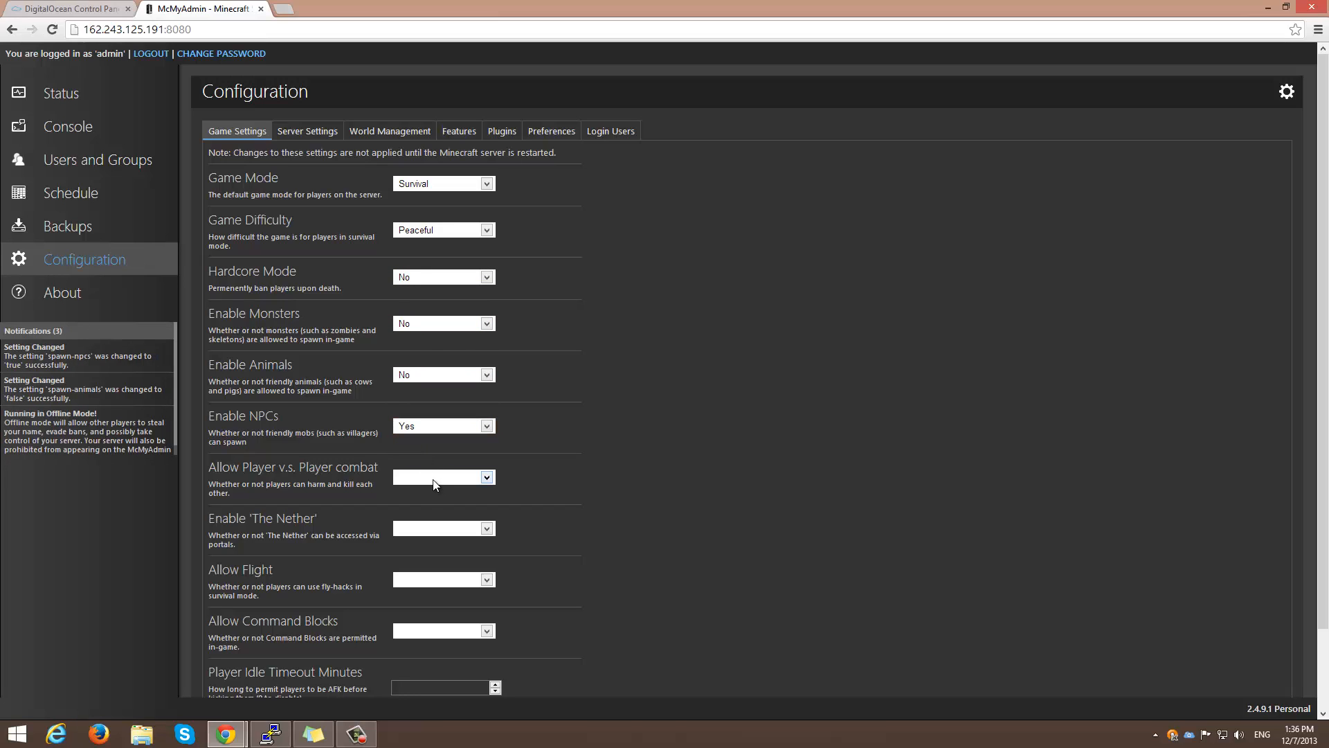
{"action": "scroll", "scroll_direction": "down", "scroll_amount": 3}
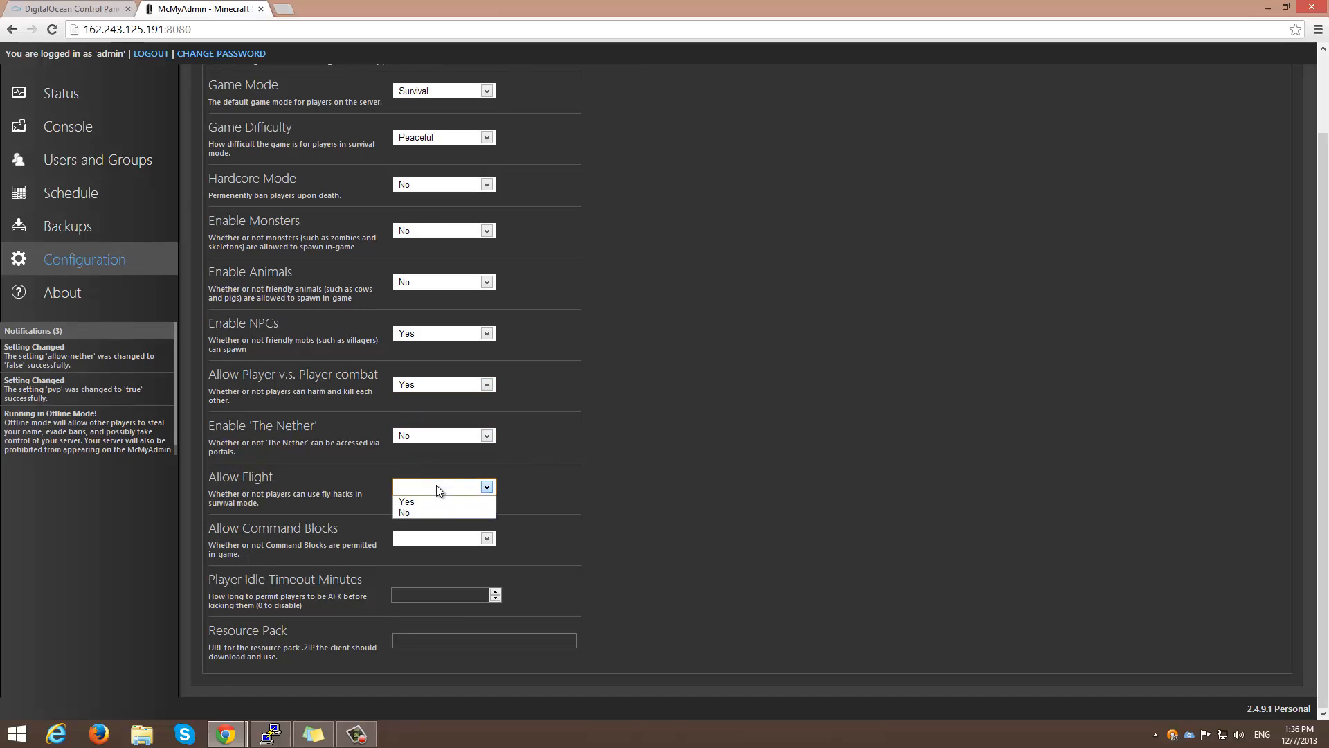
{"action": "left_click", "coordinate": [404, 512]}
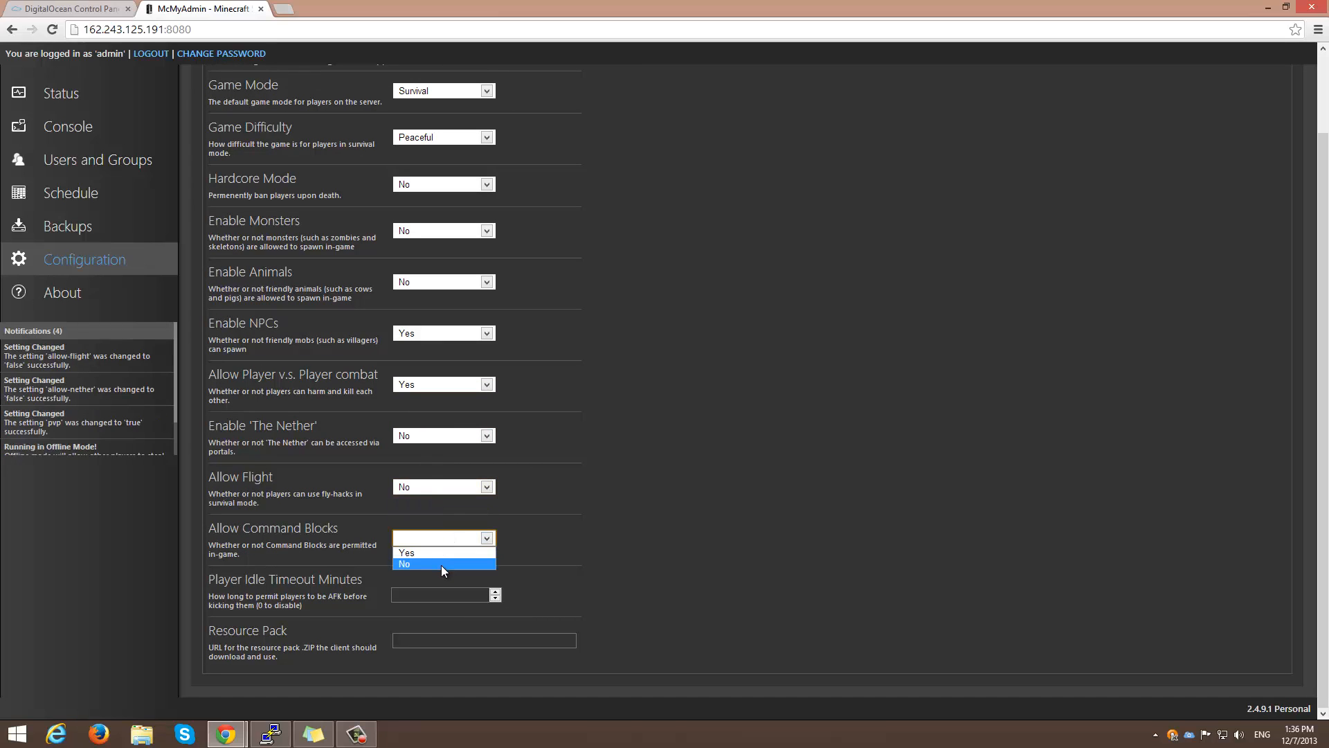
{"action": "left_click", "coordinate": [407, 563]}
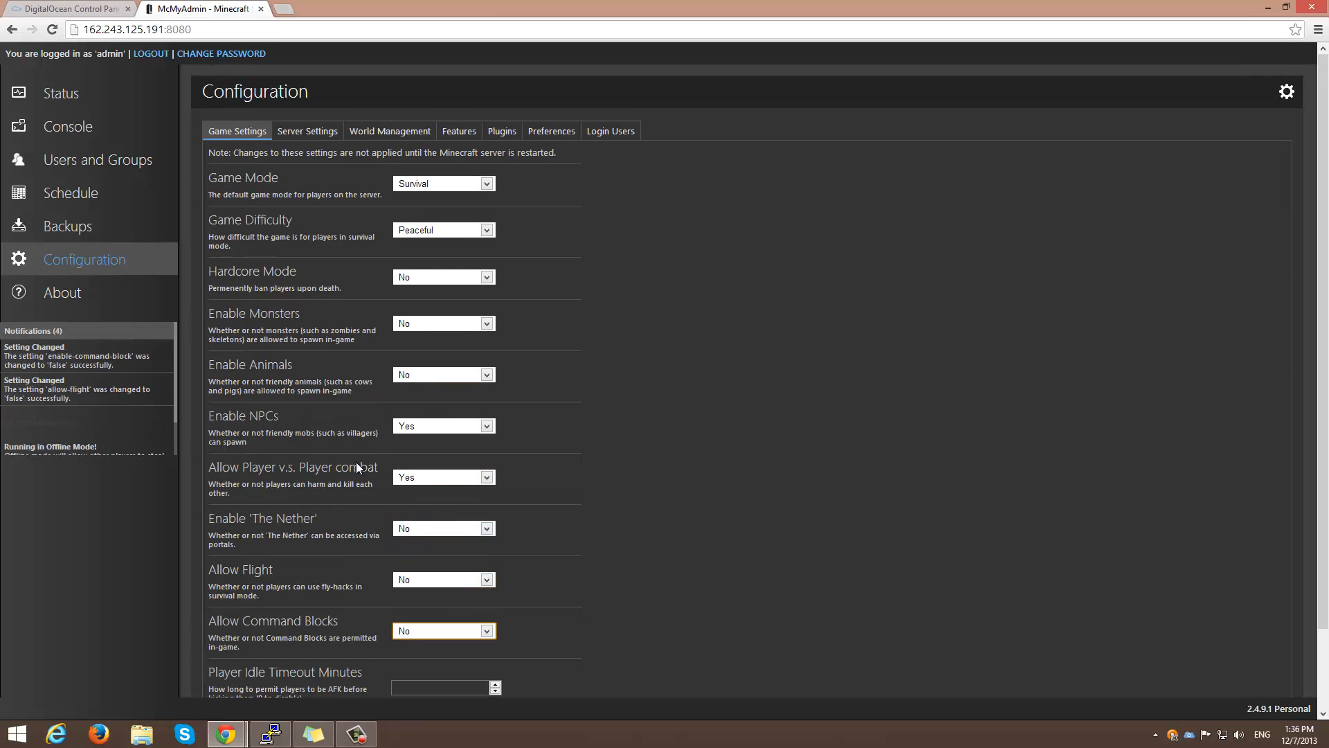
{"action": "left_click", "coordinate": [60, 92]}
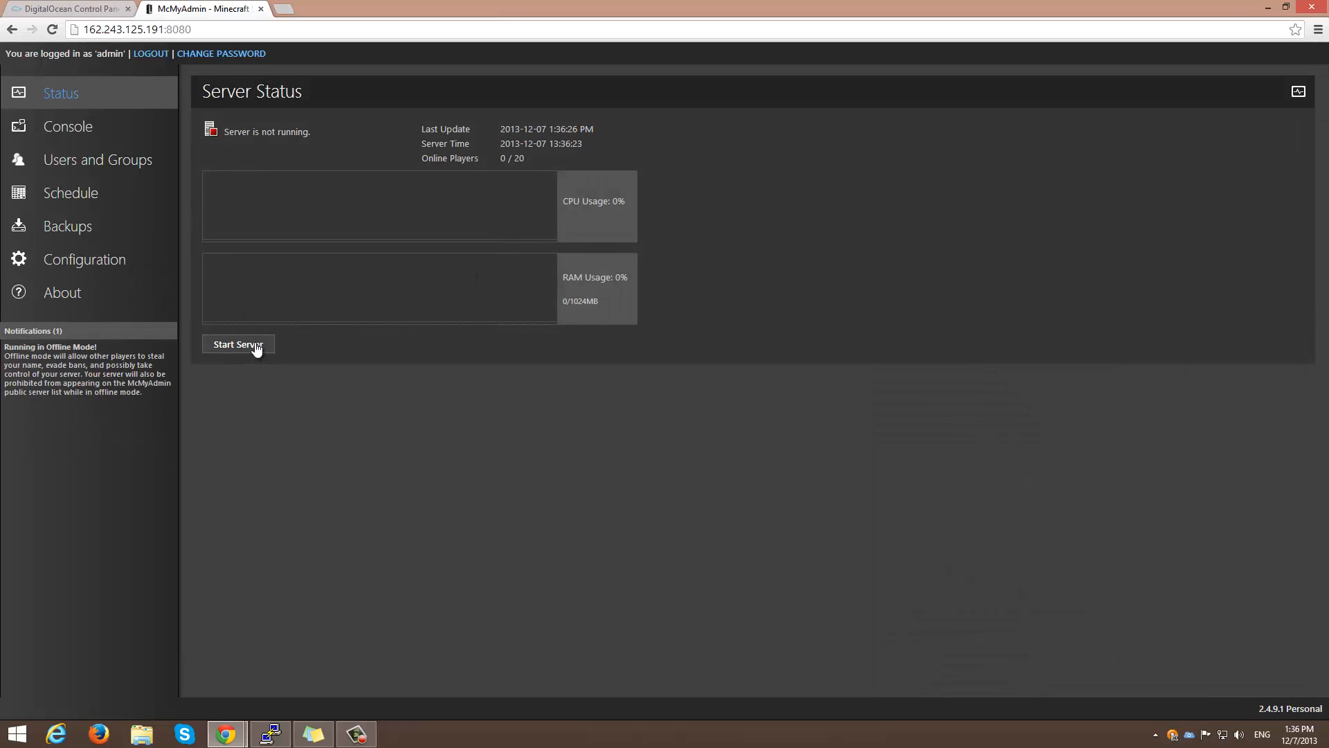
{"action": "mouse_move", "coordinate": [177, 355]}
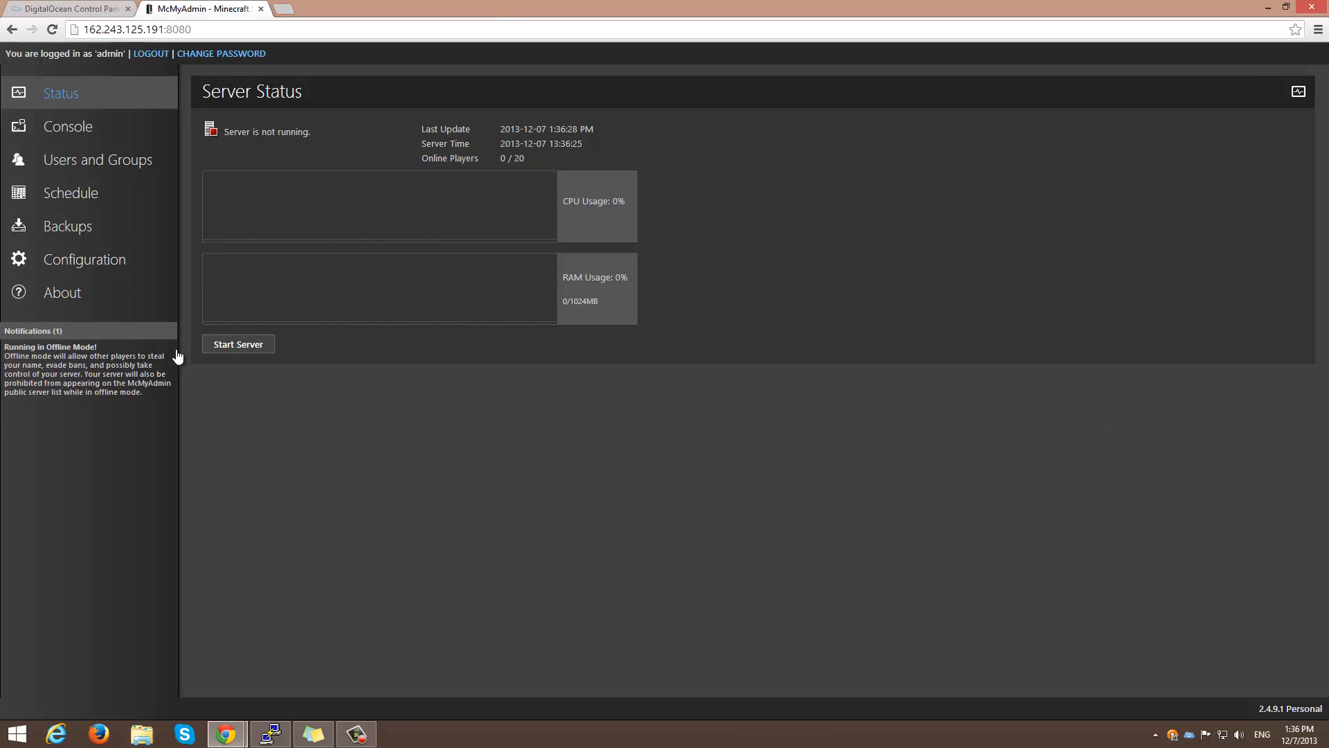
- Start the Minecraft server from the Status page and view its Console log
{"action": "left_click", "coordinate": [238, 343]}
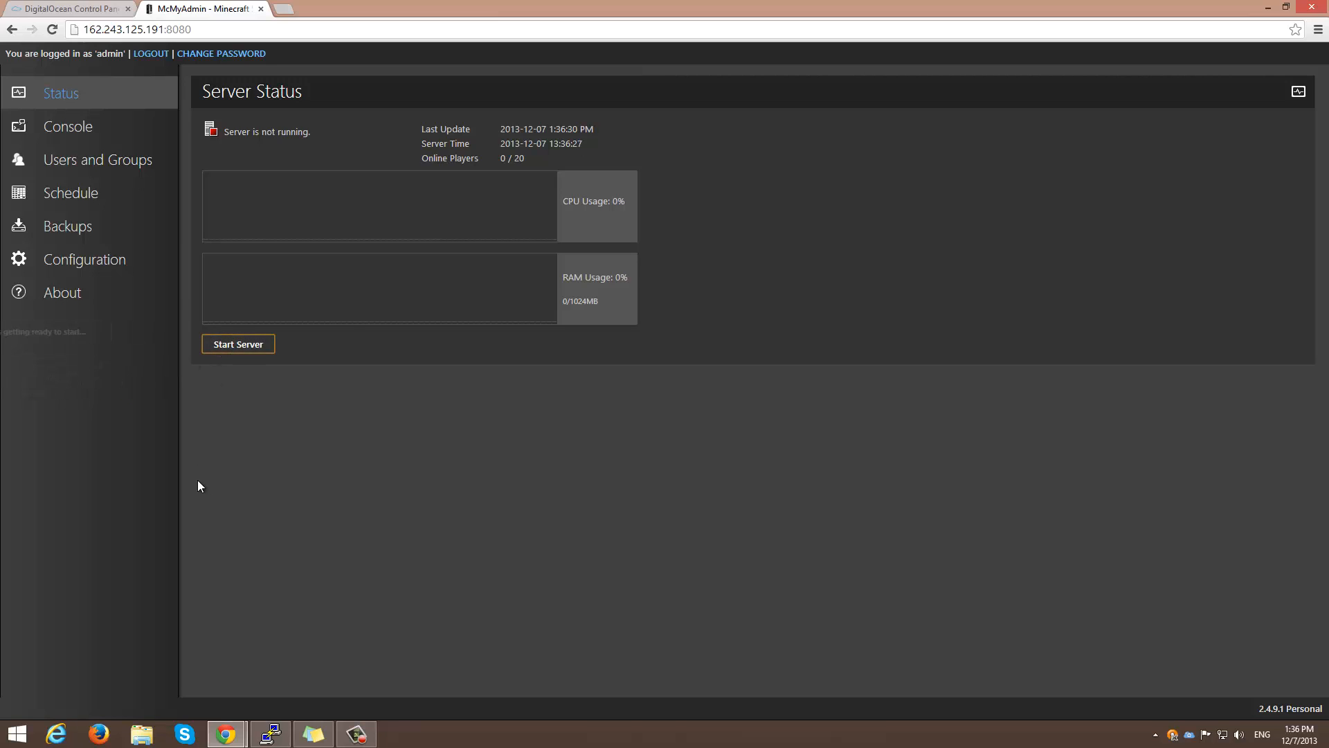
{"action": "left_click", "coordinate": [237, 344]}
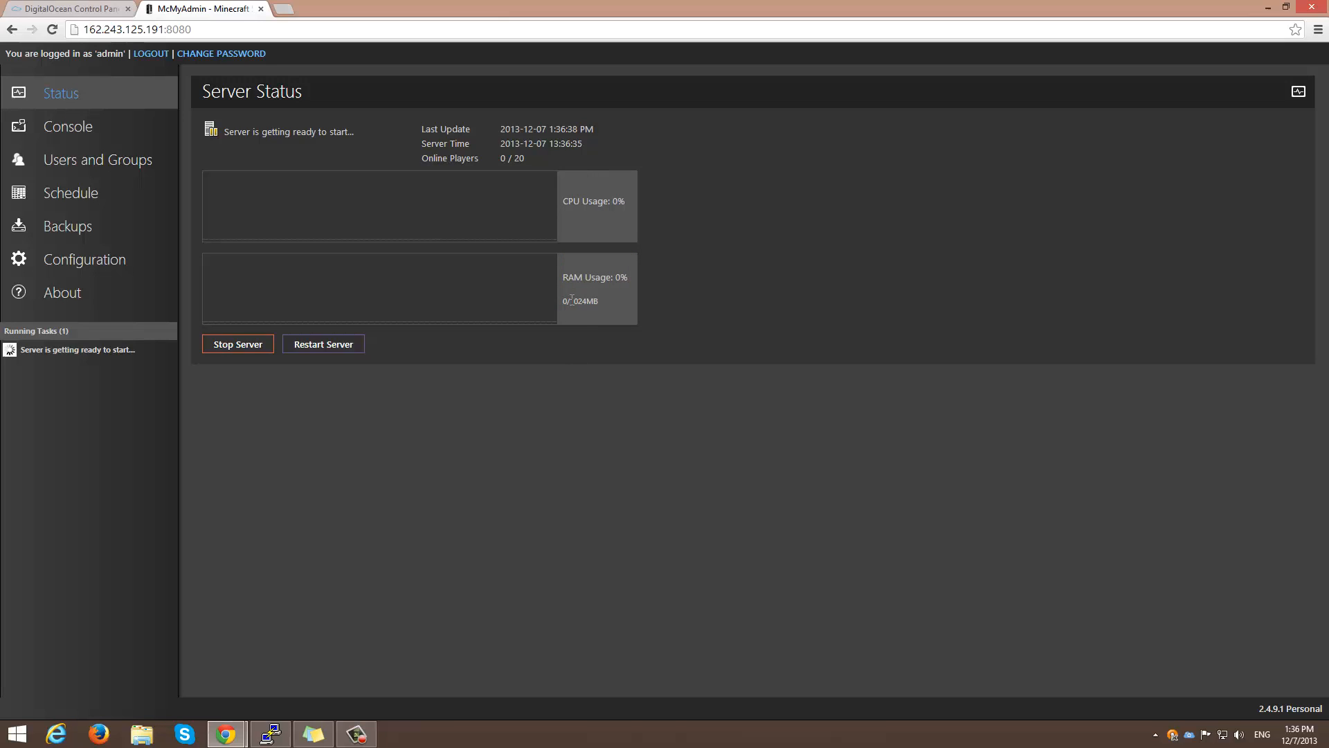
{"action": "double_click", "coordinate": [580, 299]}
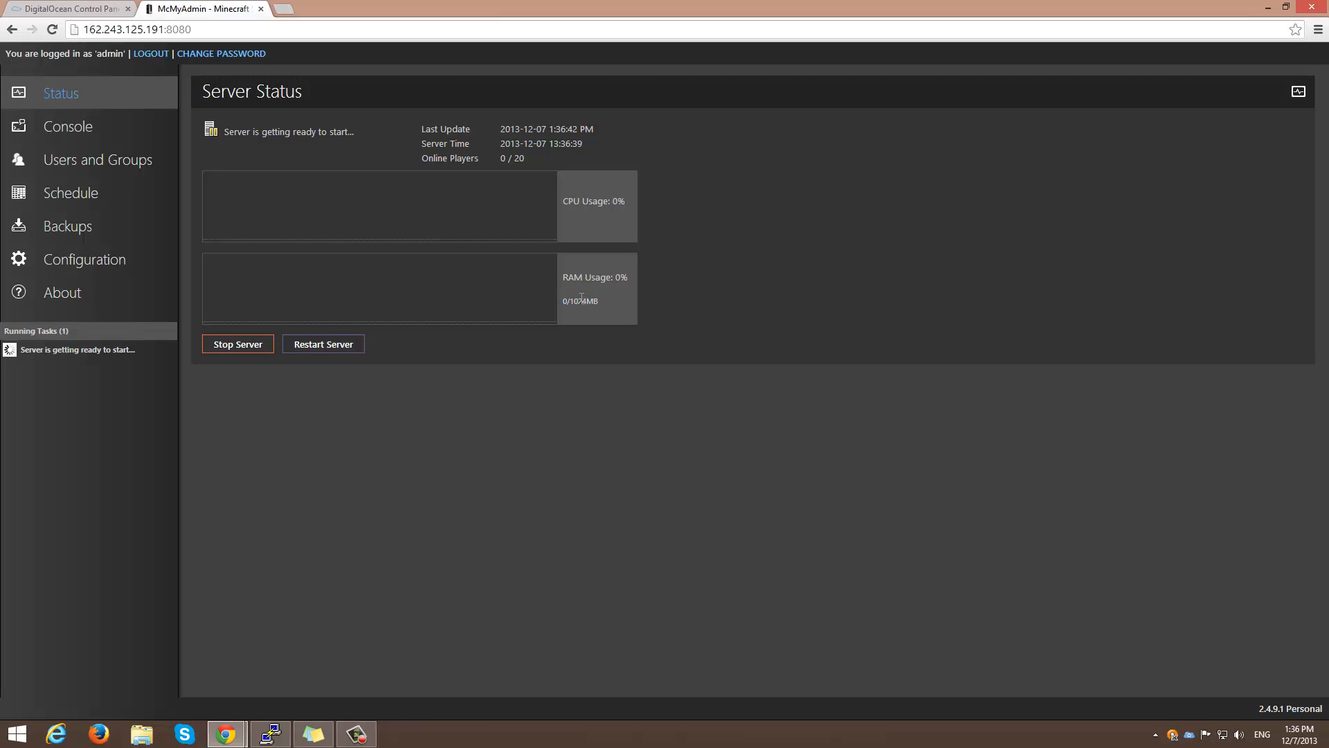
{"action": "mouse_move", "coordinate": [554, 395]}
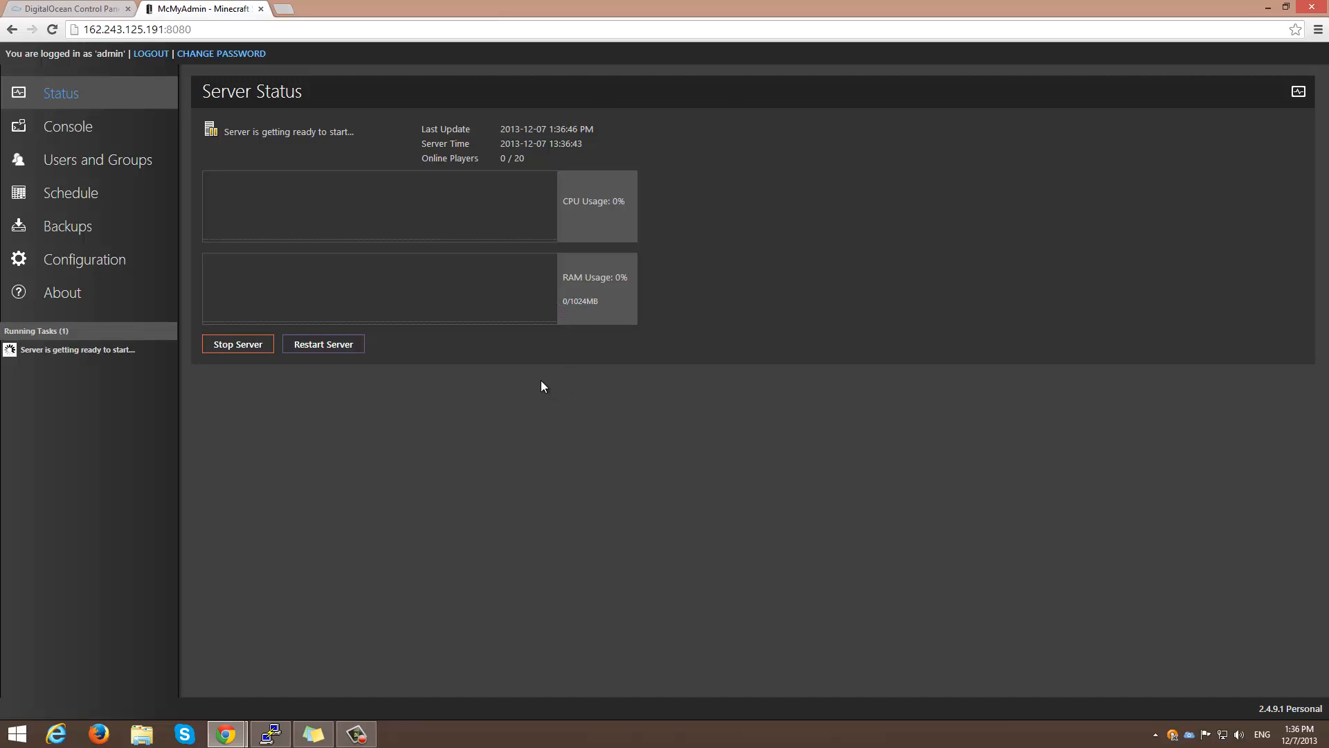
{"action": "mouse_move", "coordinate": [208, 362]}
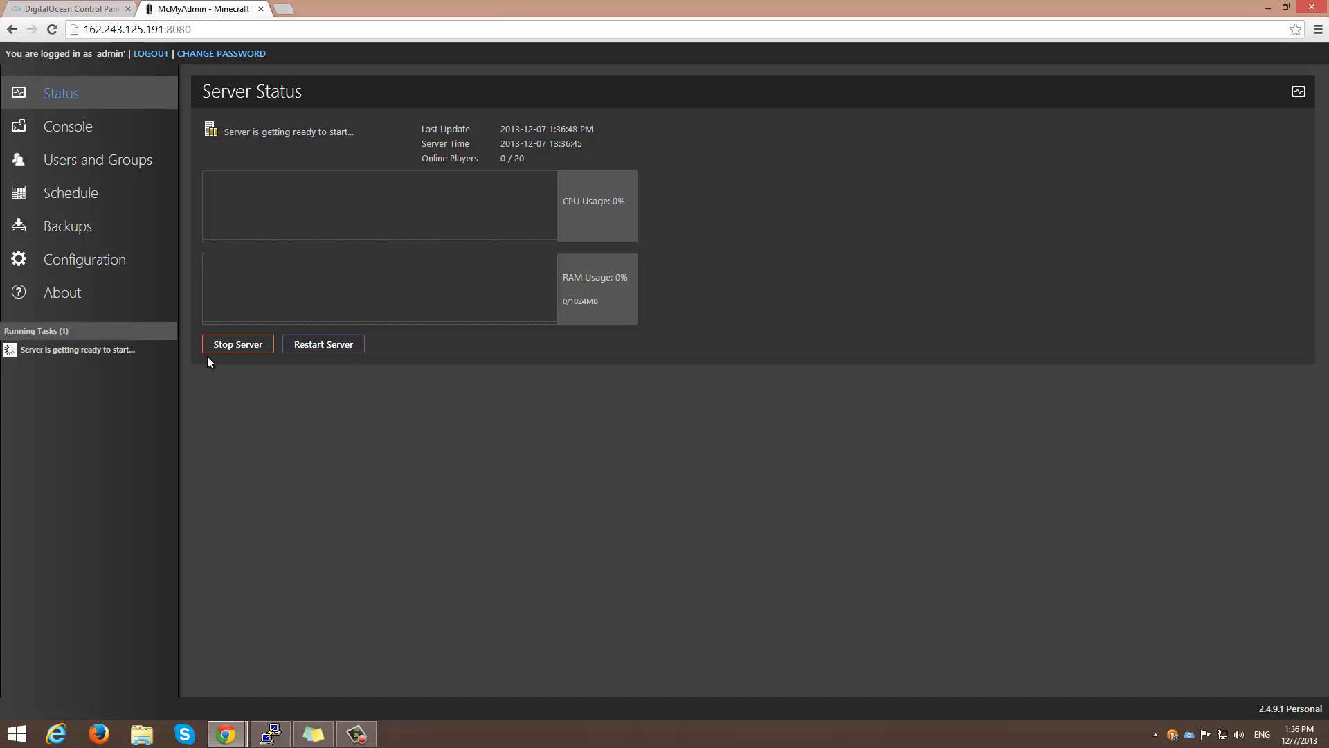
{"action": "left_click", "coordinate": [68, 125]}
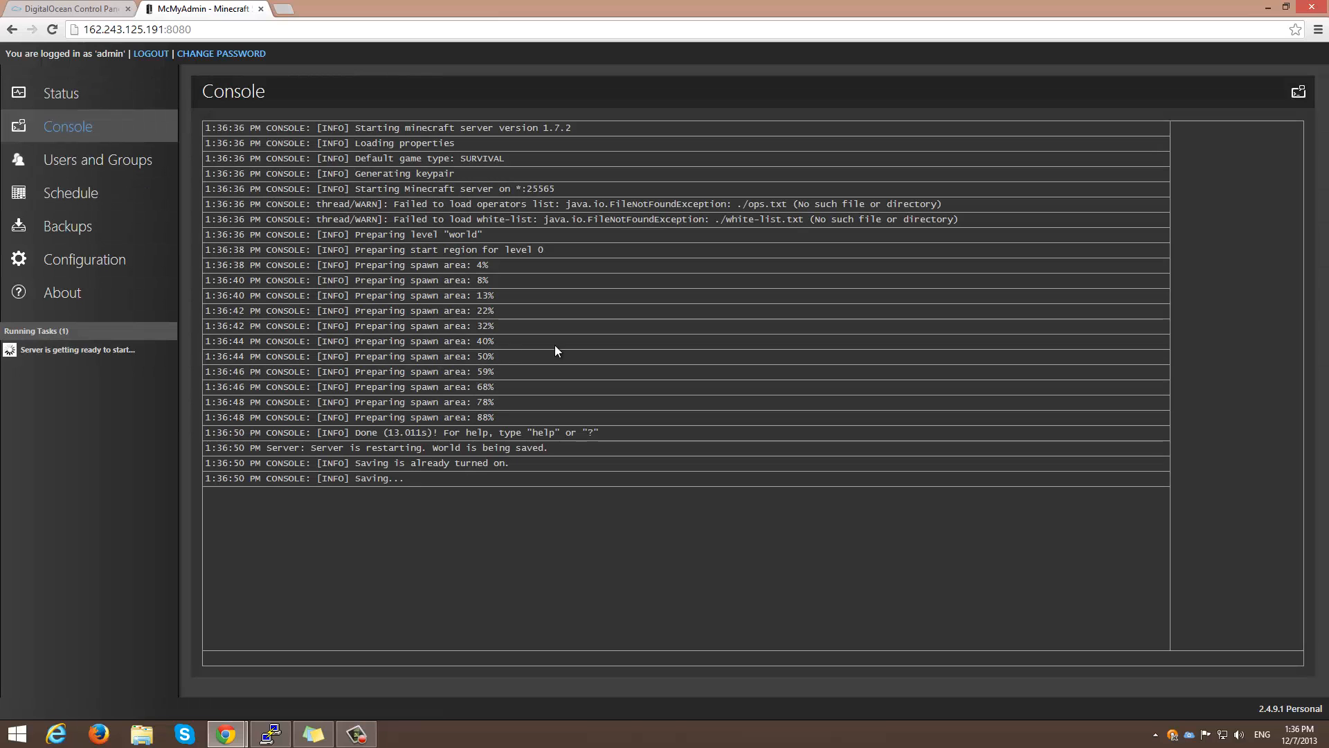
{"action": "mouse_move", "coordinate": [605, 533]}
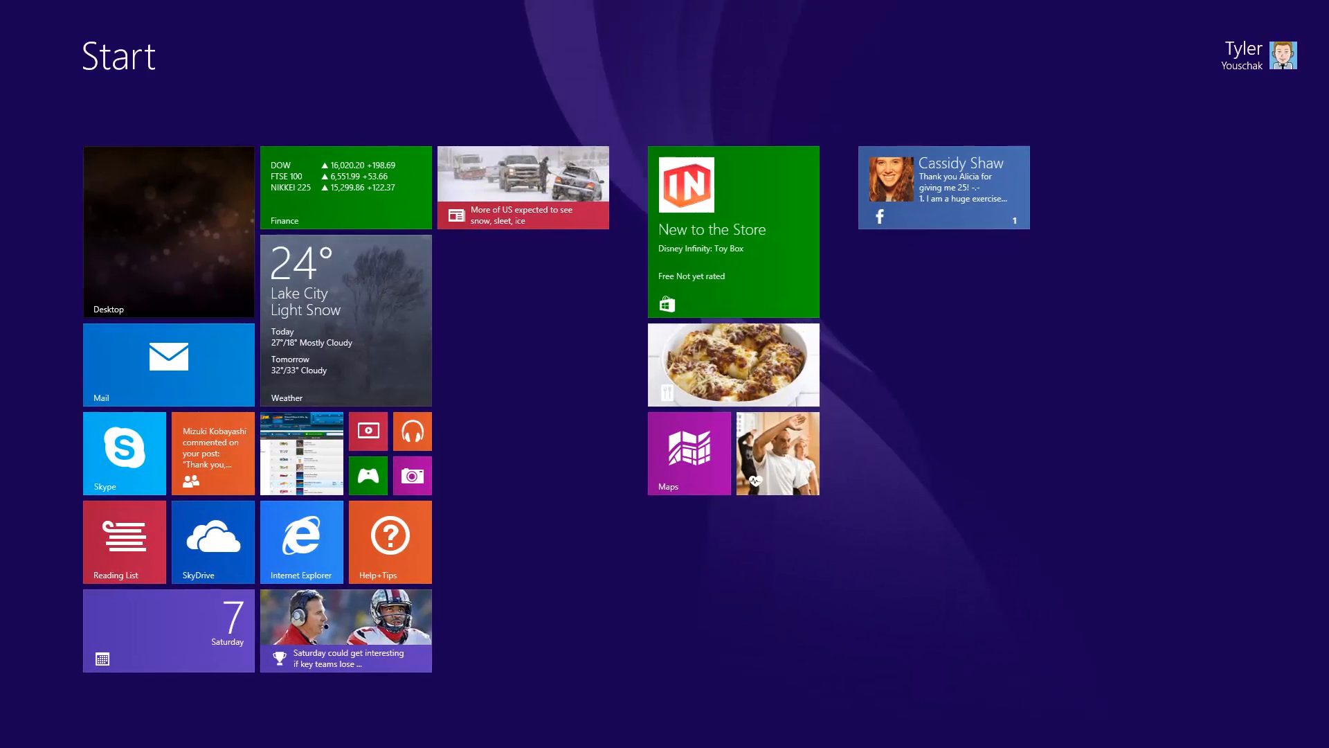
- Search for minecraft in a new tab and open the game's download page
{"action": "type", "text": "Mi"}
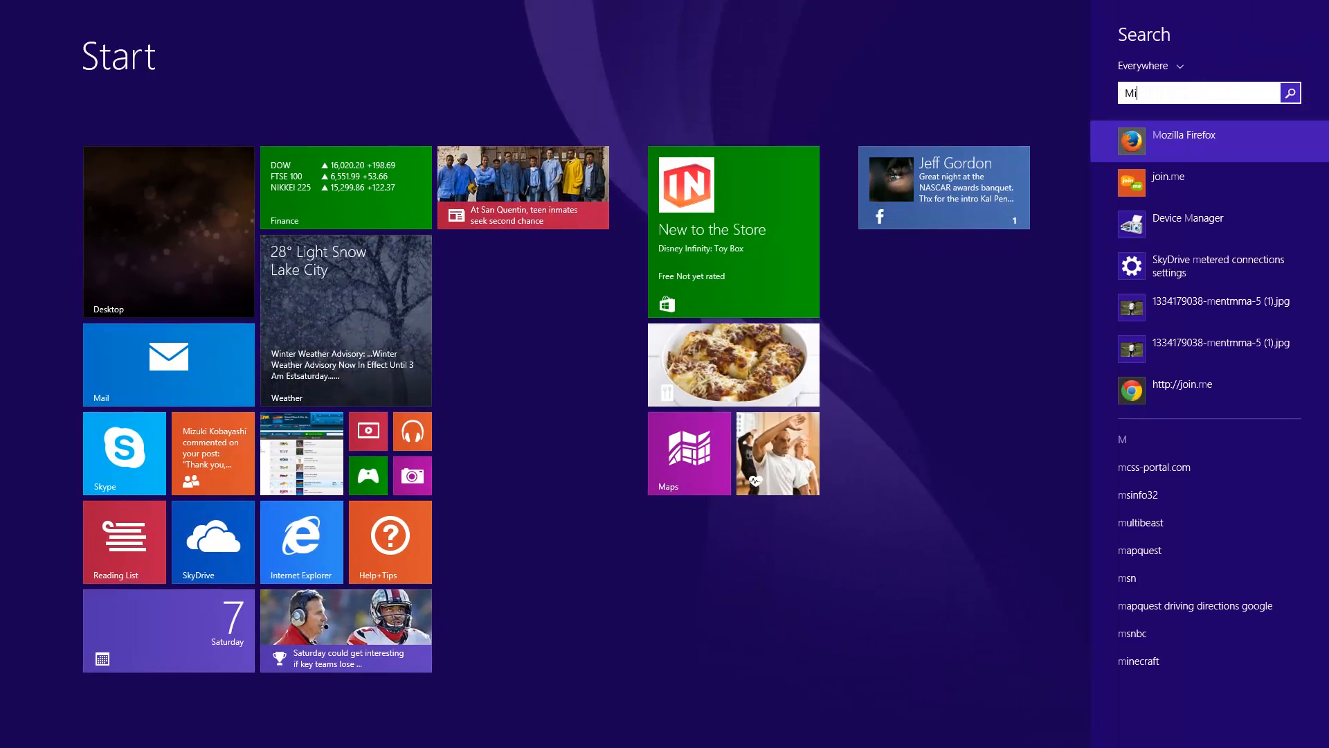
{"action": "type", "text": "ne"}
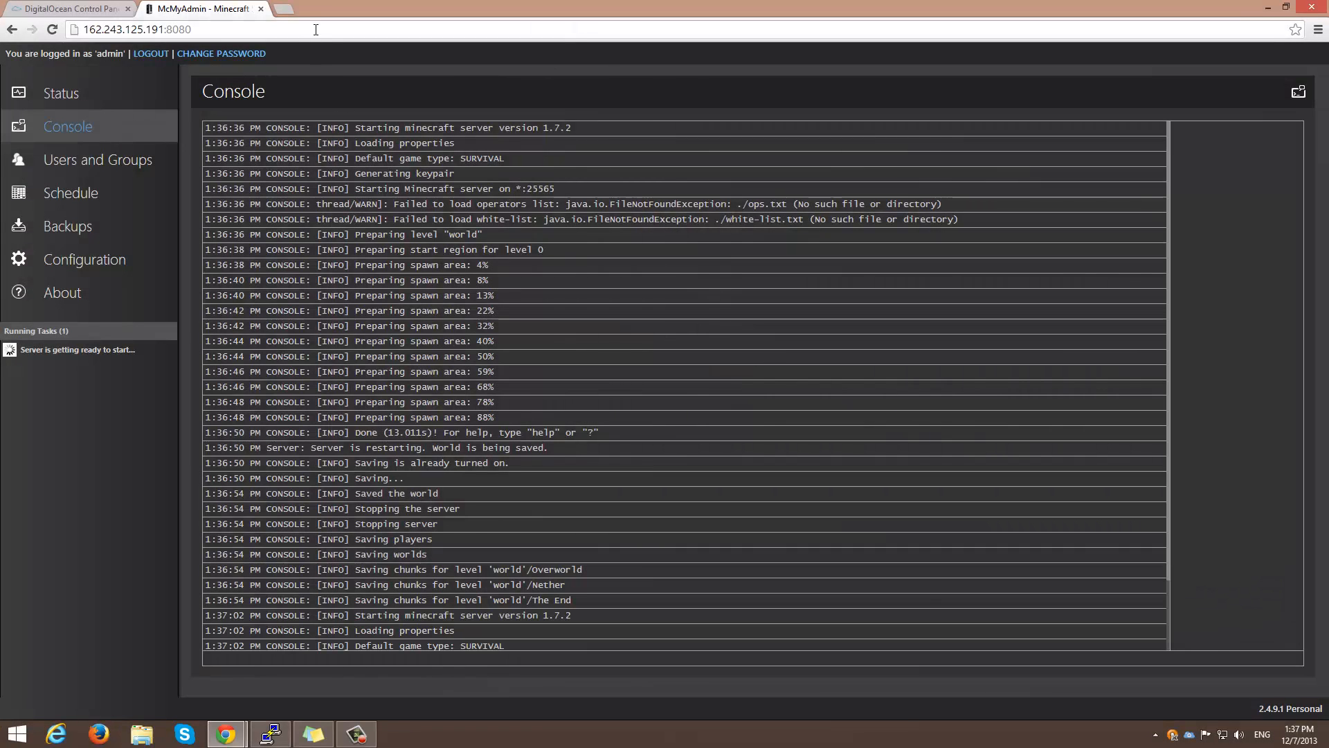
{"action": "type", "text": "minecraft.net"}
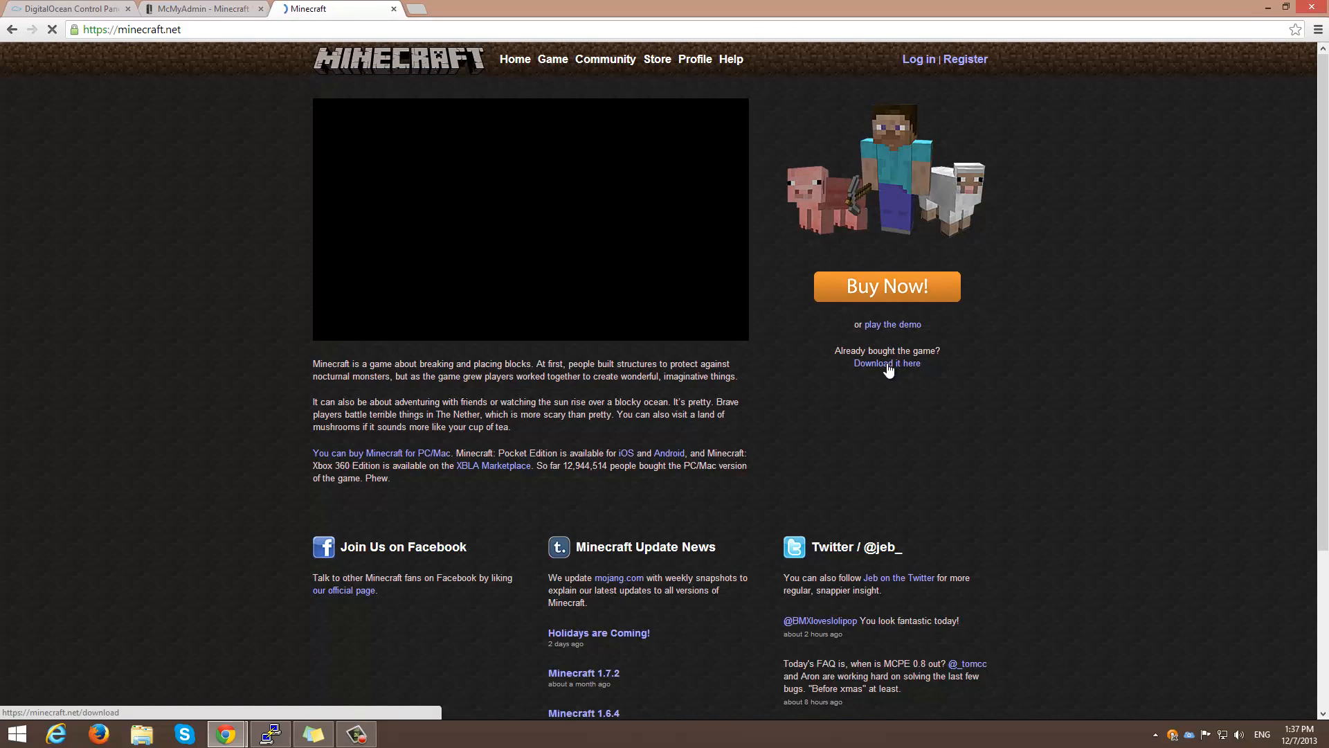
{"action": "left_click", "coordinate": [886, 363]}
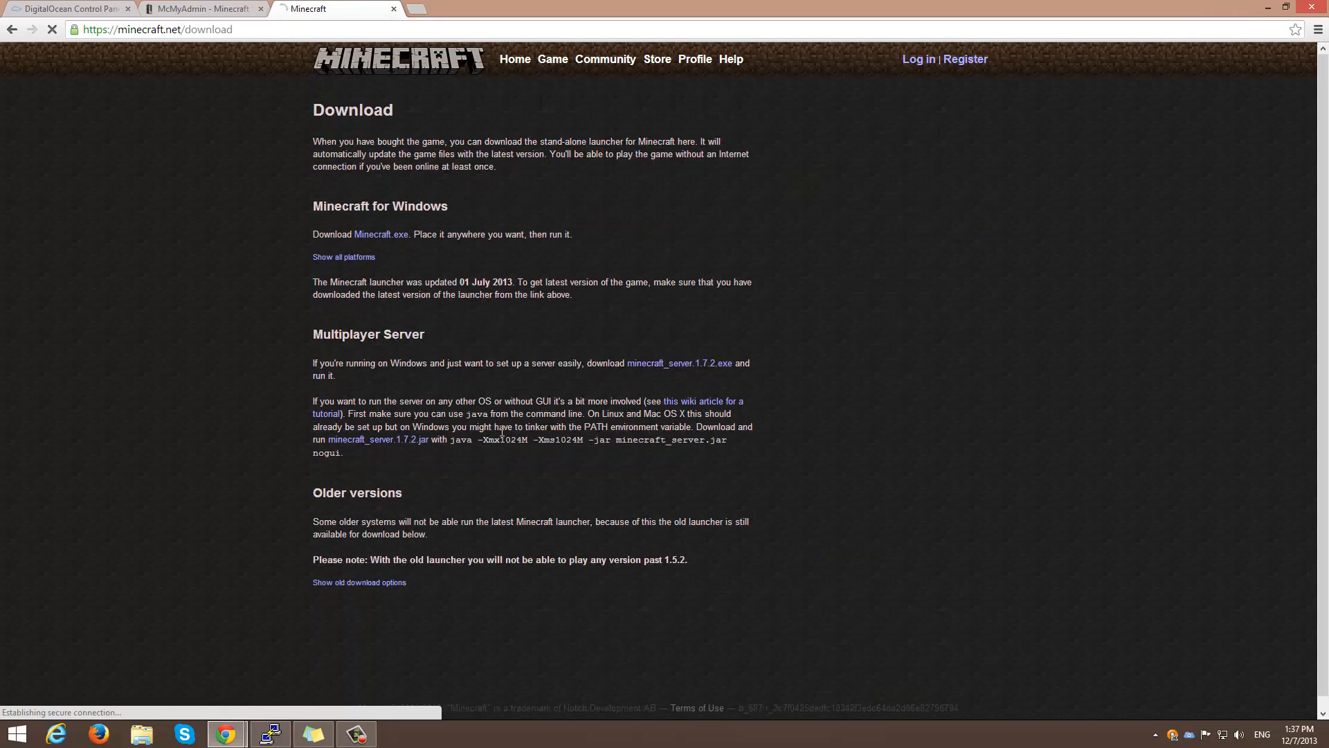
{"action": "left_click", "coordinate": [380, 234]}
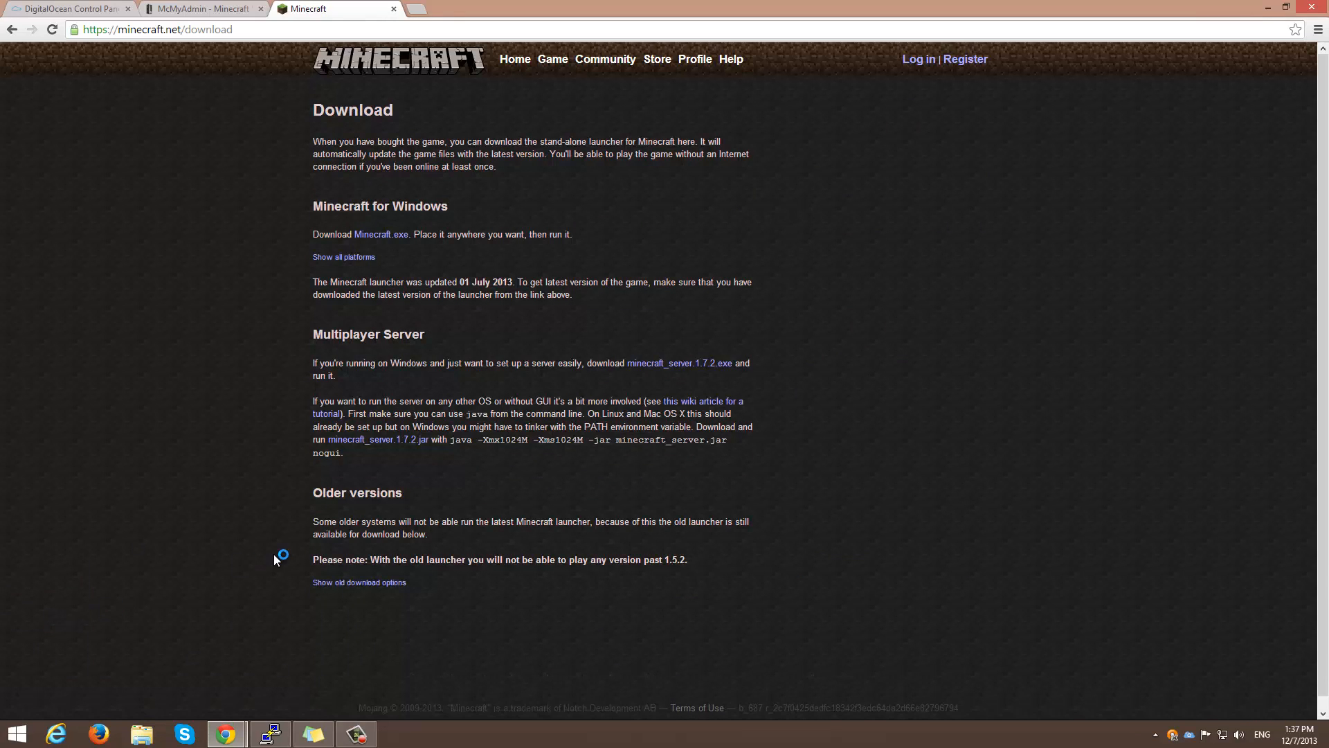
{"action": "left_click", "coordinate": [201, 8]}
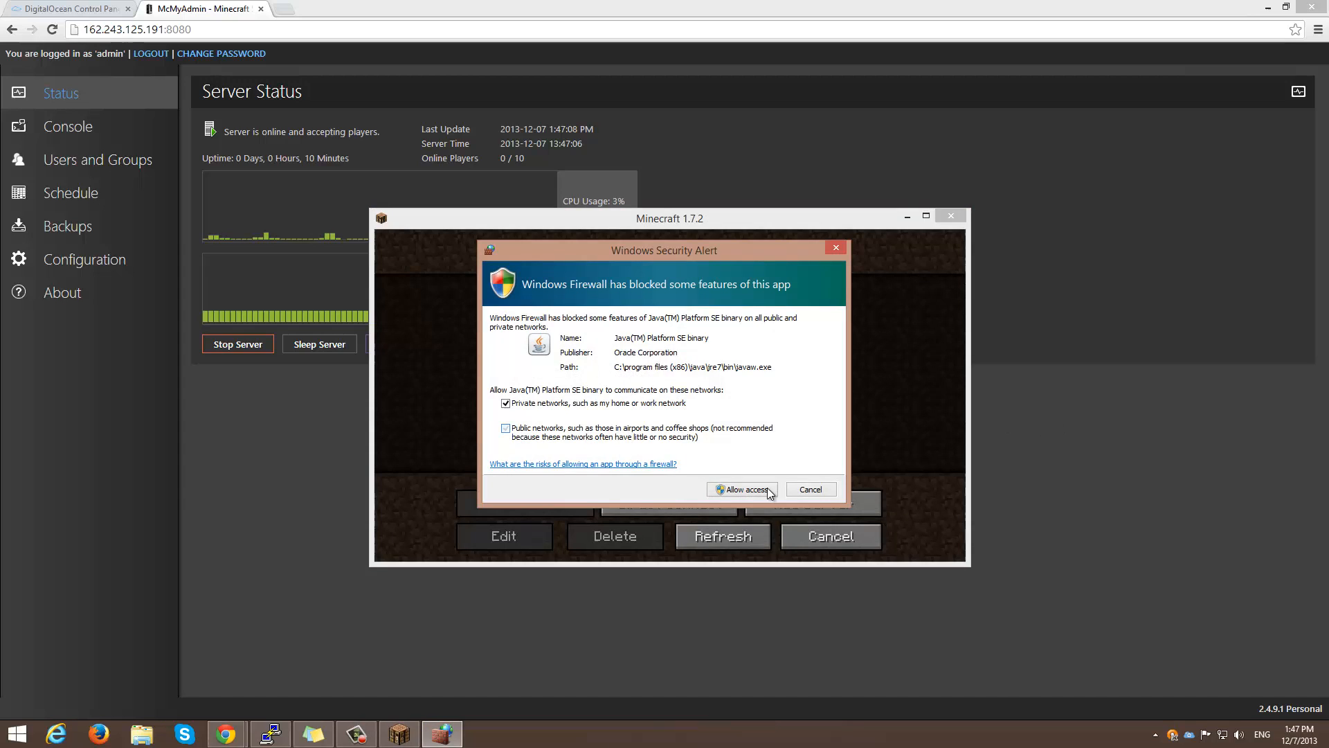
- Allow Java through the firewall, add server 162.243.125.191, and join it
{"action": "left_click", "coordinate": [740, 489]}
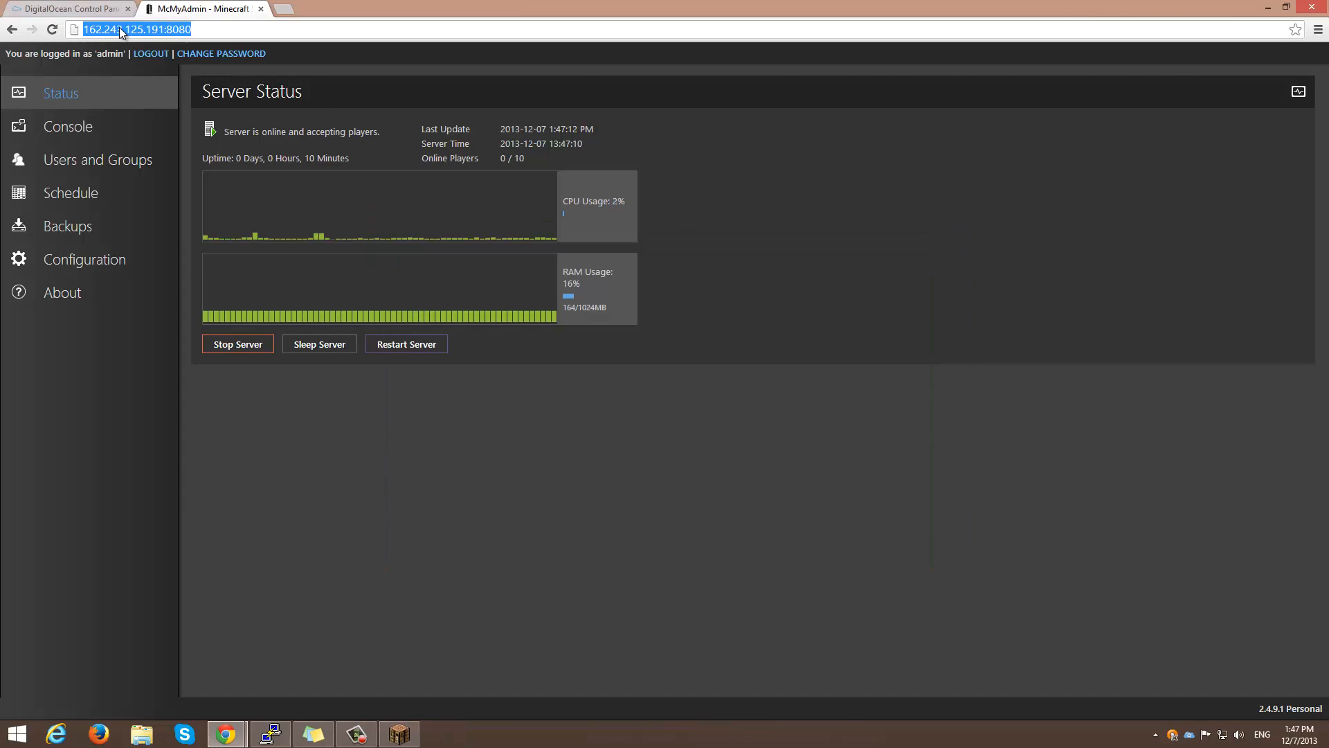
{"action": "left_click", "coordinate": [399, 733]}
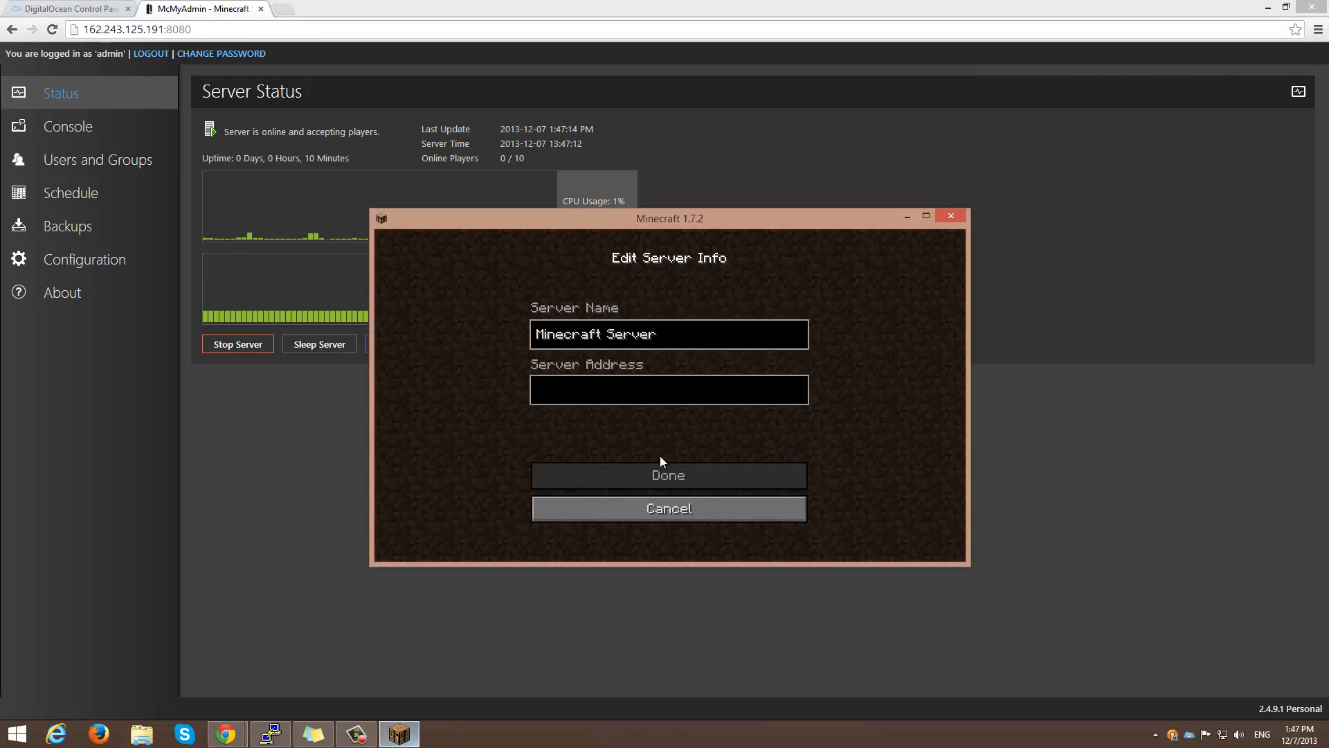
{"action": "type", "text": "http://162.243.125.191/"}
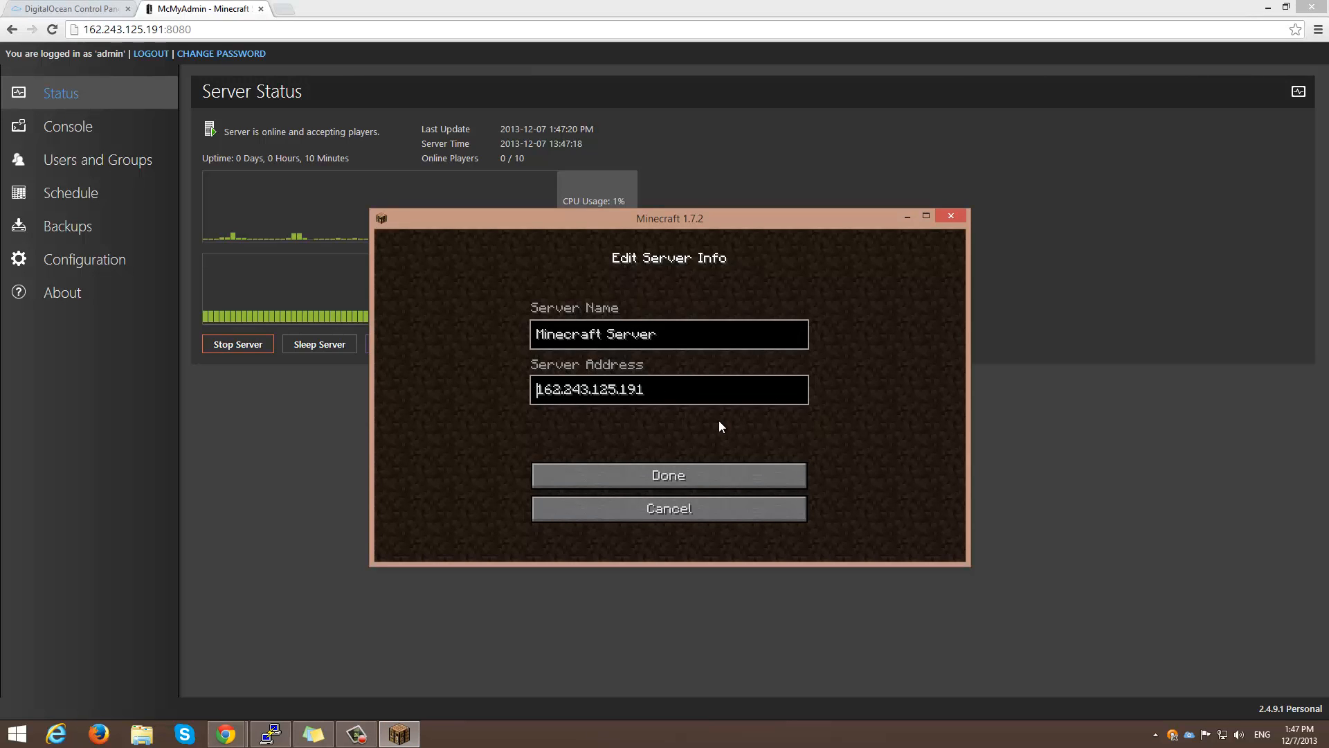
{"action": "left_click", "coordinate": [668, 475]}
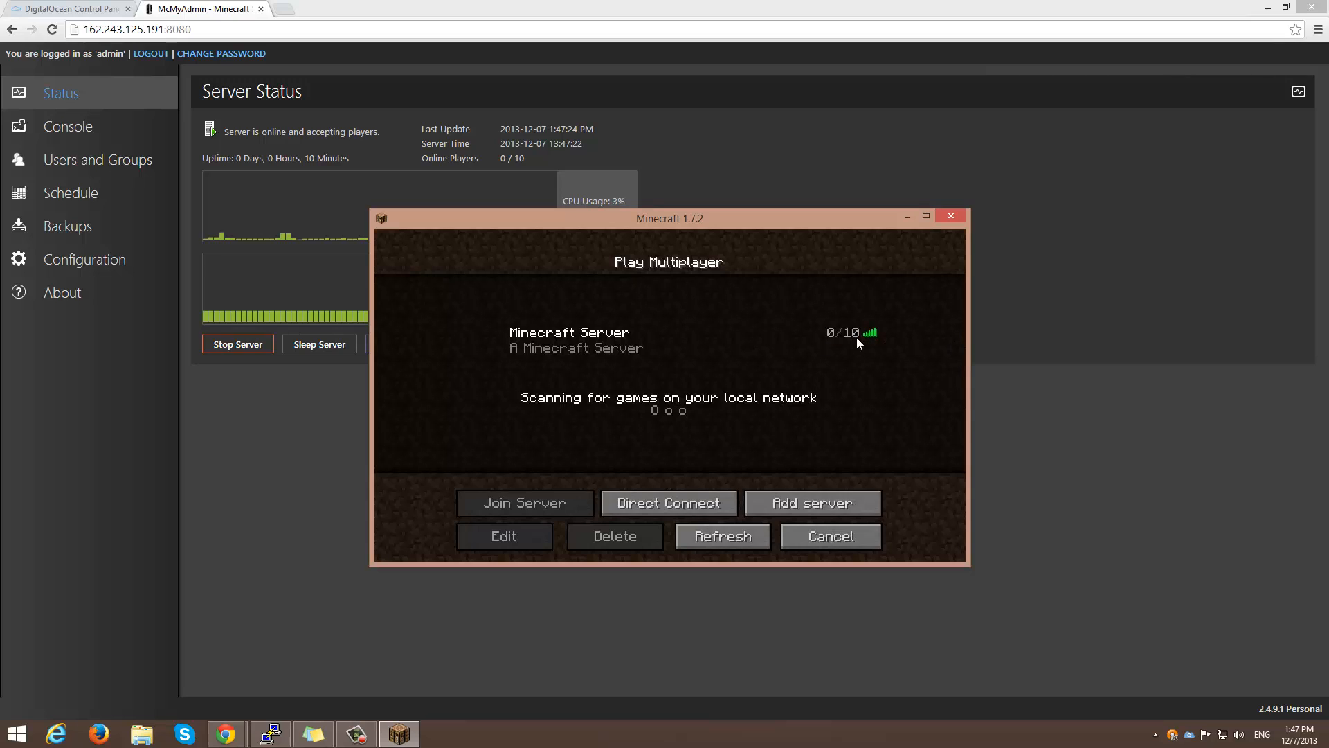
{"action": "left_click", "coordinate": [524, 502]}
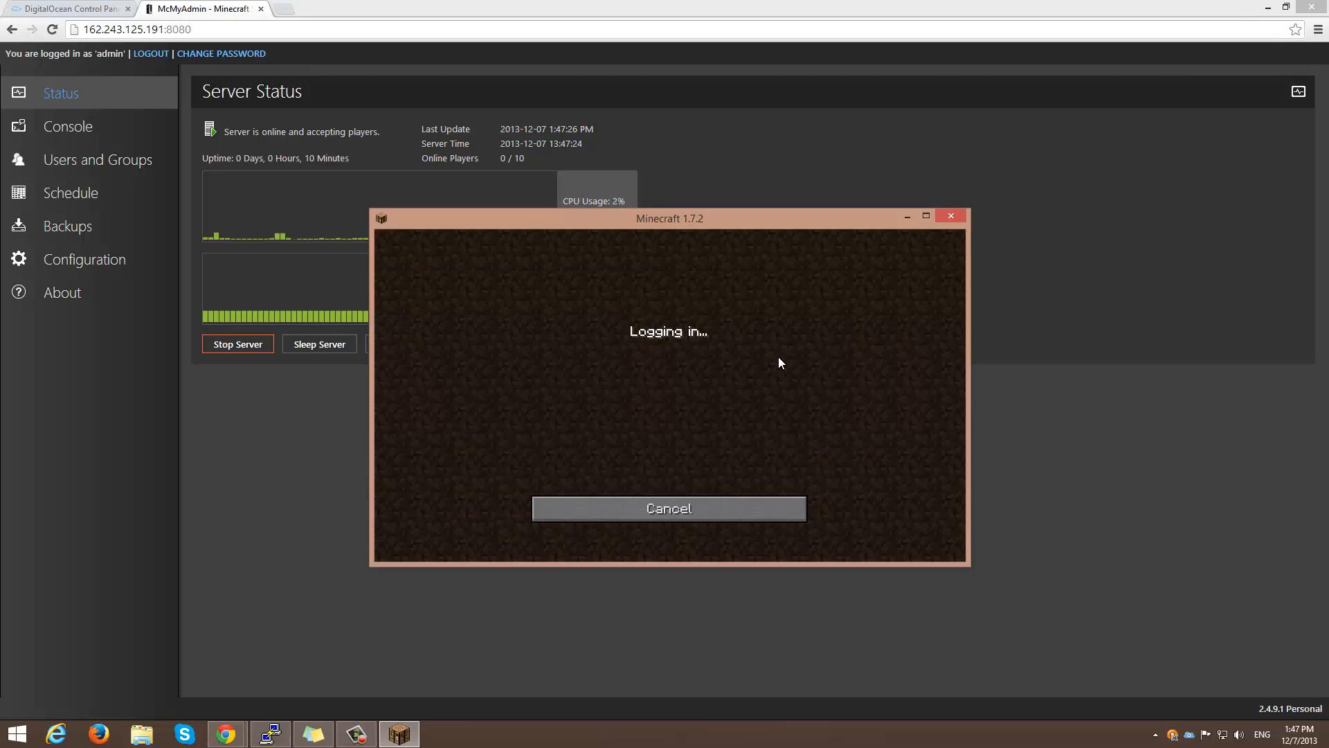
{"action": "mouse_move", "coordinate": [768, 354]}
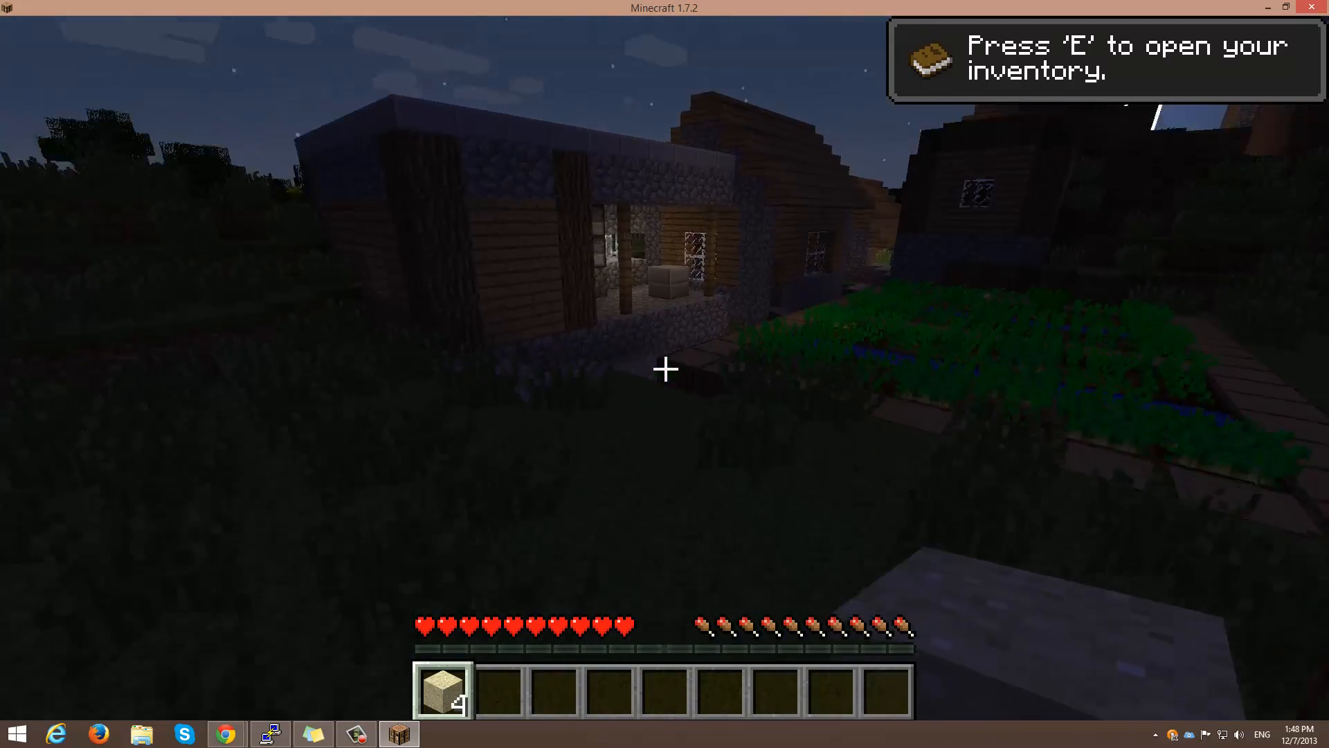
{"action": "mouse_move", "coordinate": [665, 369]}
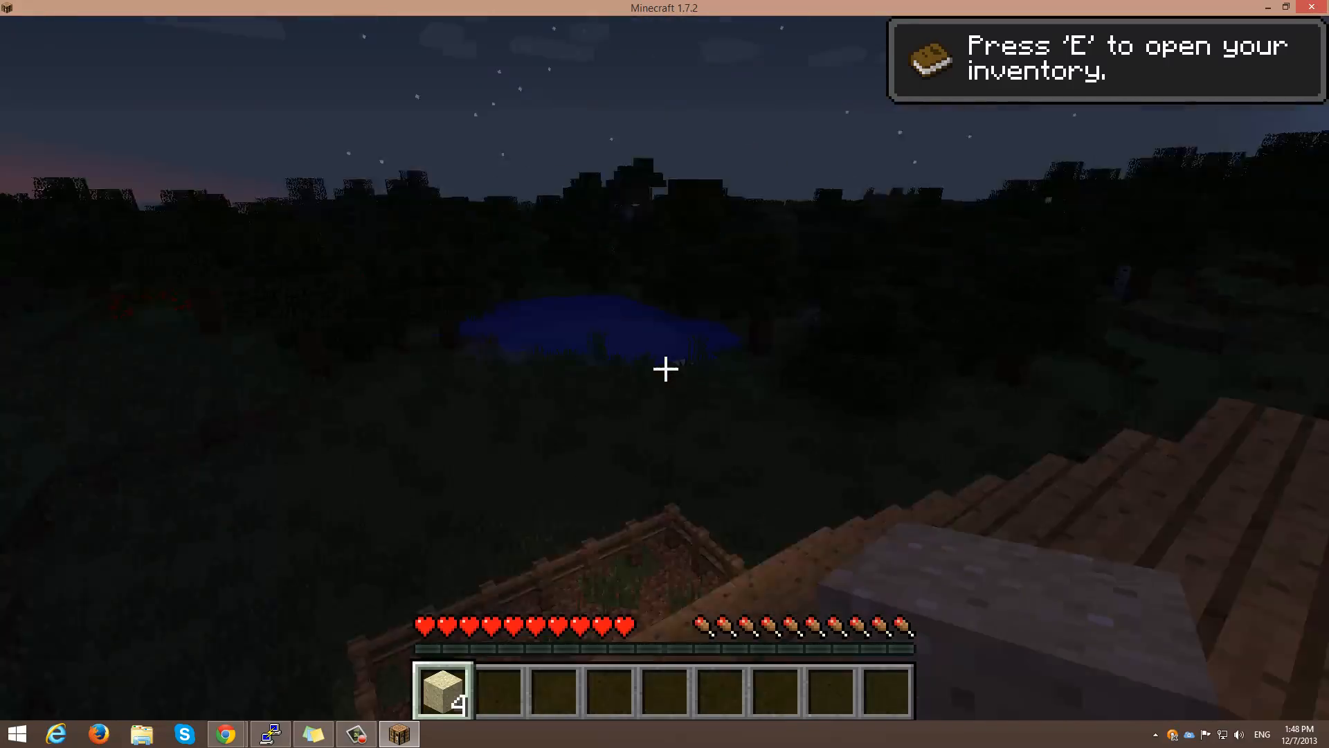
{"action": "mouse_move", "coordinate": [664, 369]}
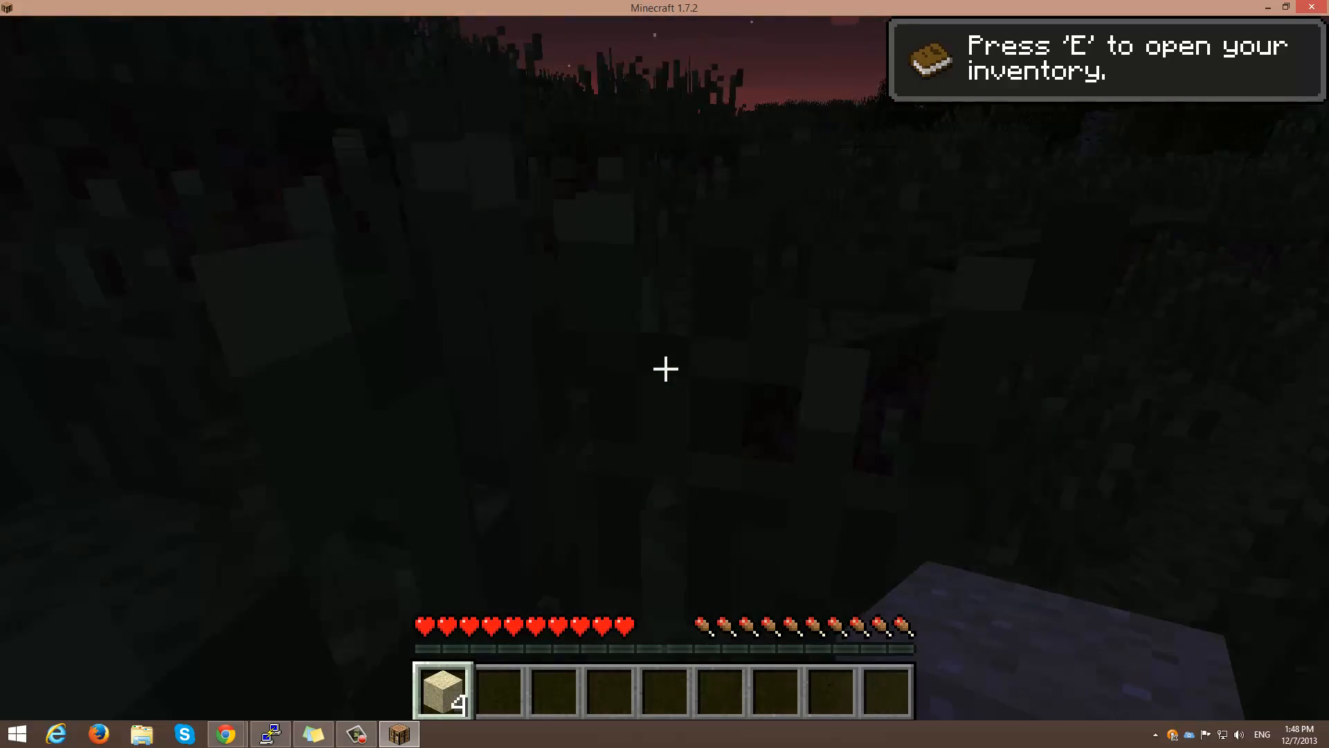
{"action": "mouse_move", "coordinate": [665, 369]}
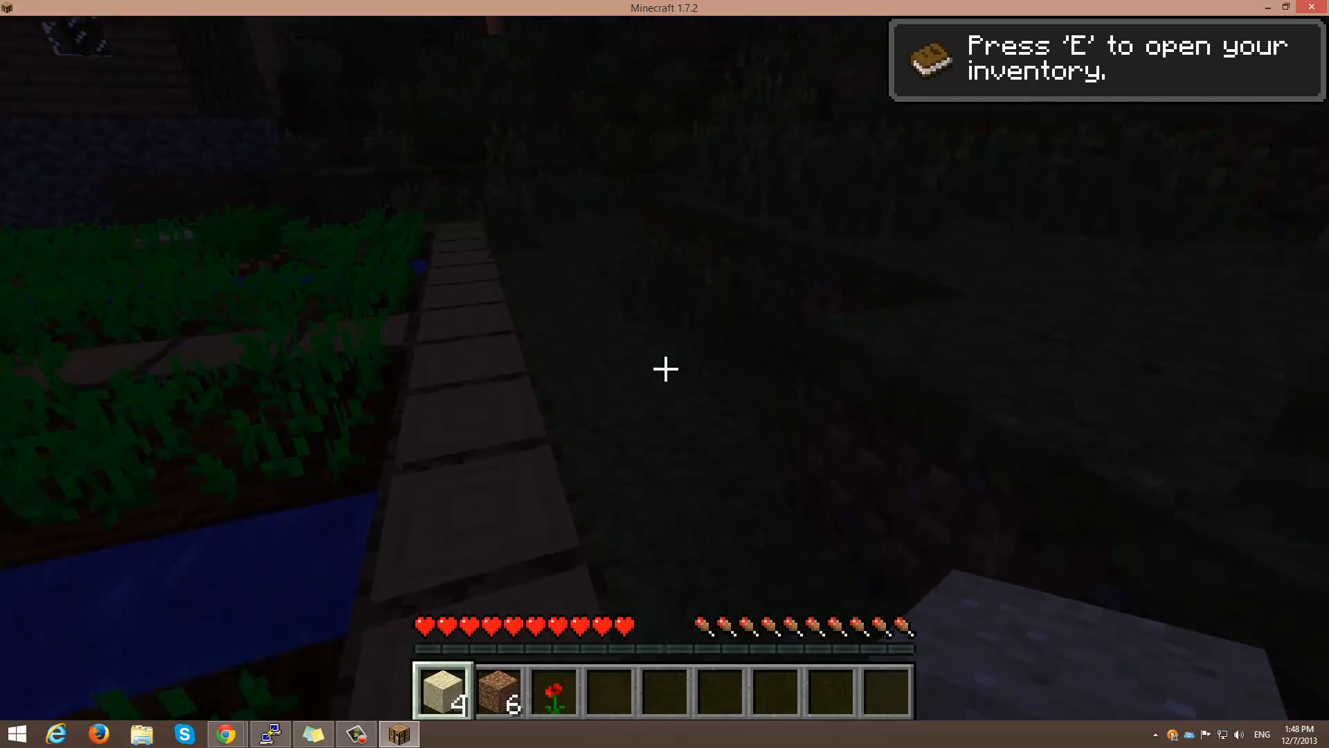
{"action": "mouse_move", "coordinate": [664, 368]}
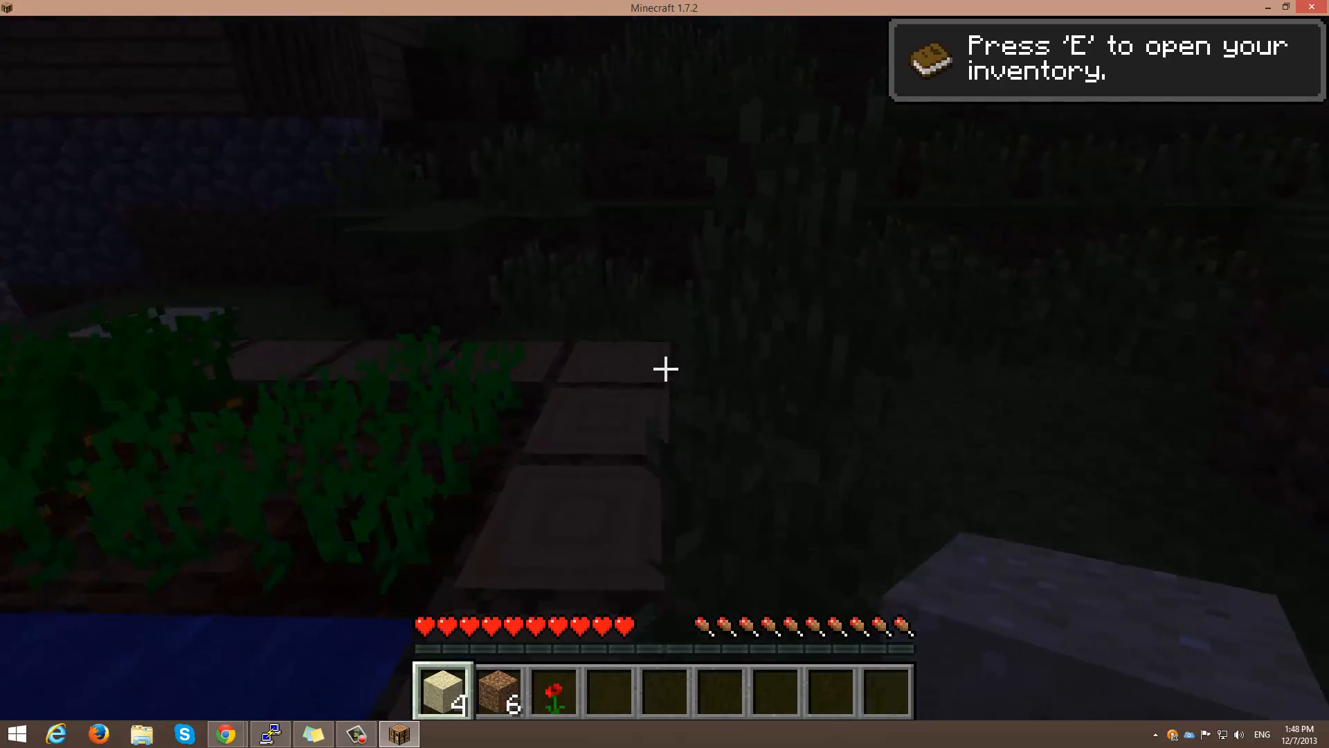
{"action": "mouse_move", "coordinate": [665, 369]}
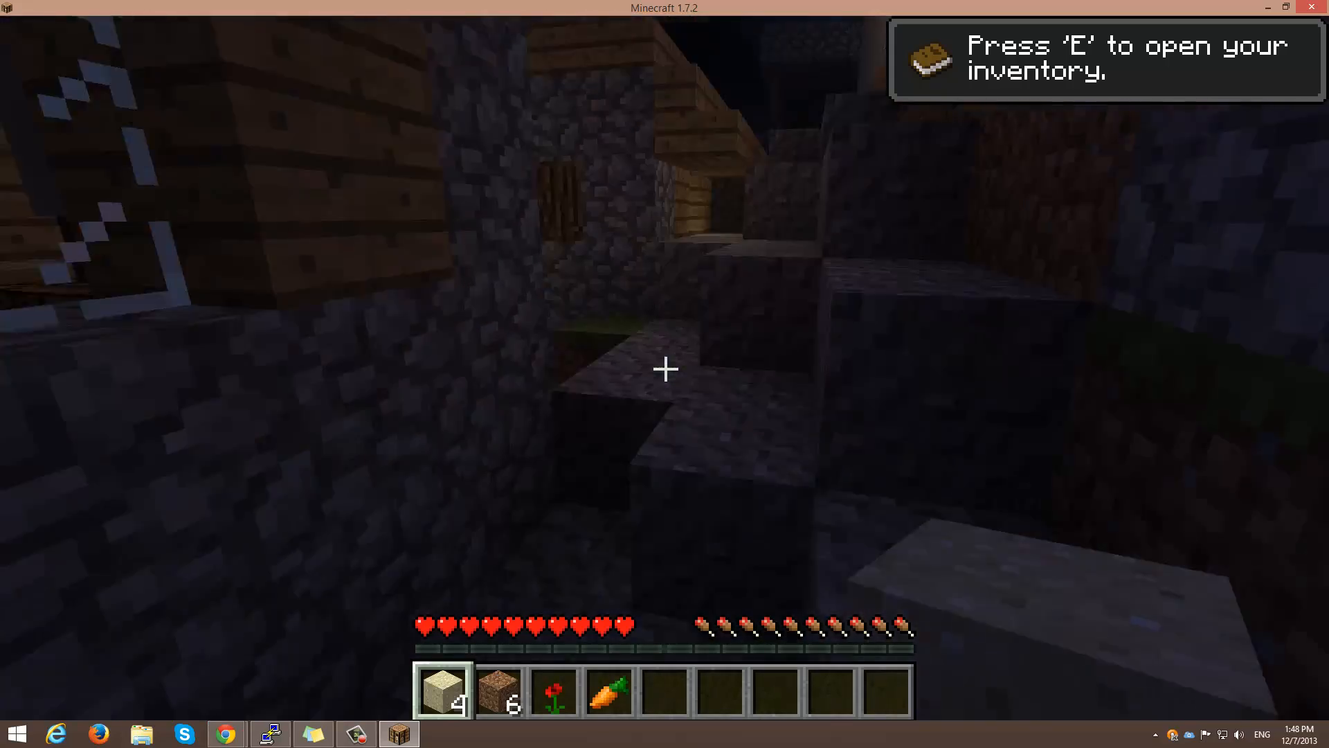
{"action": "mouse_move", "coordinate": [665, 370]}
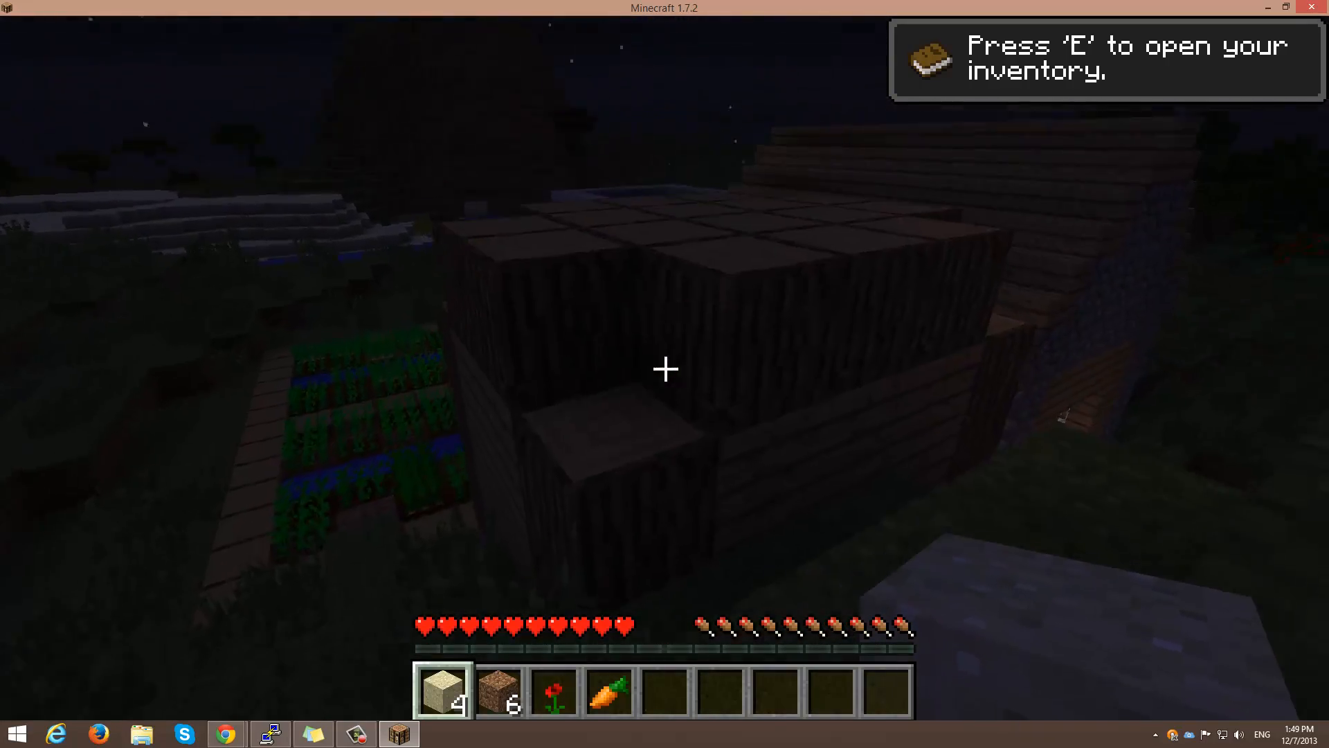
{"action": "mouse_move", "coordinate": [664, 369]}
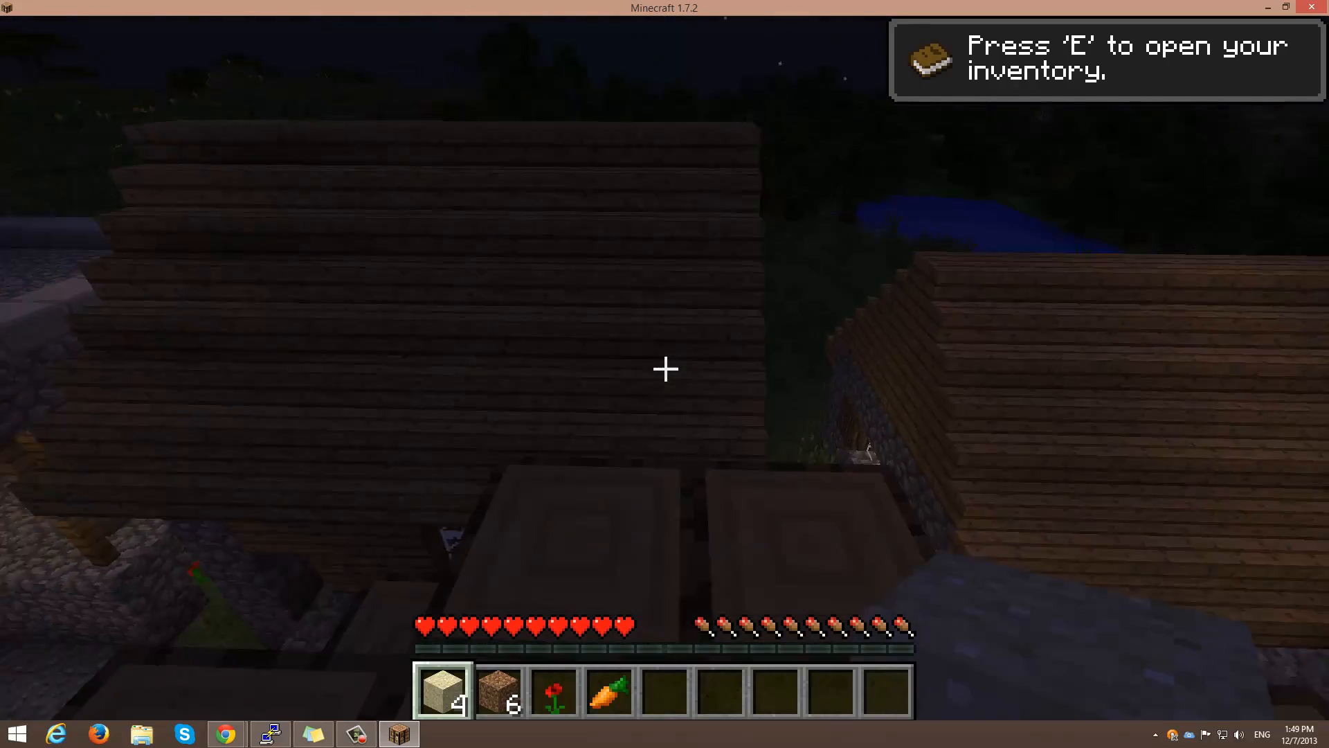
{"action": "mouse_move", "coordinate": [664, 369]}
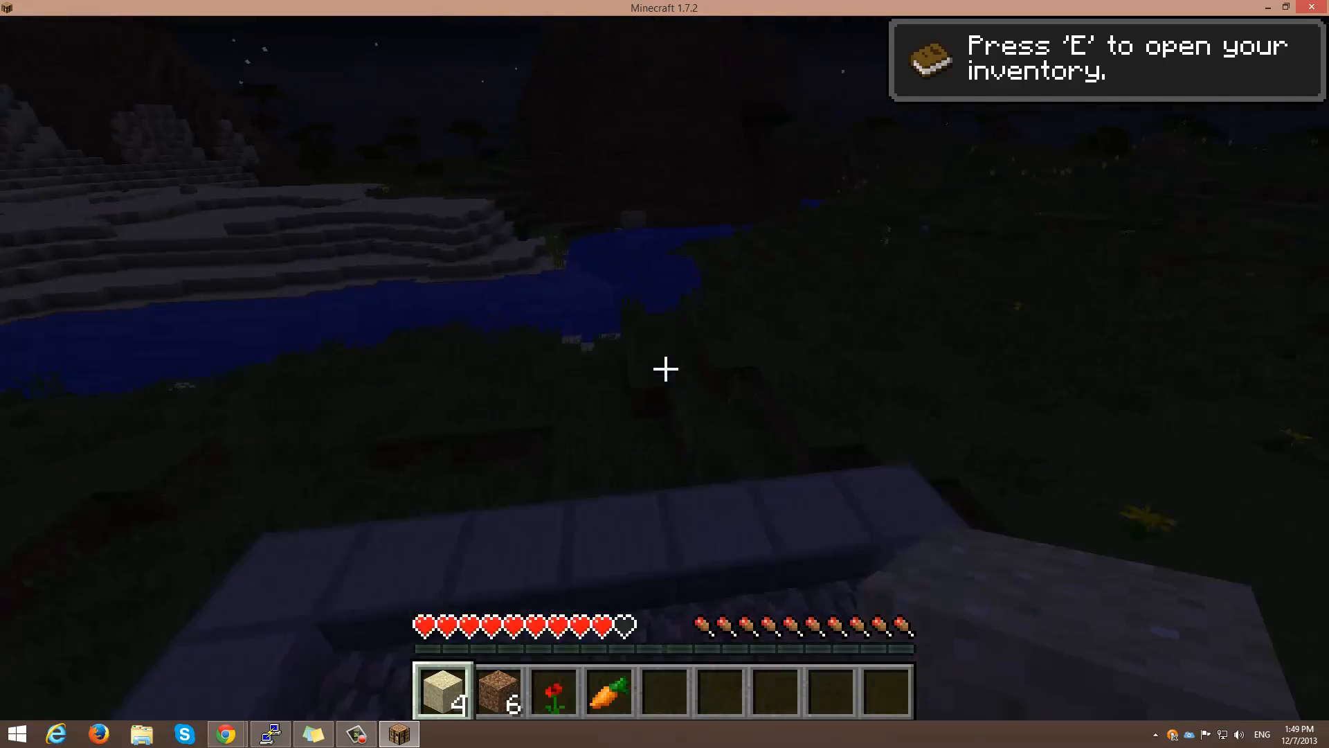
{"action": "mouse_move", "coordinate": [664, 369]}
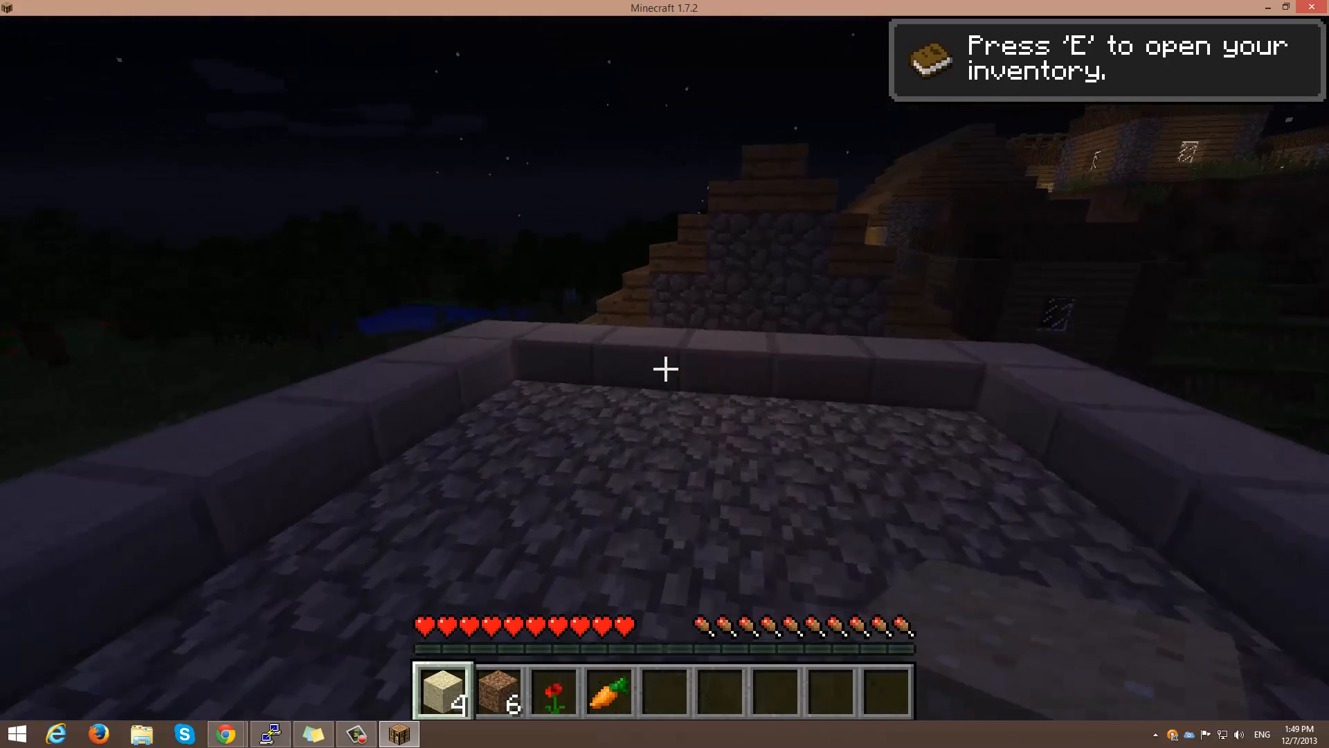